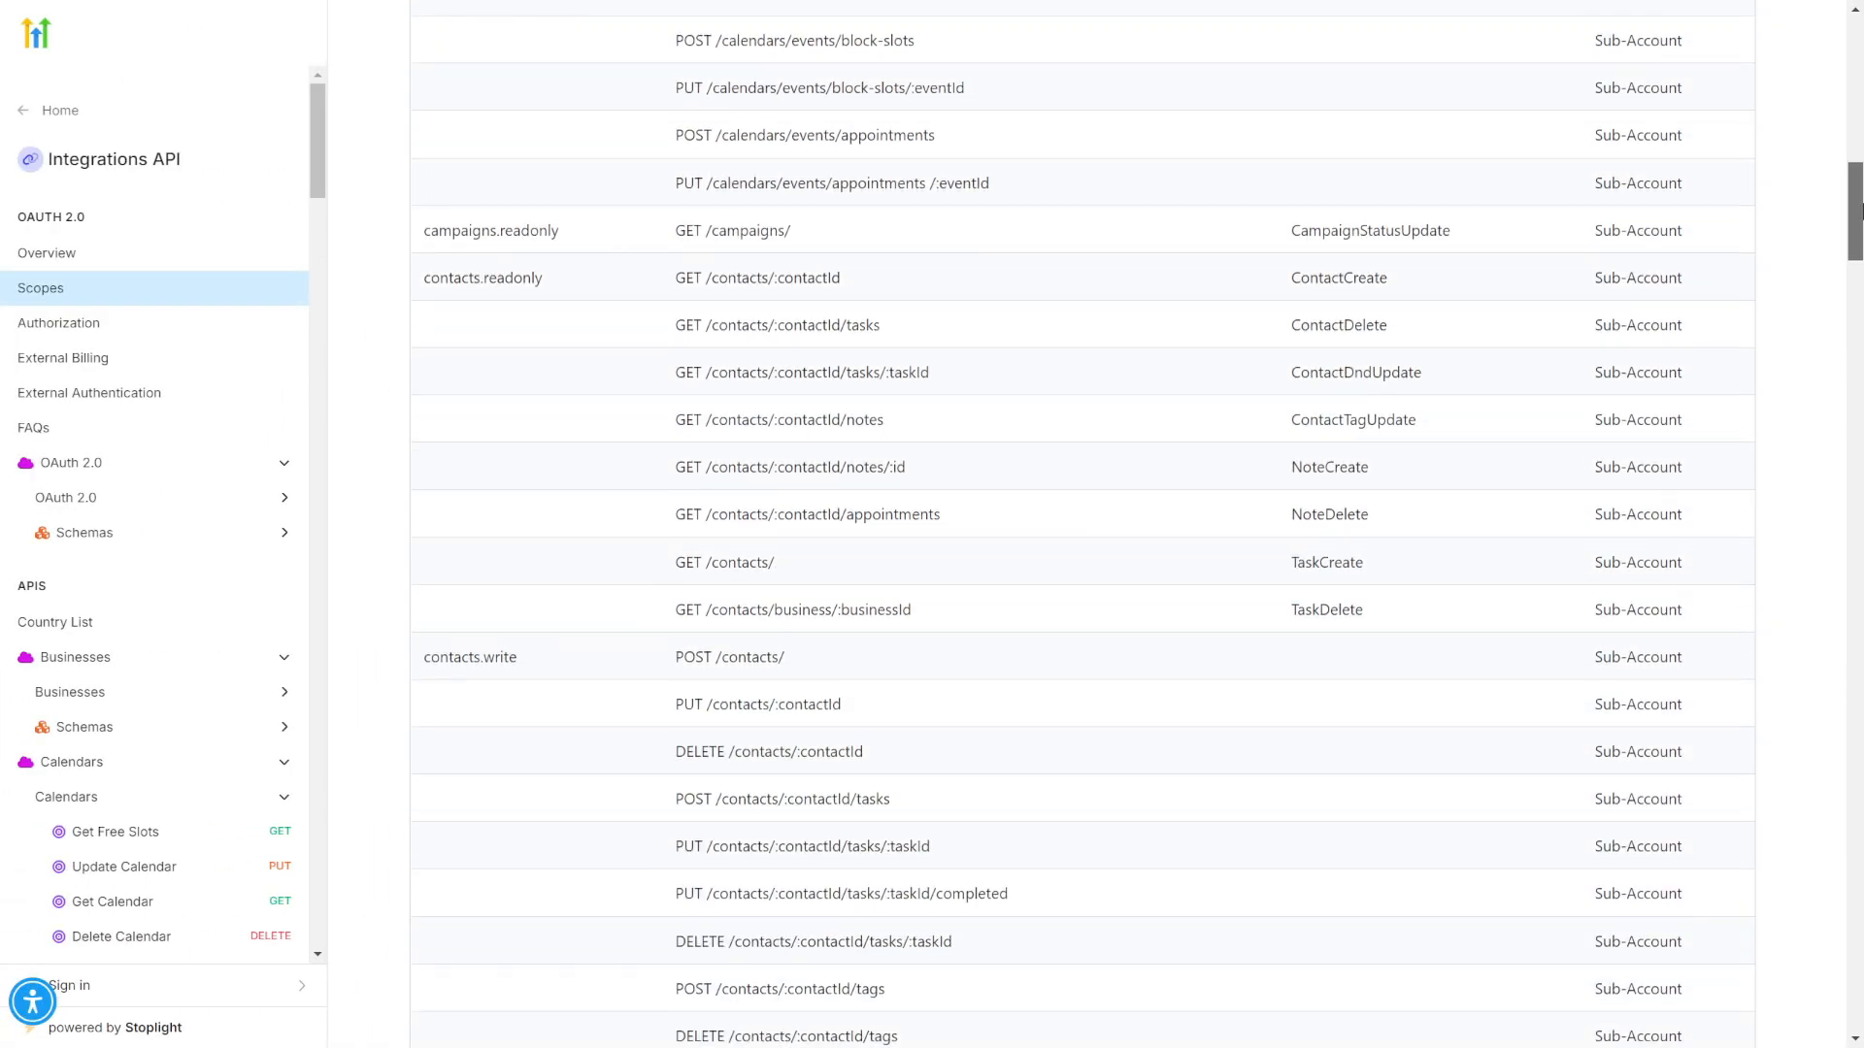
Step: View the Get Free Slots reference, then the Get Contact endpoint reference under Contacts
left_click(113, 831)
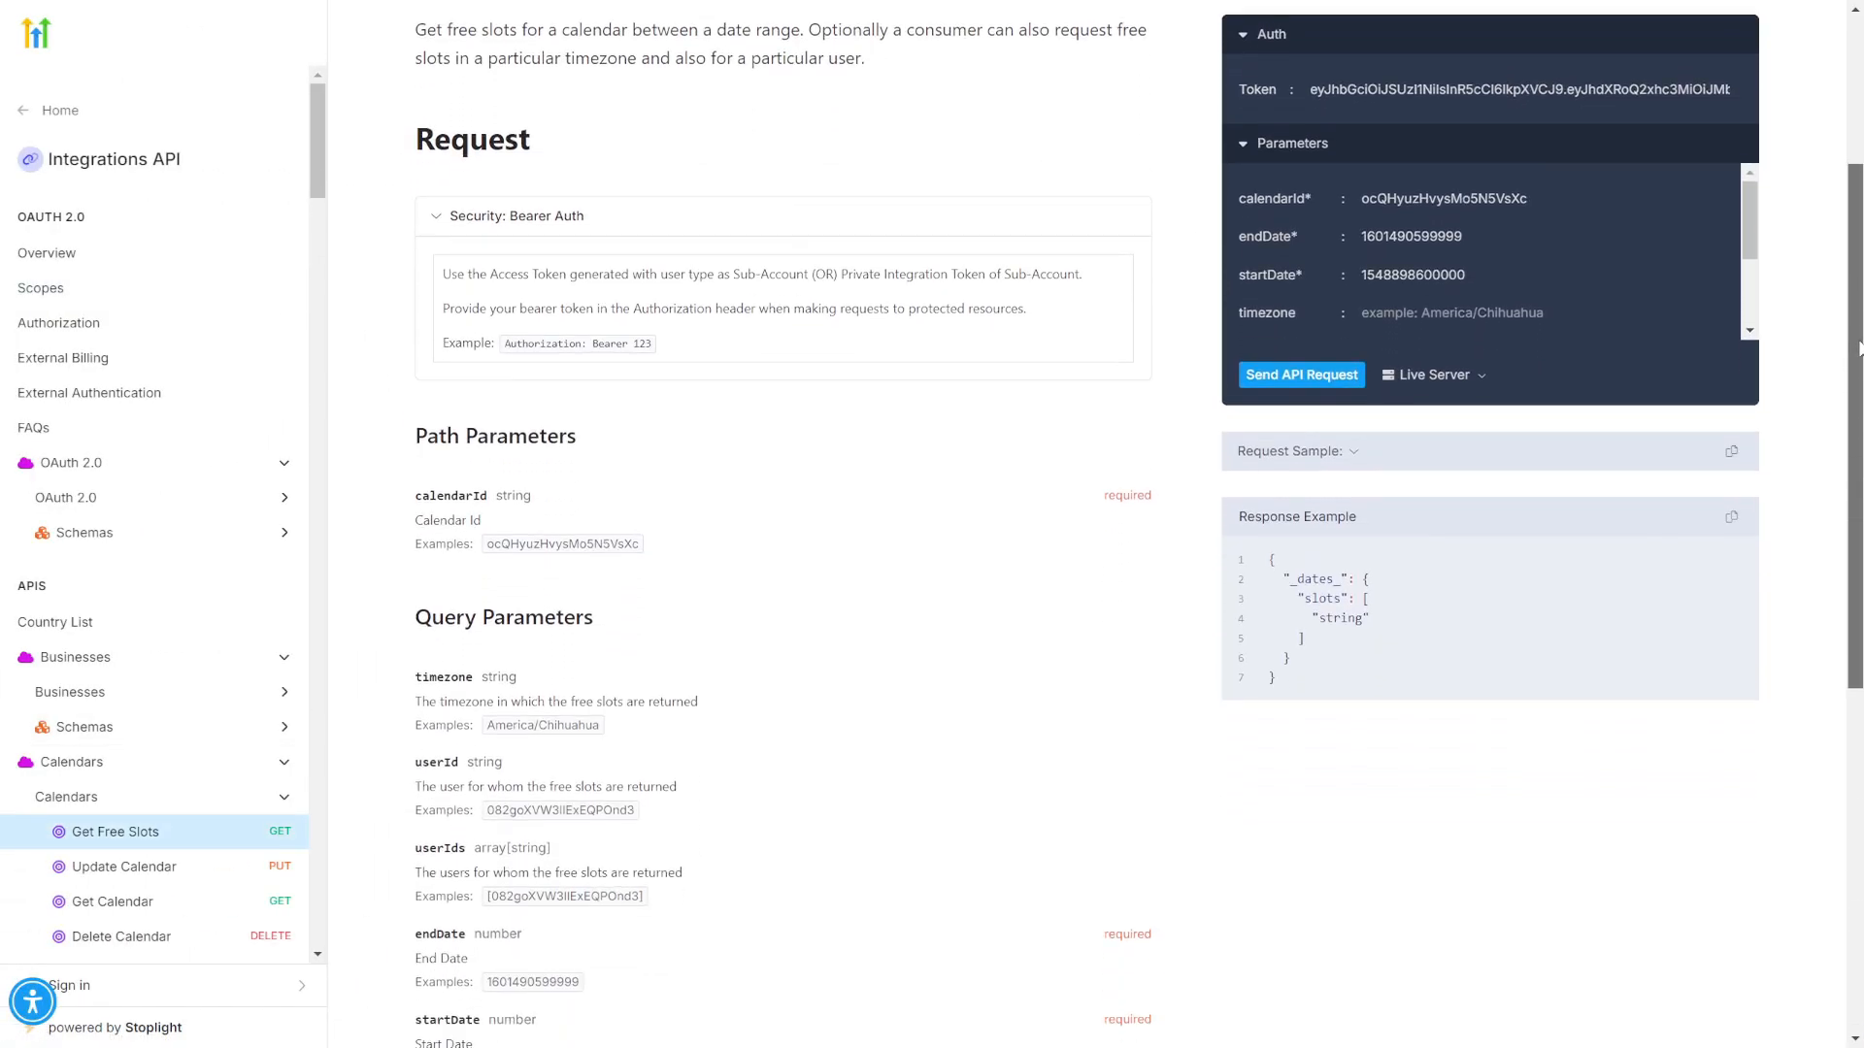
left_click(105, 549)
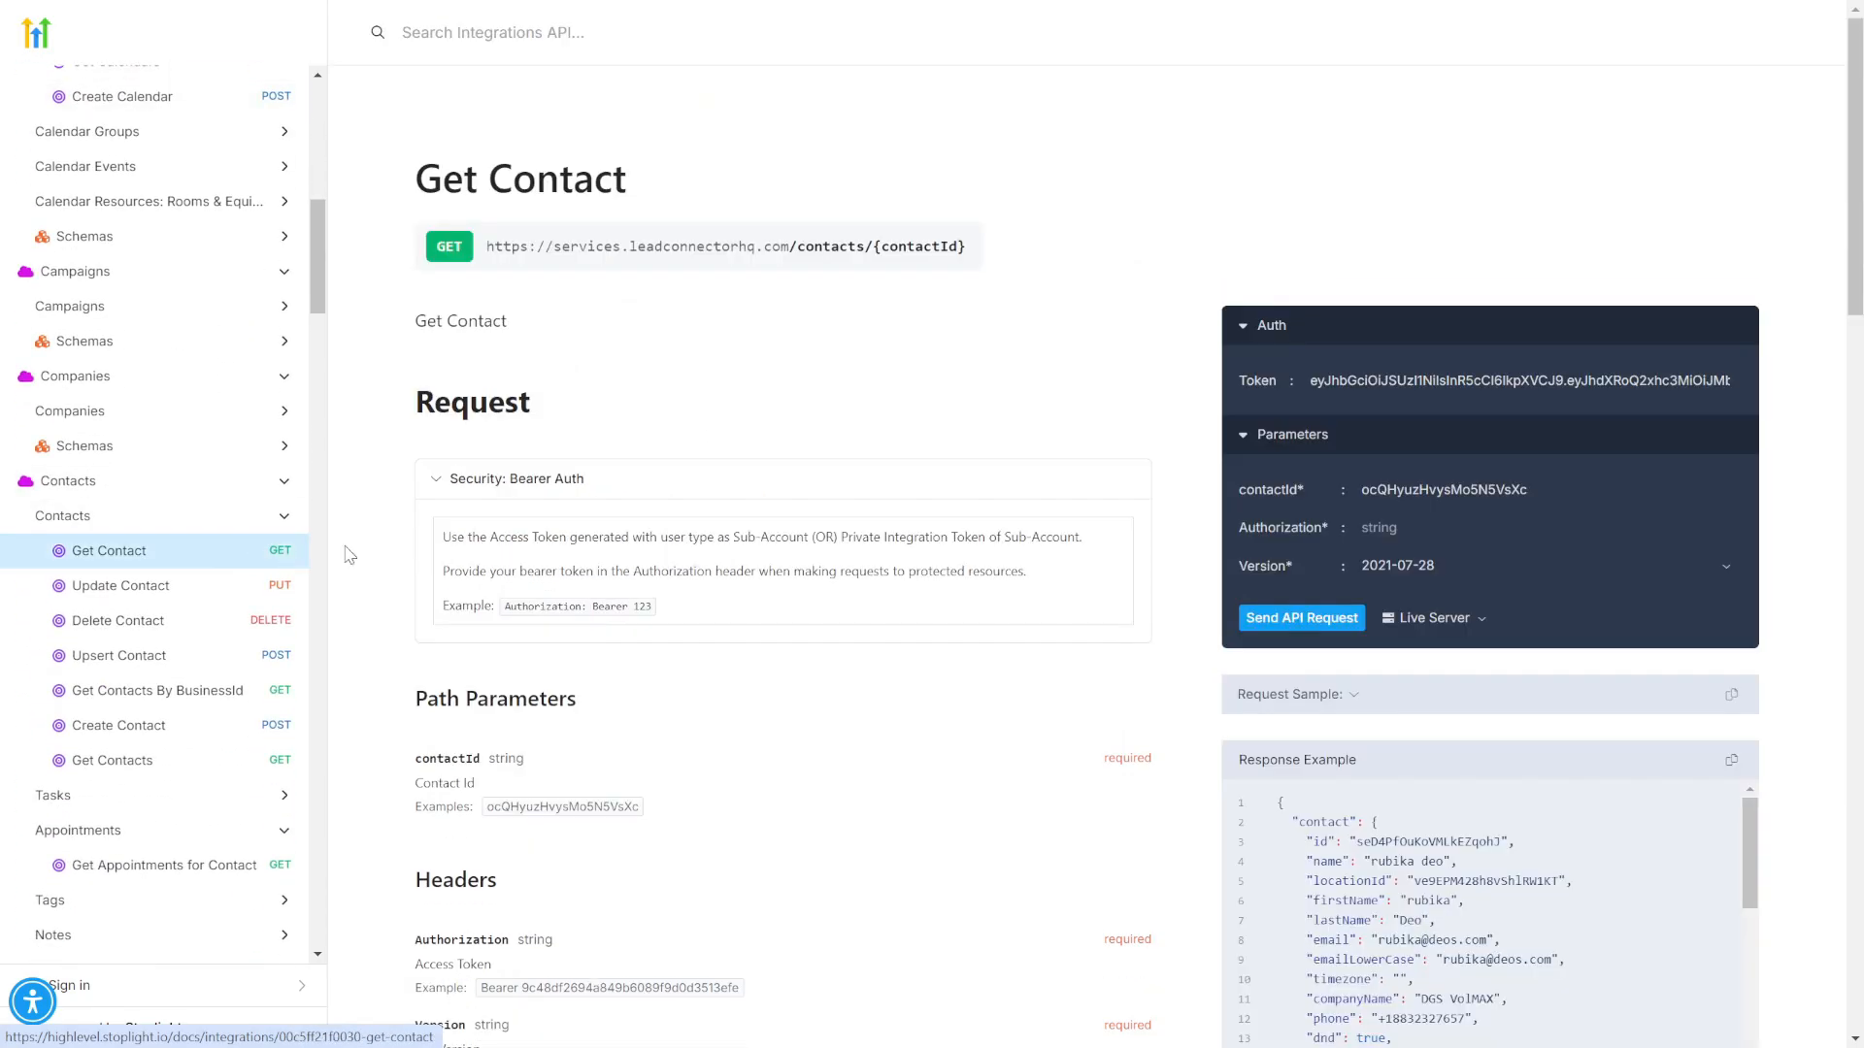
scroll("down", 3)
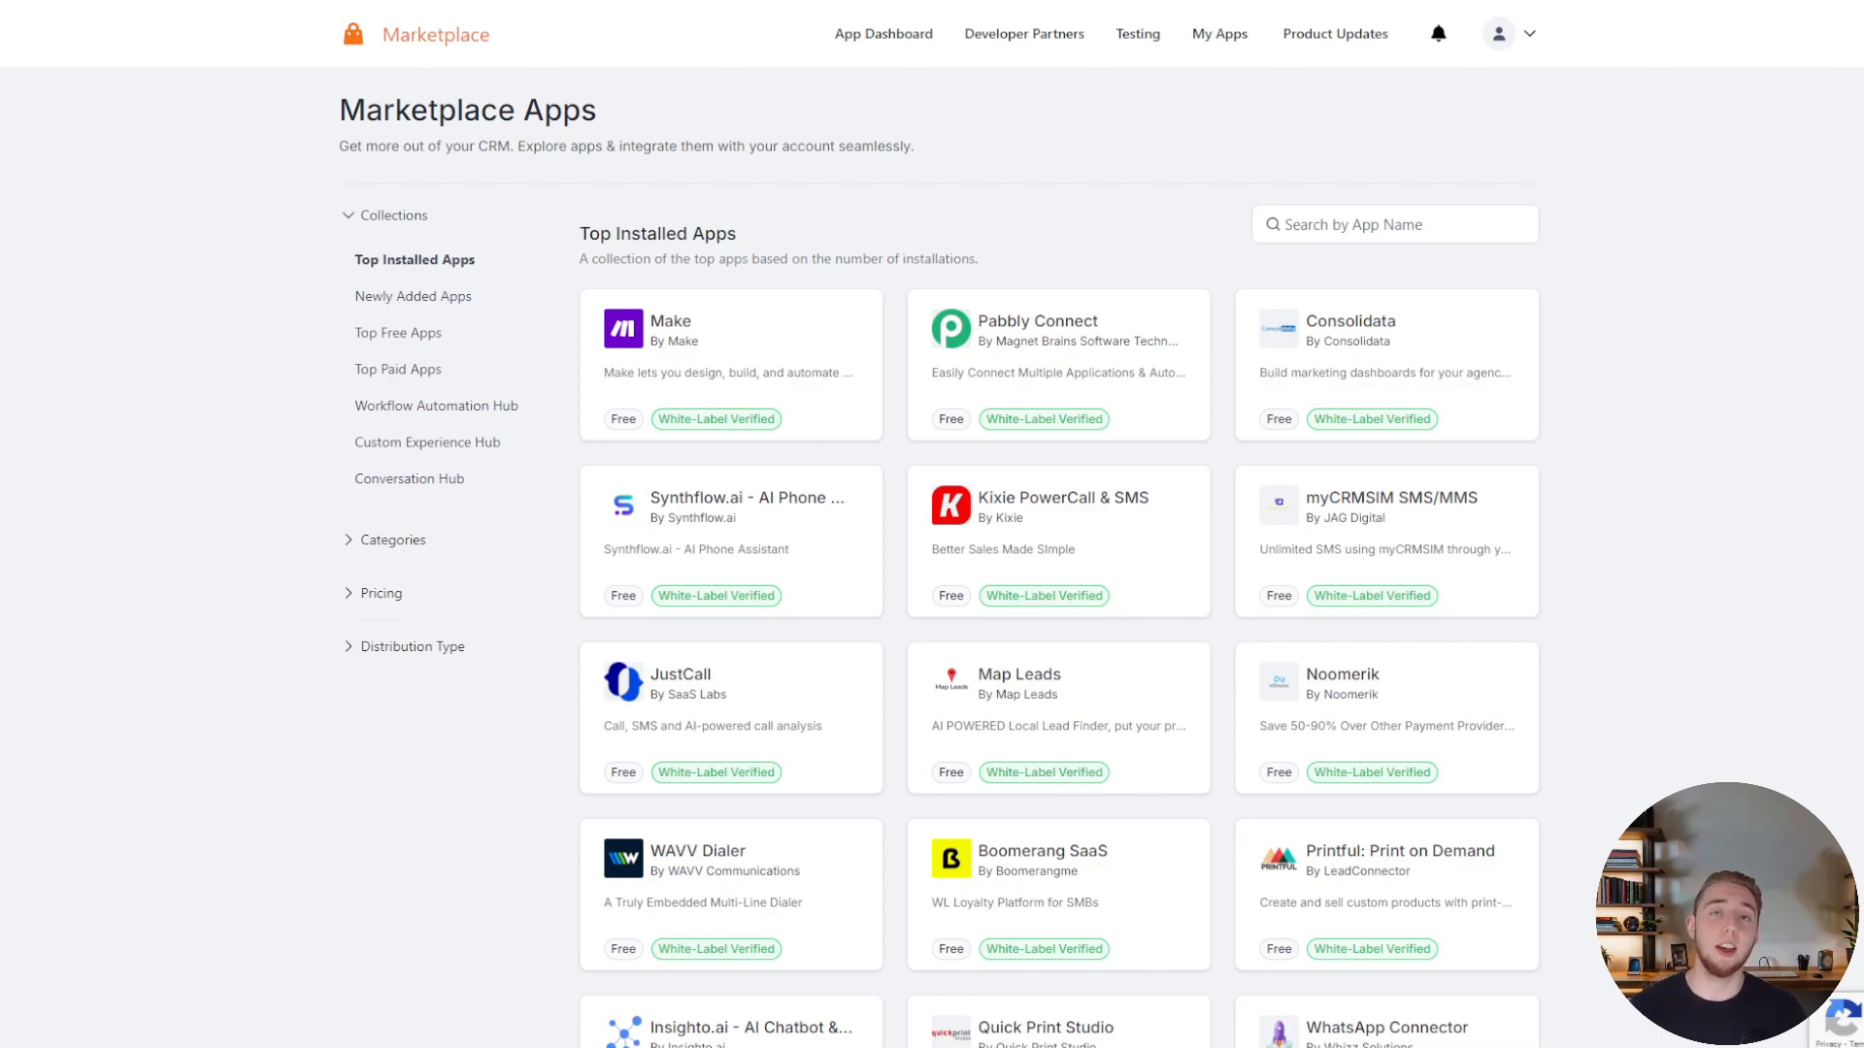
key("alt+tab")
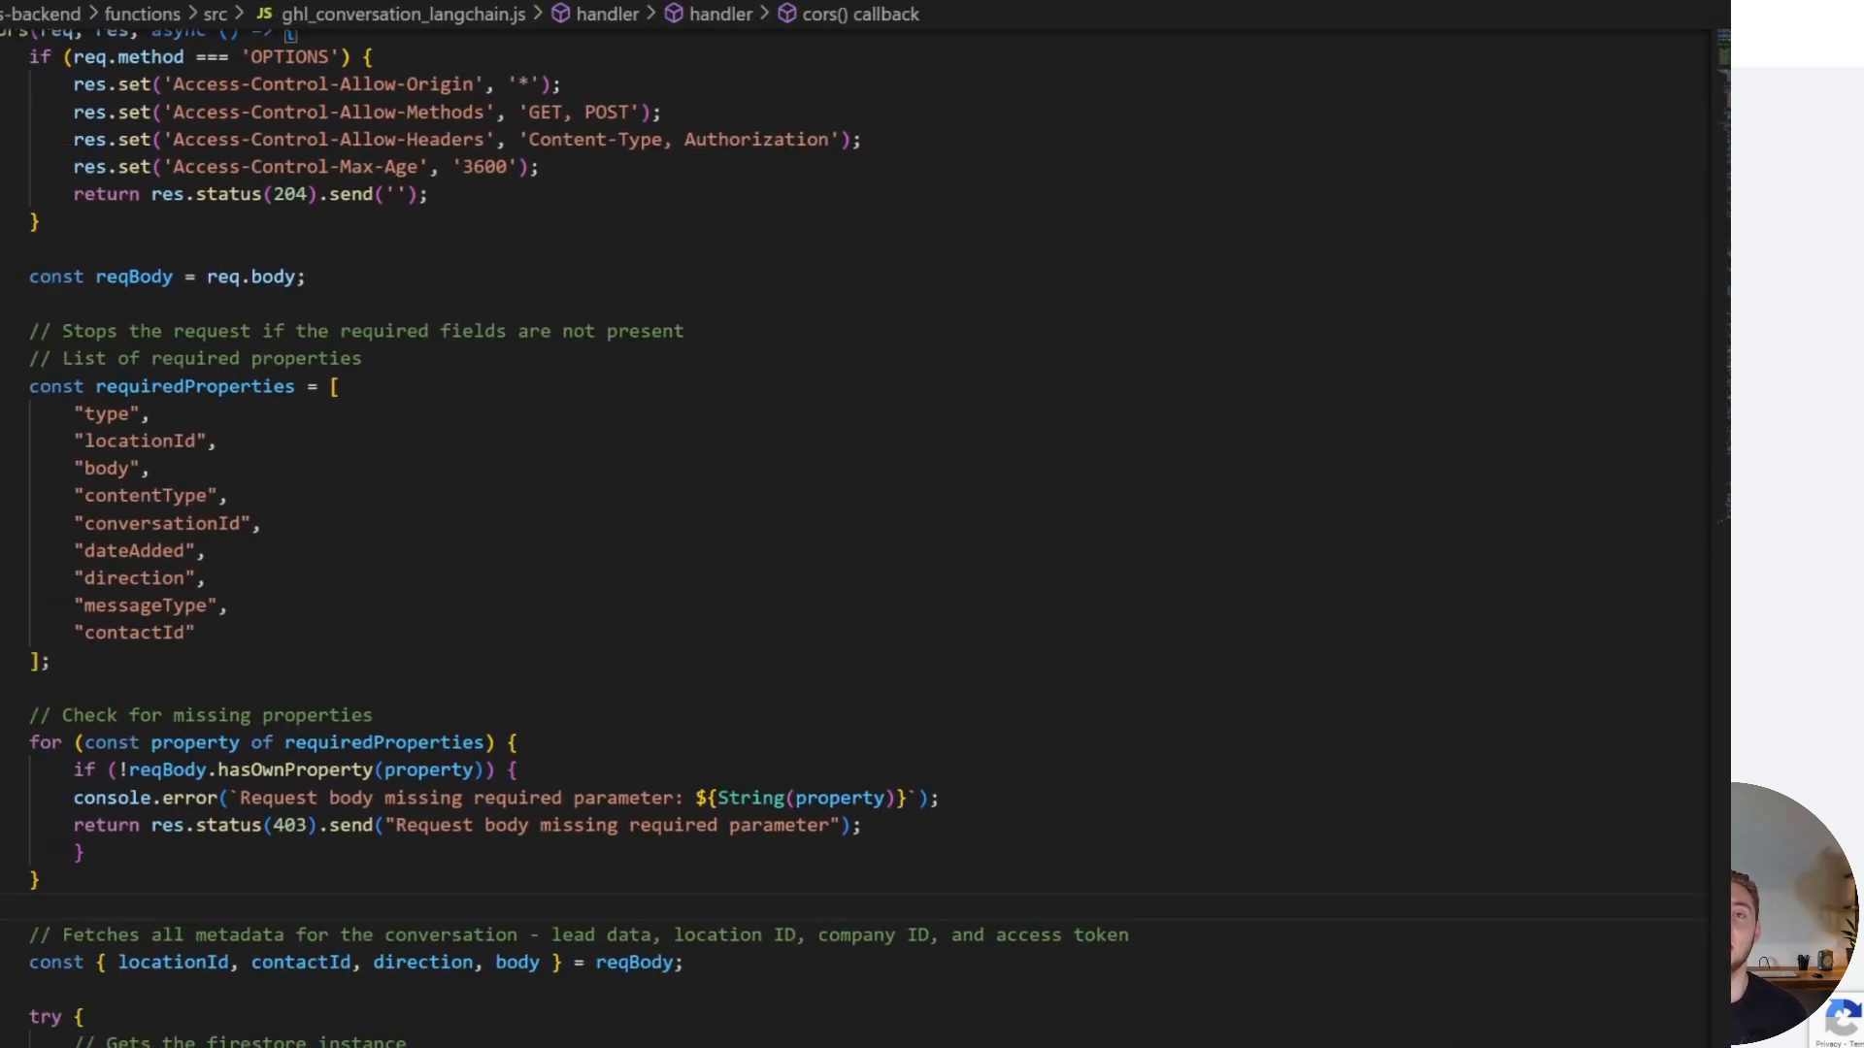
scroll("down", 3)
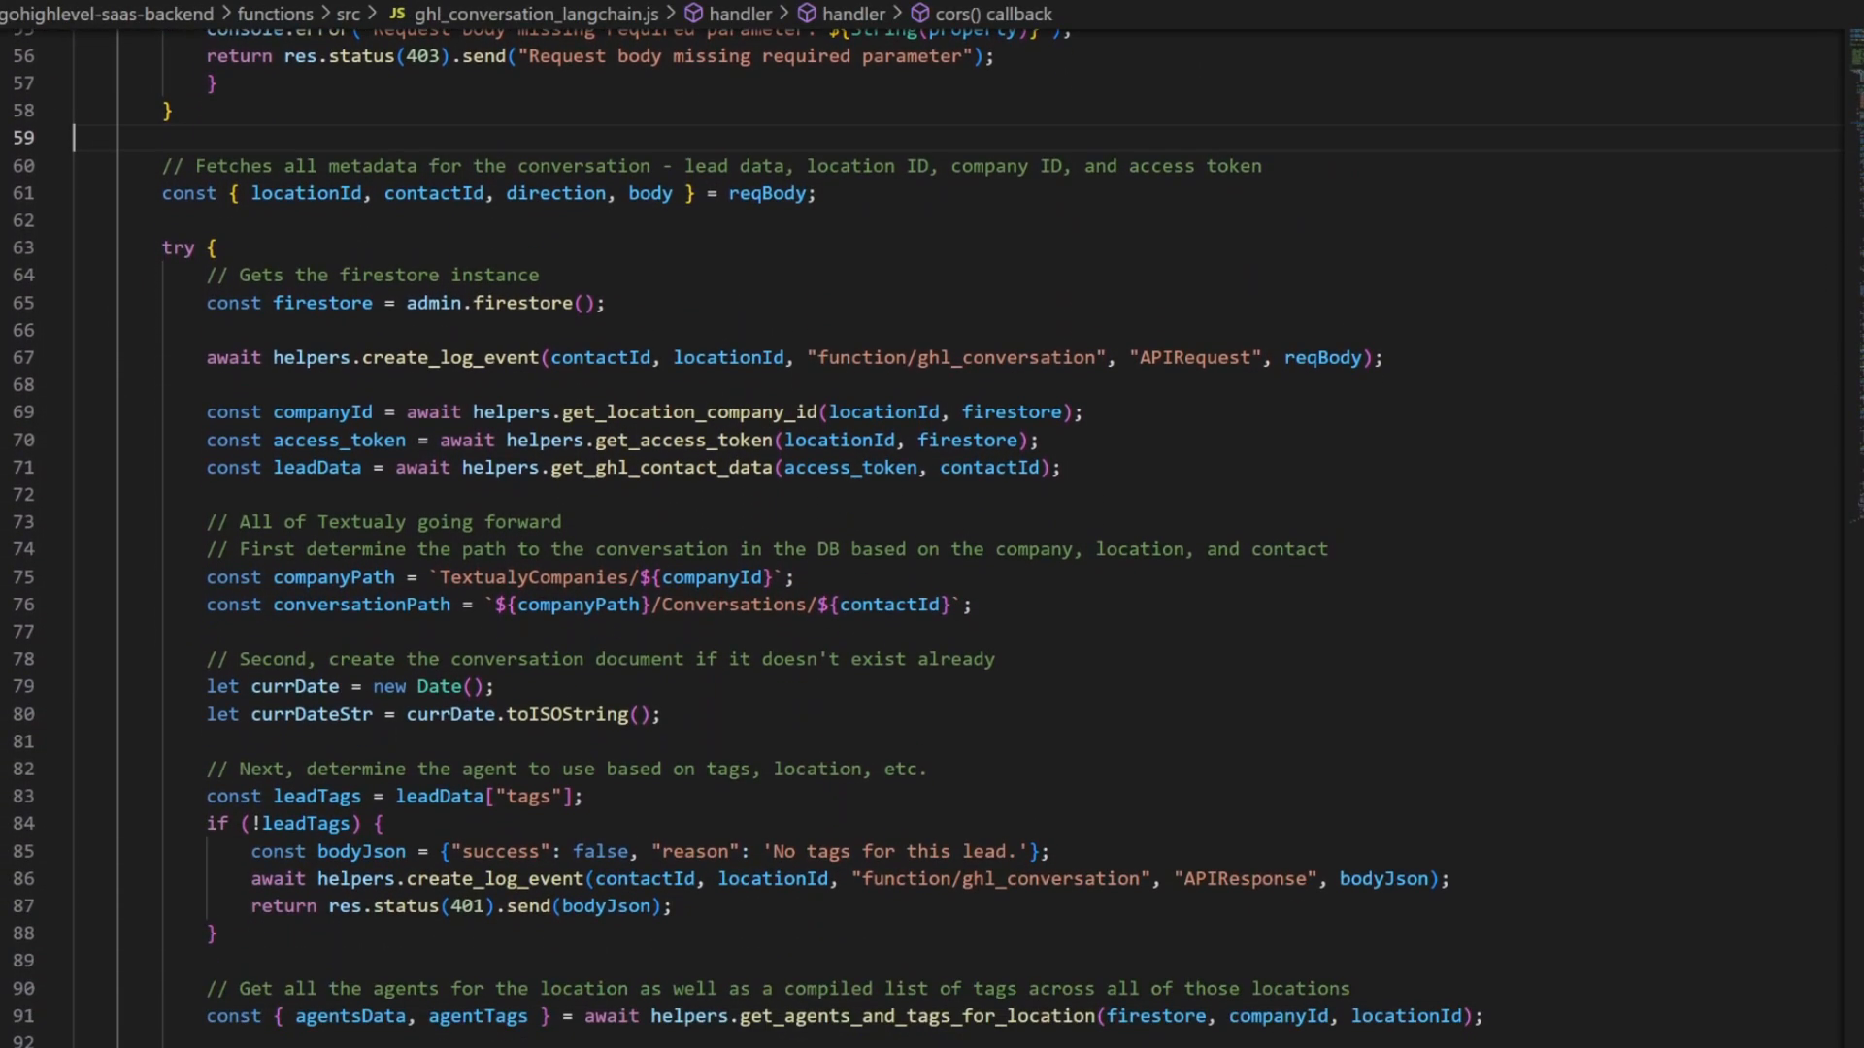
scroll("down", 3)
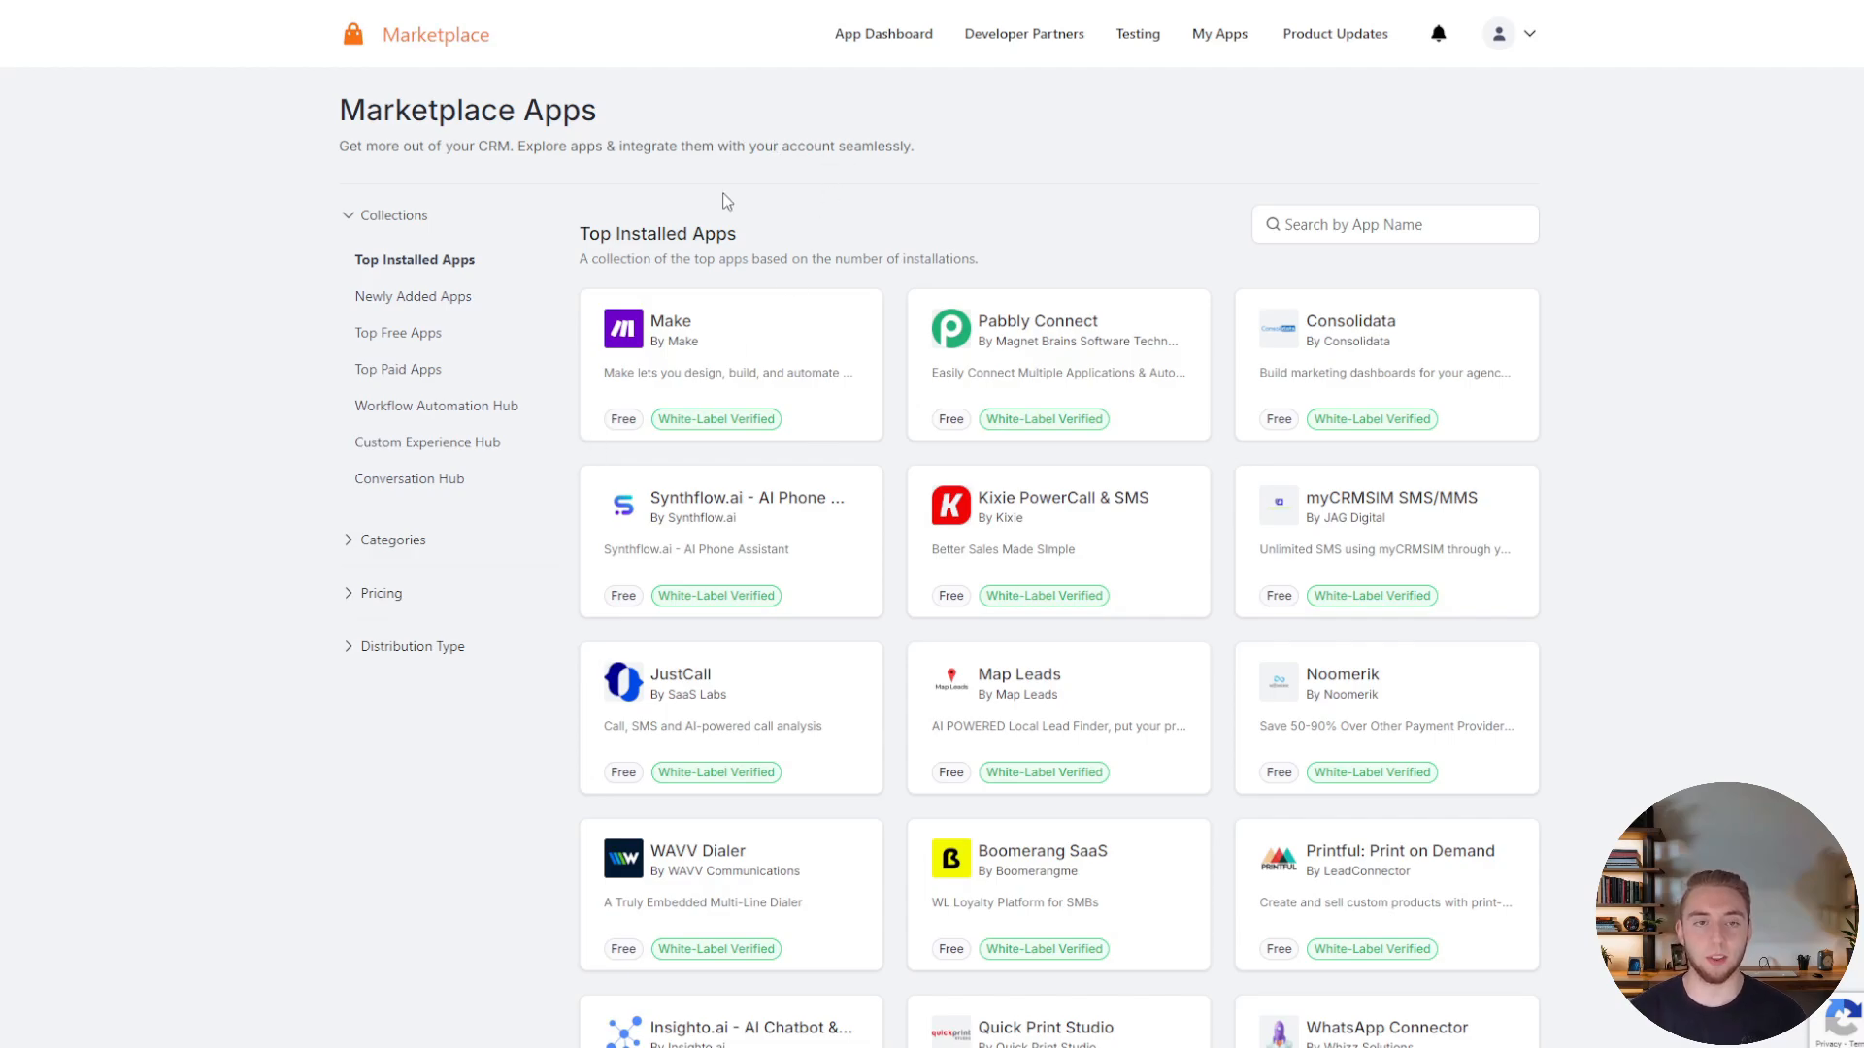
scroll("down", 3)
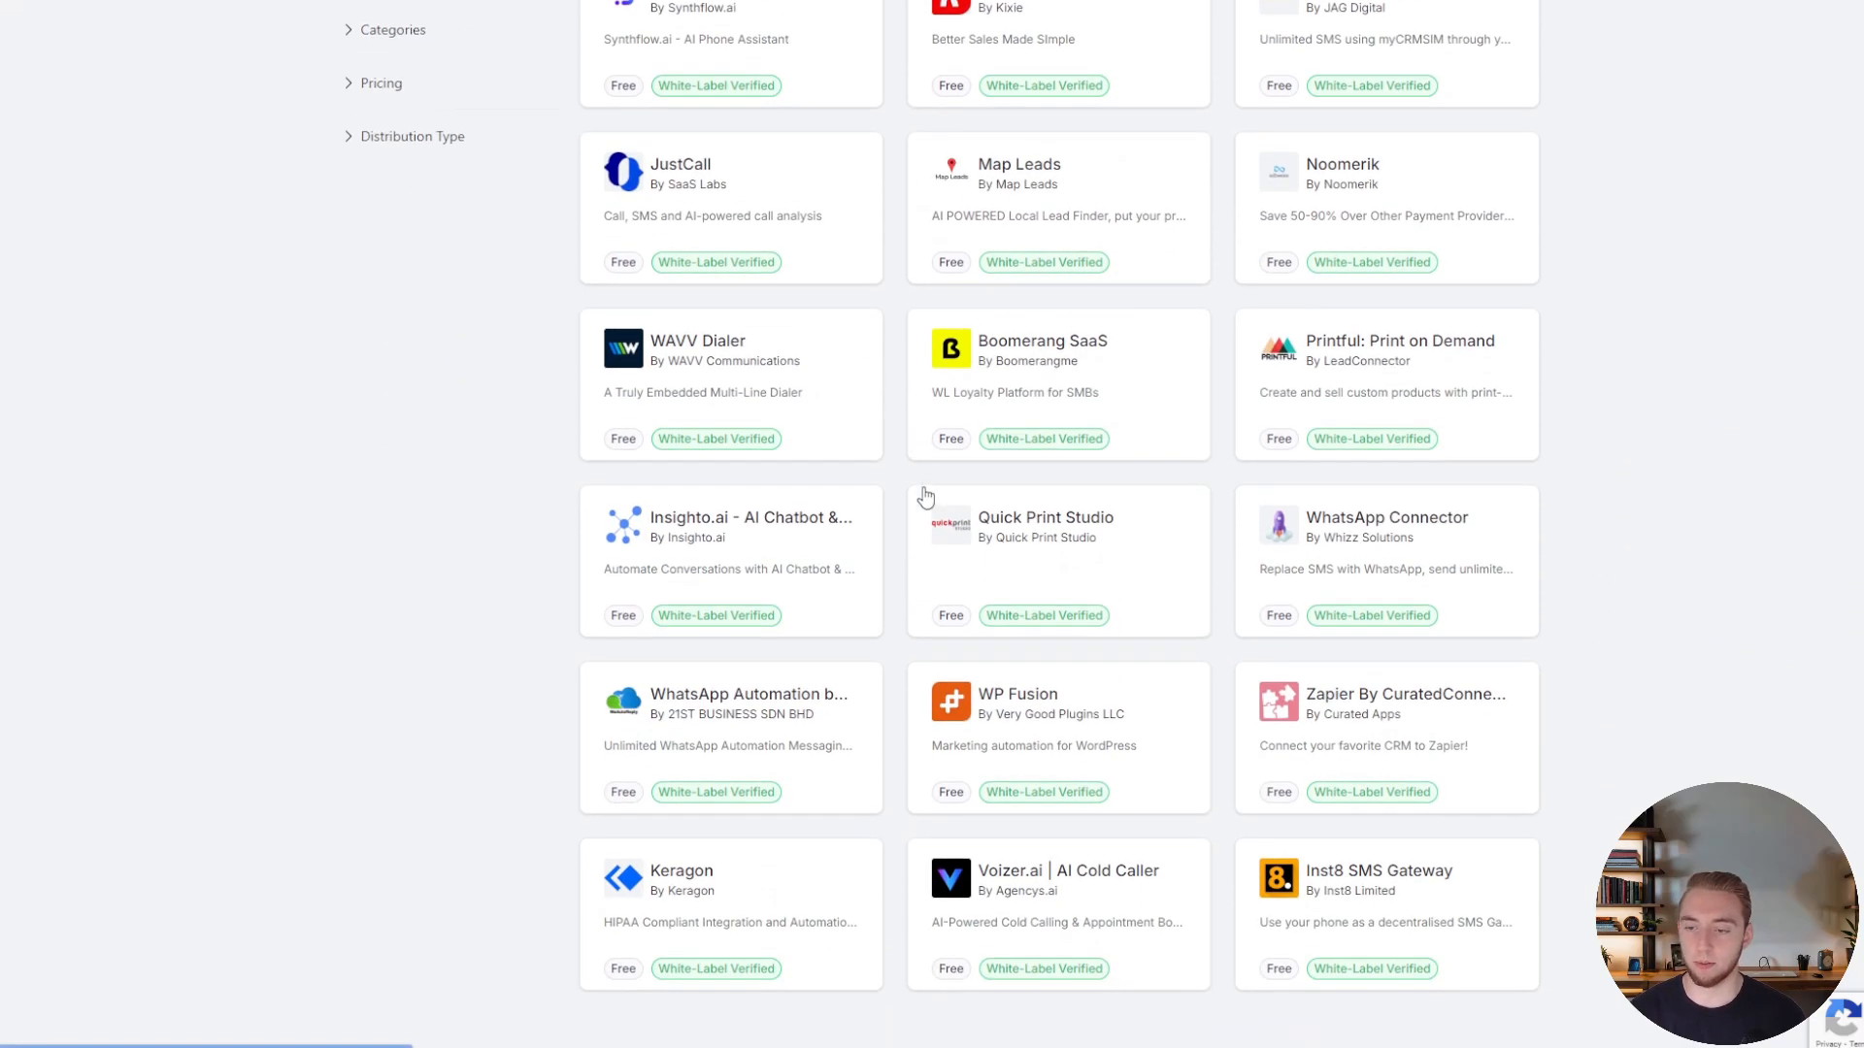
scroll("up", 3)
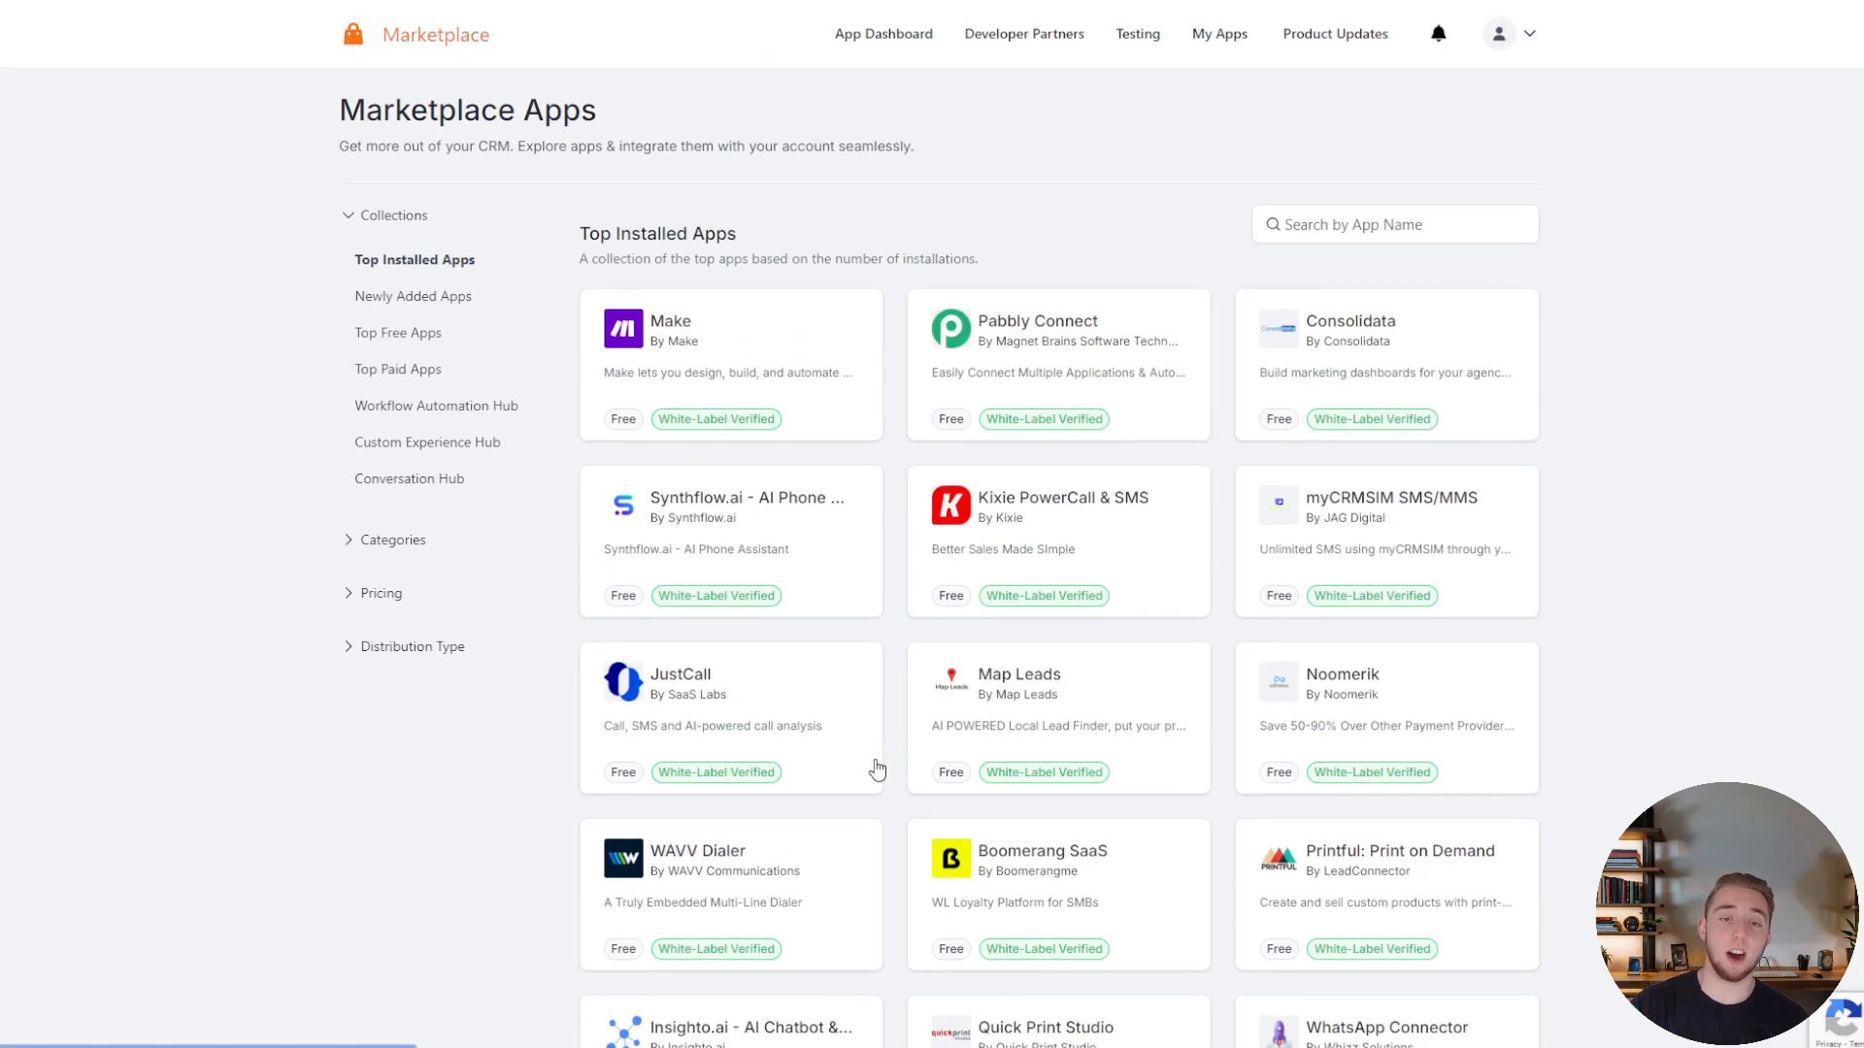
scroll("down", 3)
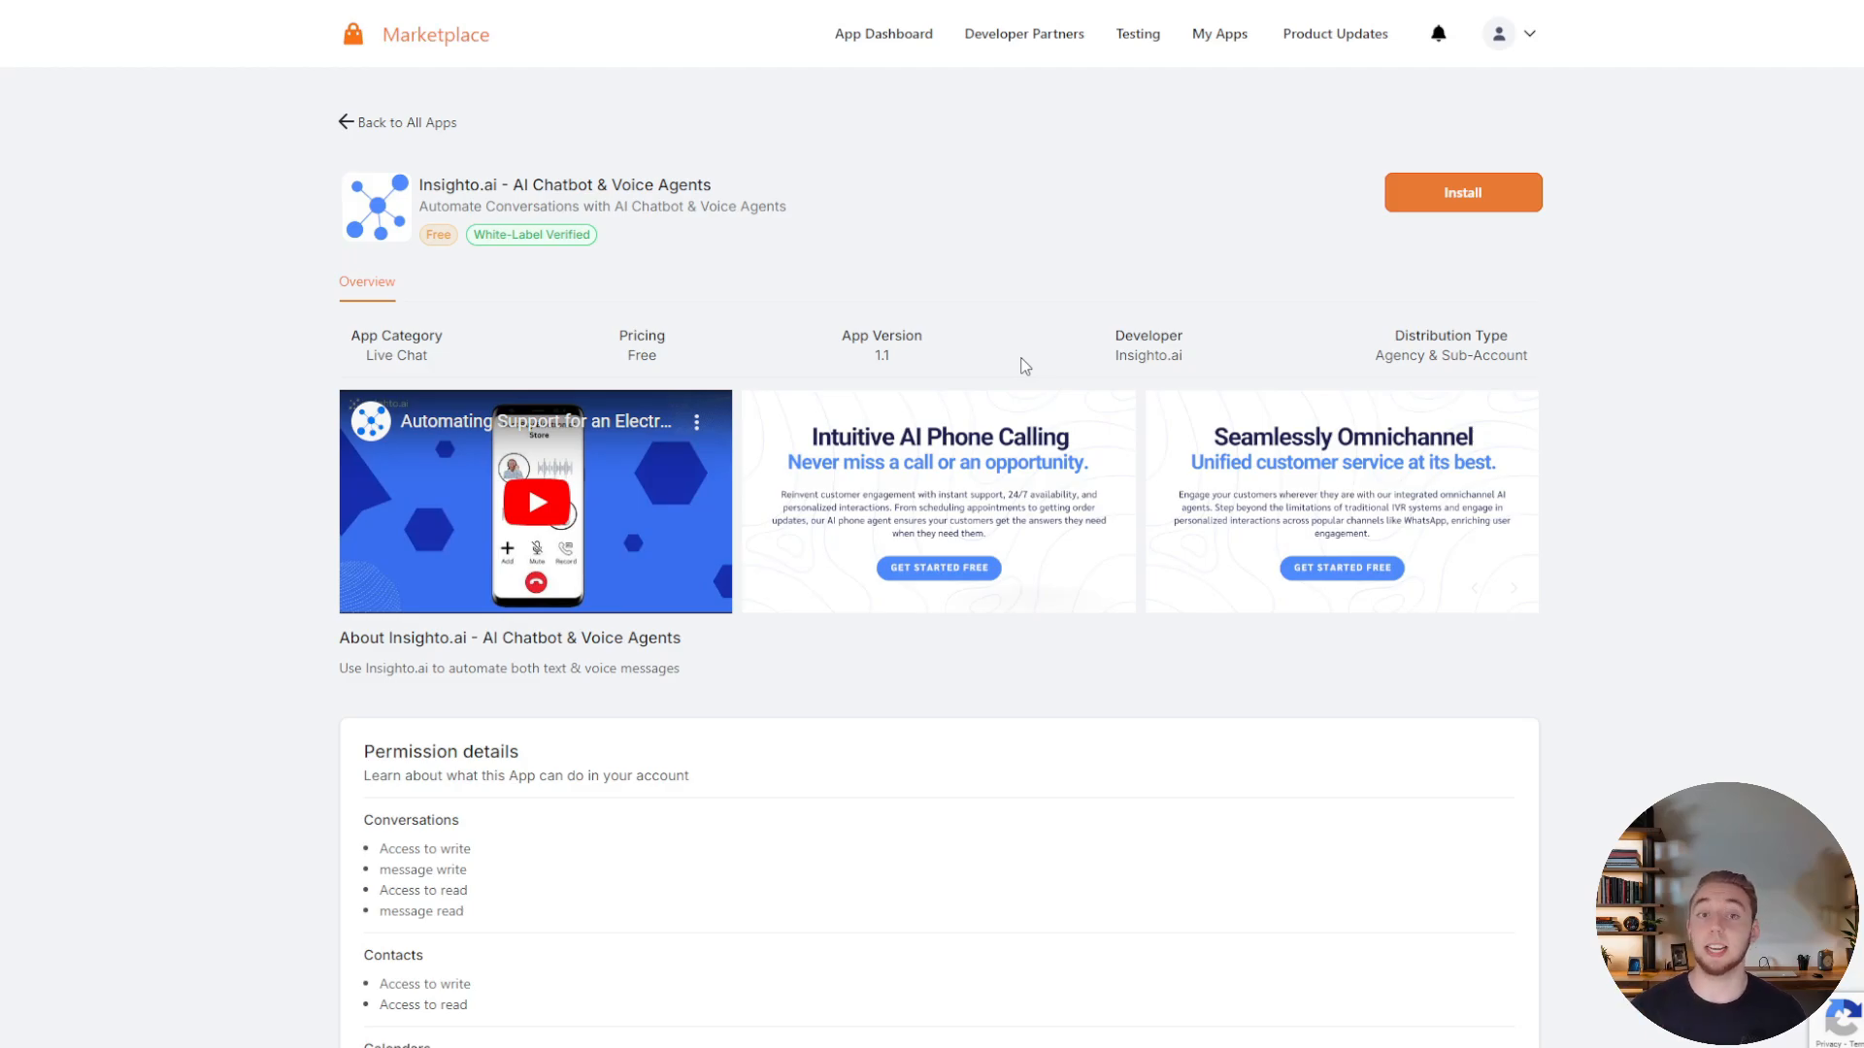
left_click(406, 122)
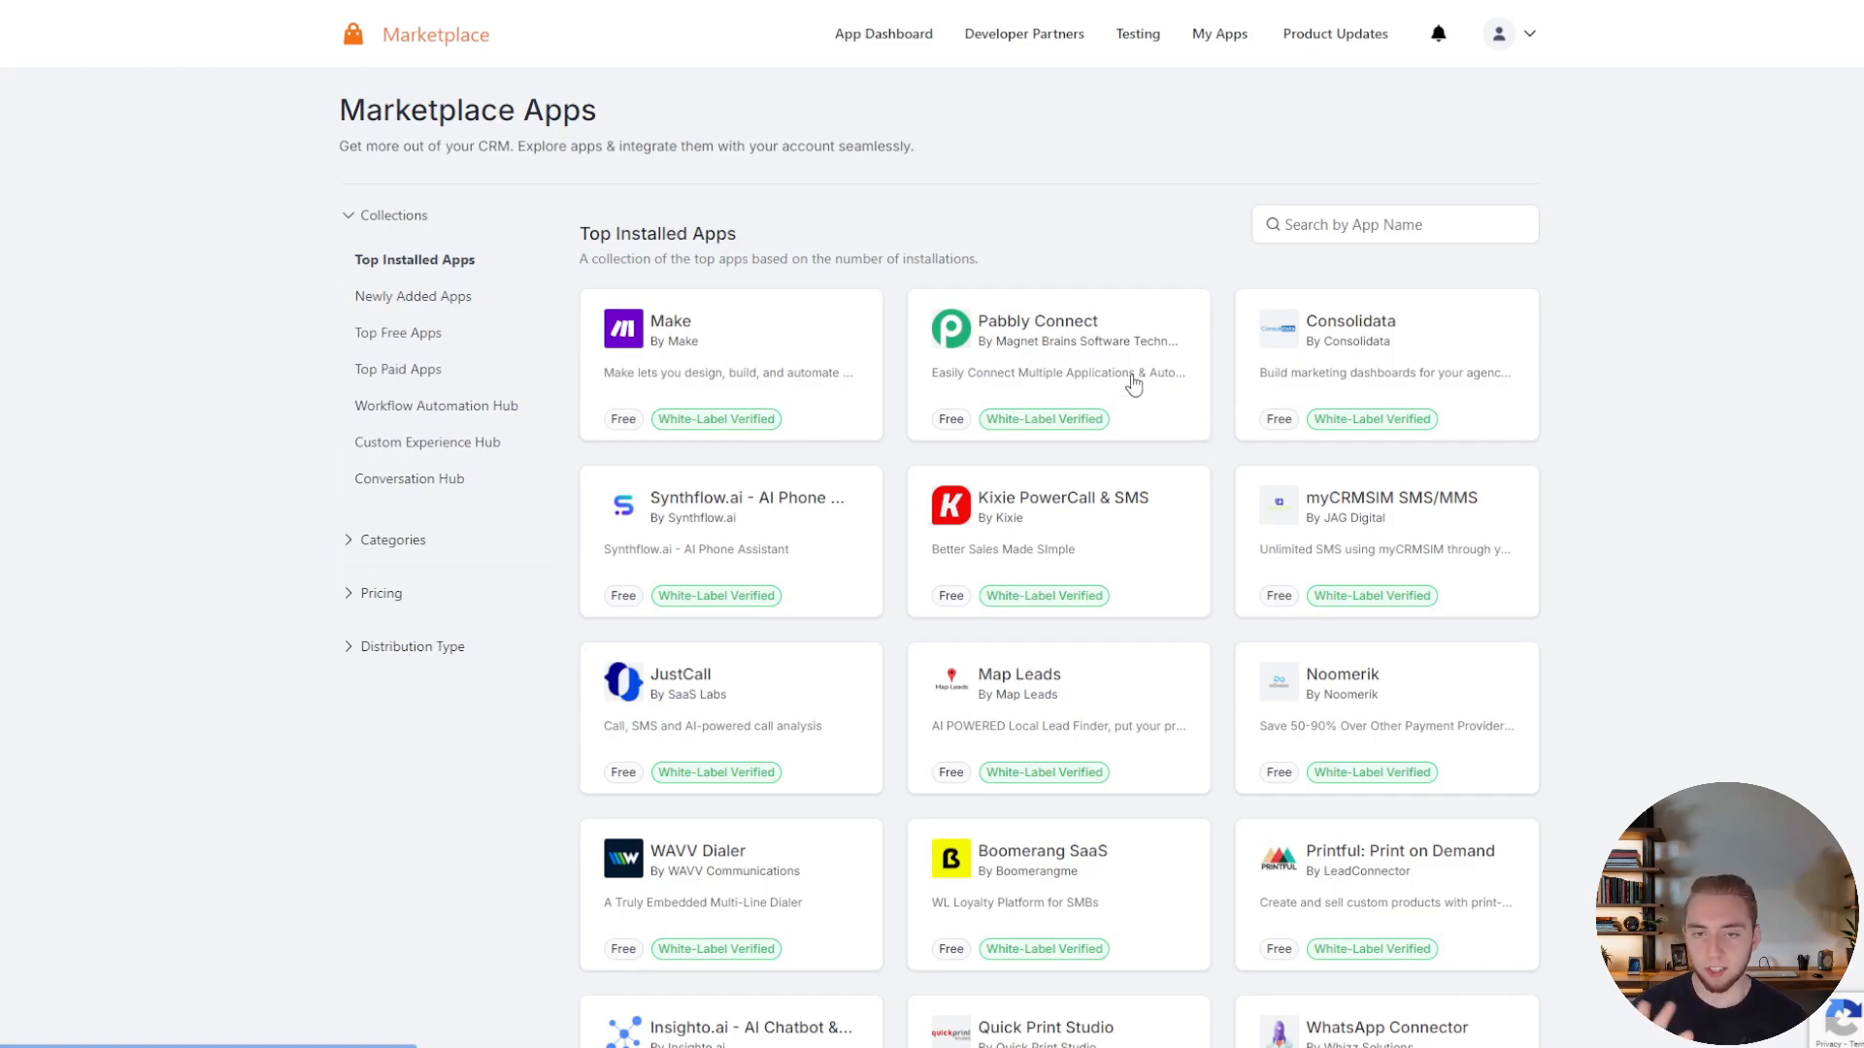
mouse_move(1093, 464)
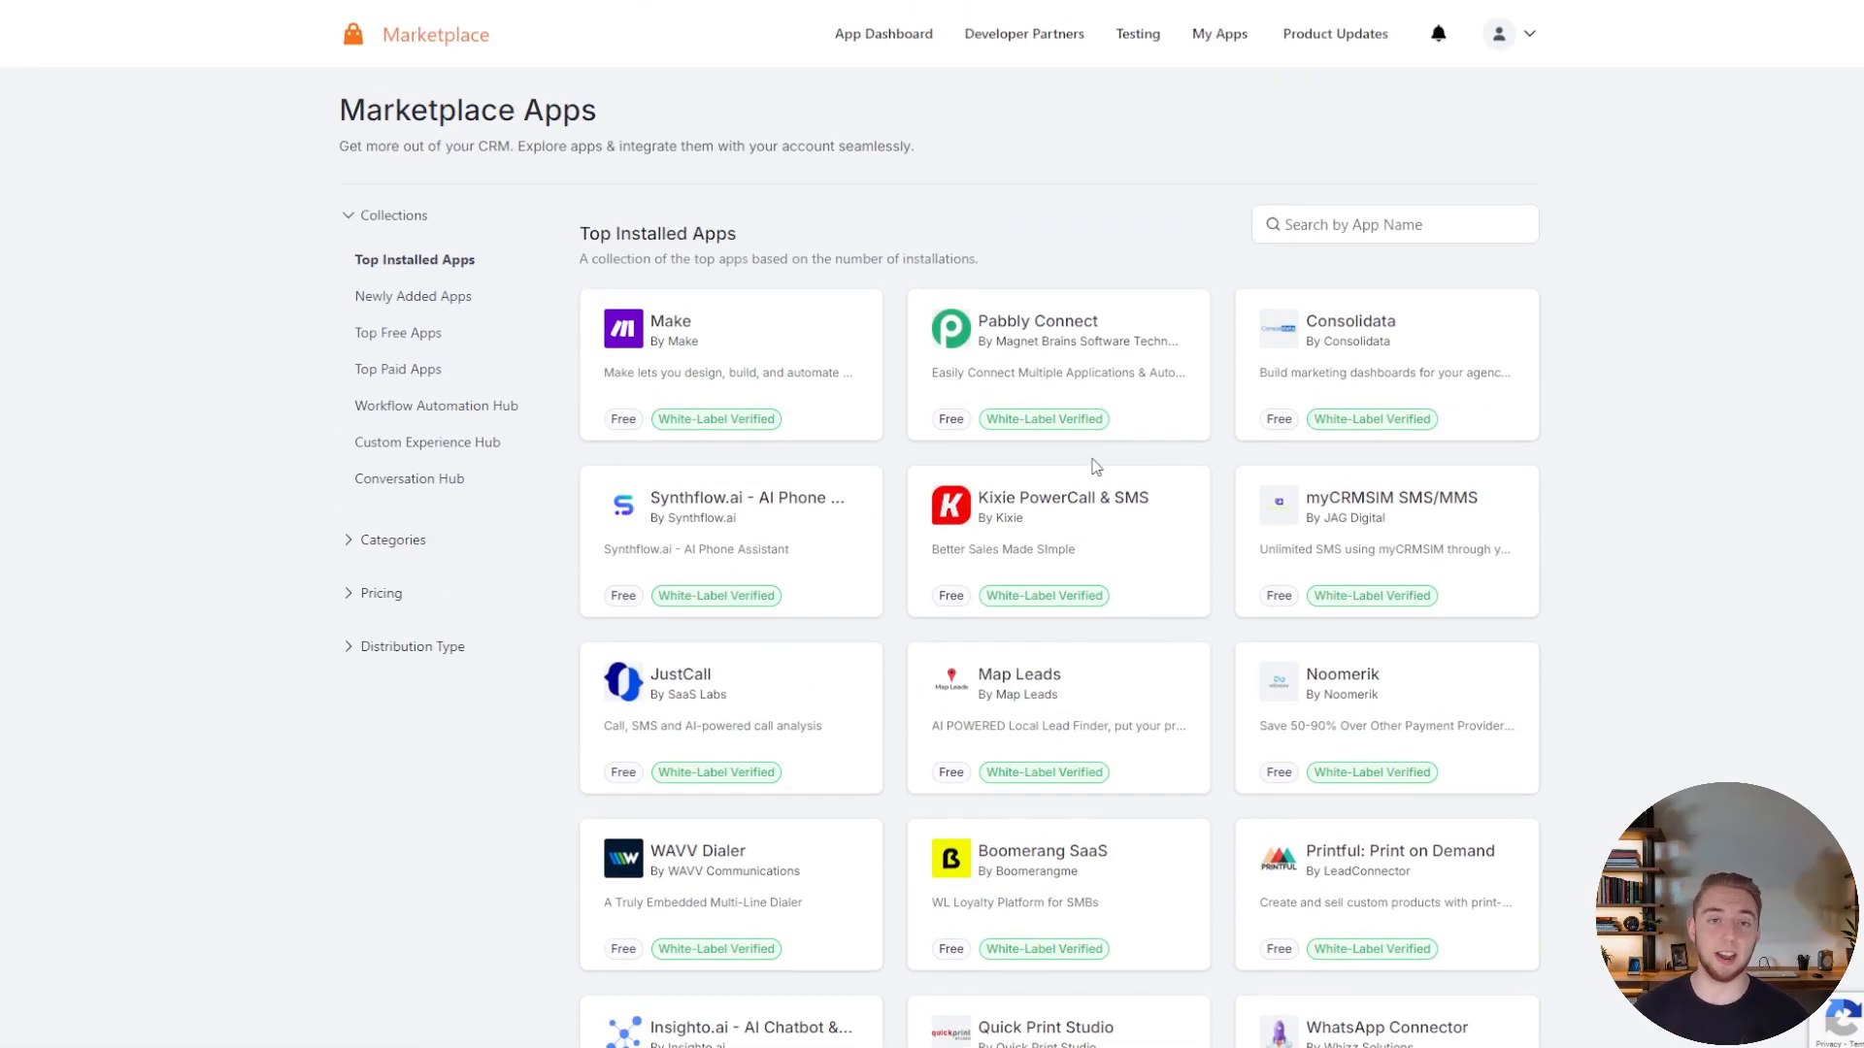
scroll("down", 3)
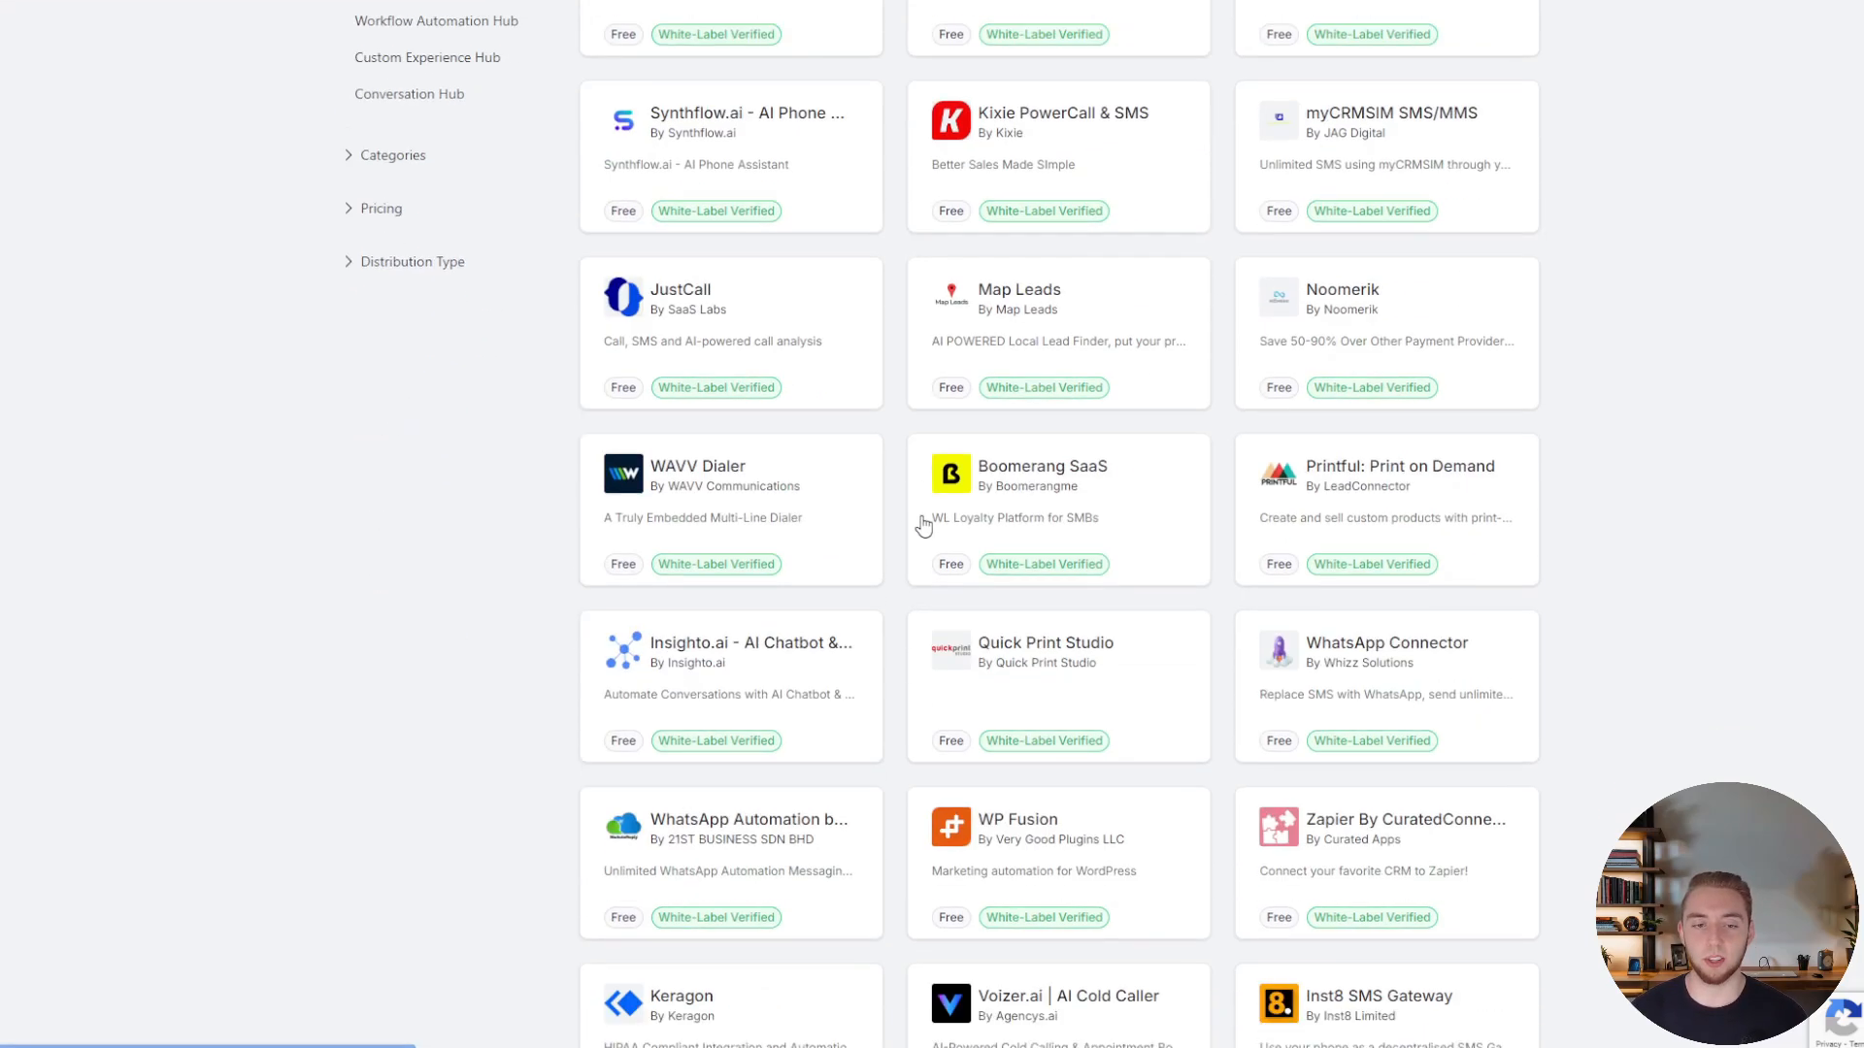
scroll("up", 3)
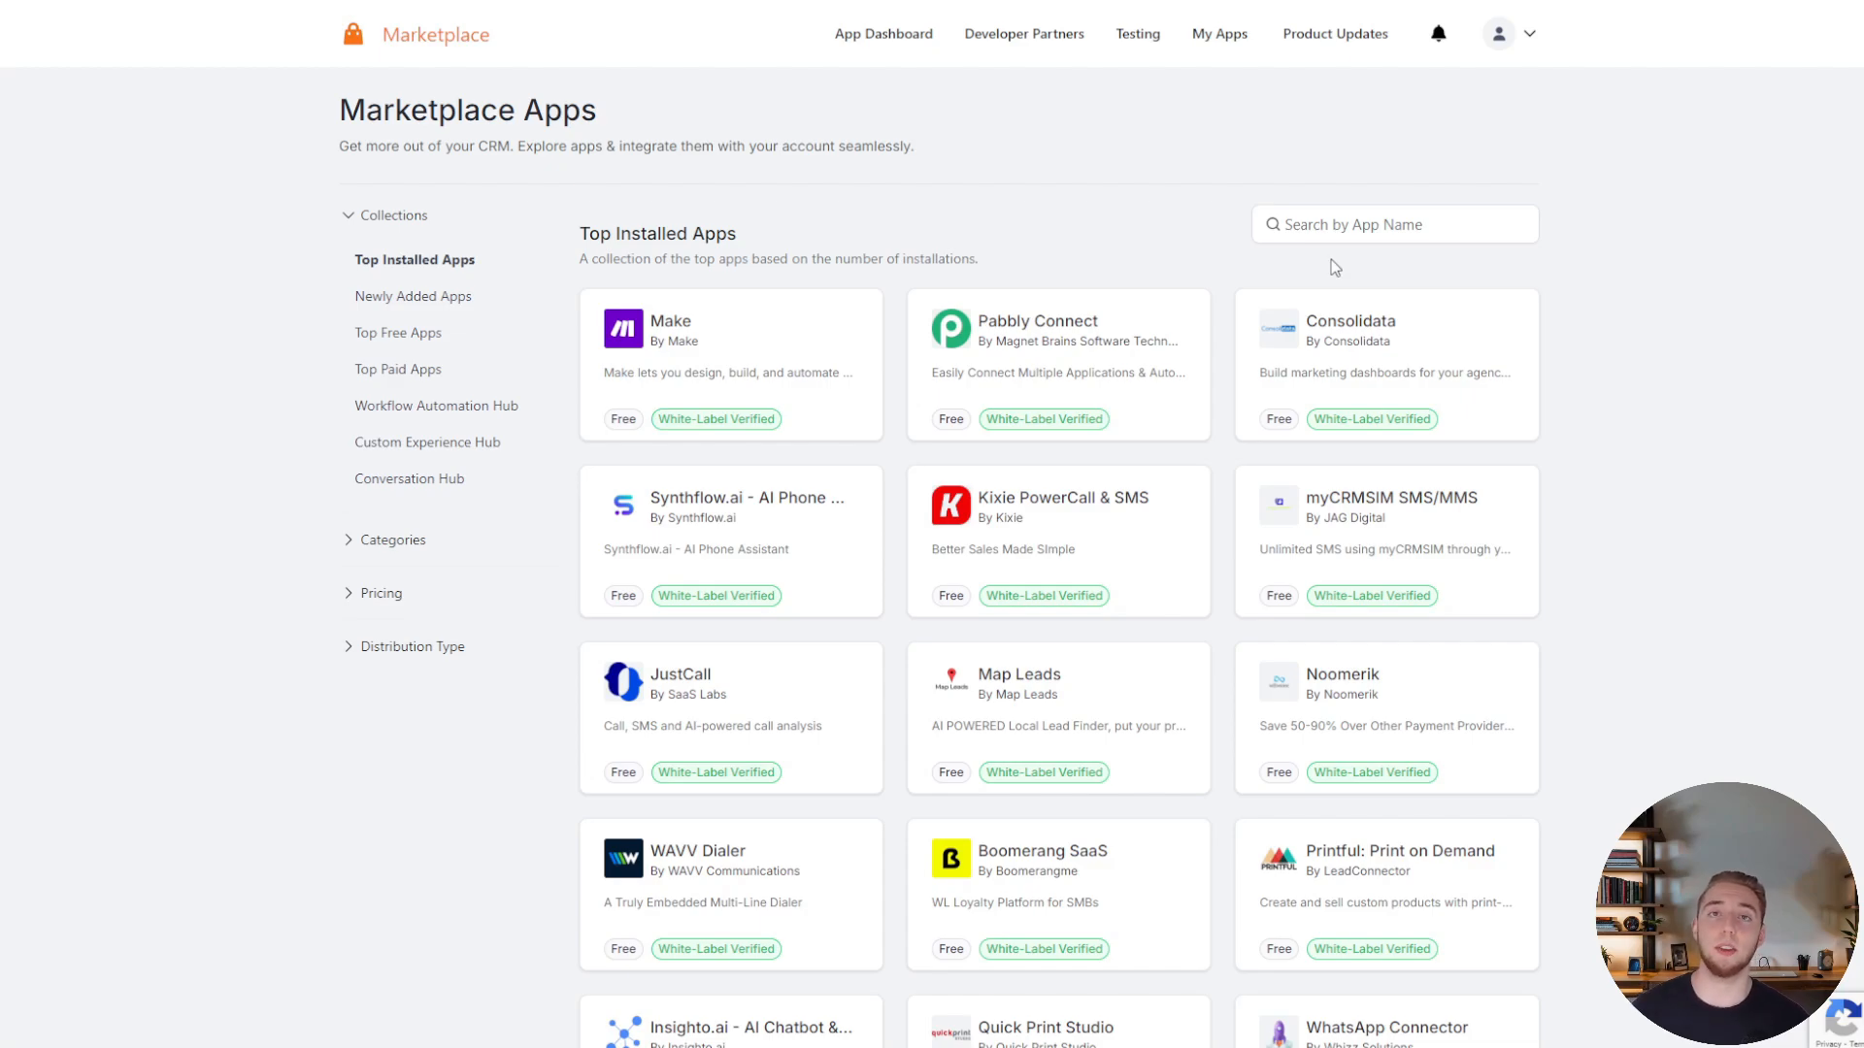
mouse_move(1184, 210)
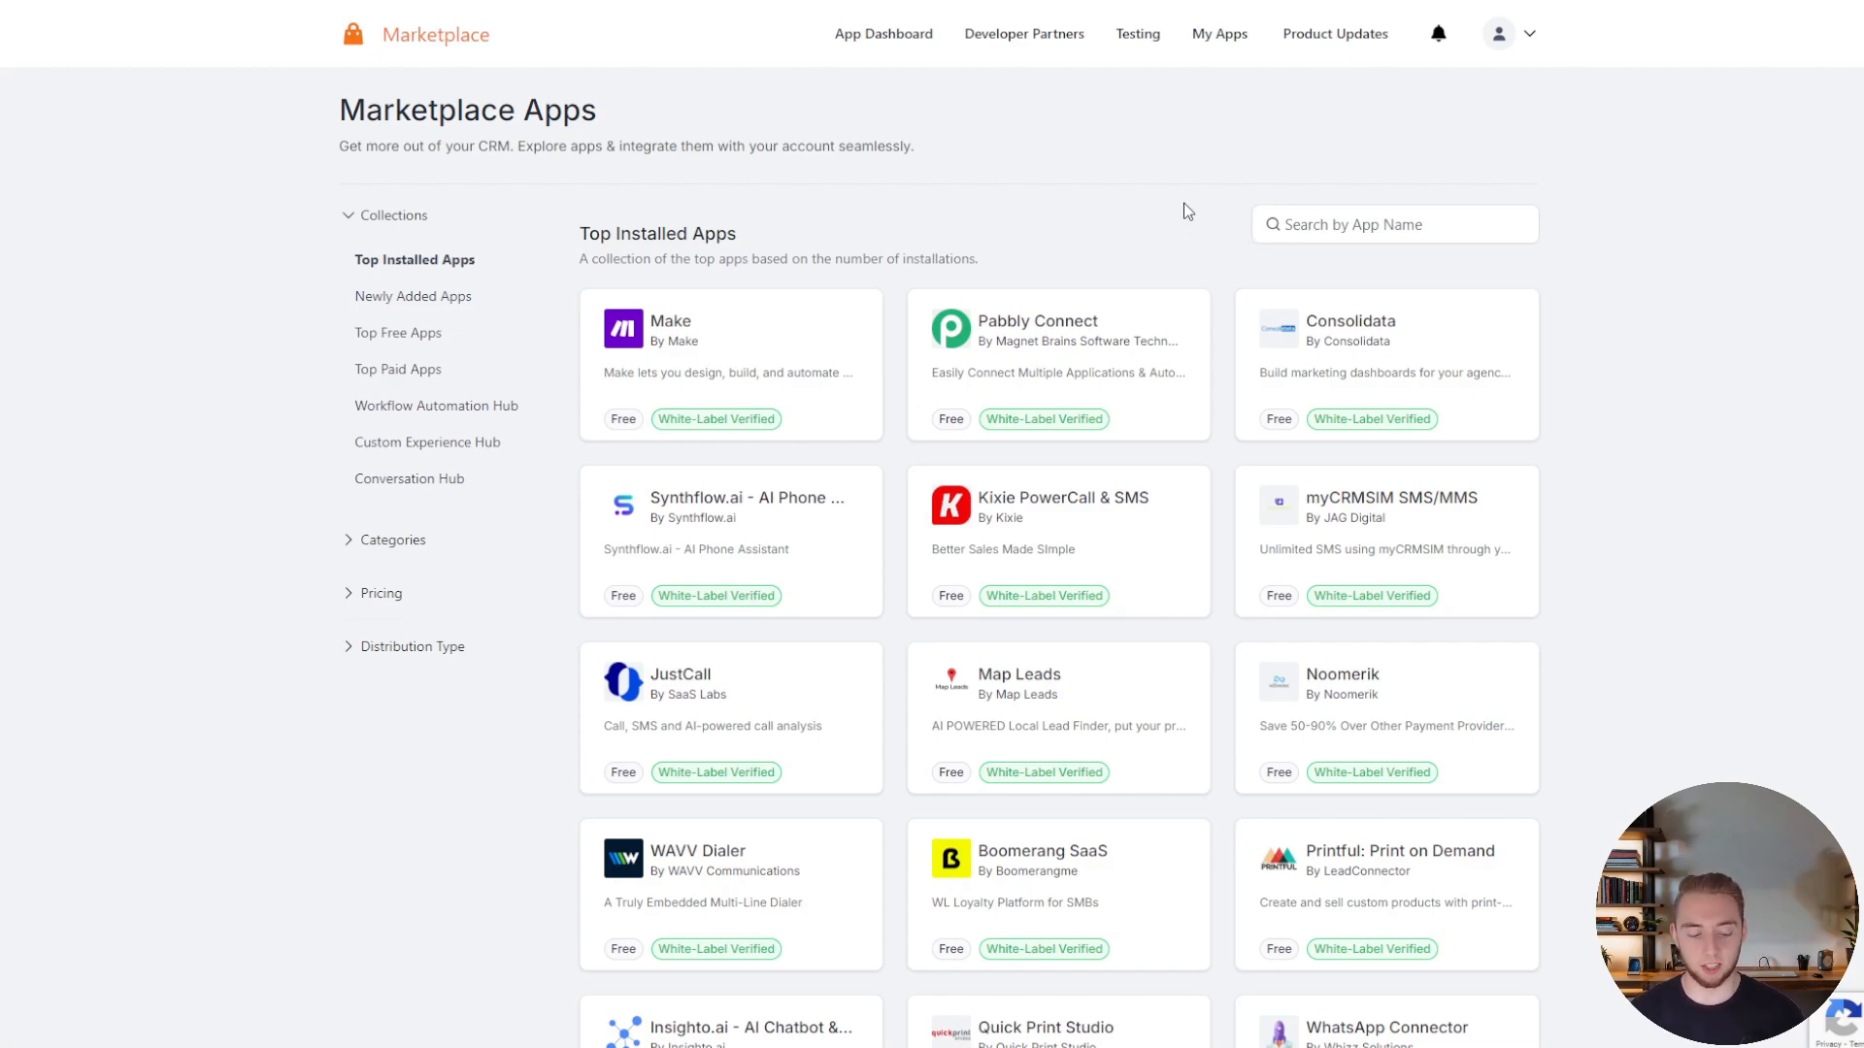
Step: Start creating a new marketplace app from the My Apps page
left_click(1219, 33)
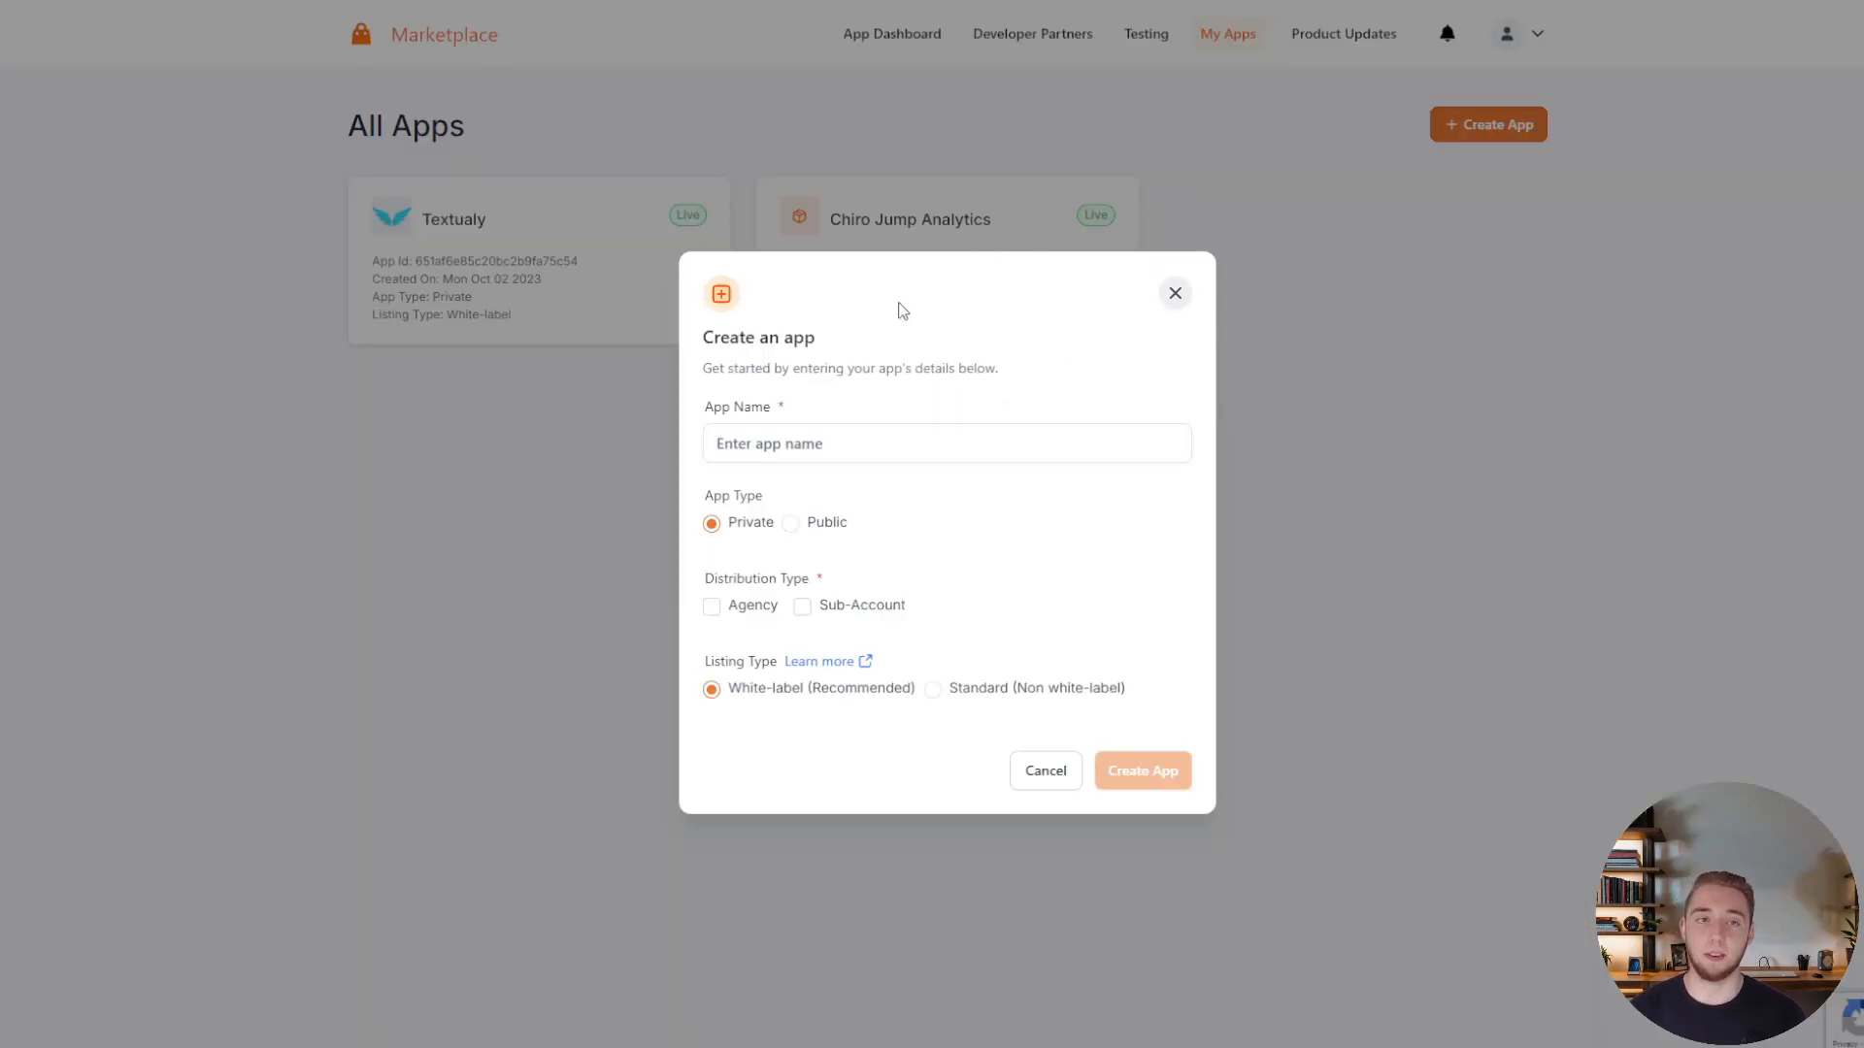
mouse_move(1507, 167)
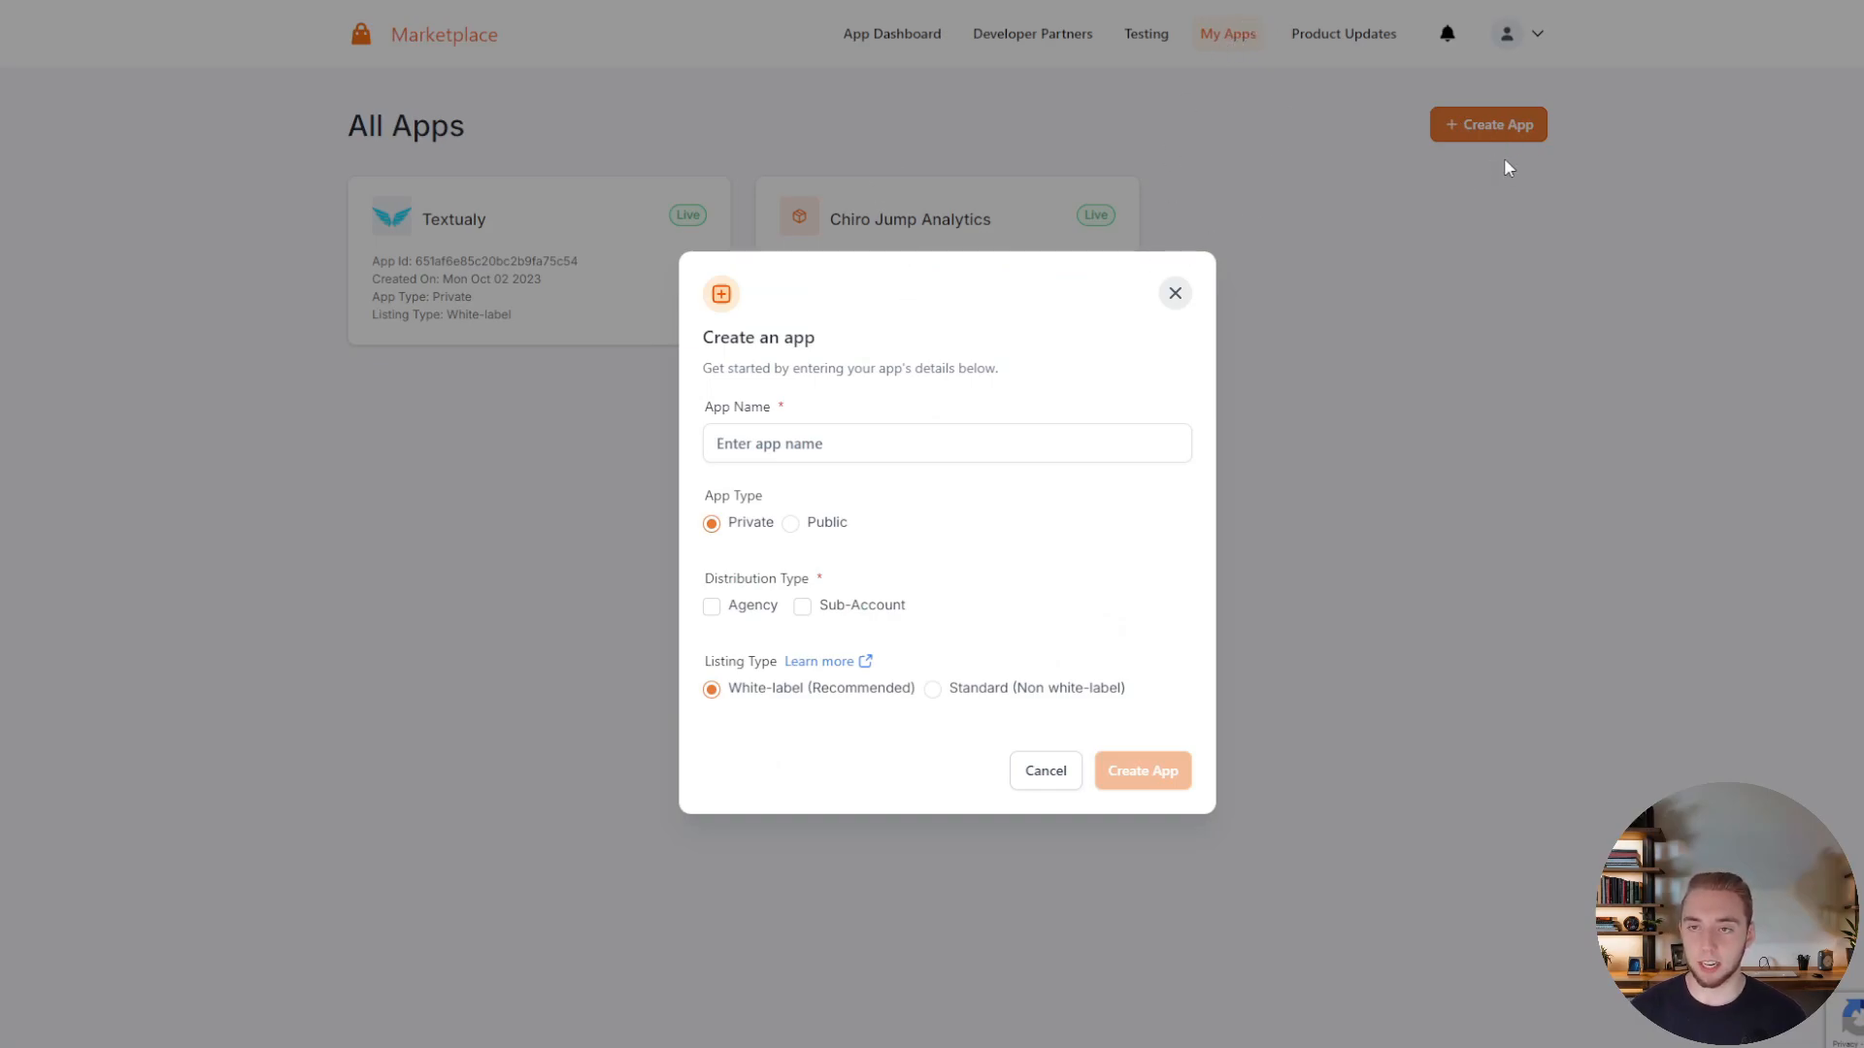
mouse_move(765, 513)
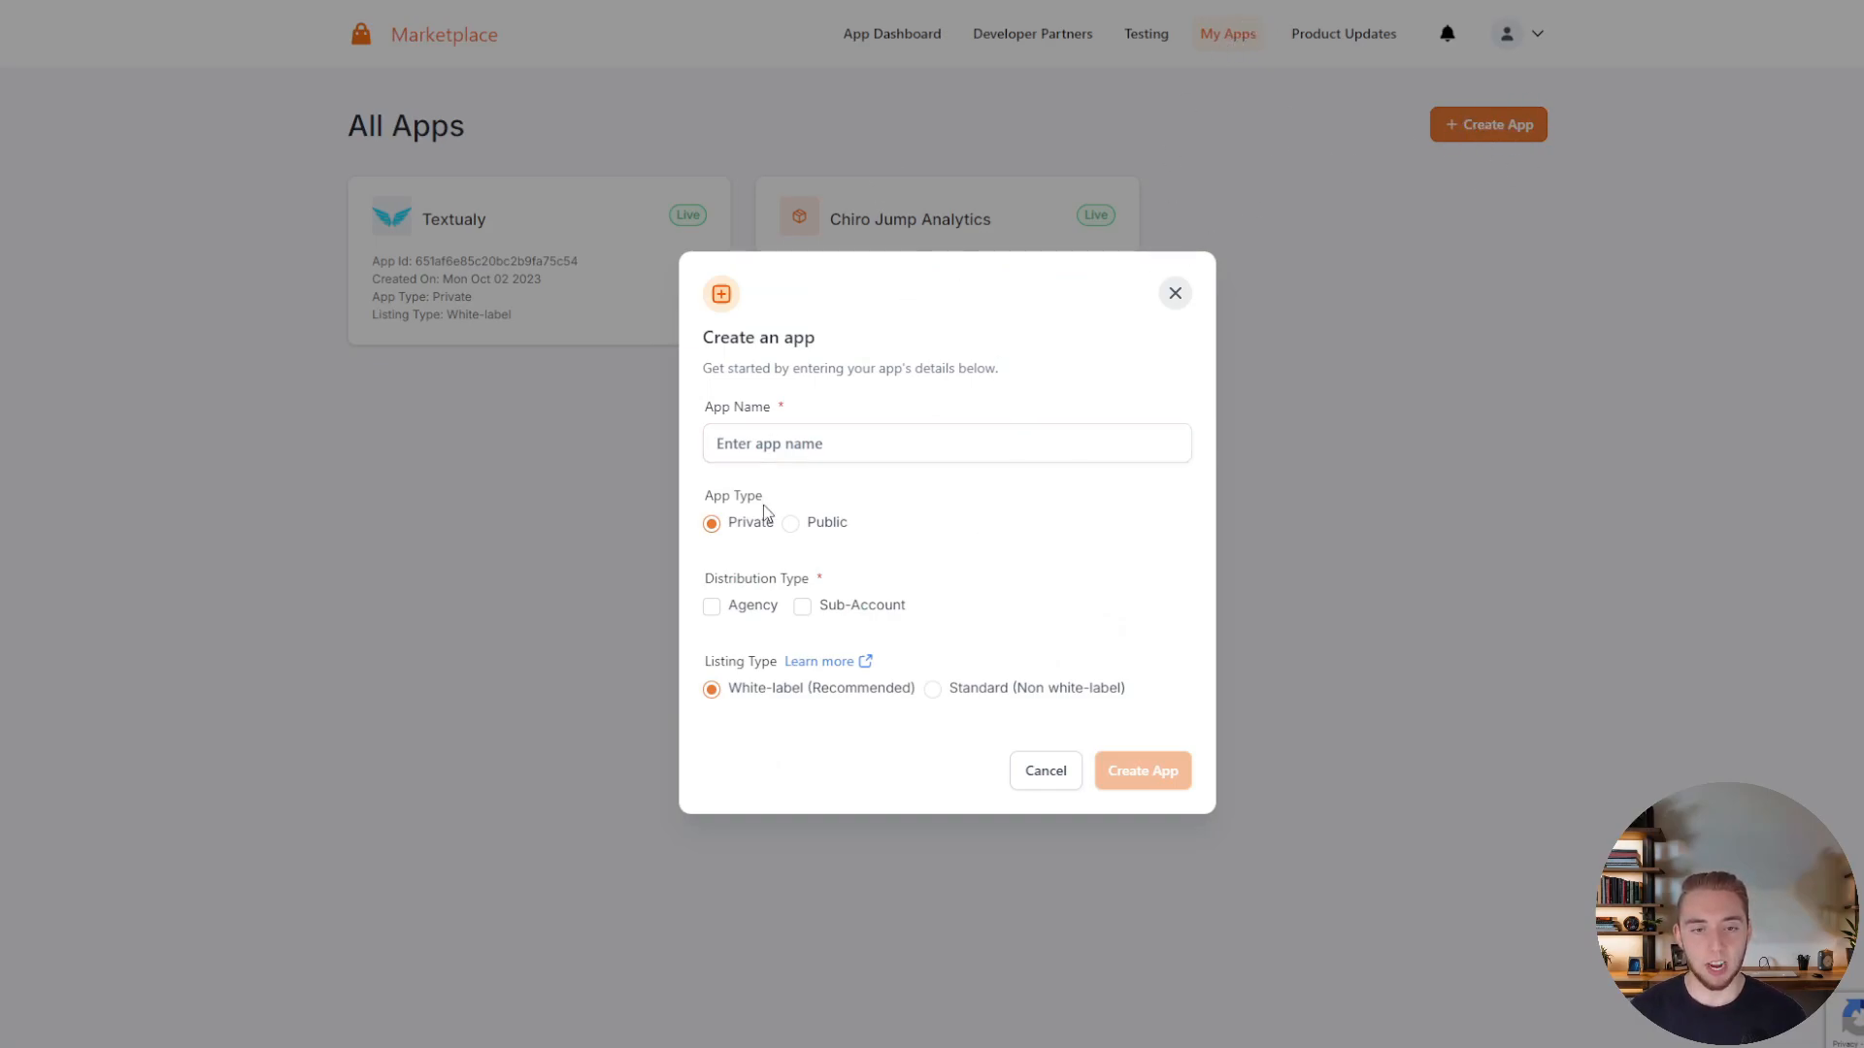
mouse_move(936, 406)
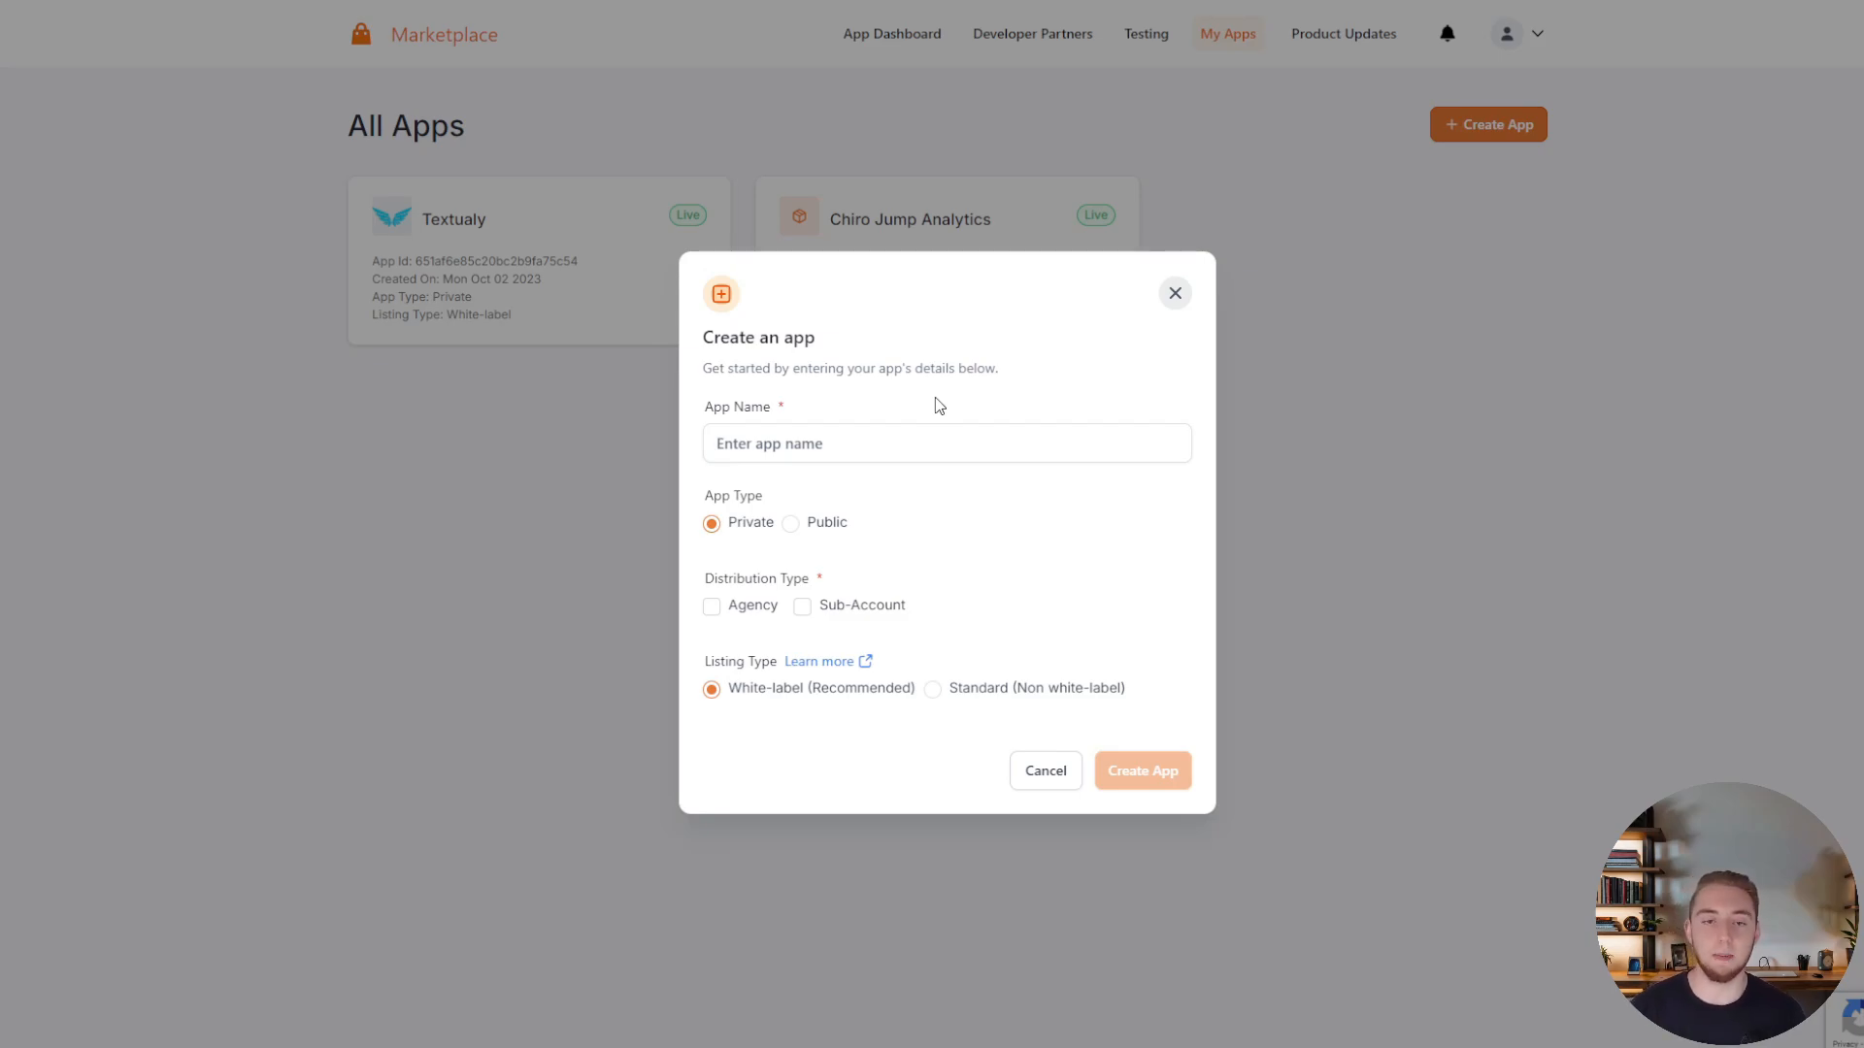
mouse_move(747, 507)
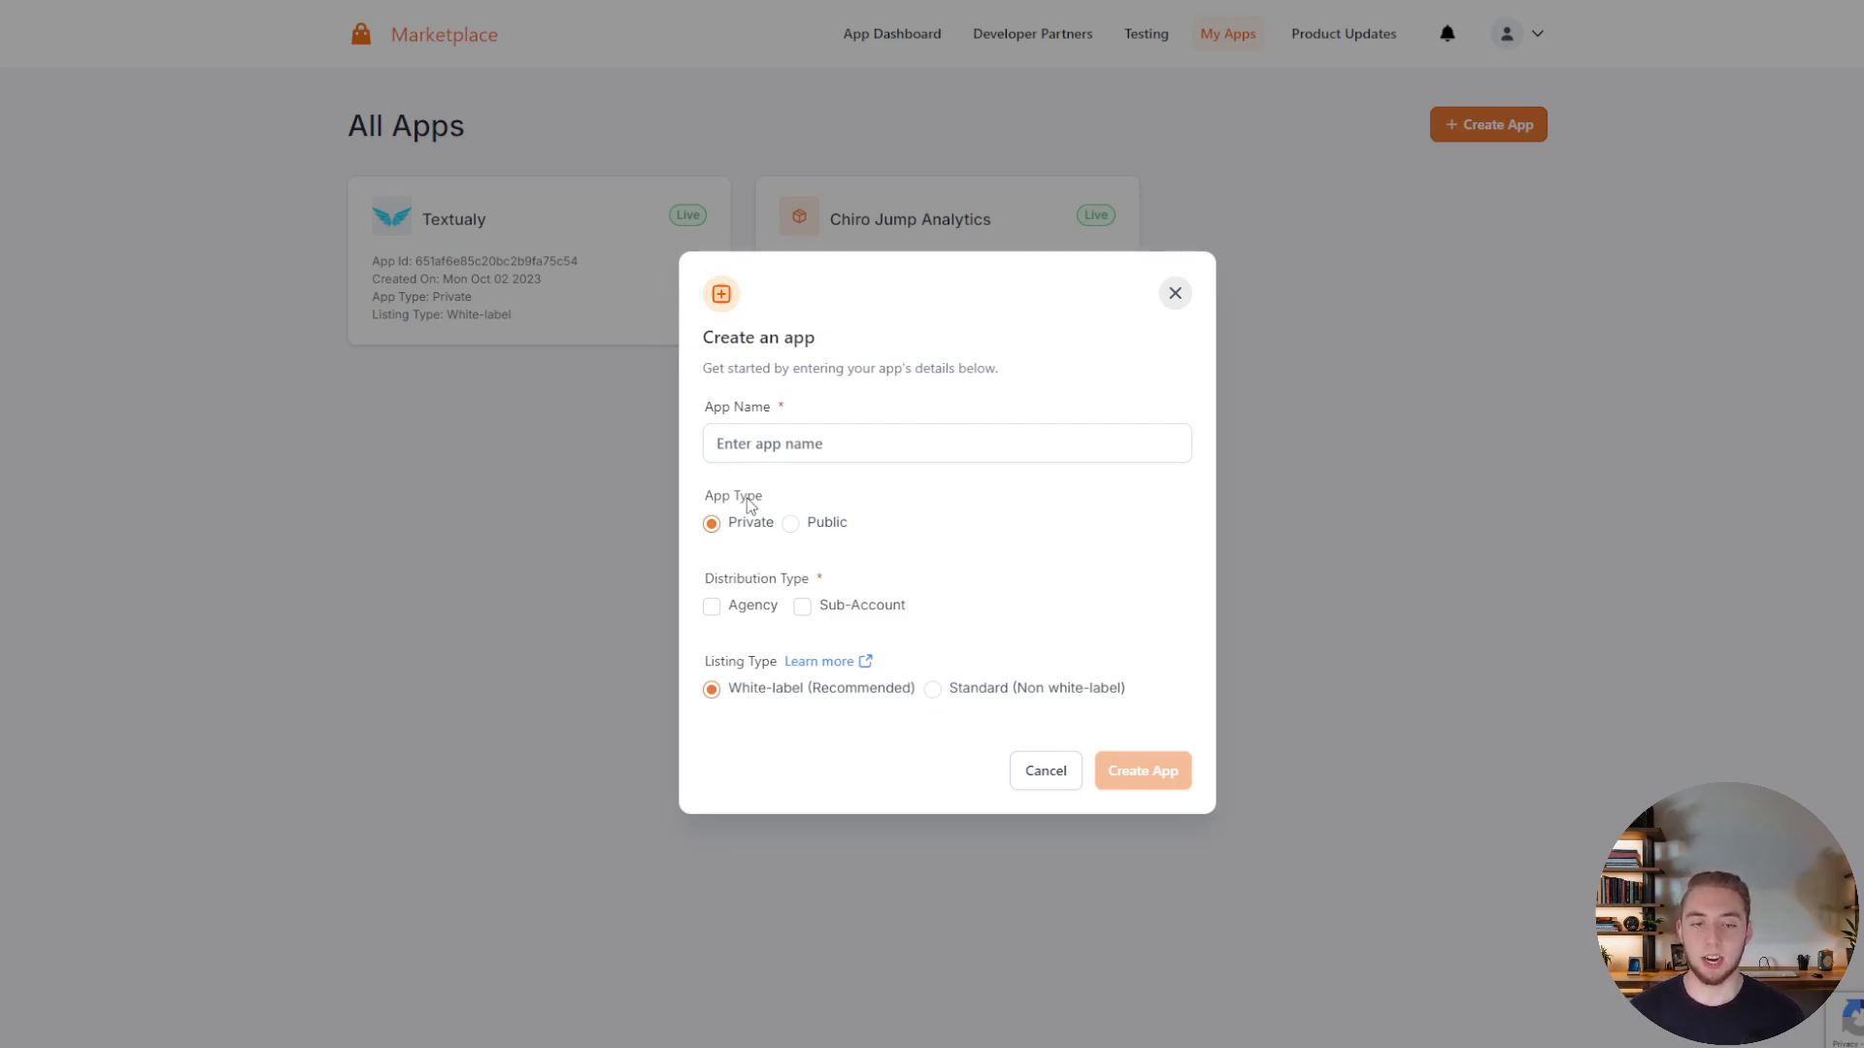
mouse_move(1025, 373)
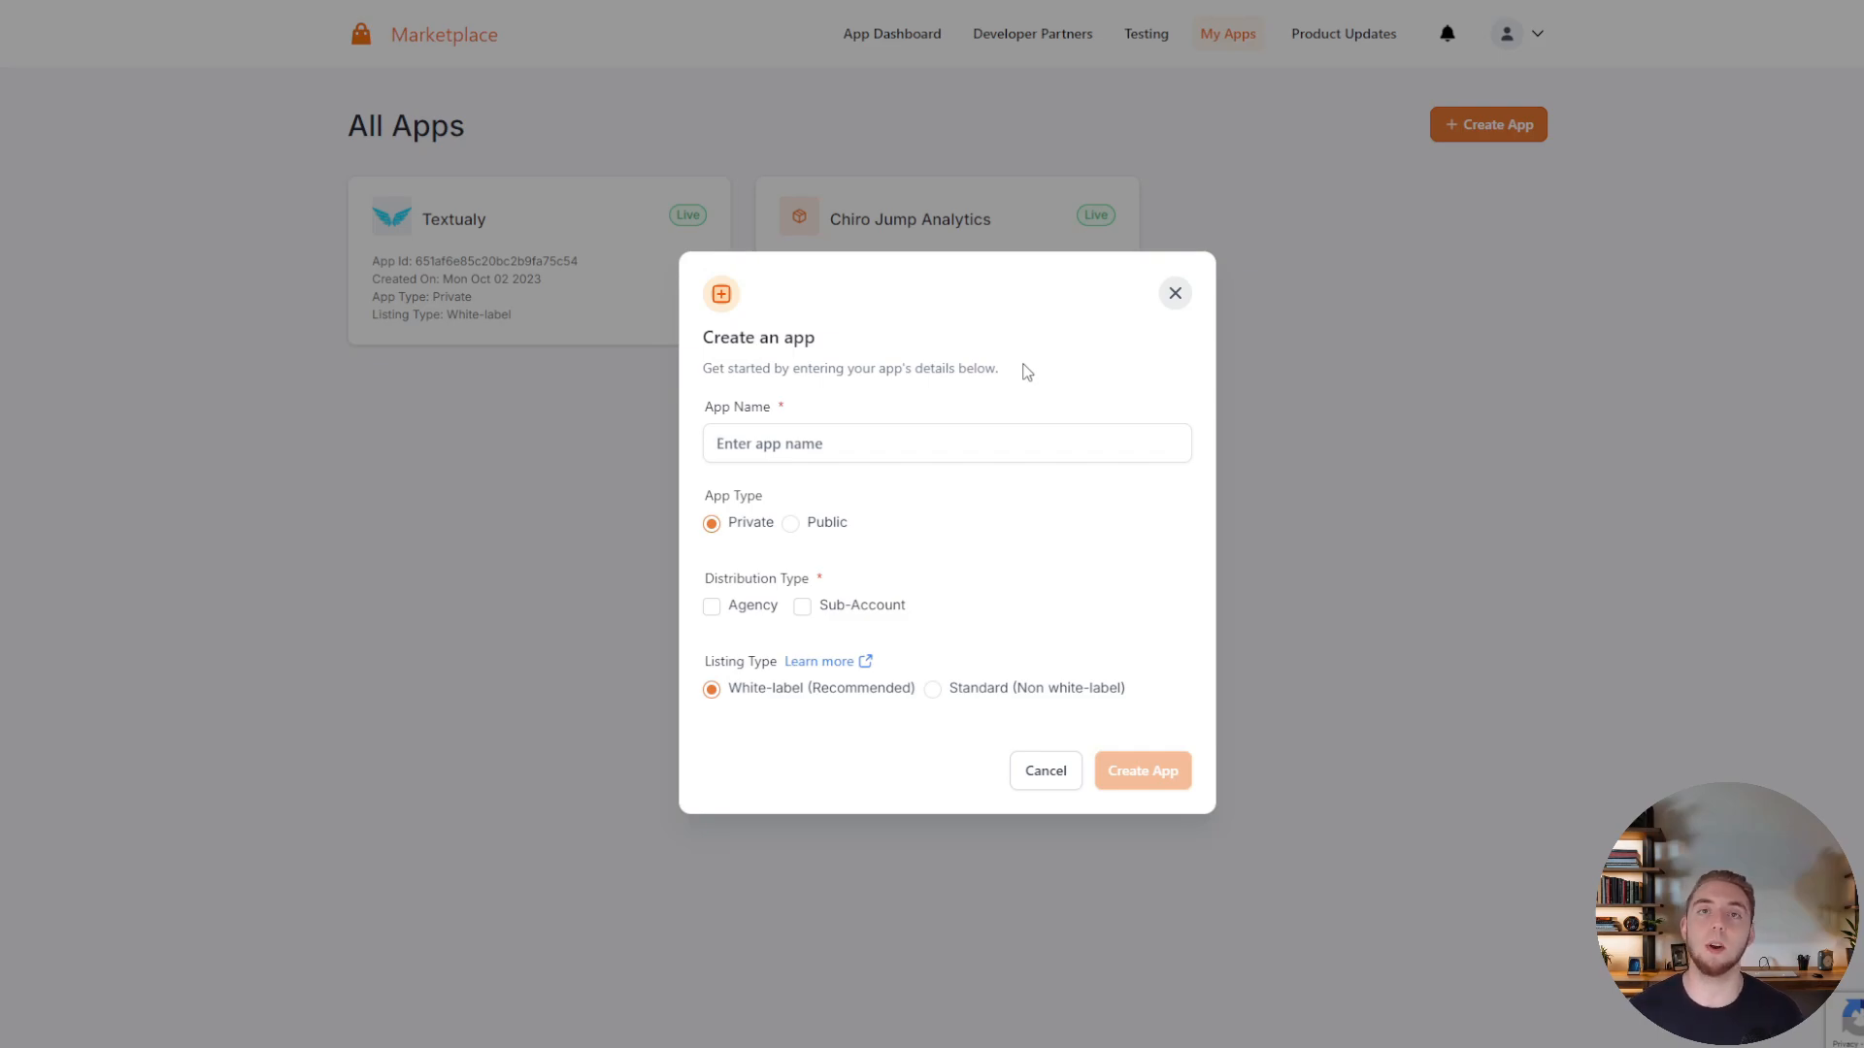
mouse_move(1034, 383)
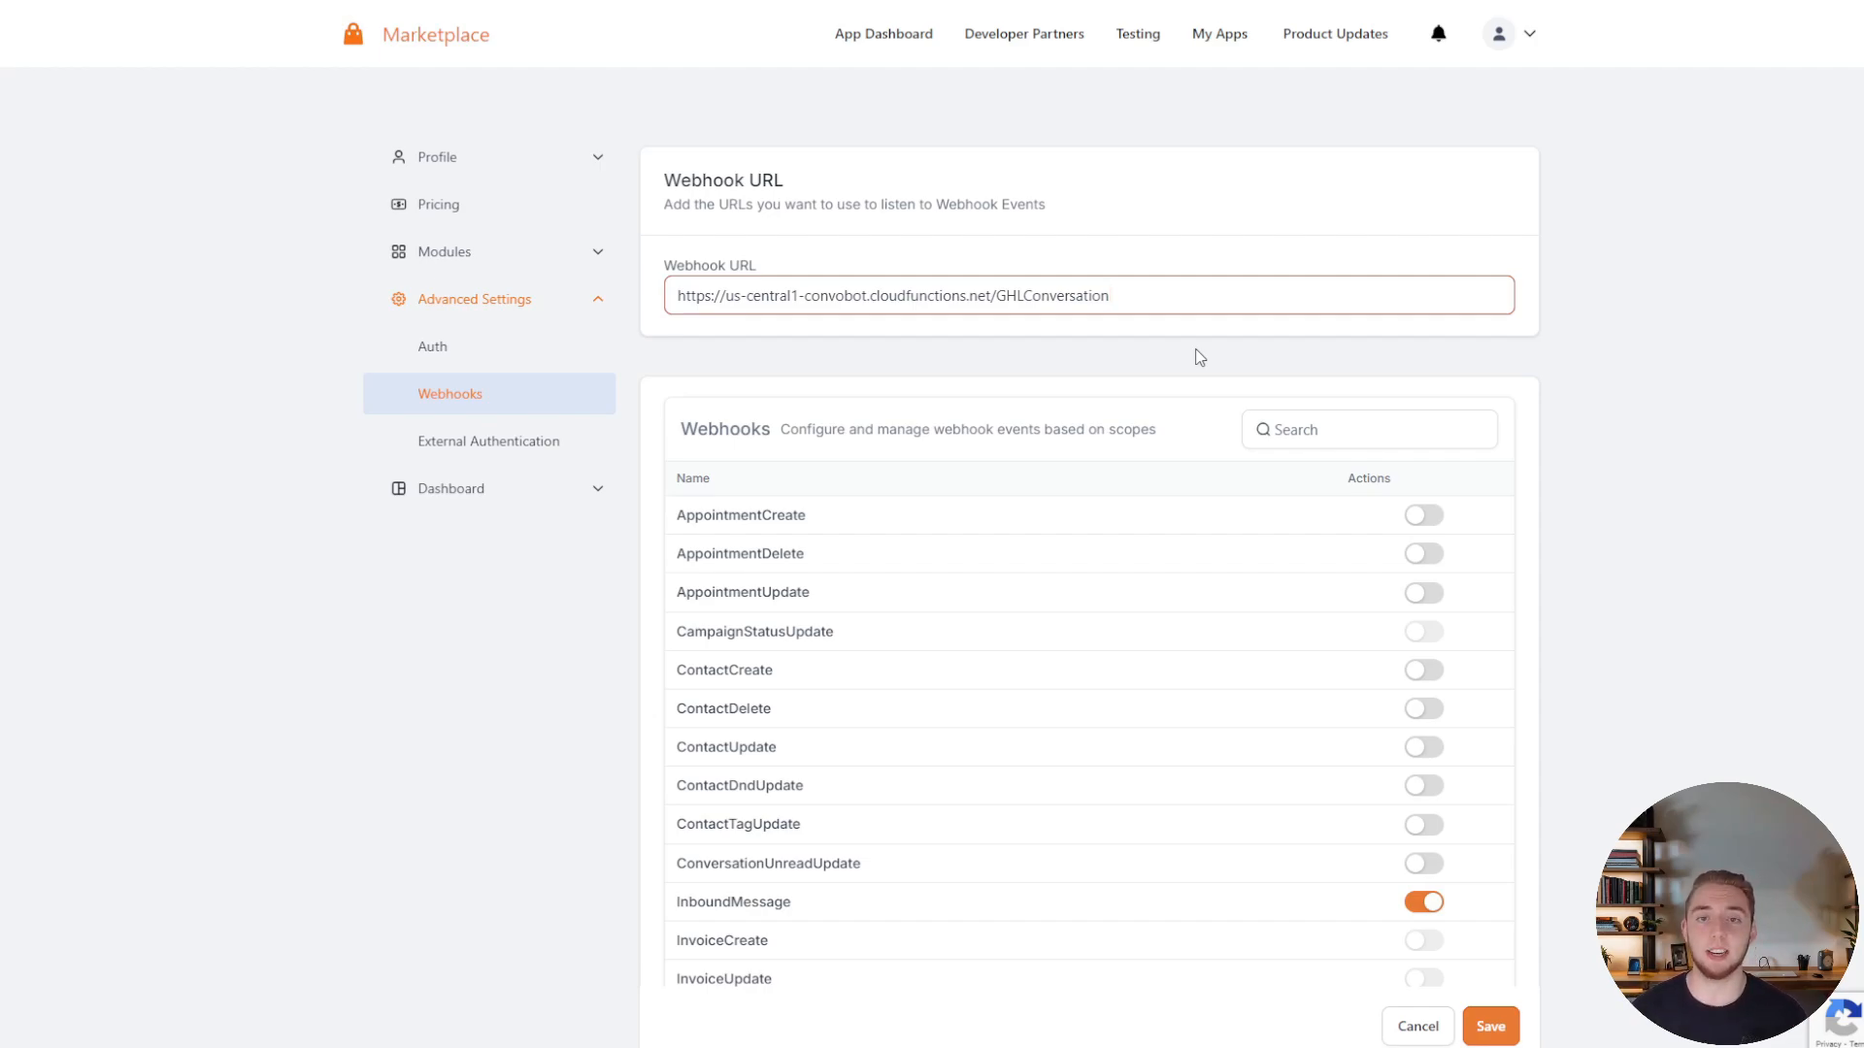
double_click(711, 264)
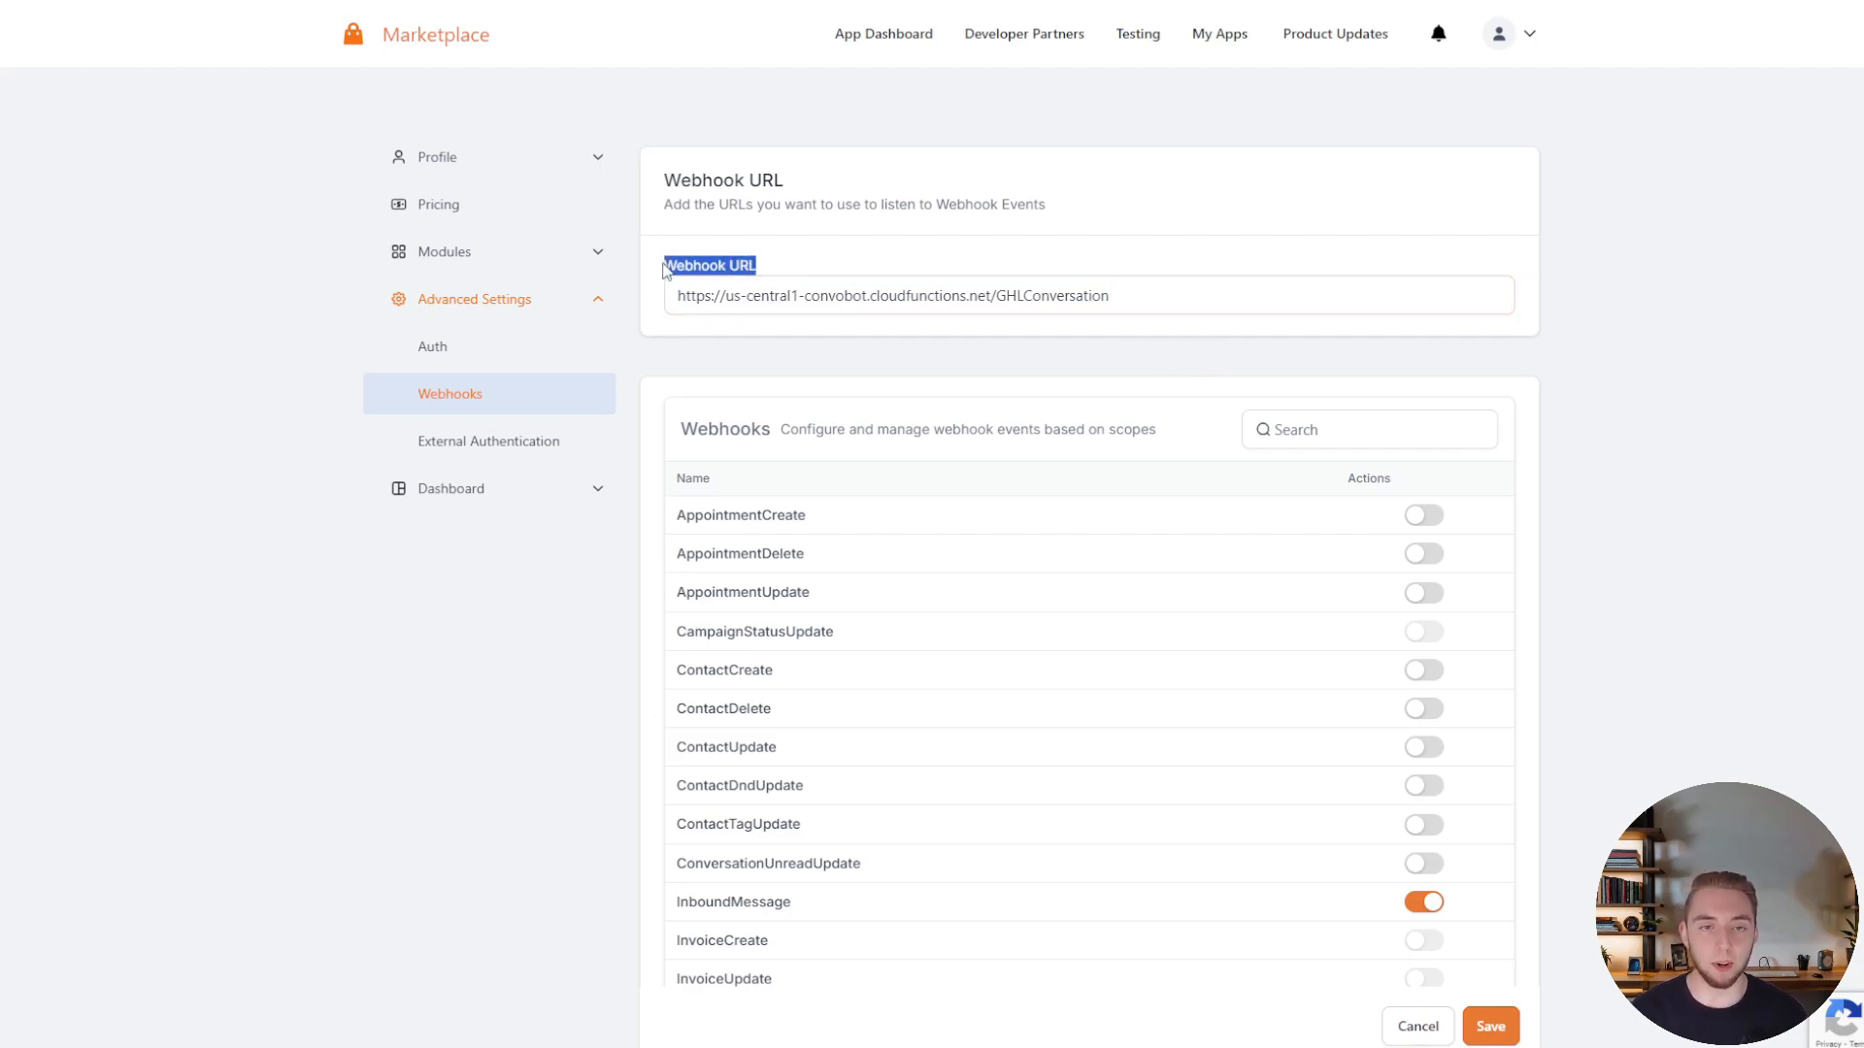
mouse_move(481, 206)
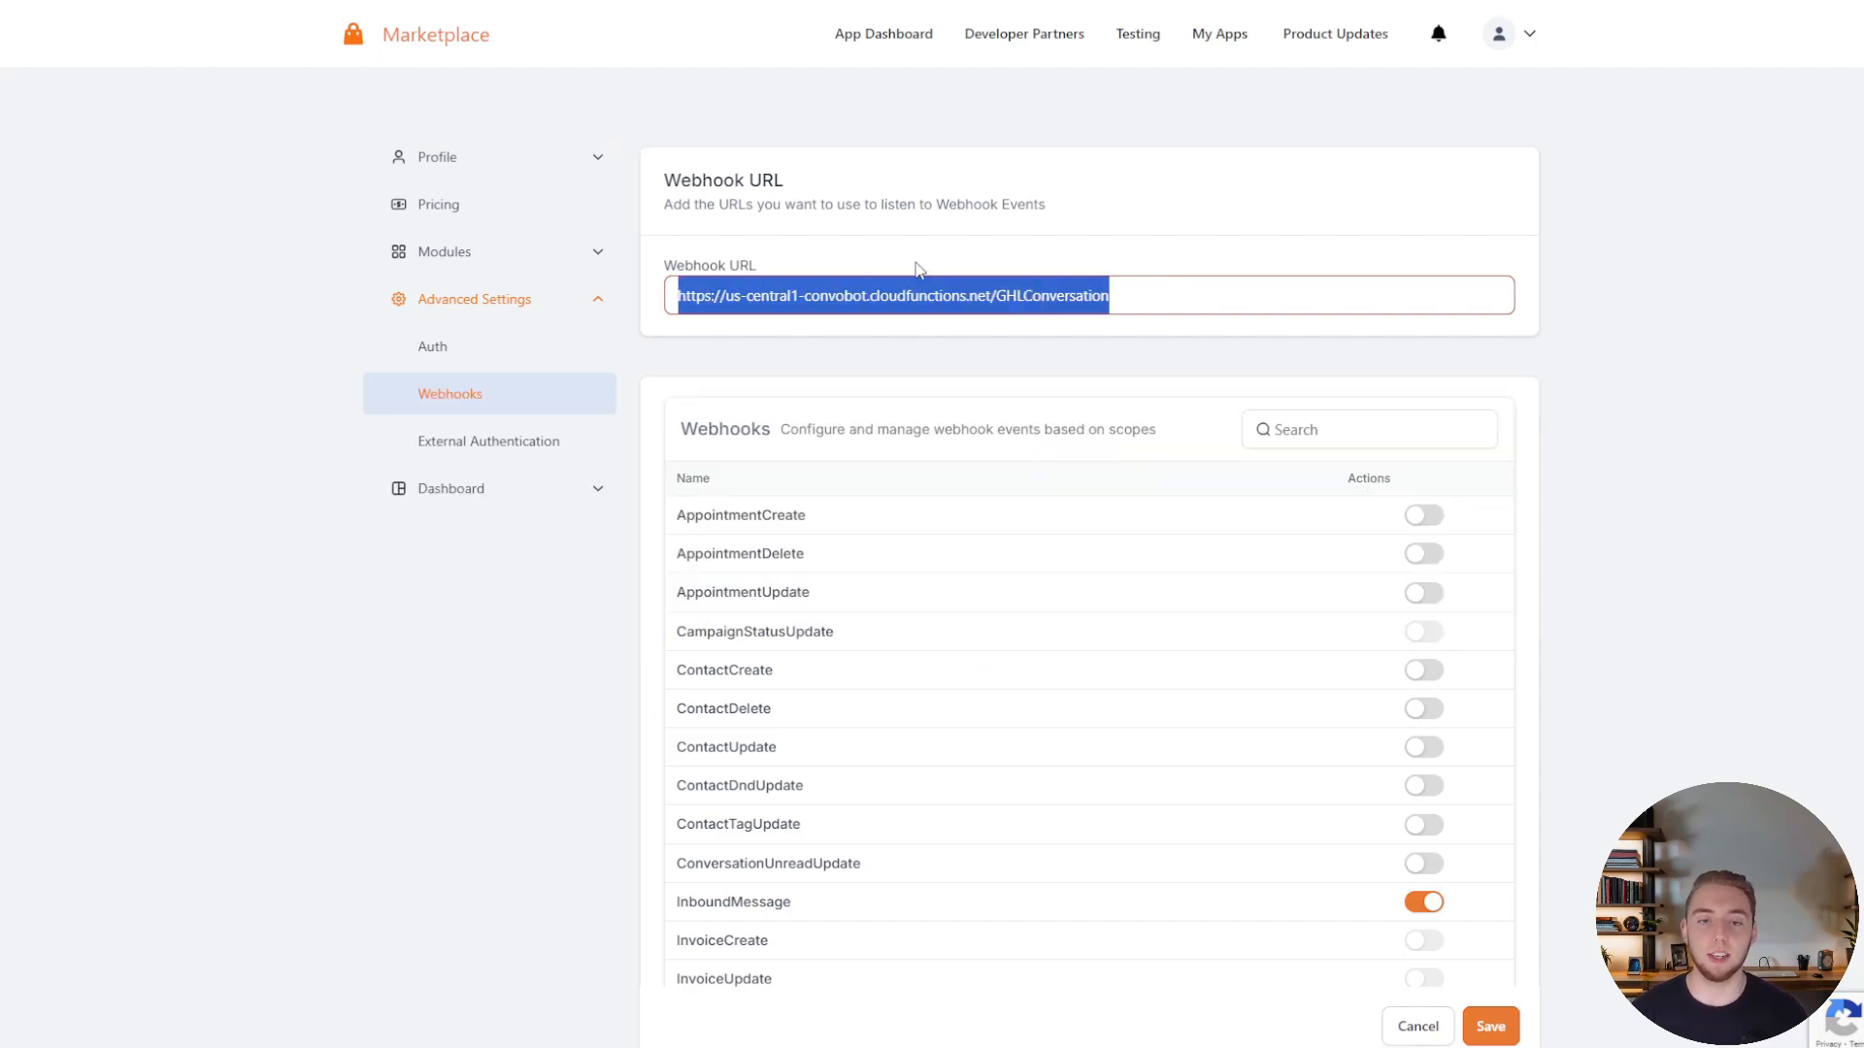
scroll("down", 3)
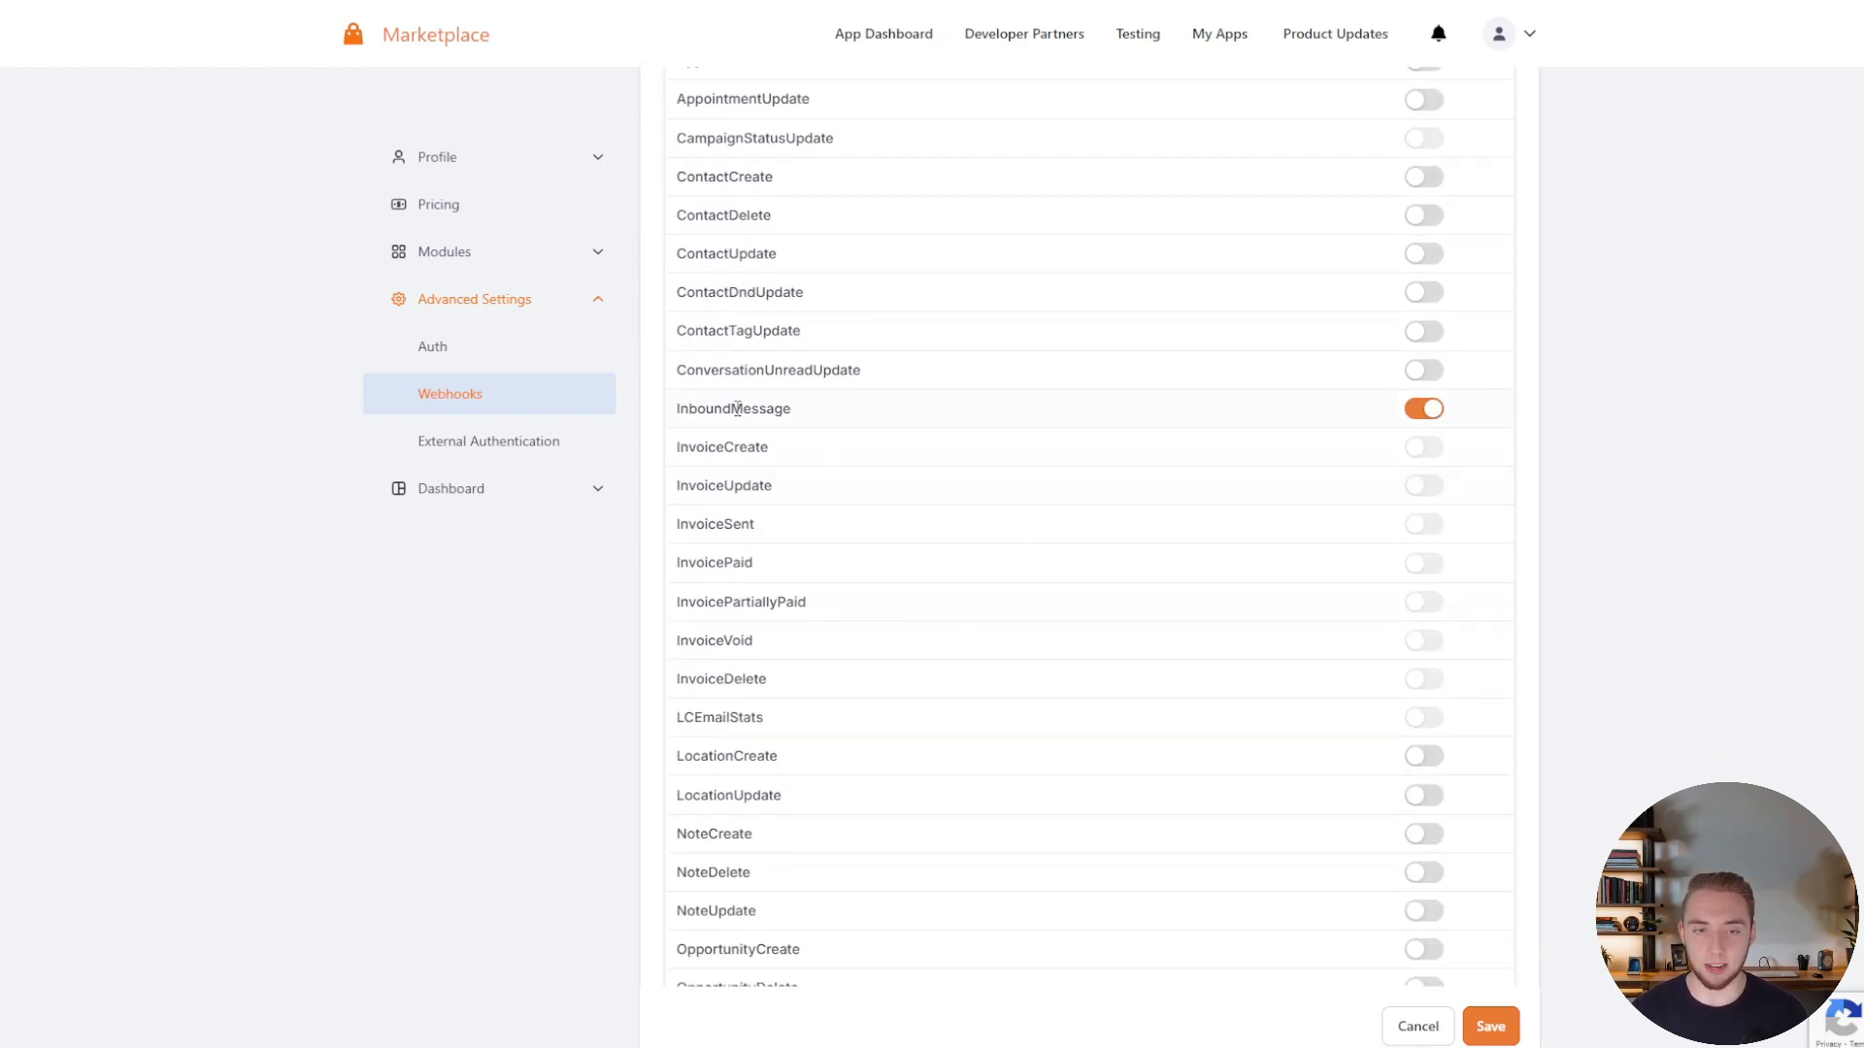
scroll("down", 3)
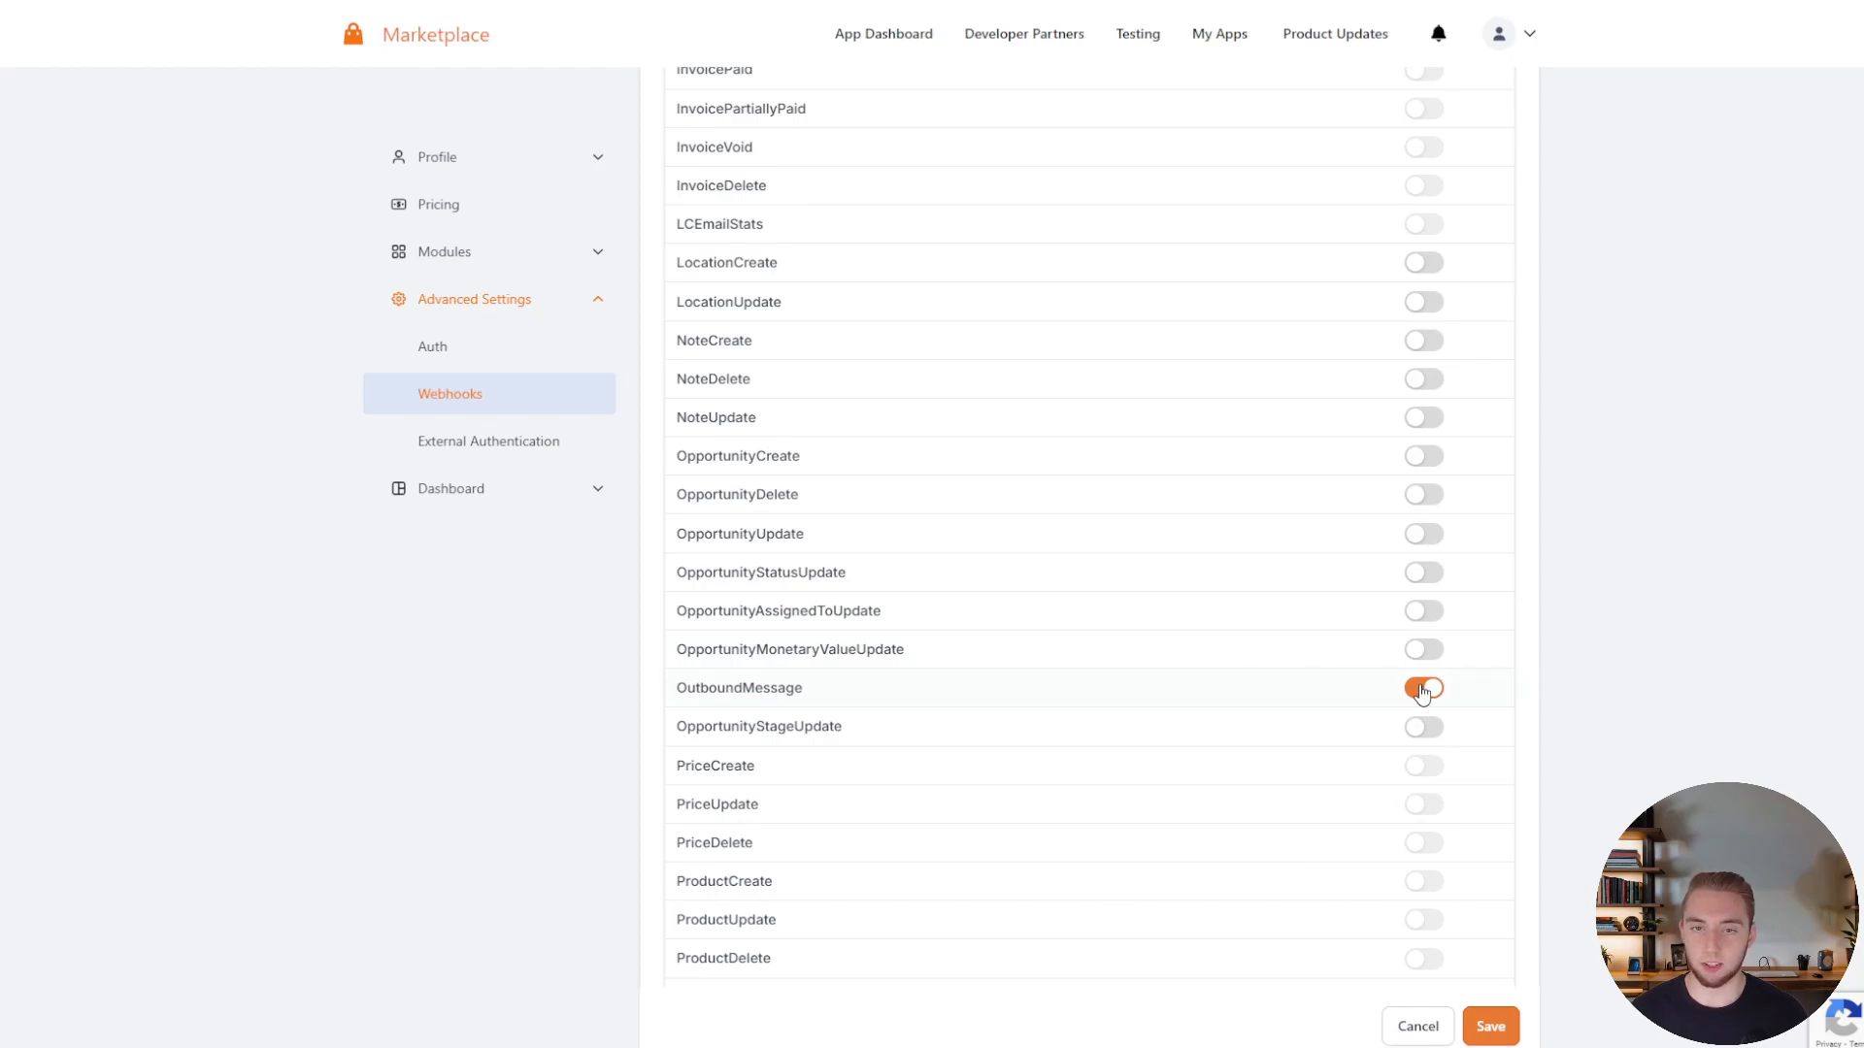
scroll("up", 3)
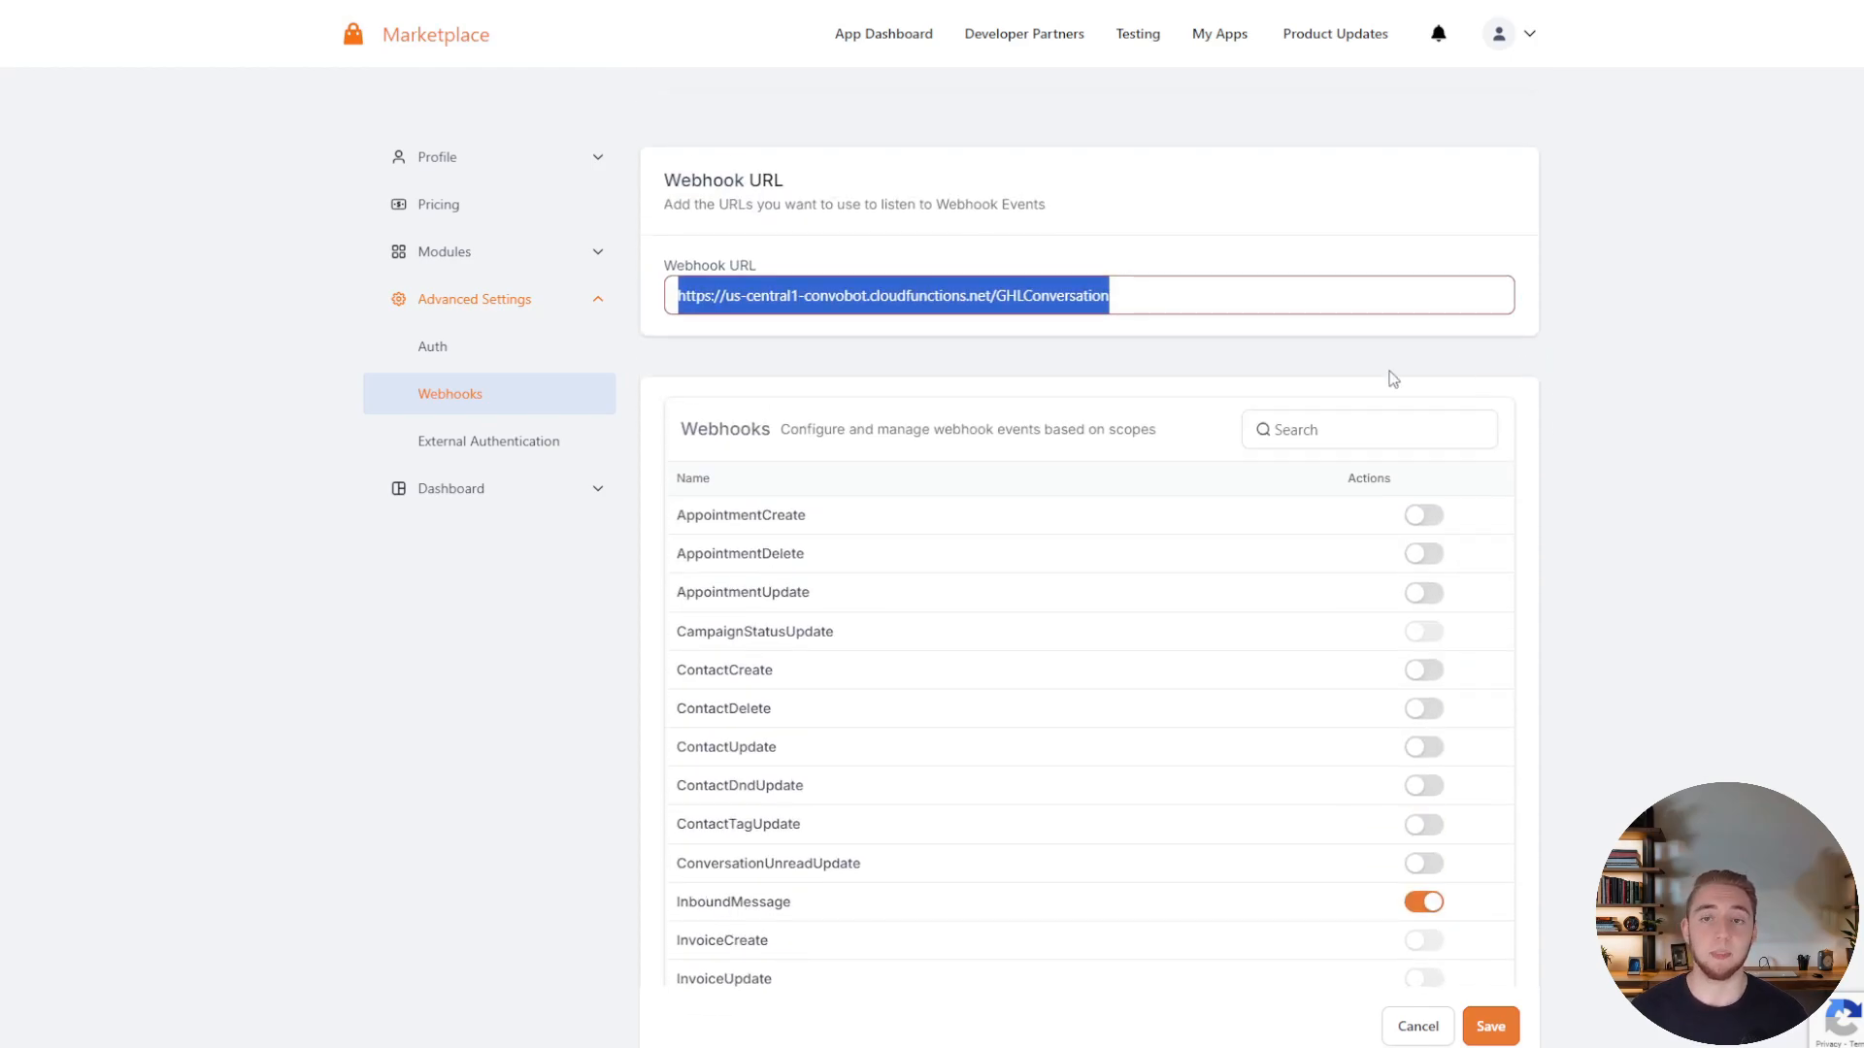
left_click(1176, 295)
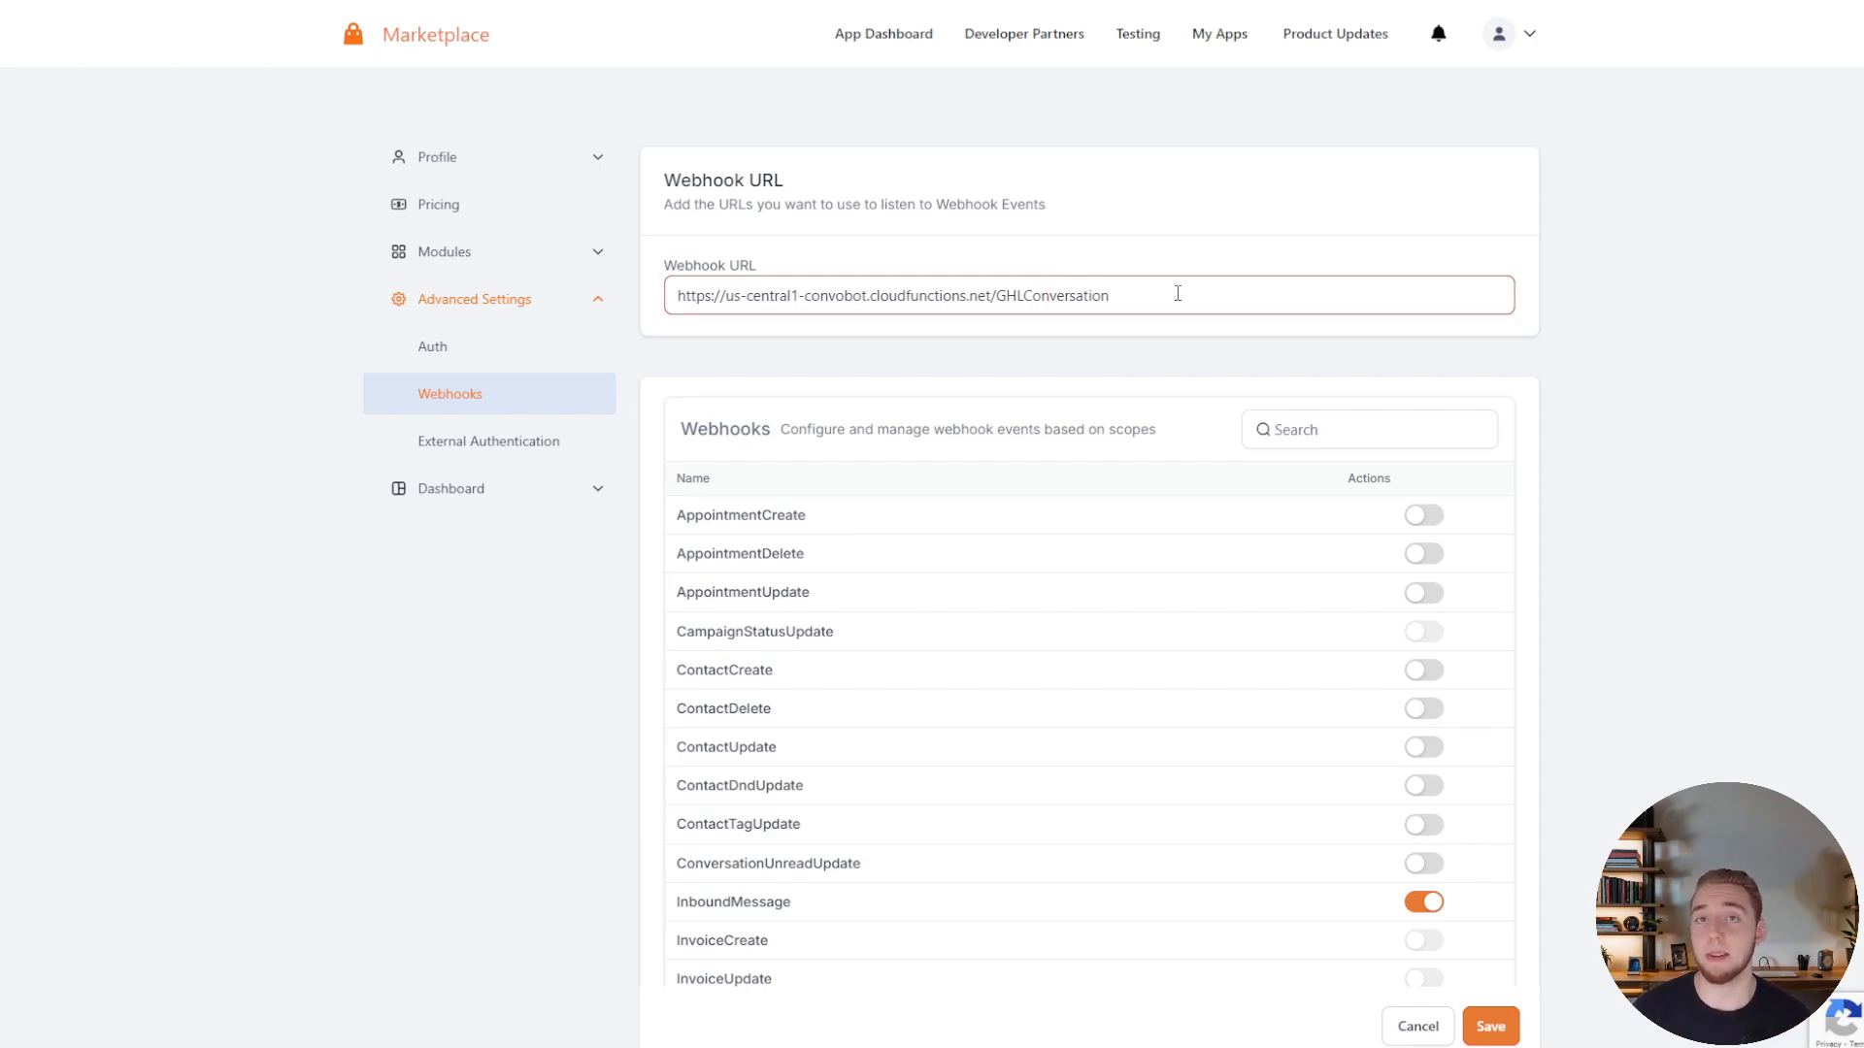
scroll("down", 3)
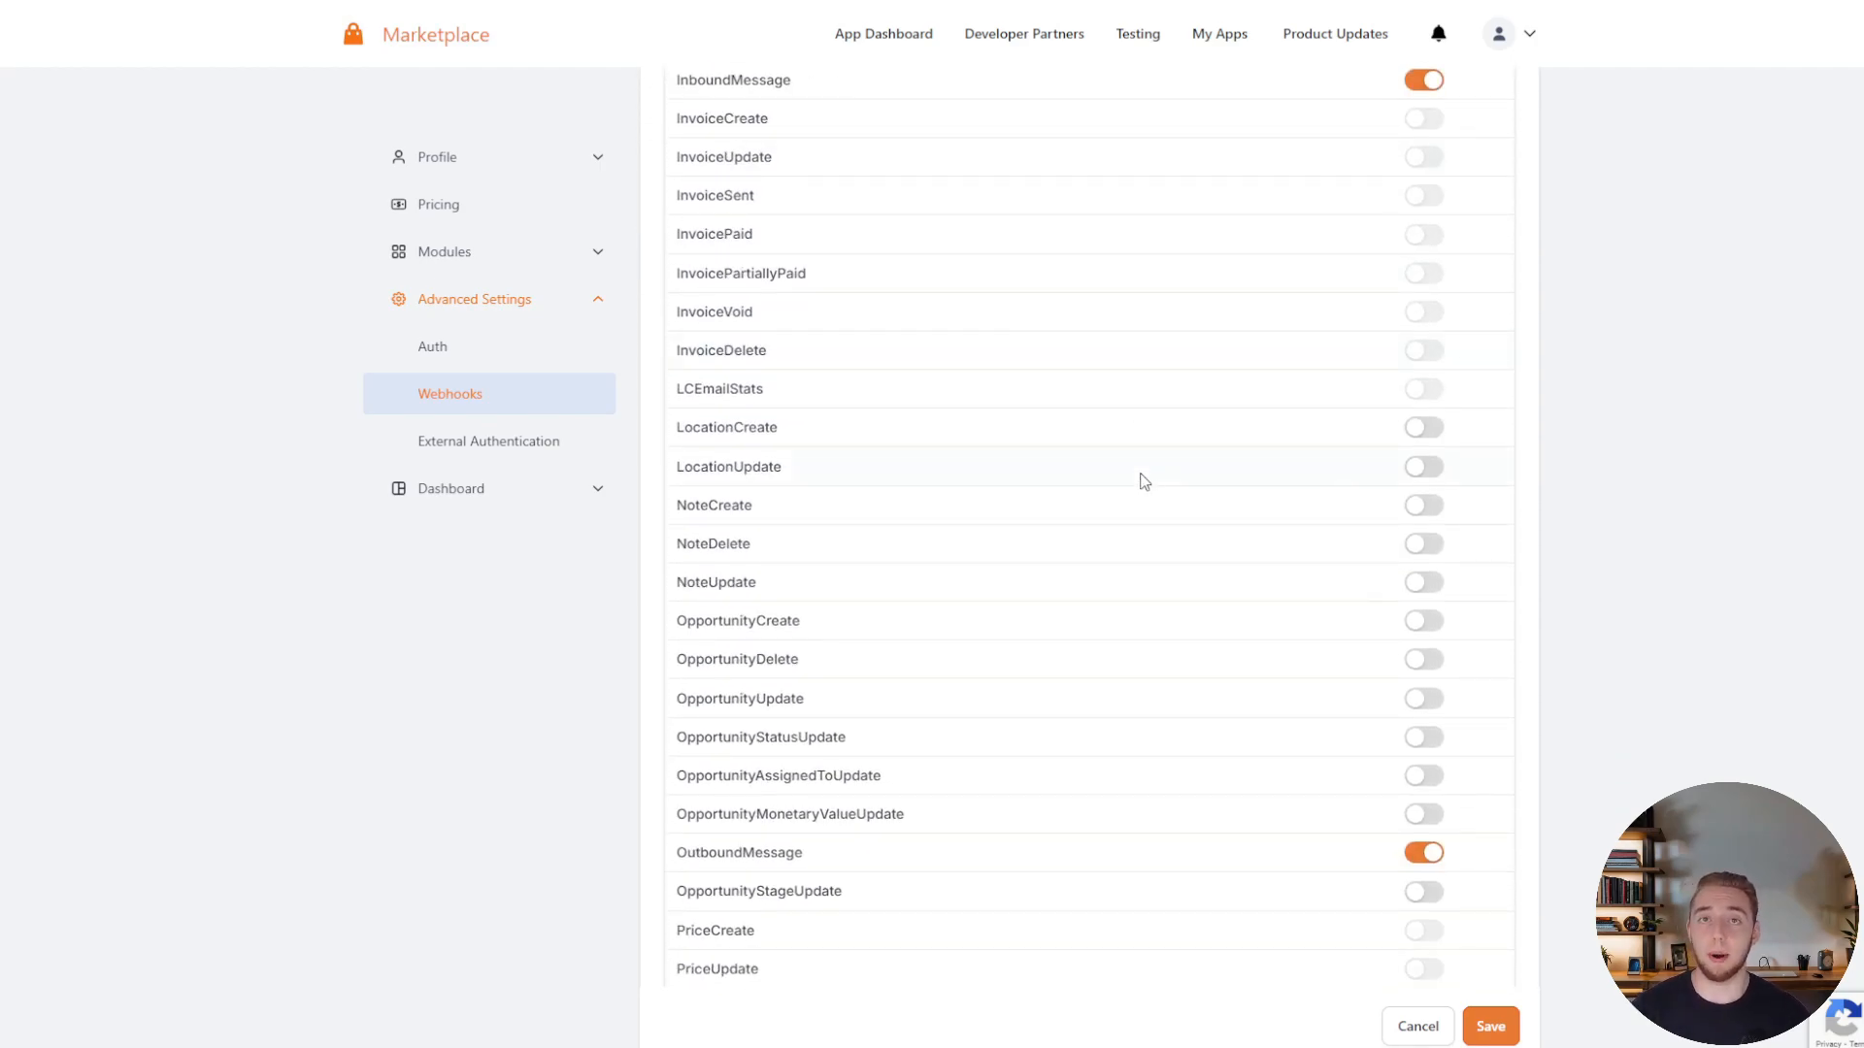
scroll("up", 3)
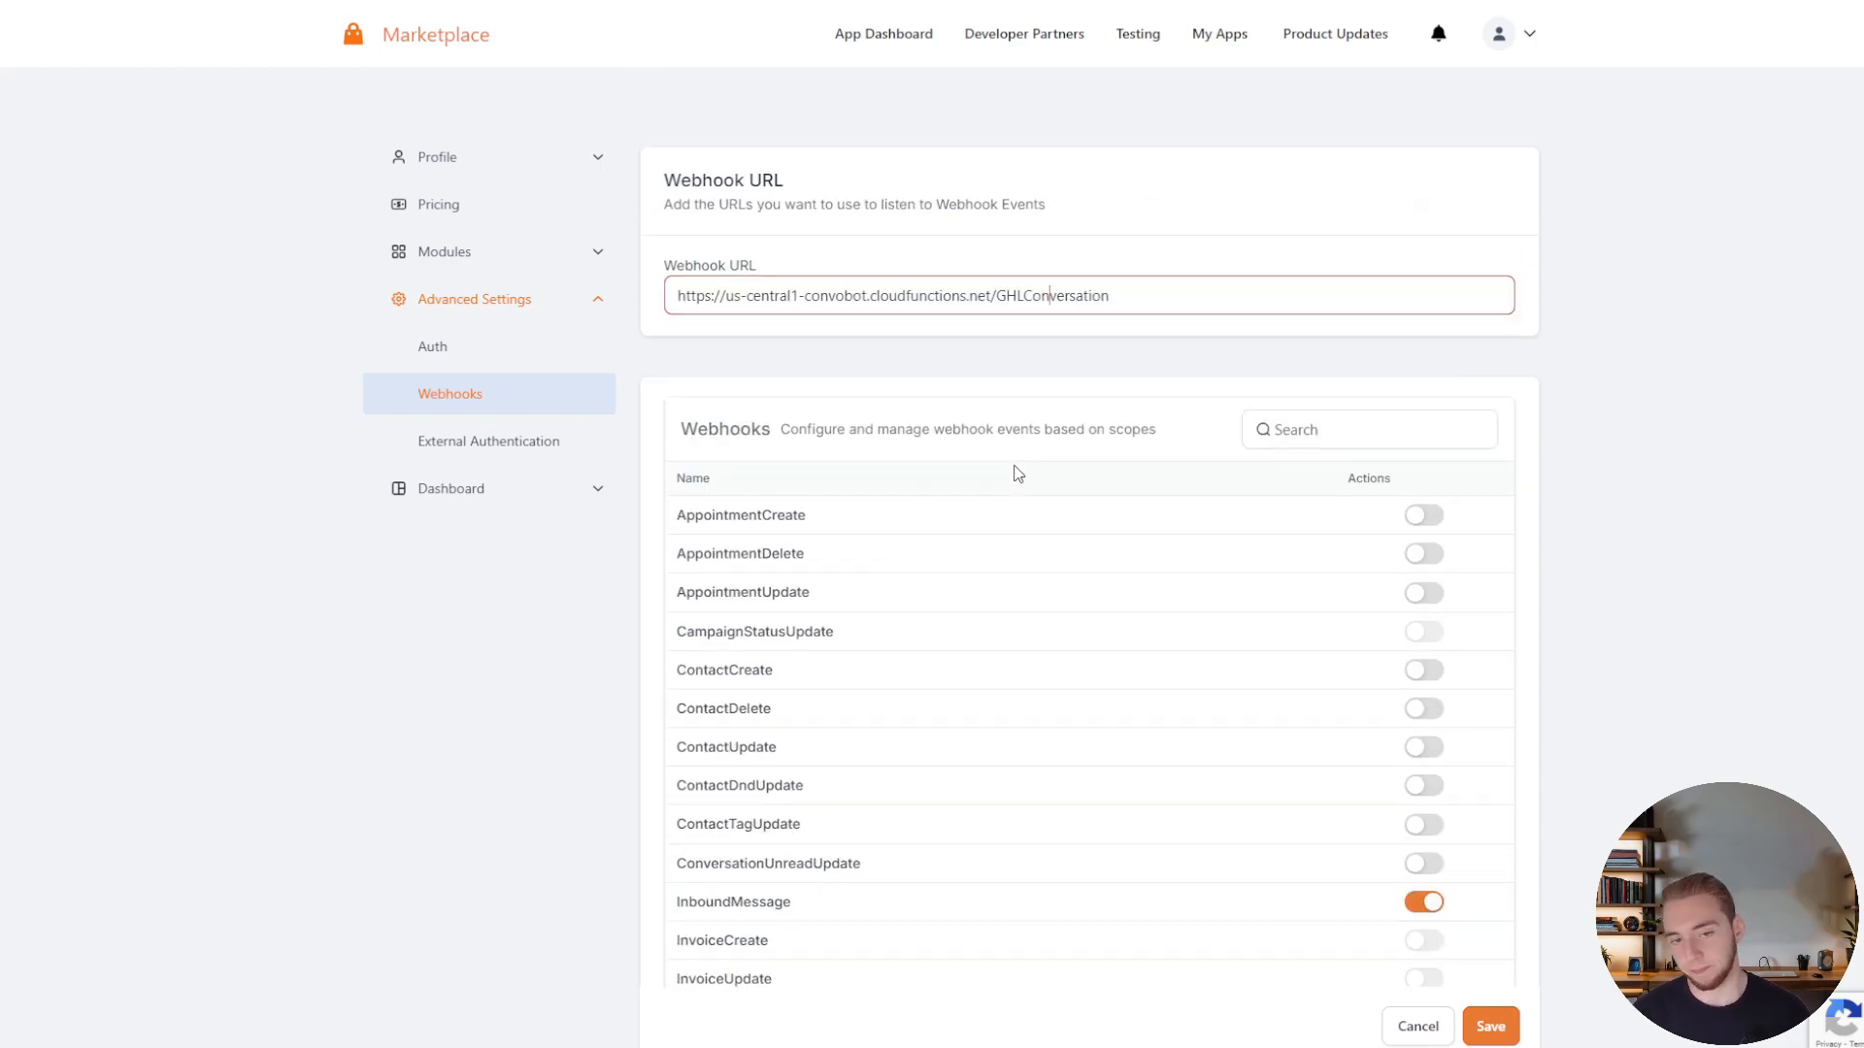
mouse_move(1130, 225)
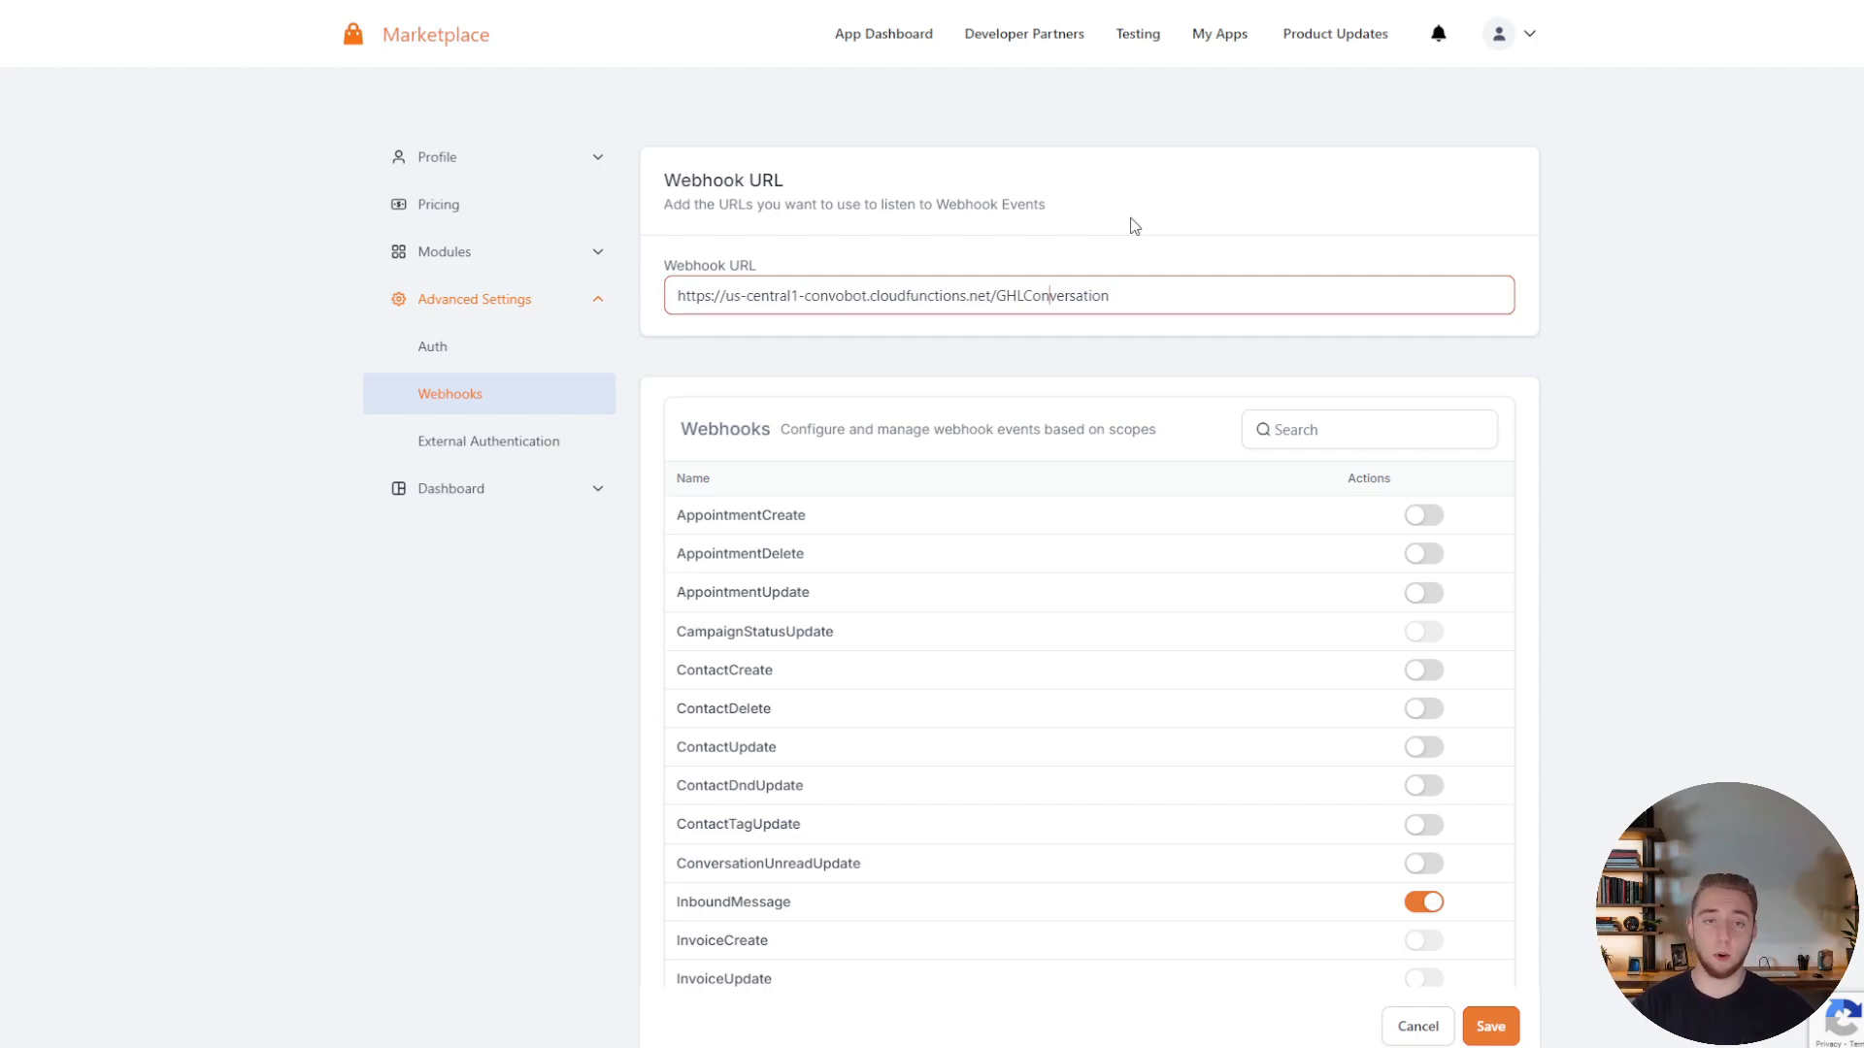
scroll("down", 3)
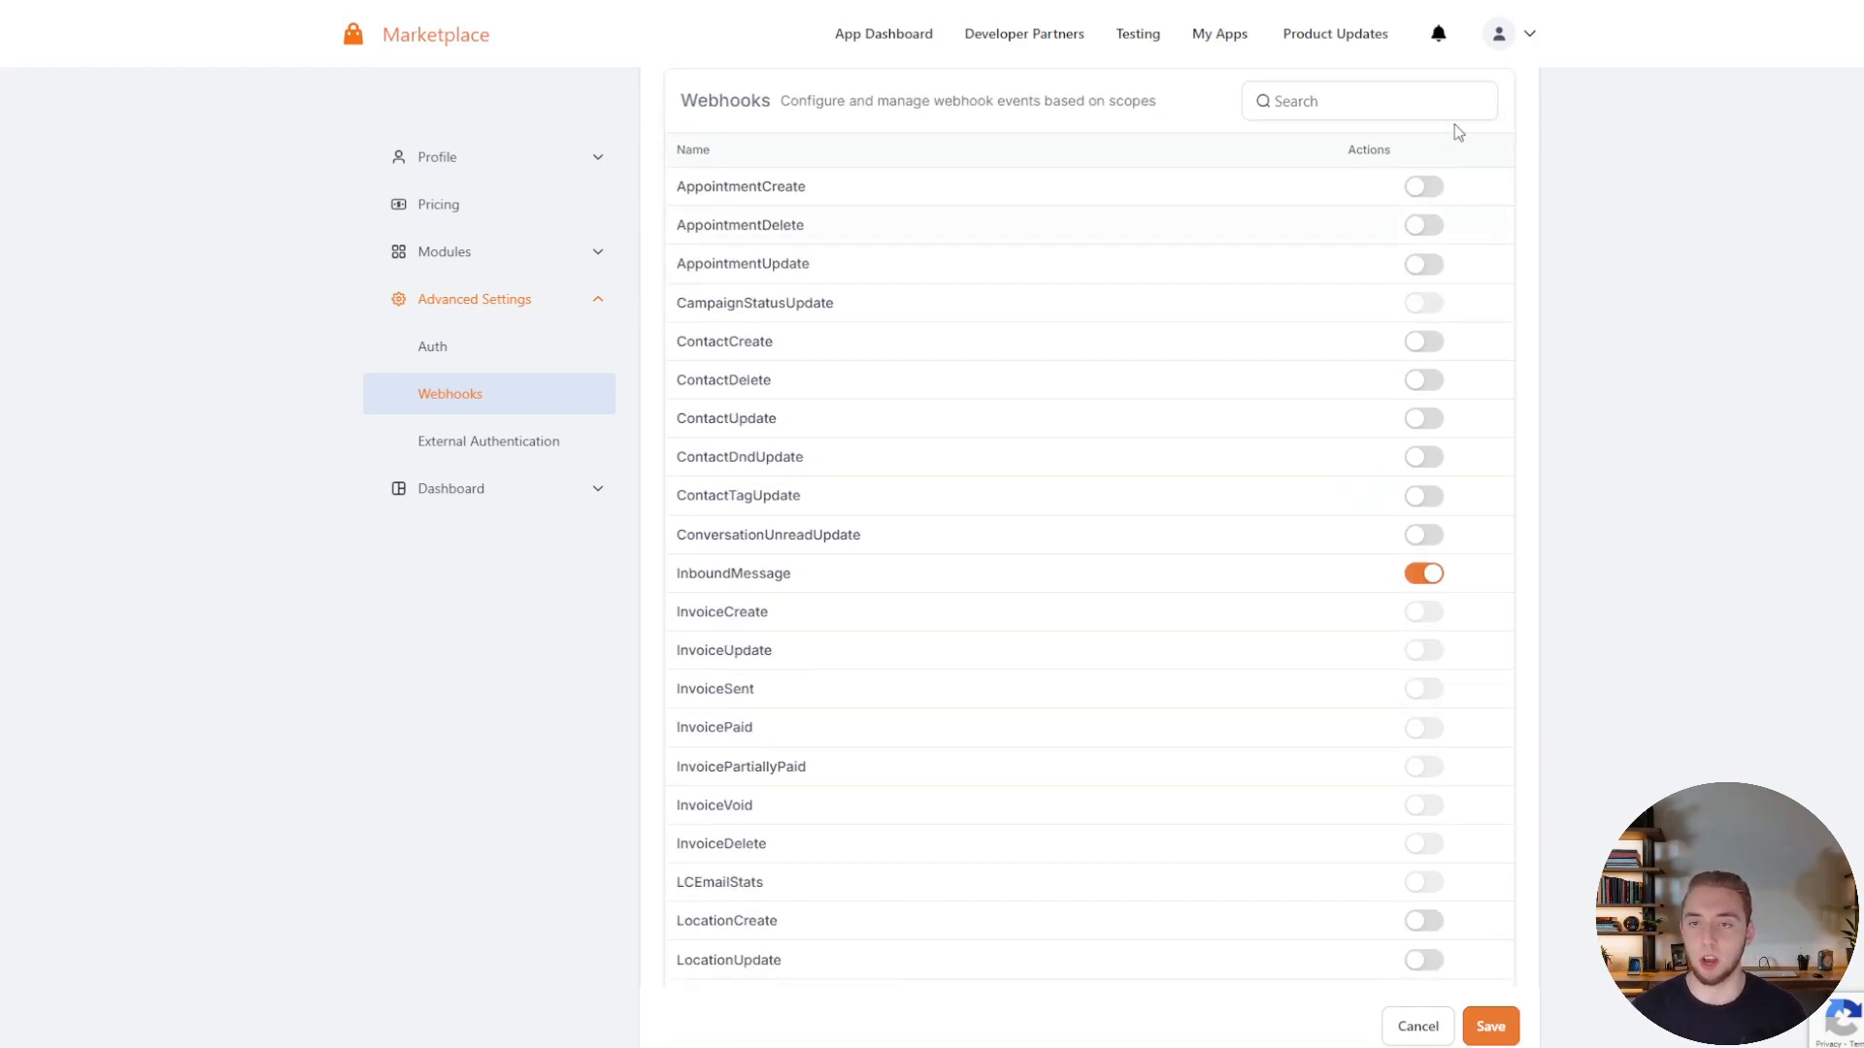
scroll("down", 3)
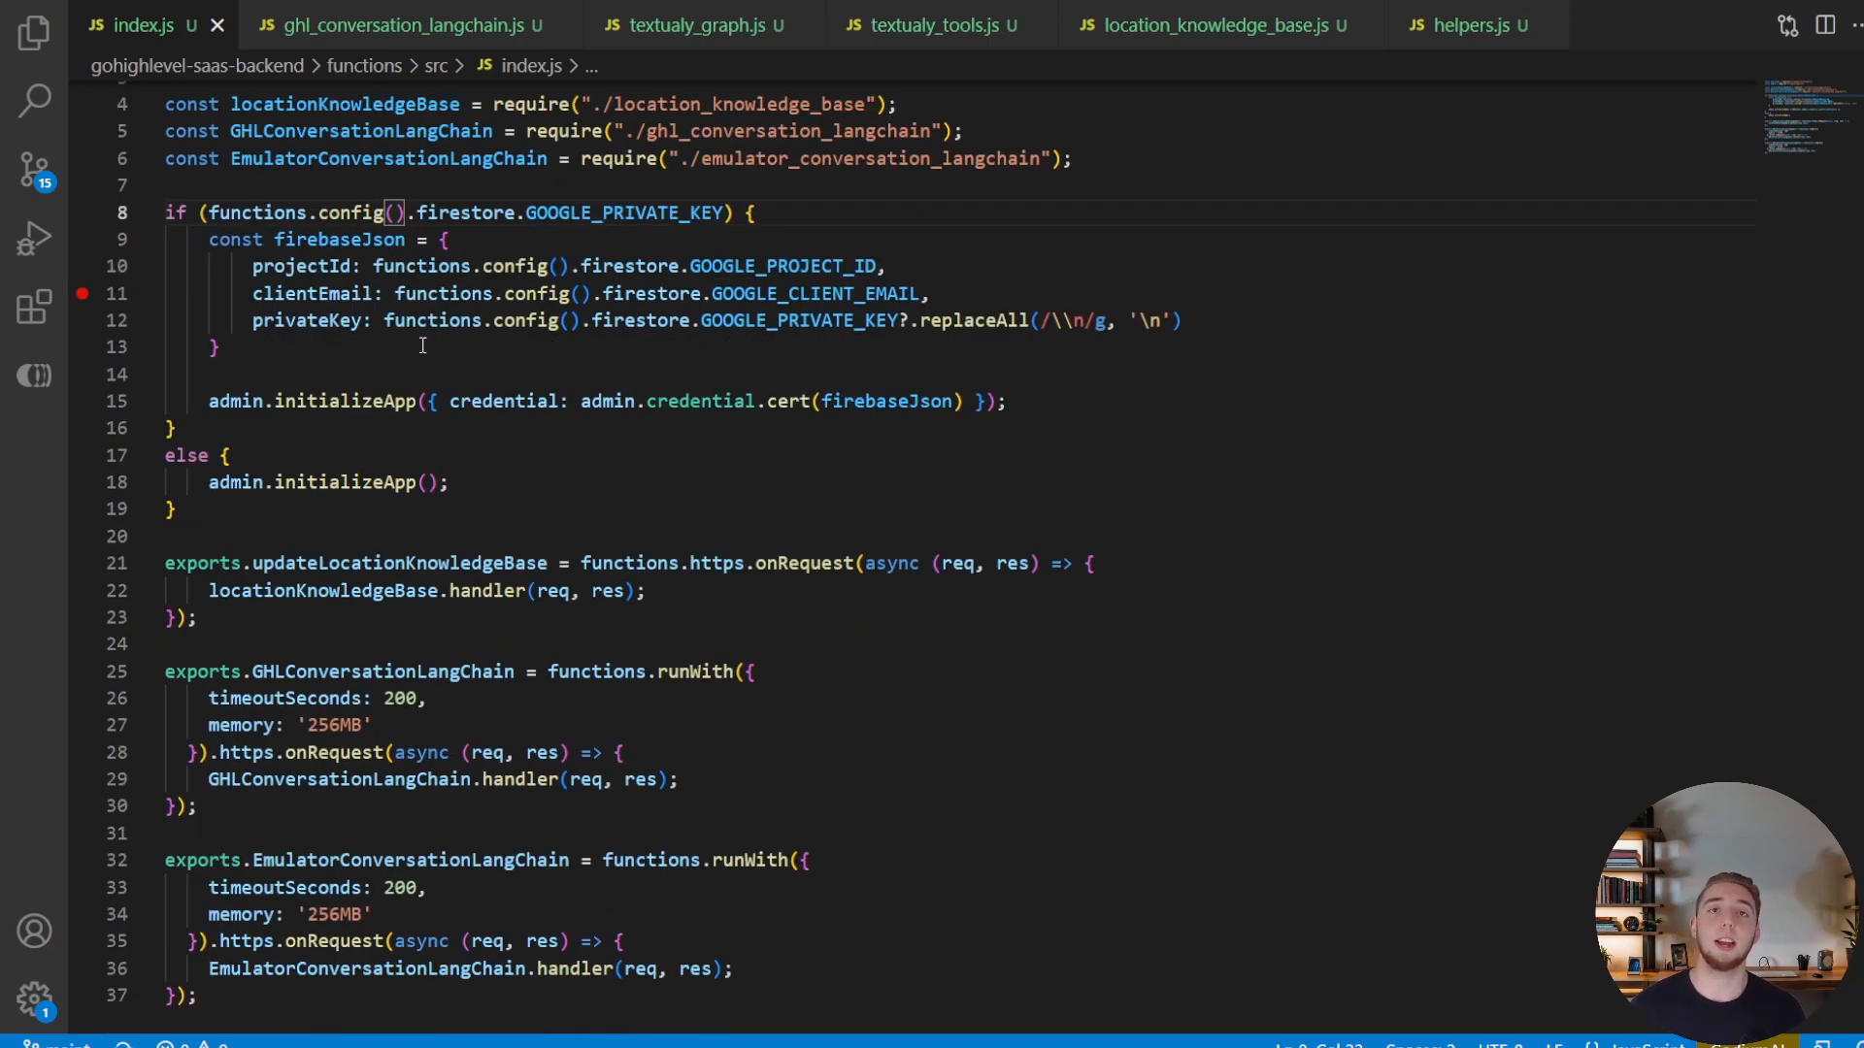
Step: Review index.js down to the GHLConversationLangChain and updateLocationKnowledgeBase exports
scroll("down", 3)
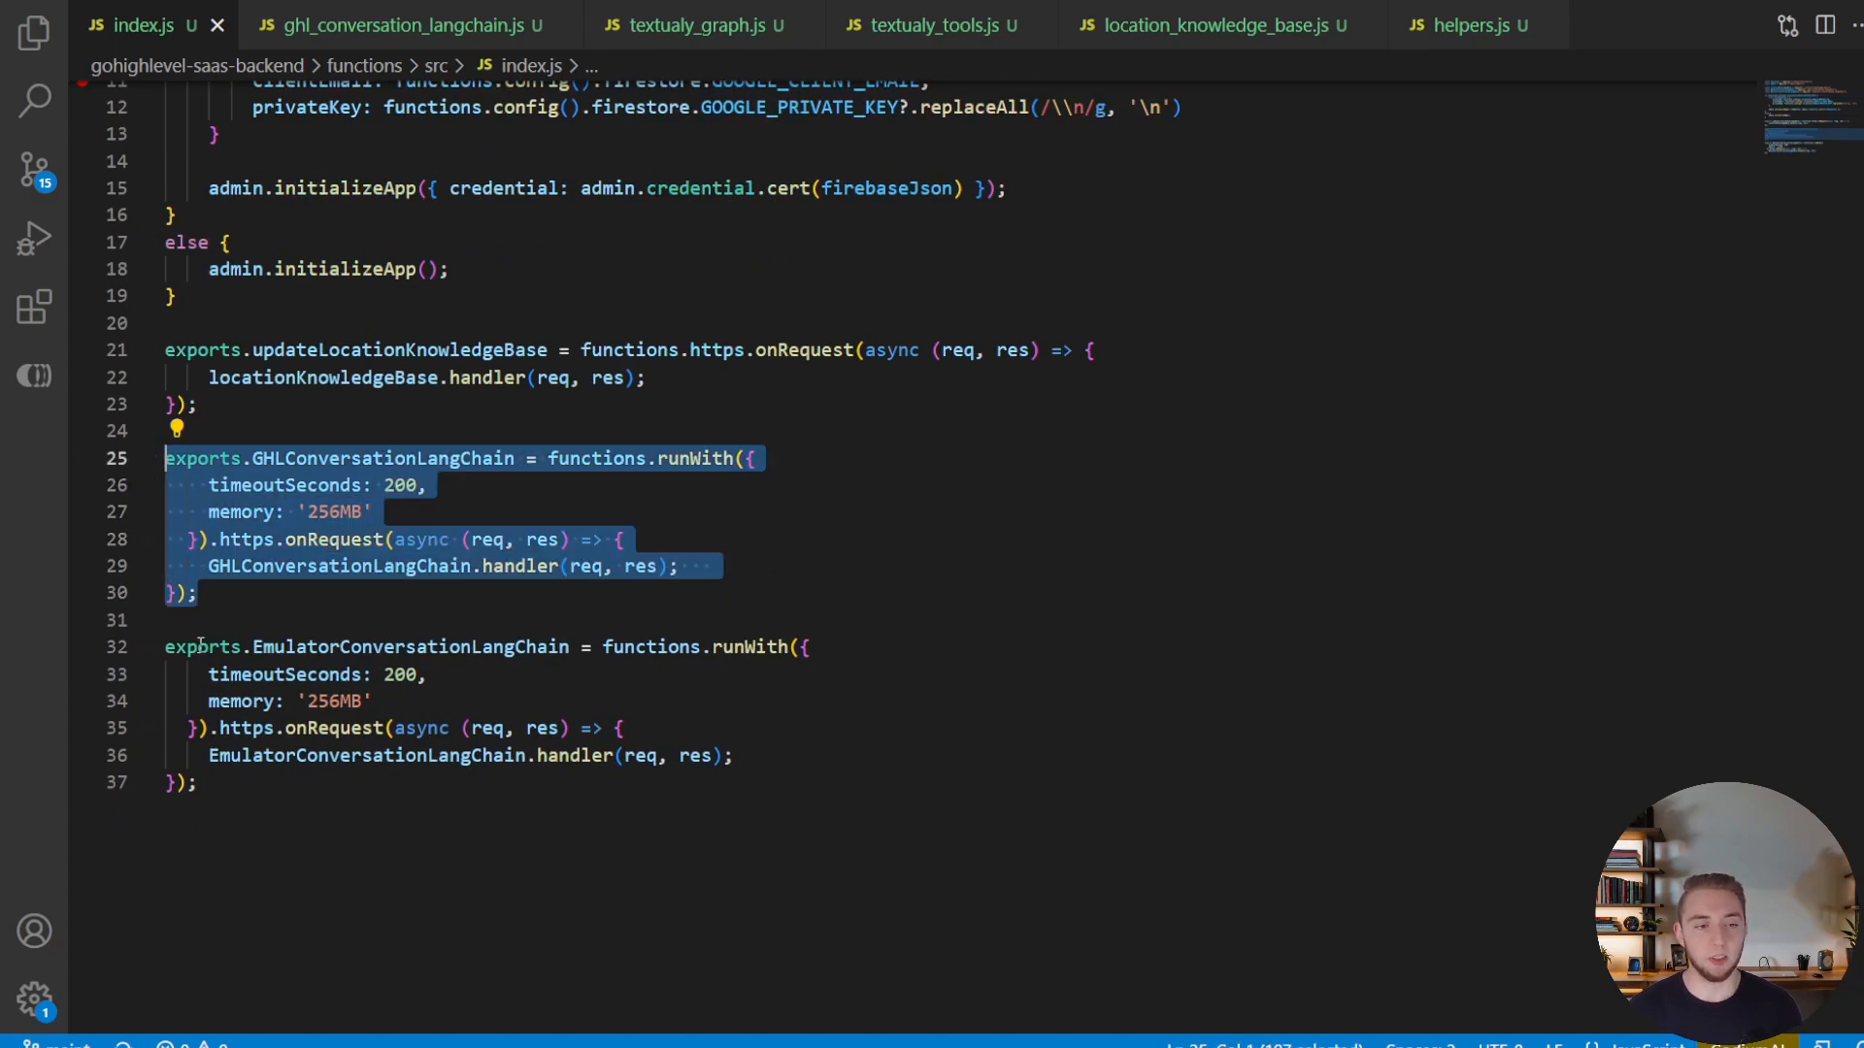
left_click(260, 796)
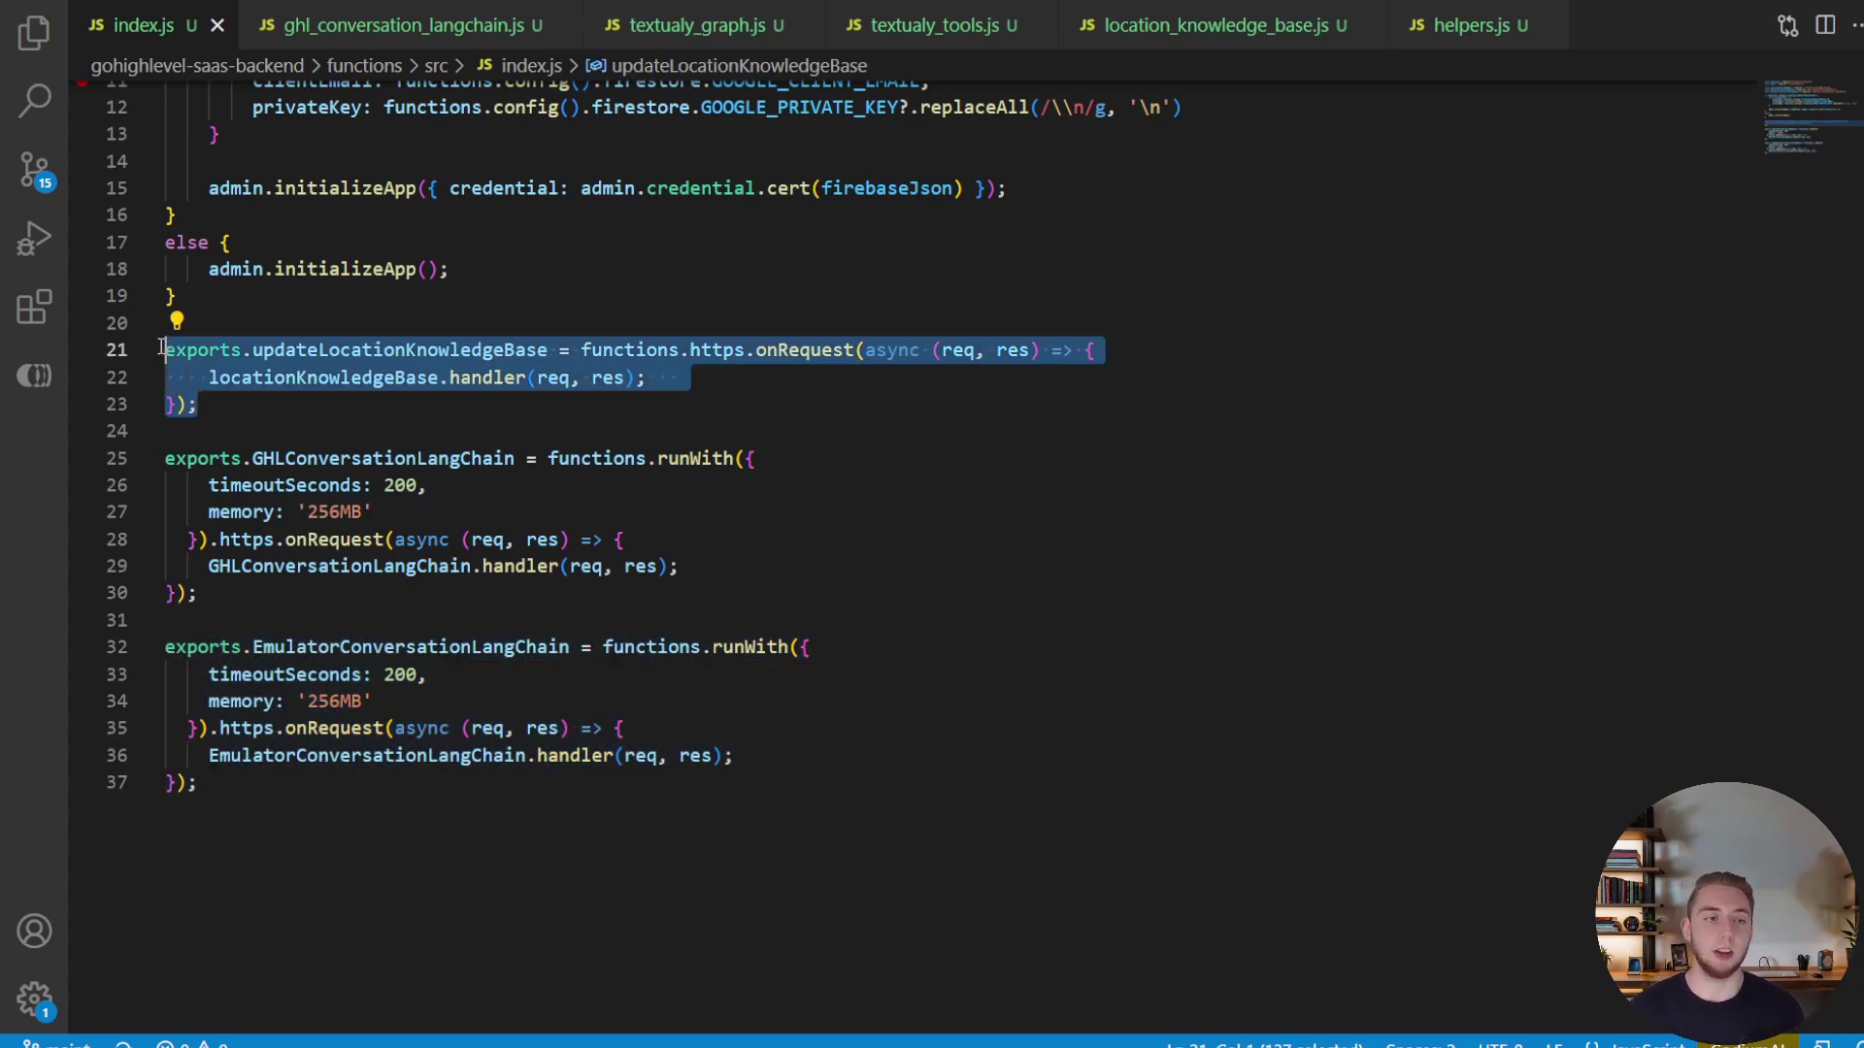
mouse_move(392, 350)
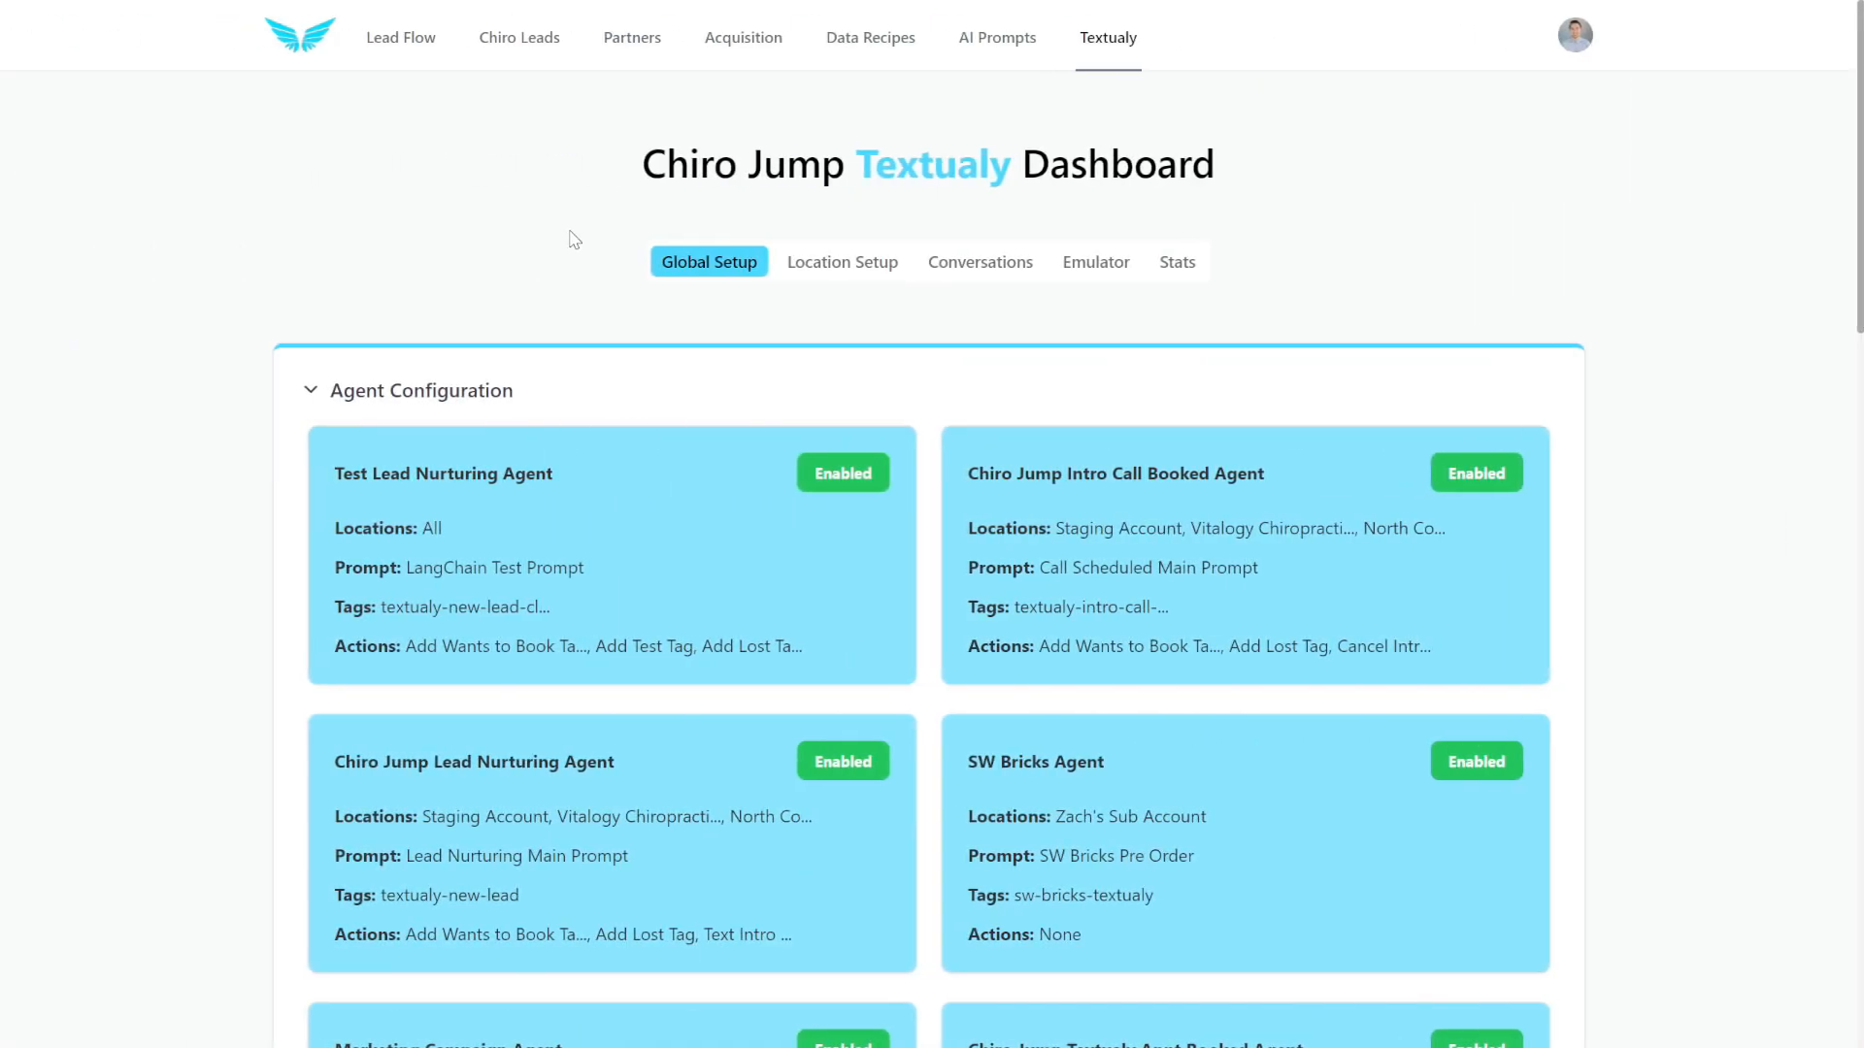
Step: Add Vida Chiropractic to the Test Lead Nurturing Agent's locations alongside Staging and Vitalogy
scroll("down", 3)
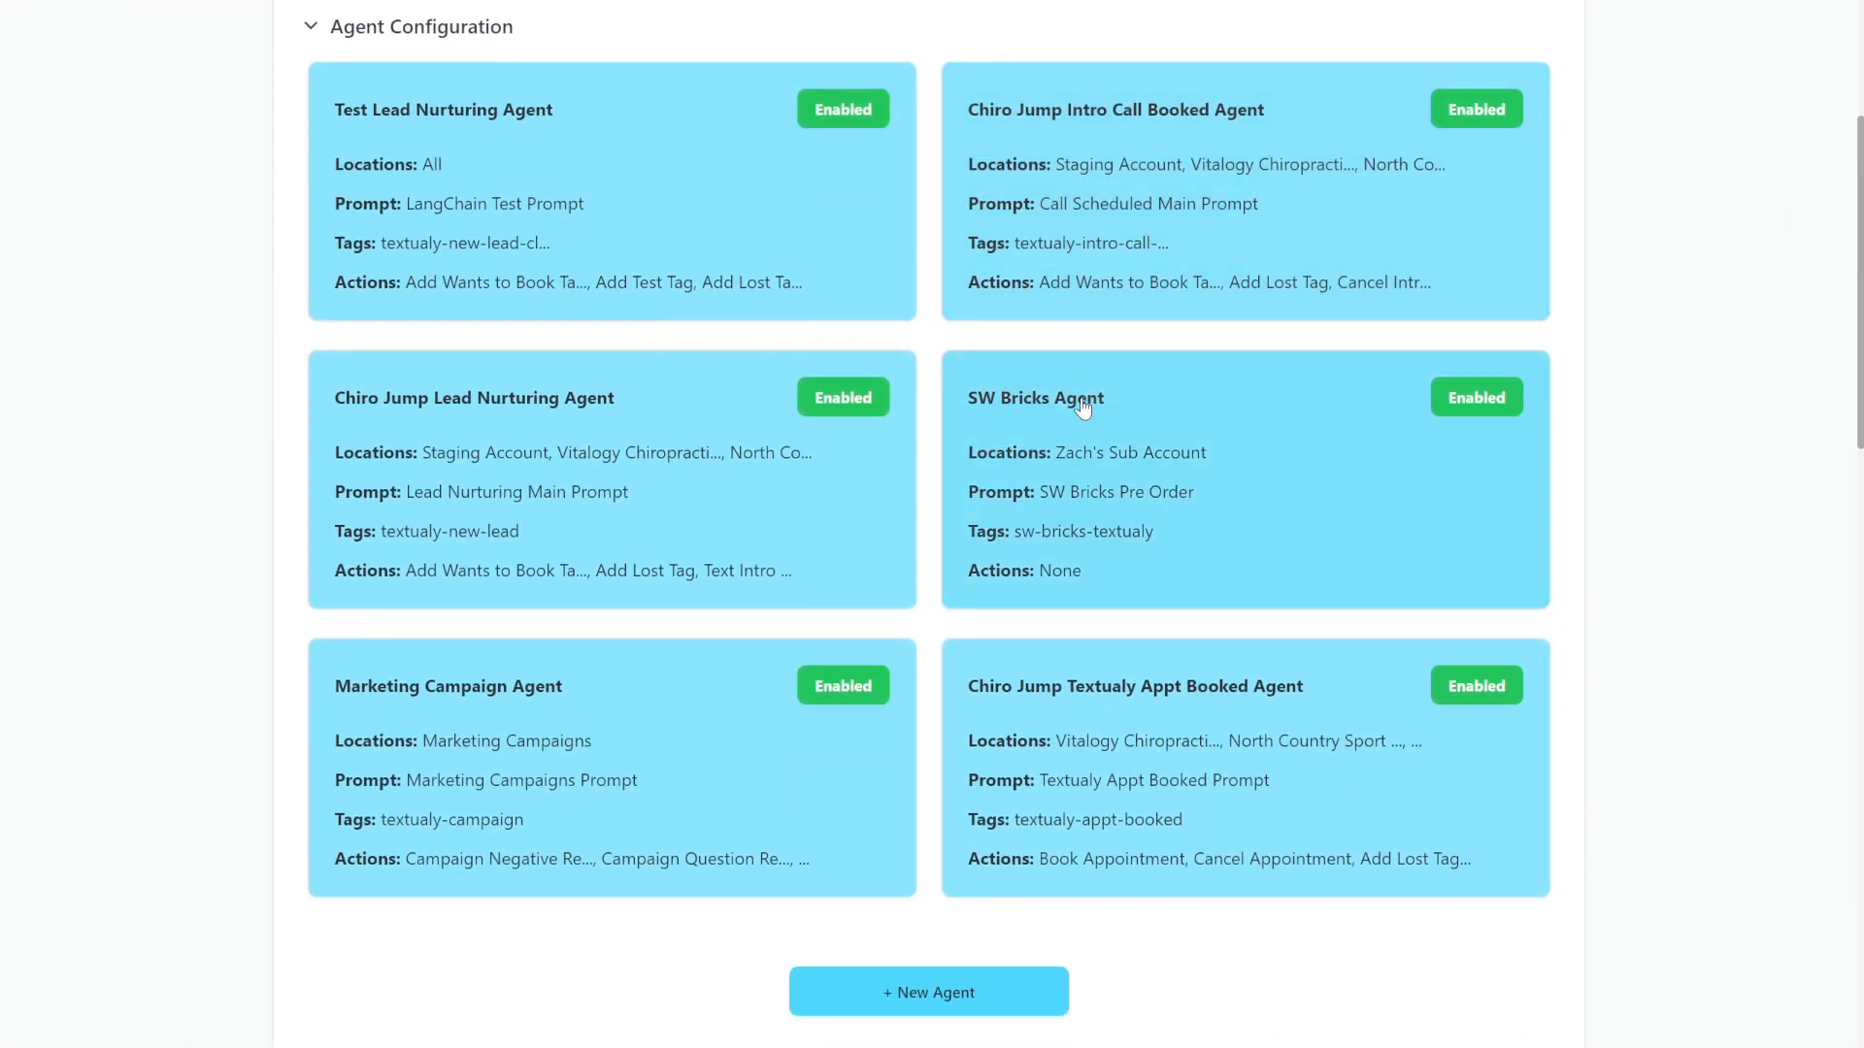
left_click(443, 109)
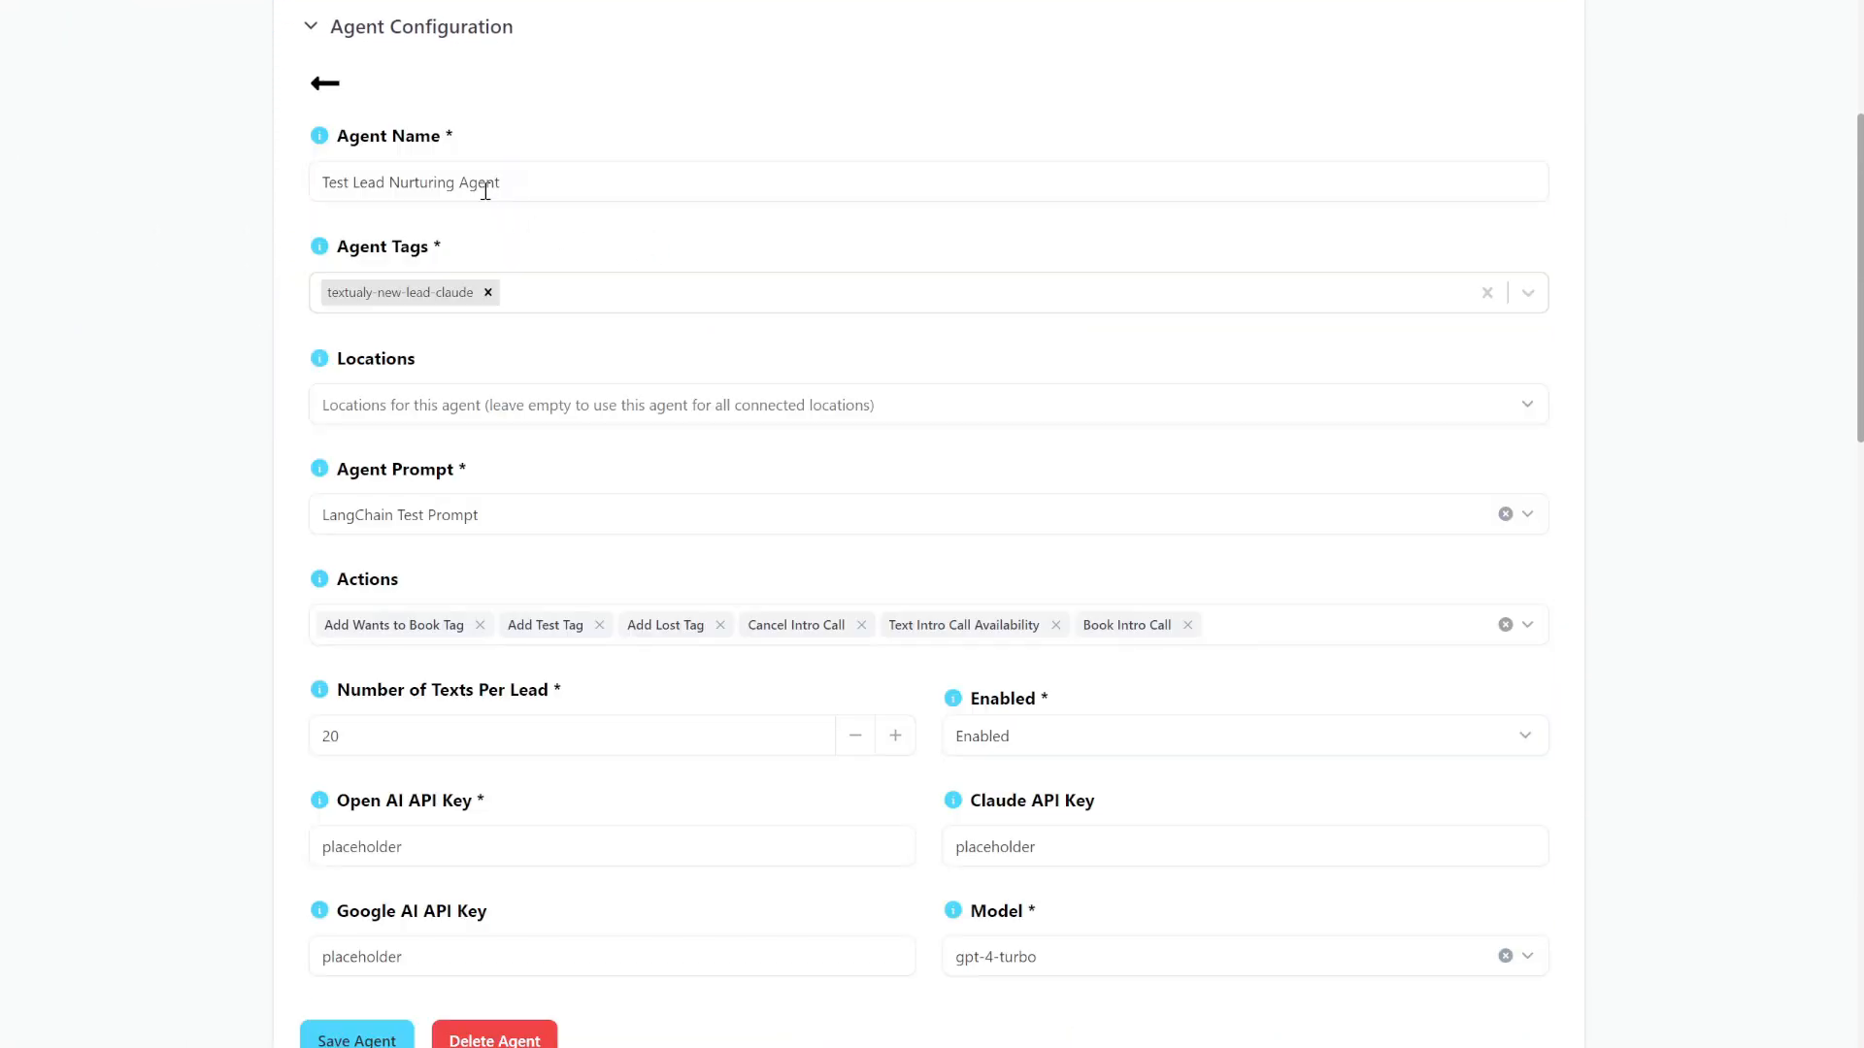
scroll("down", 3)
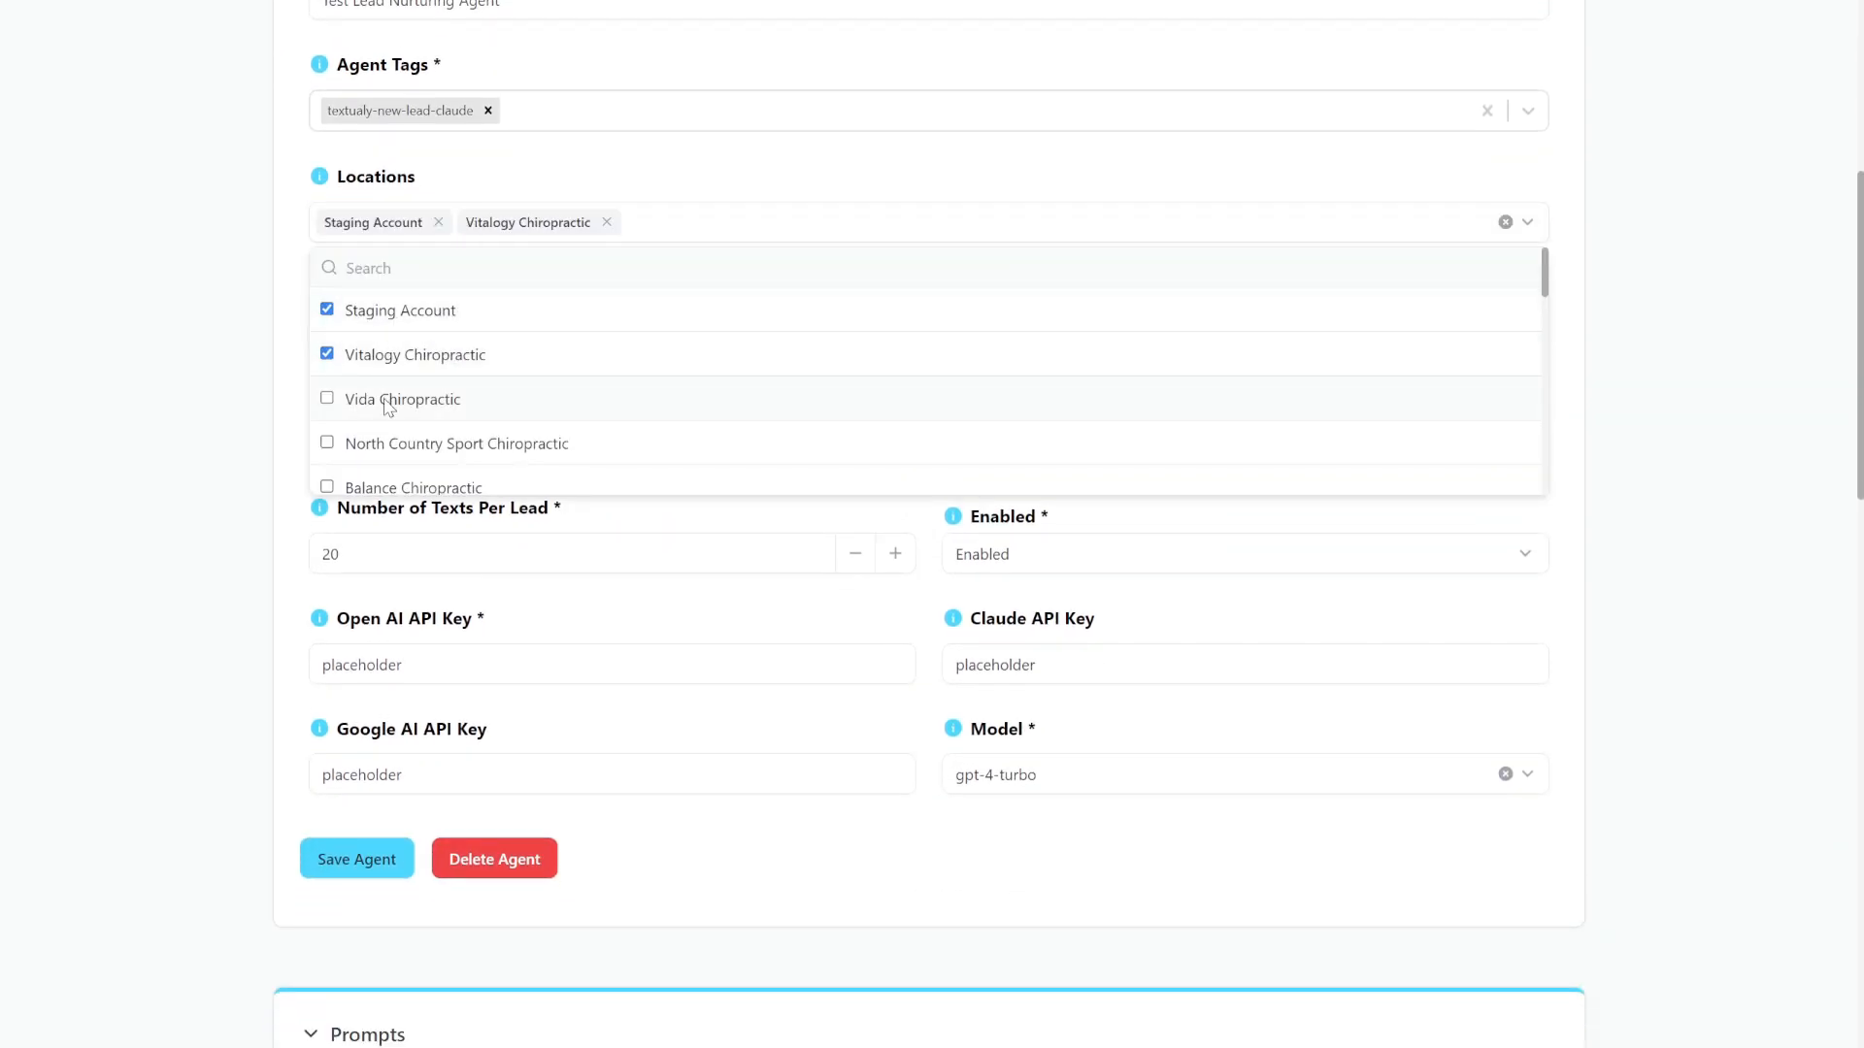
left_click(326, 400)
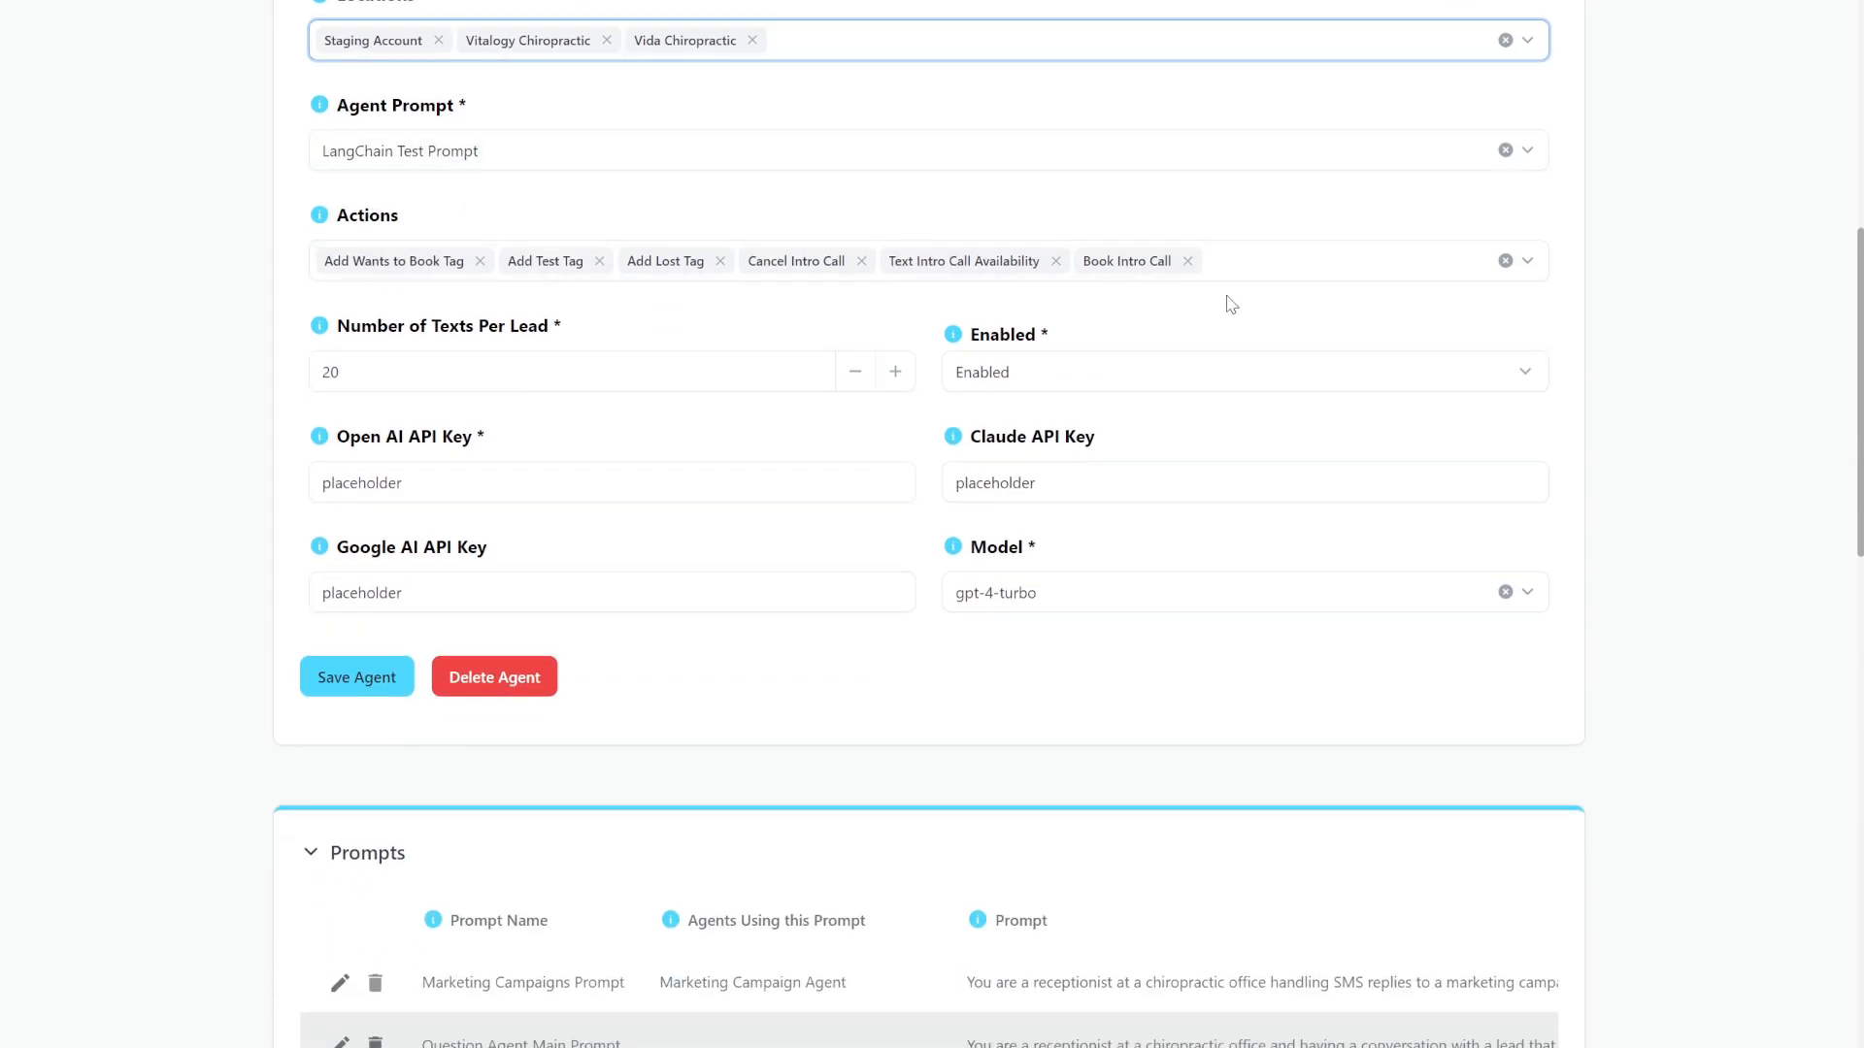
left_click(1526, 260)
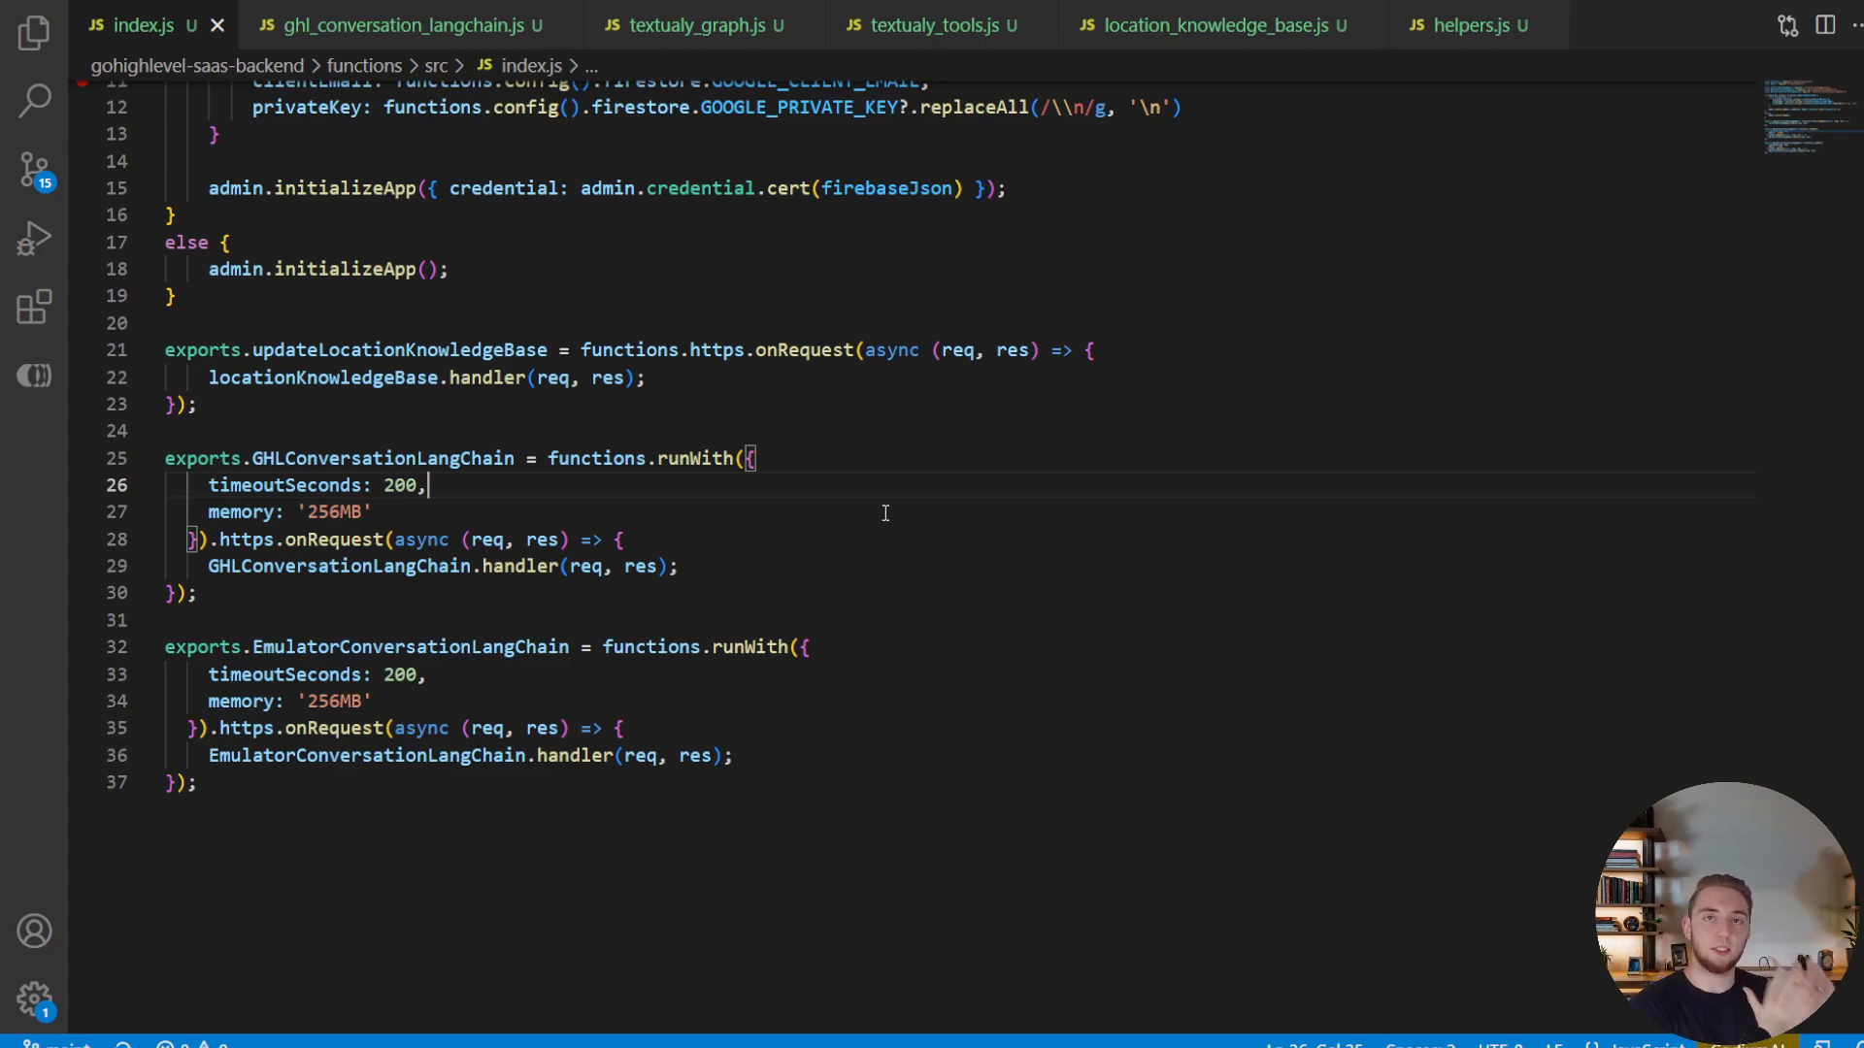
Step: Review ghl_conversation_langchain.js: required-property check, metadata fetch and agent lookup by location and tags
left_click(398, 26)
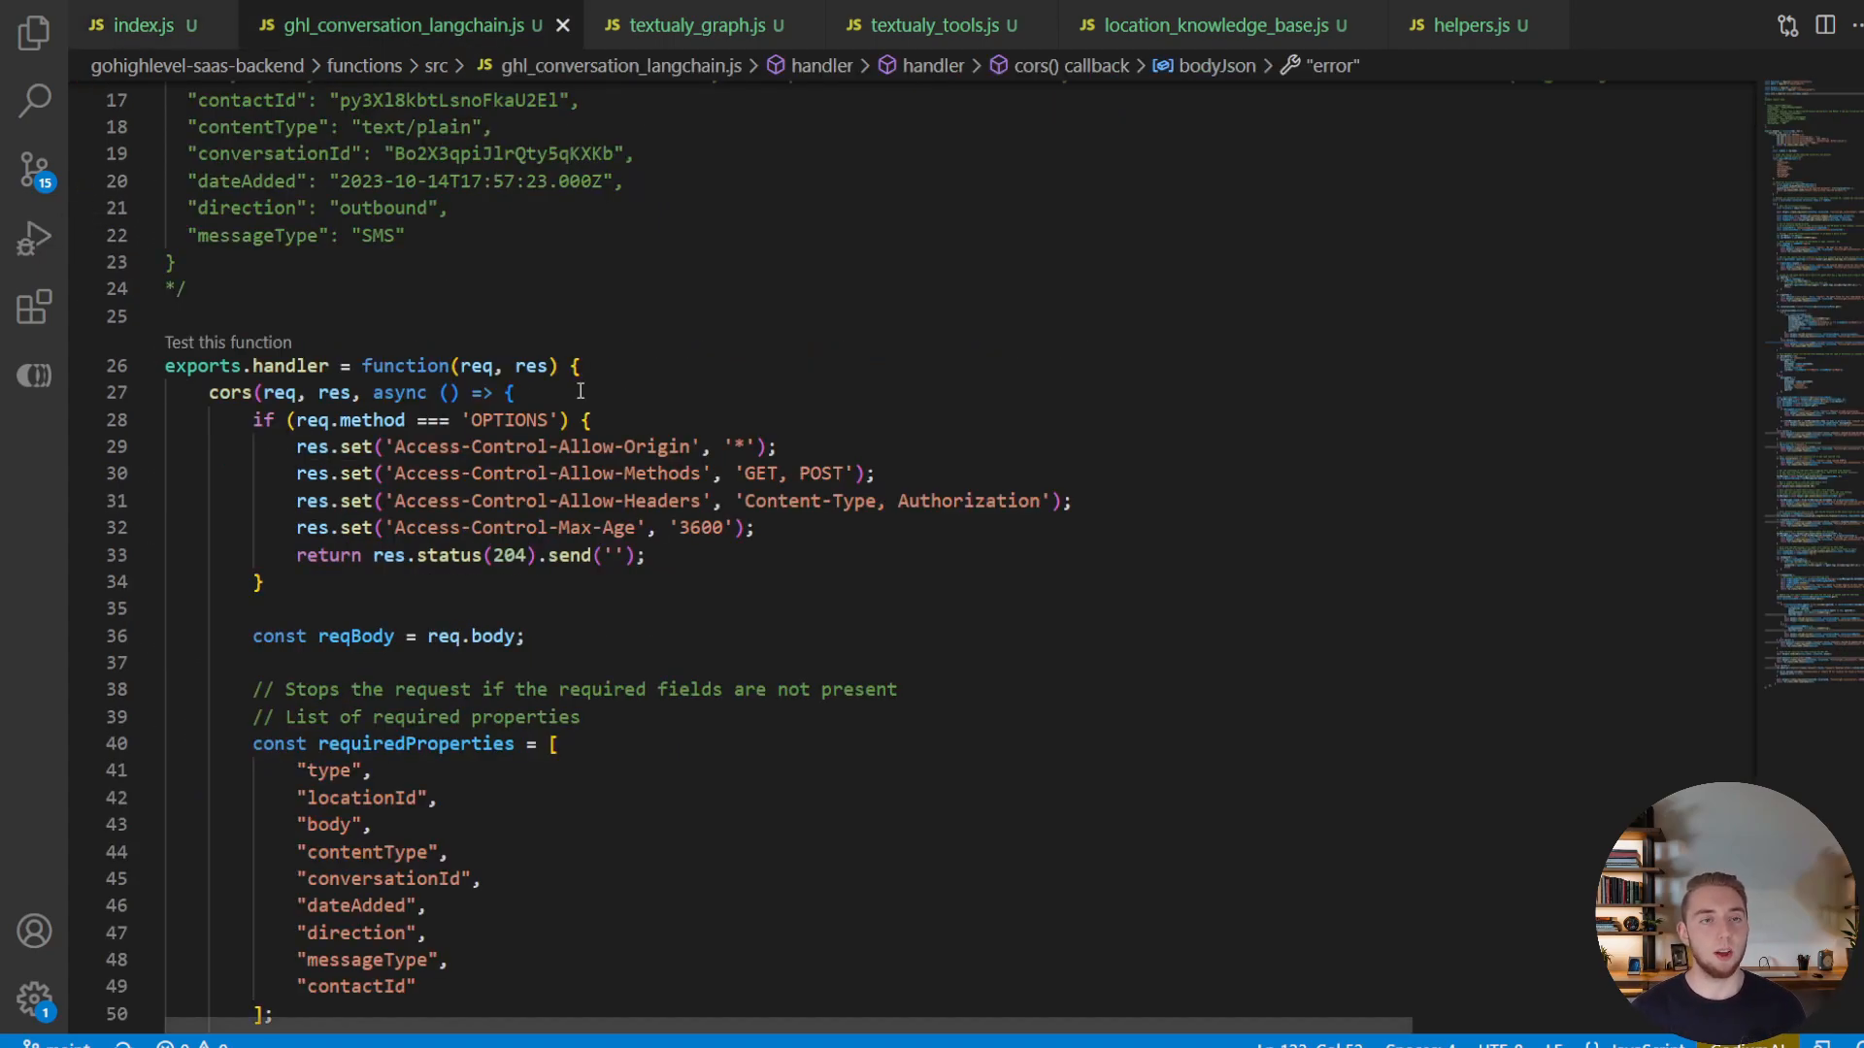
scroll("up", 3)
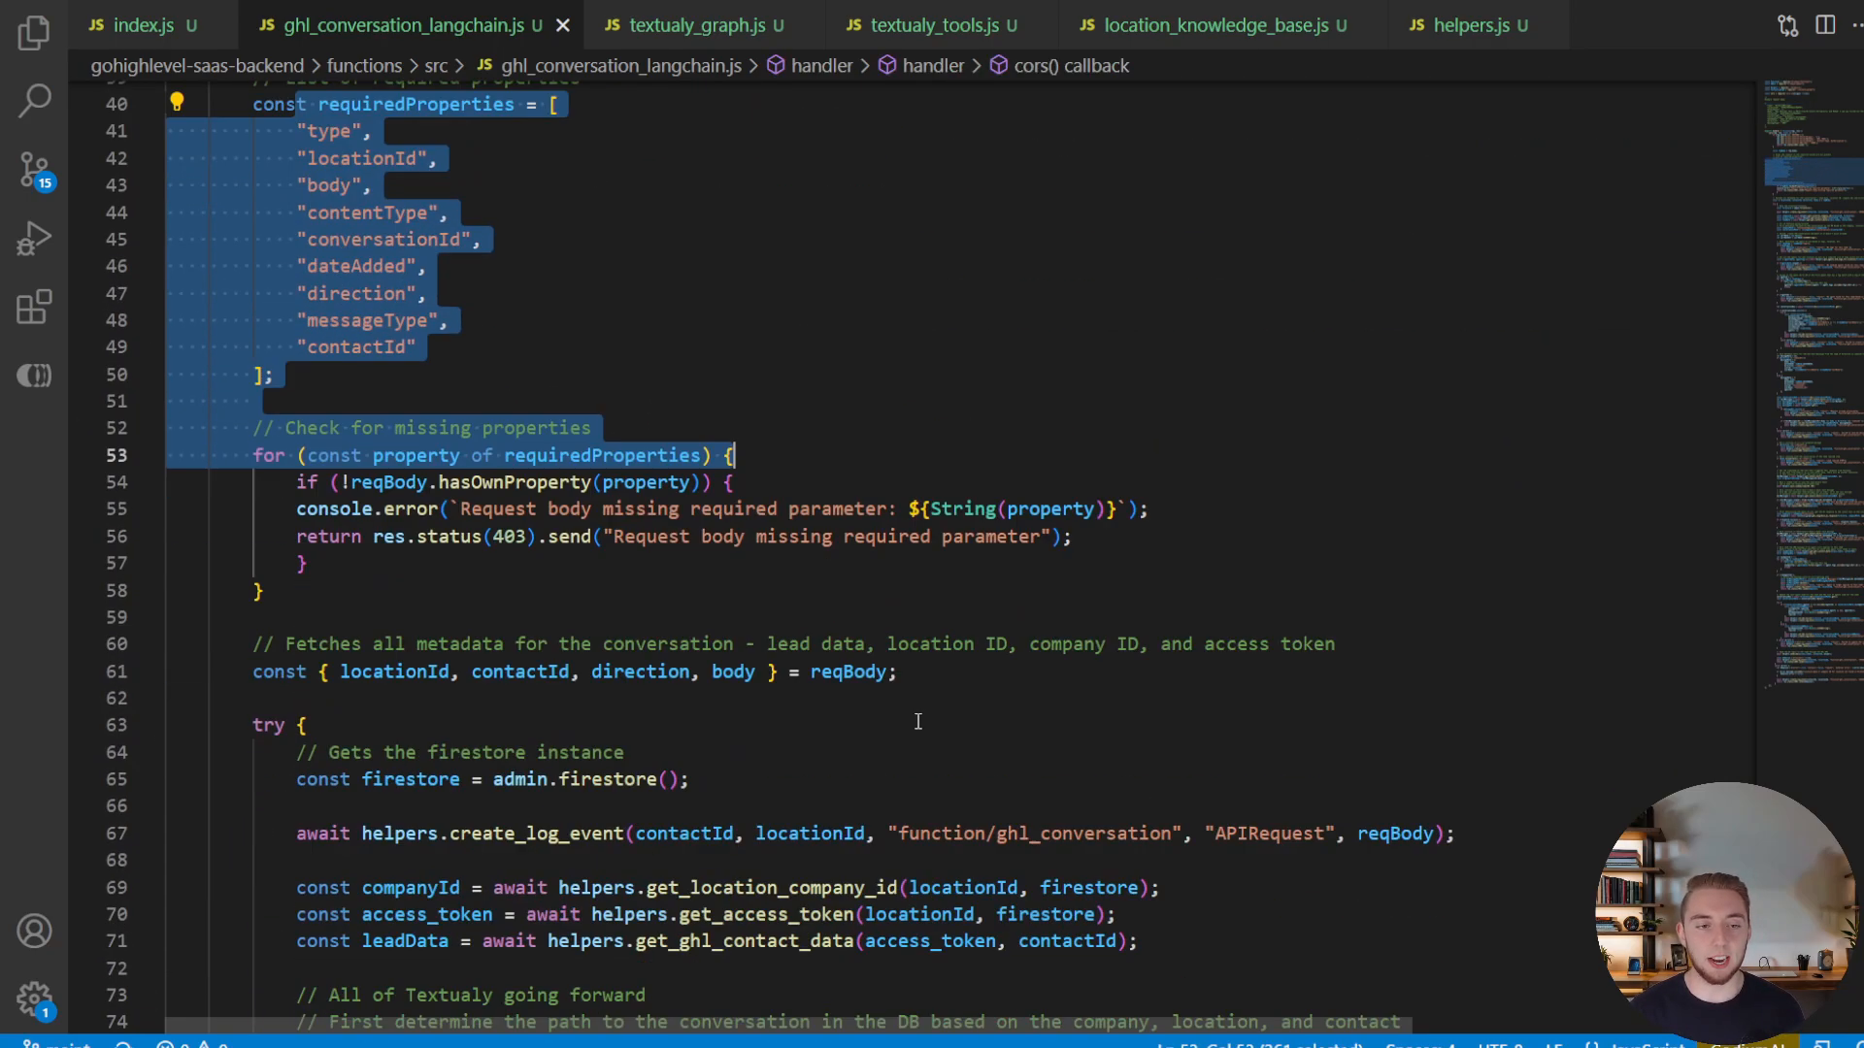
scroll("down", 3)
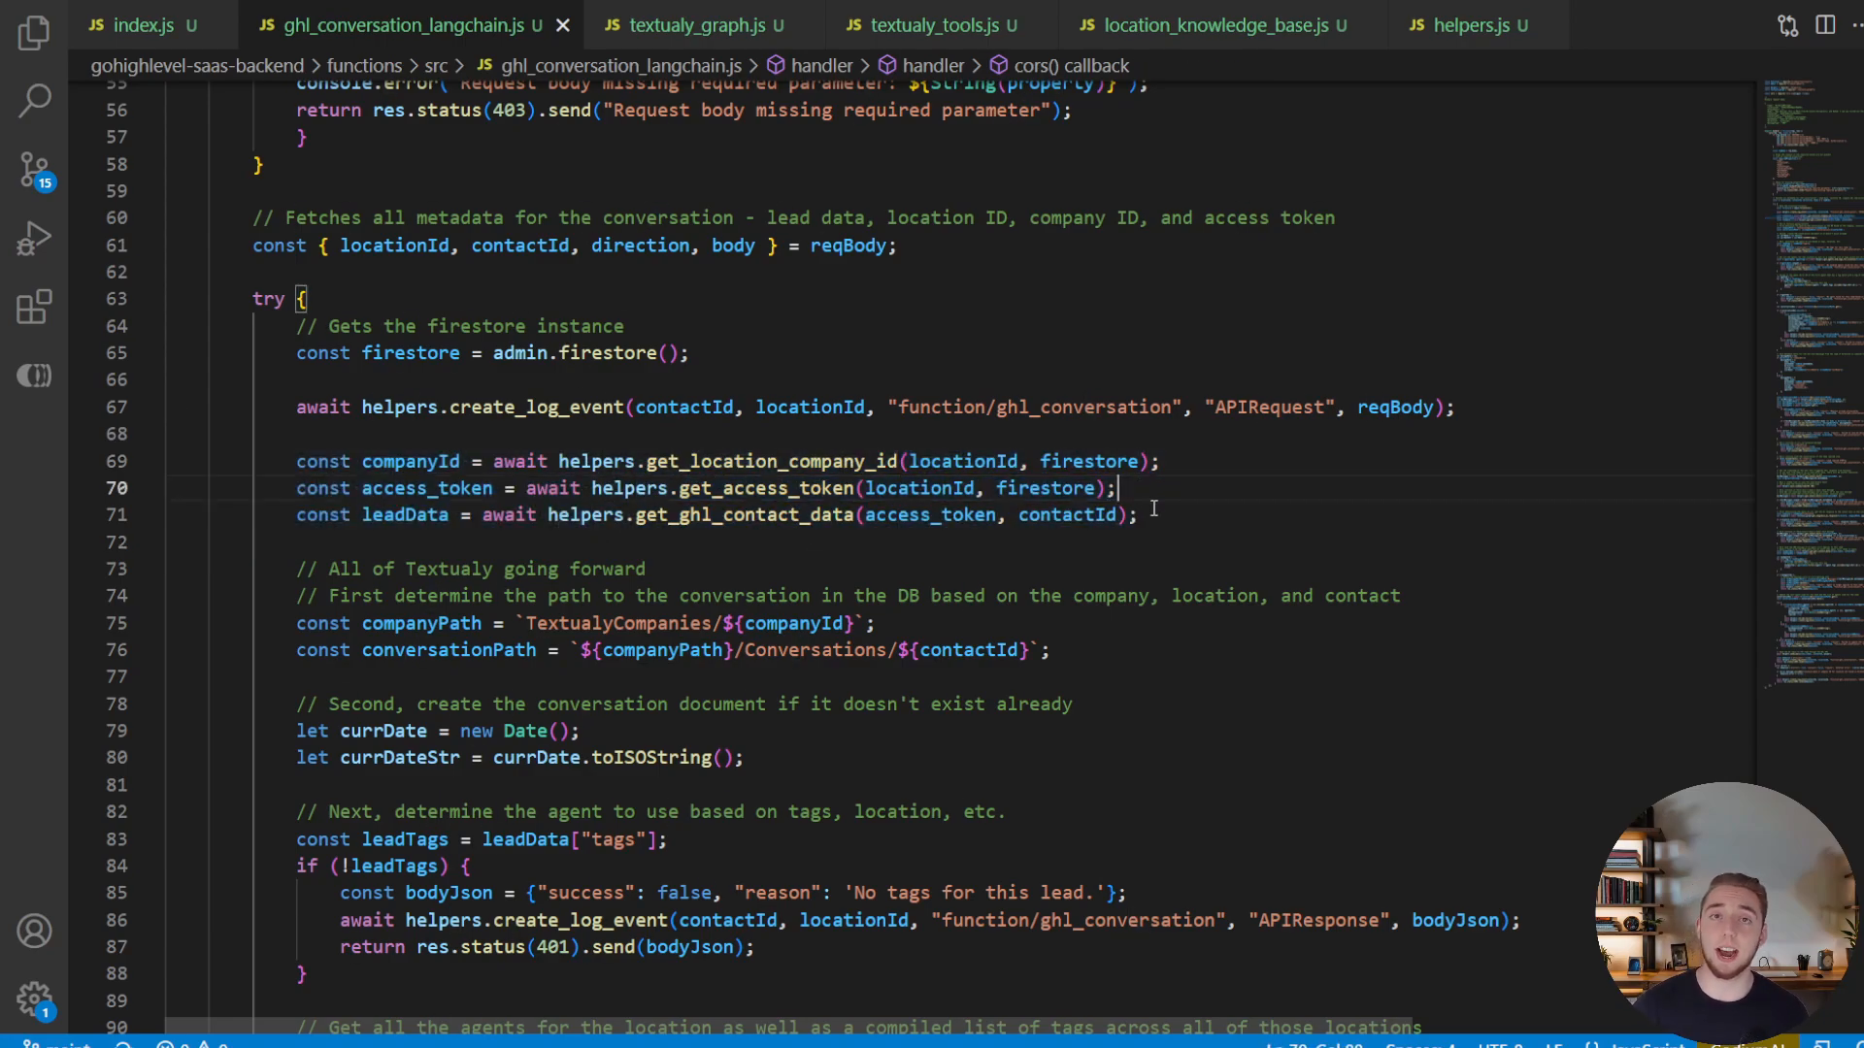
scroll("down", 3)
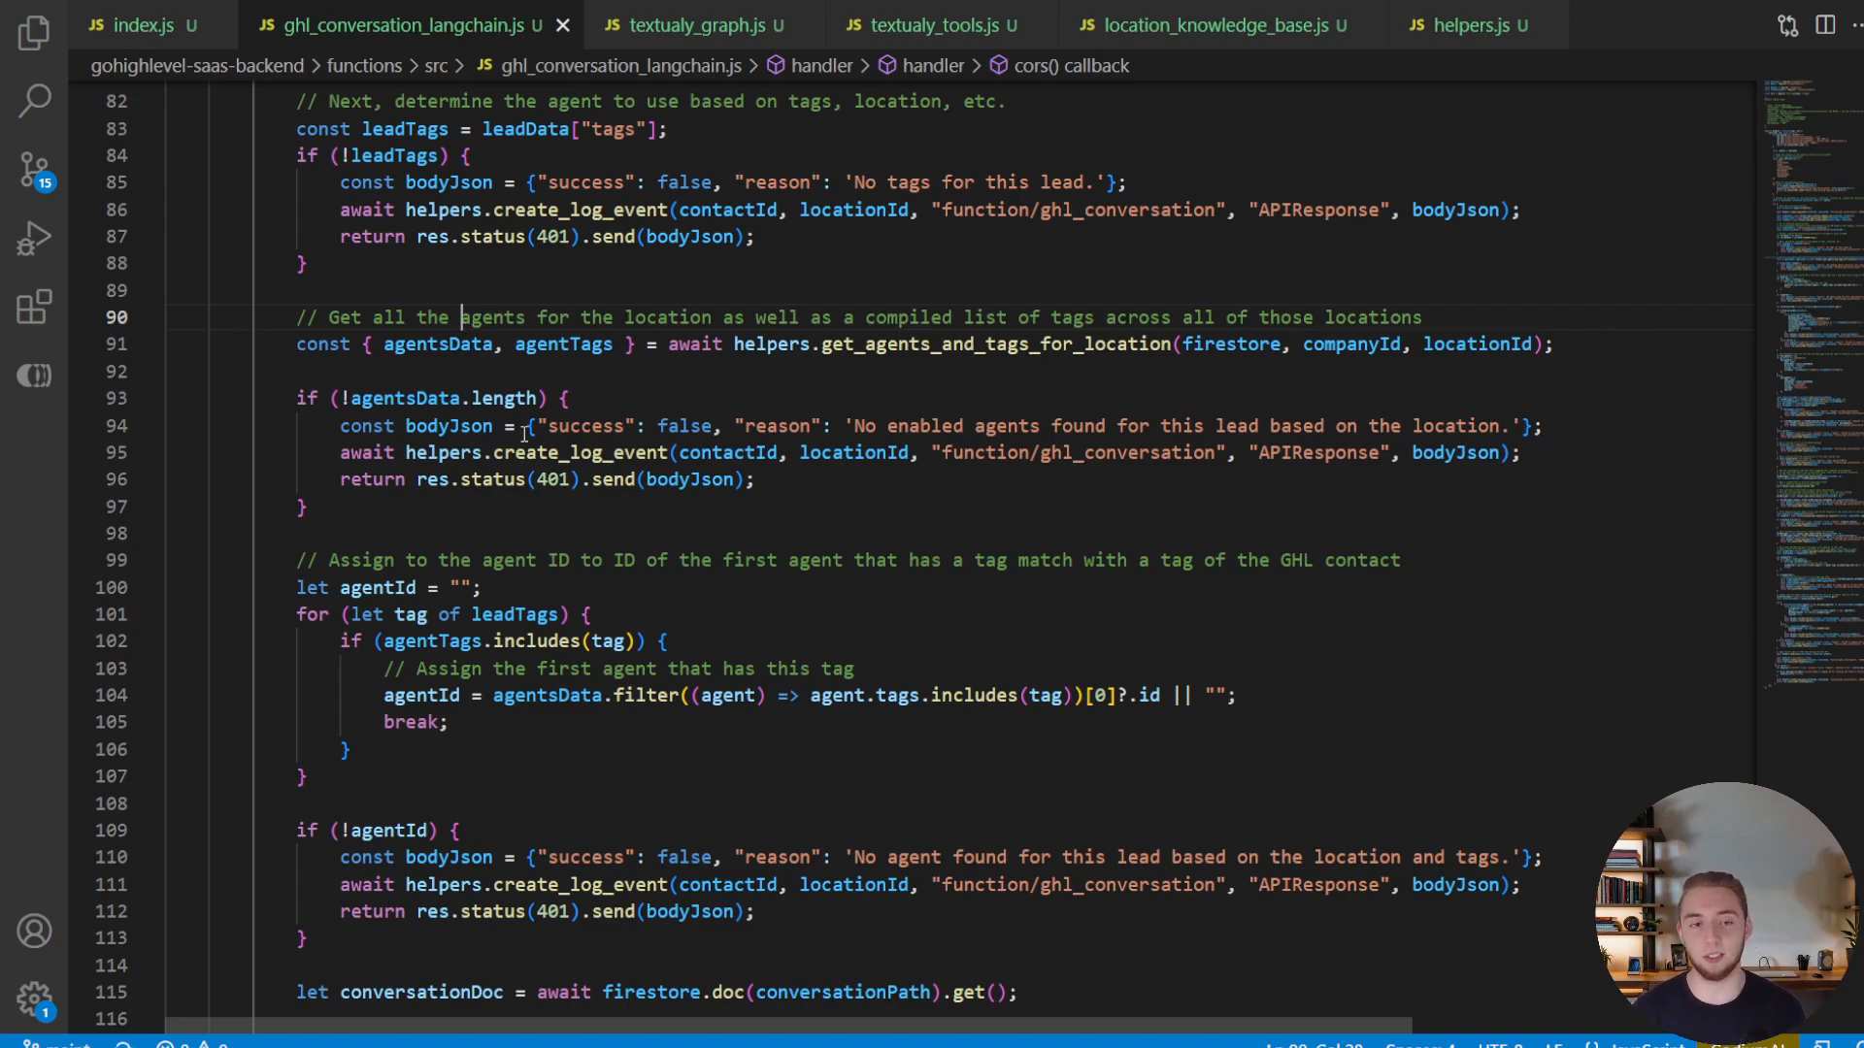
scroll("down", 3)
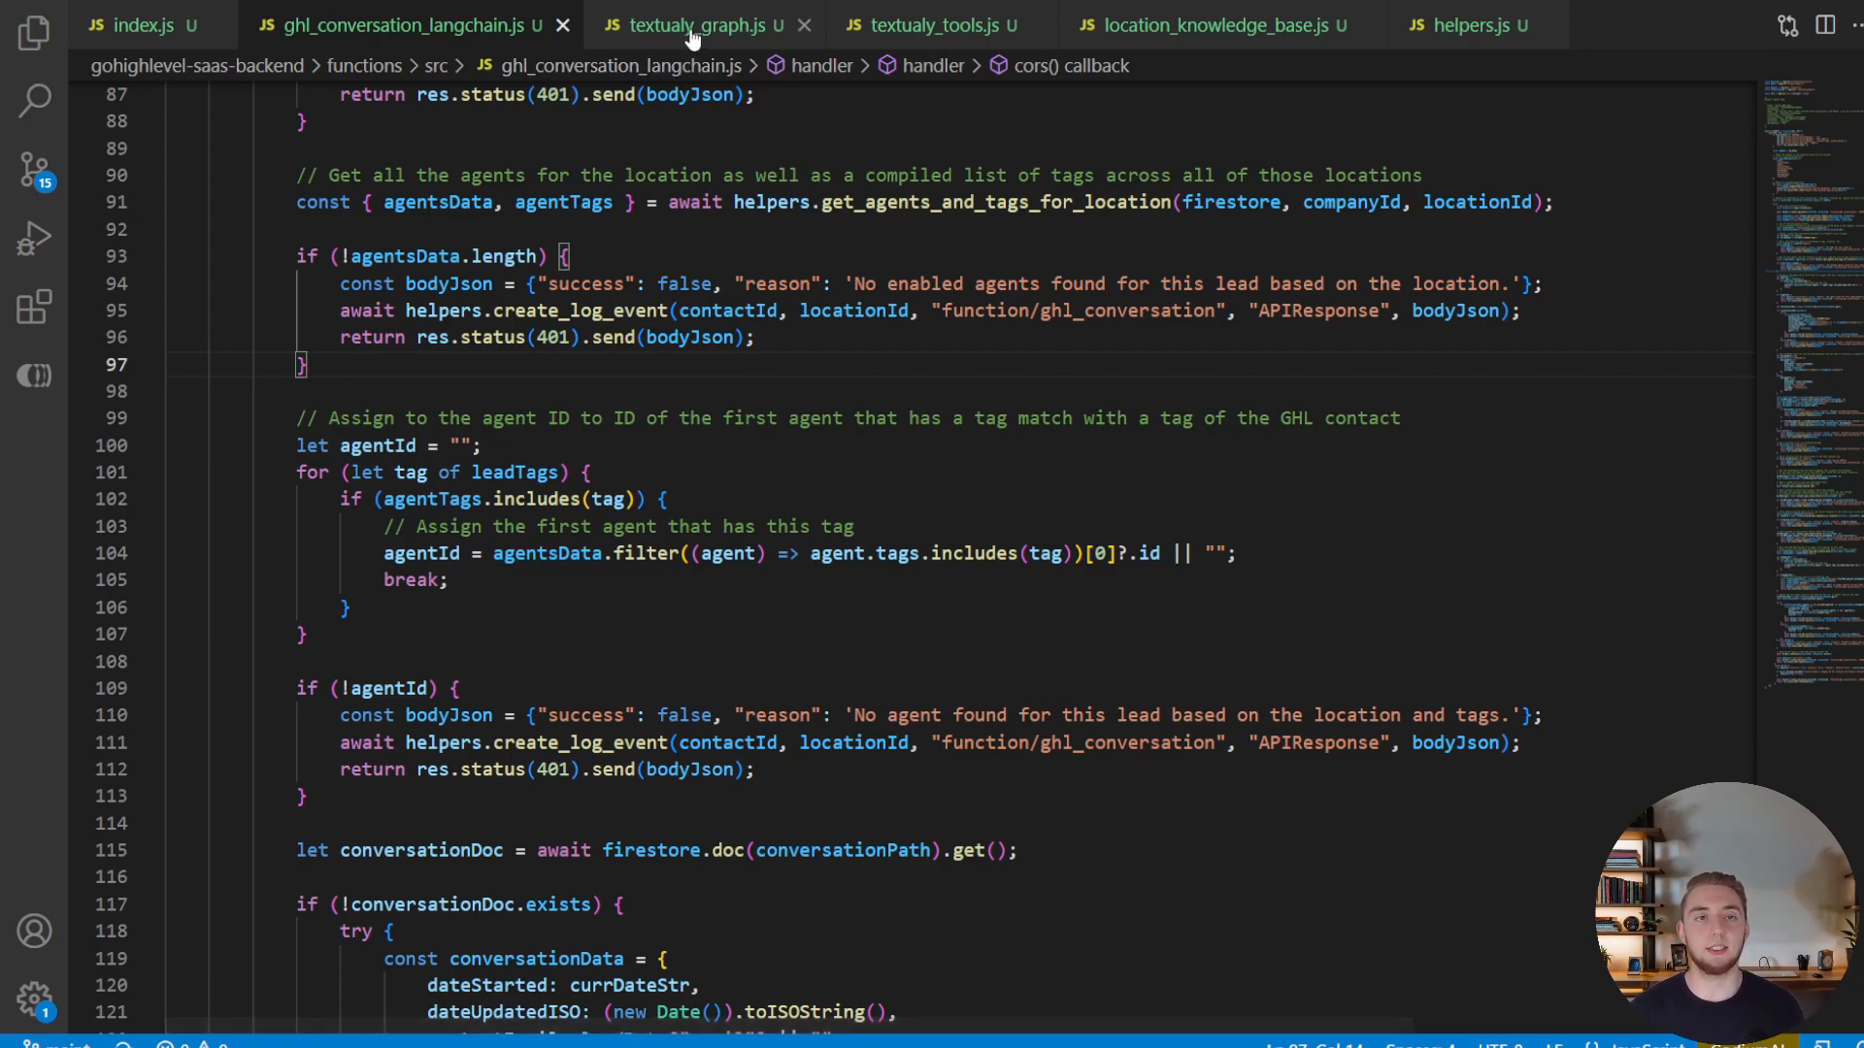
left_click(695, 25)
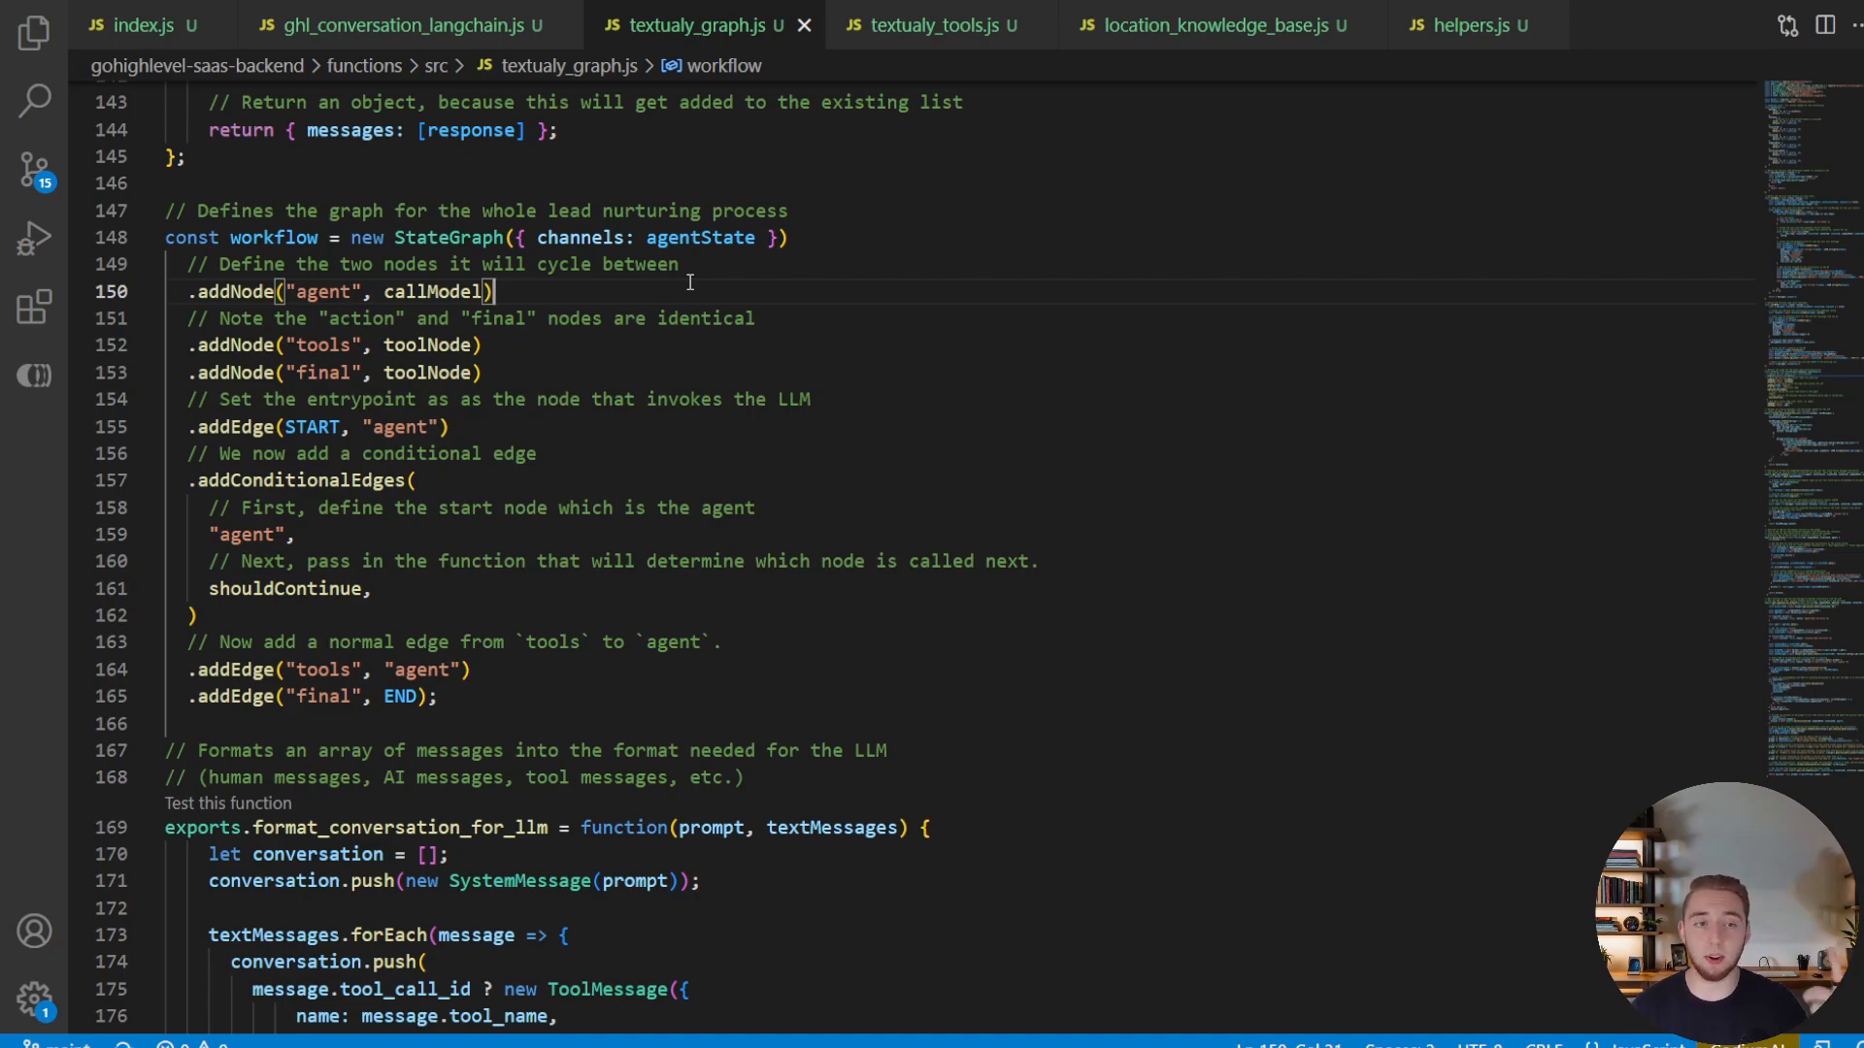
mouse_move(934, 58)
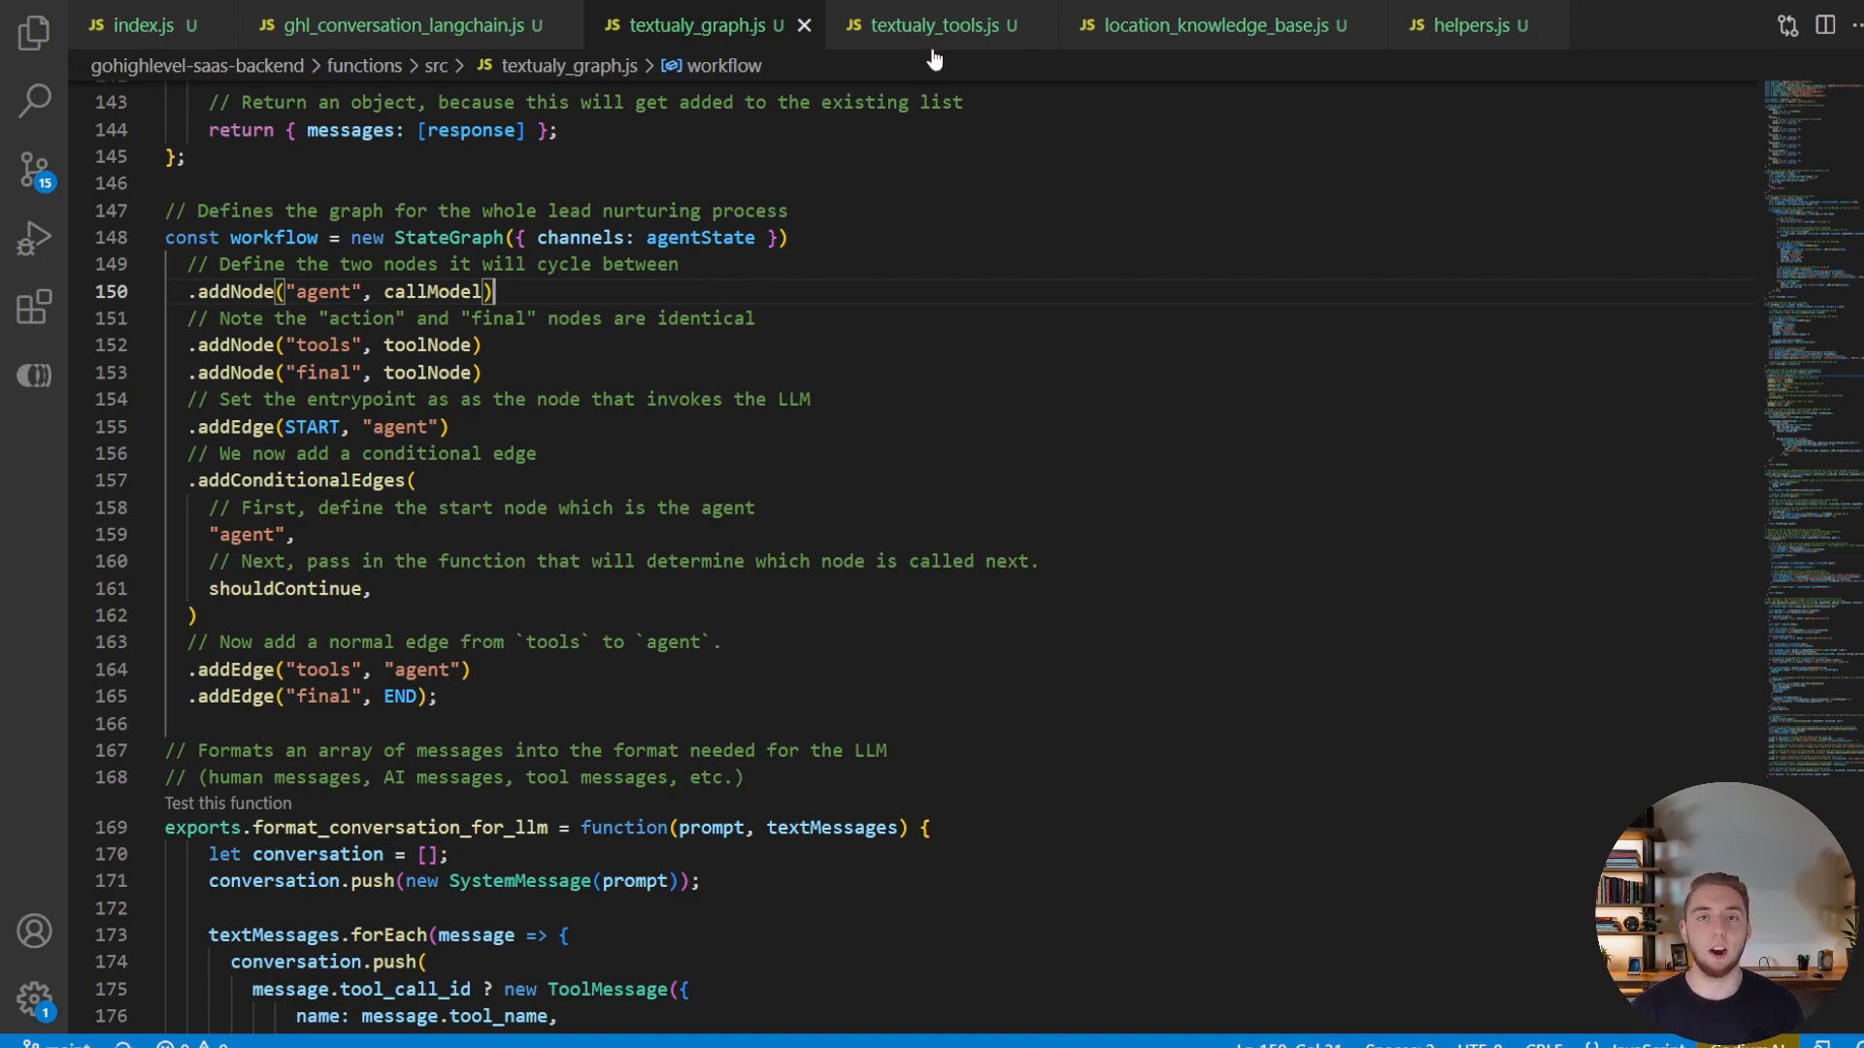
left_click(939, 25)
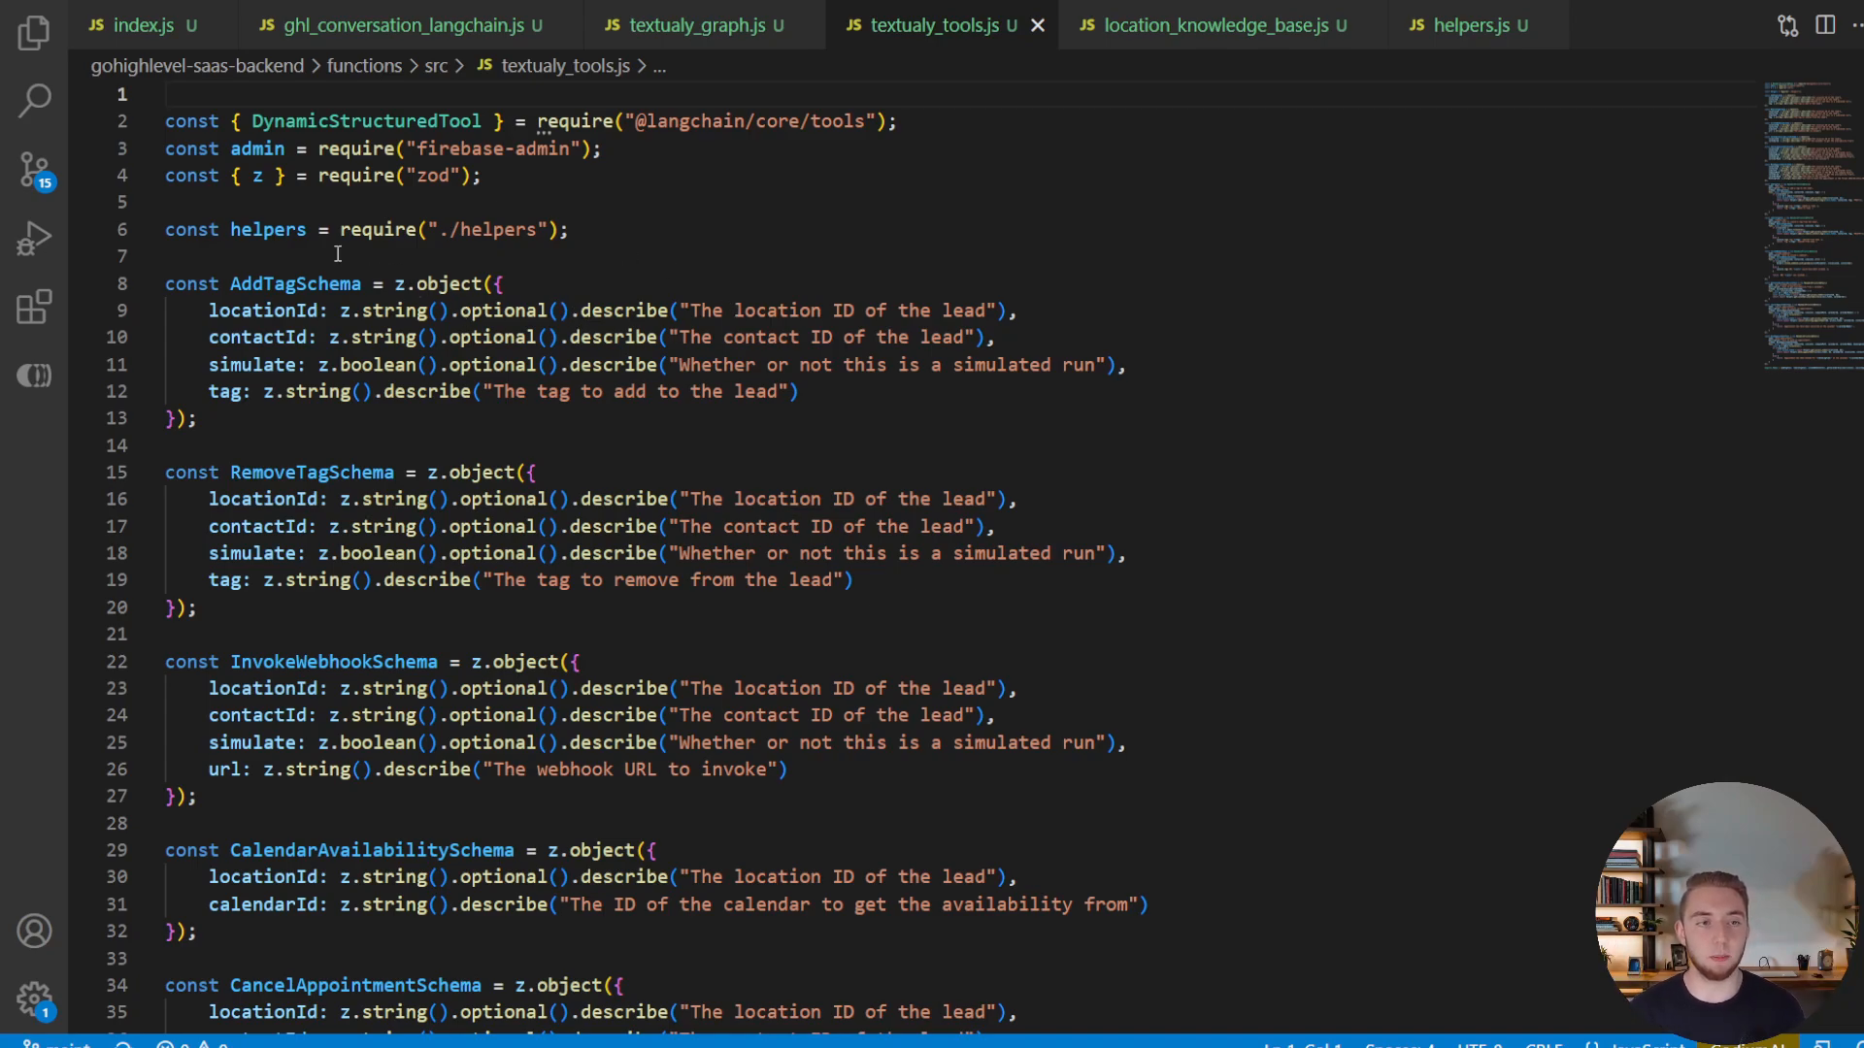
scroll("down", 3)
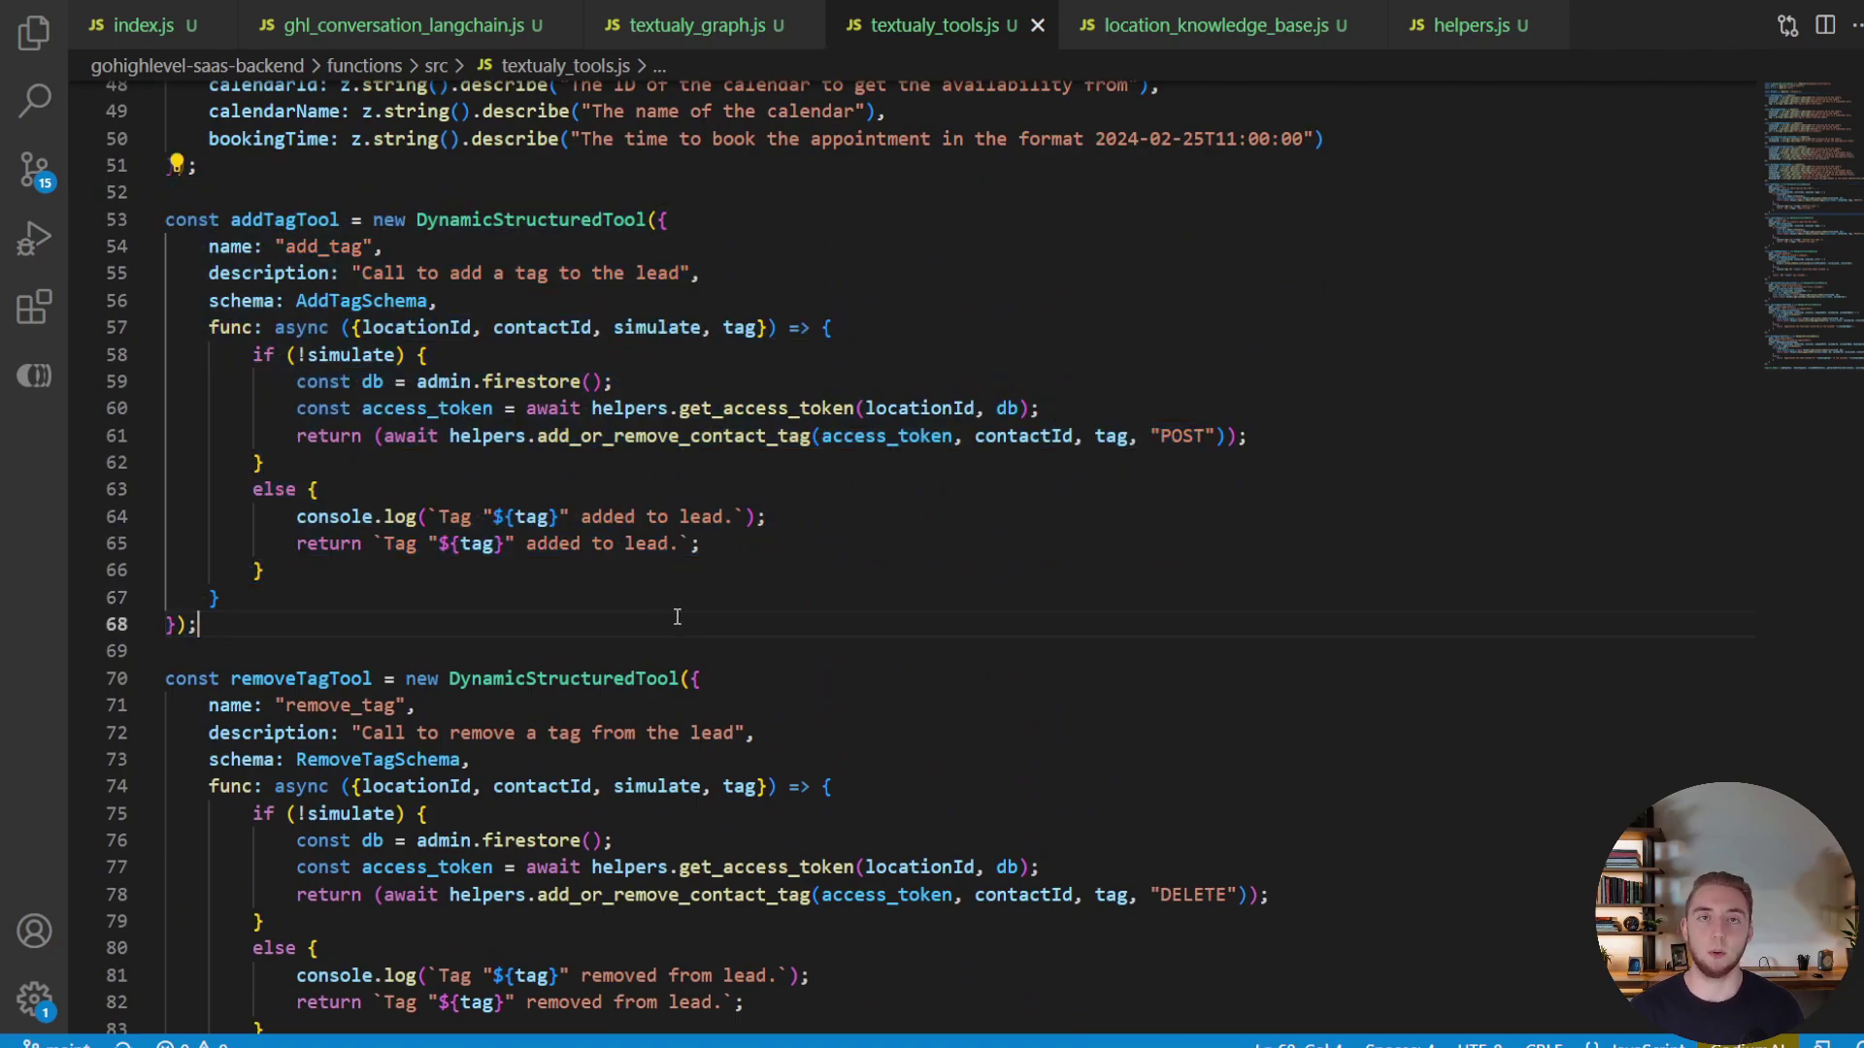
scroll("down", 3)
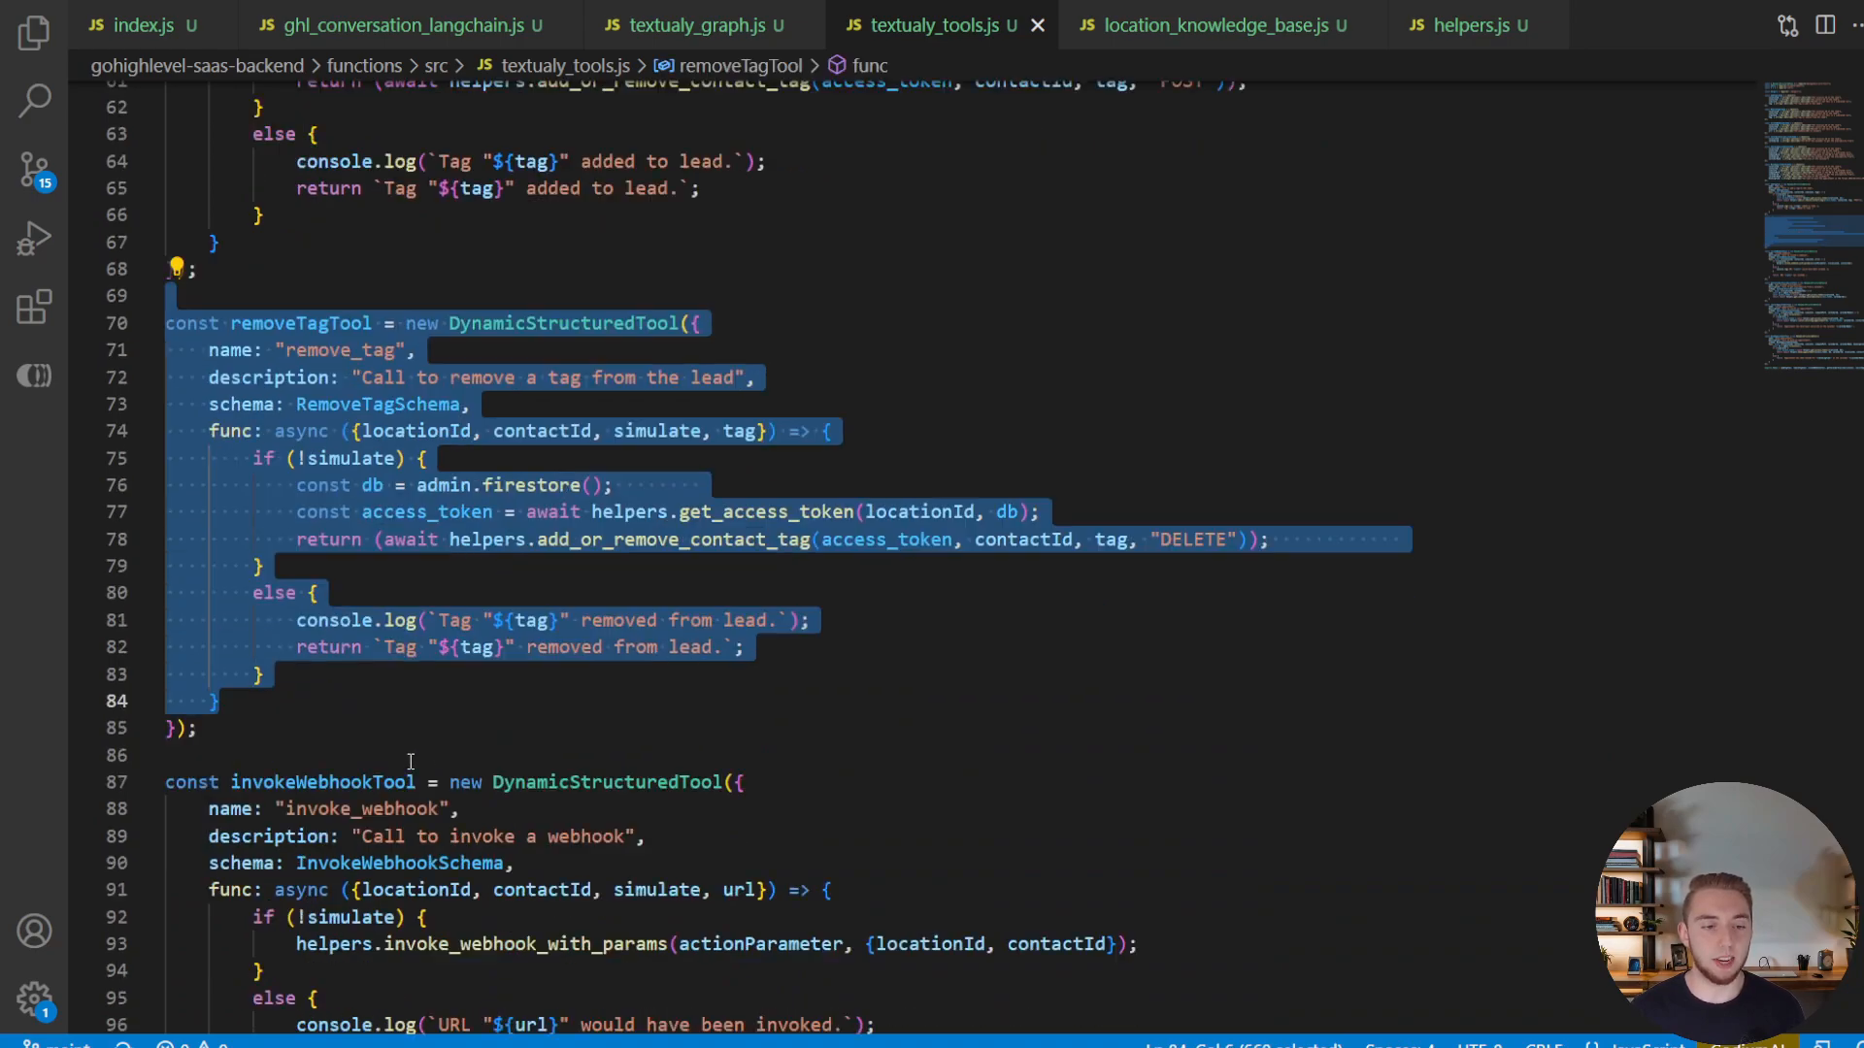
scroll("down", 3)
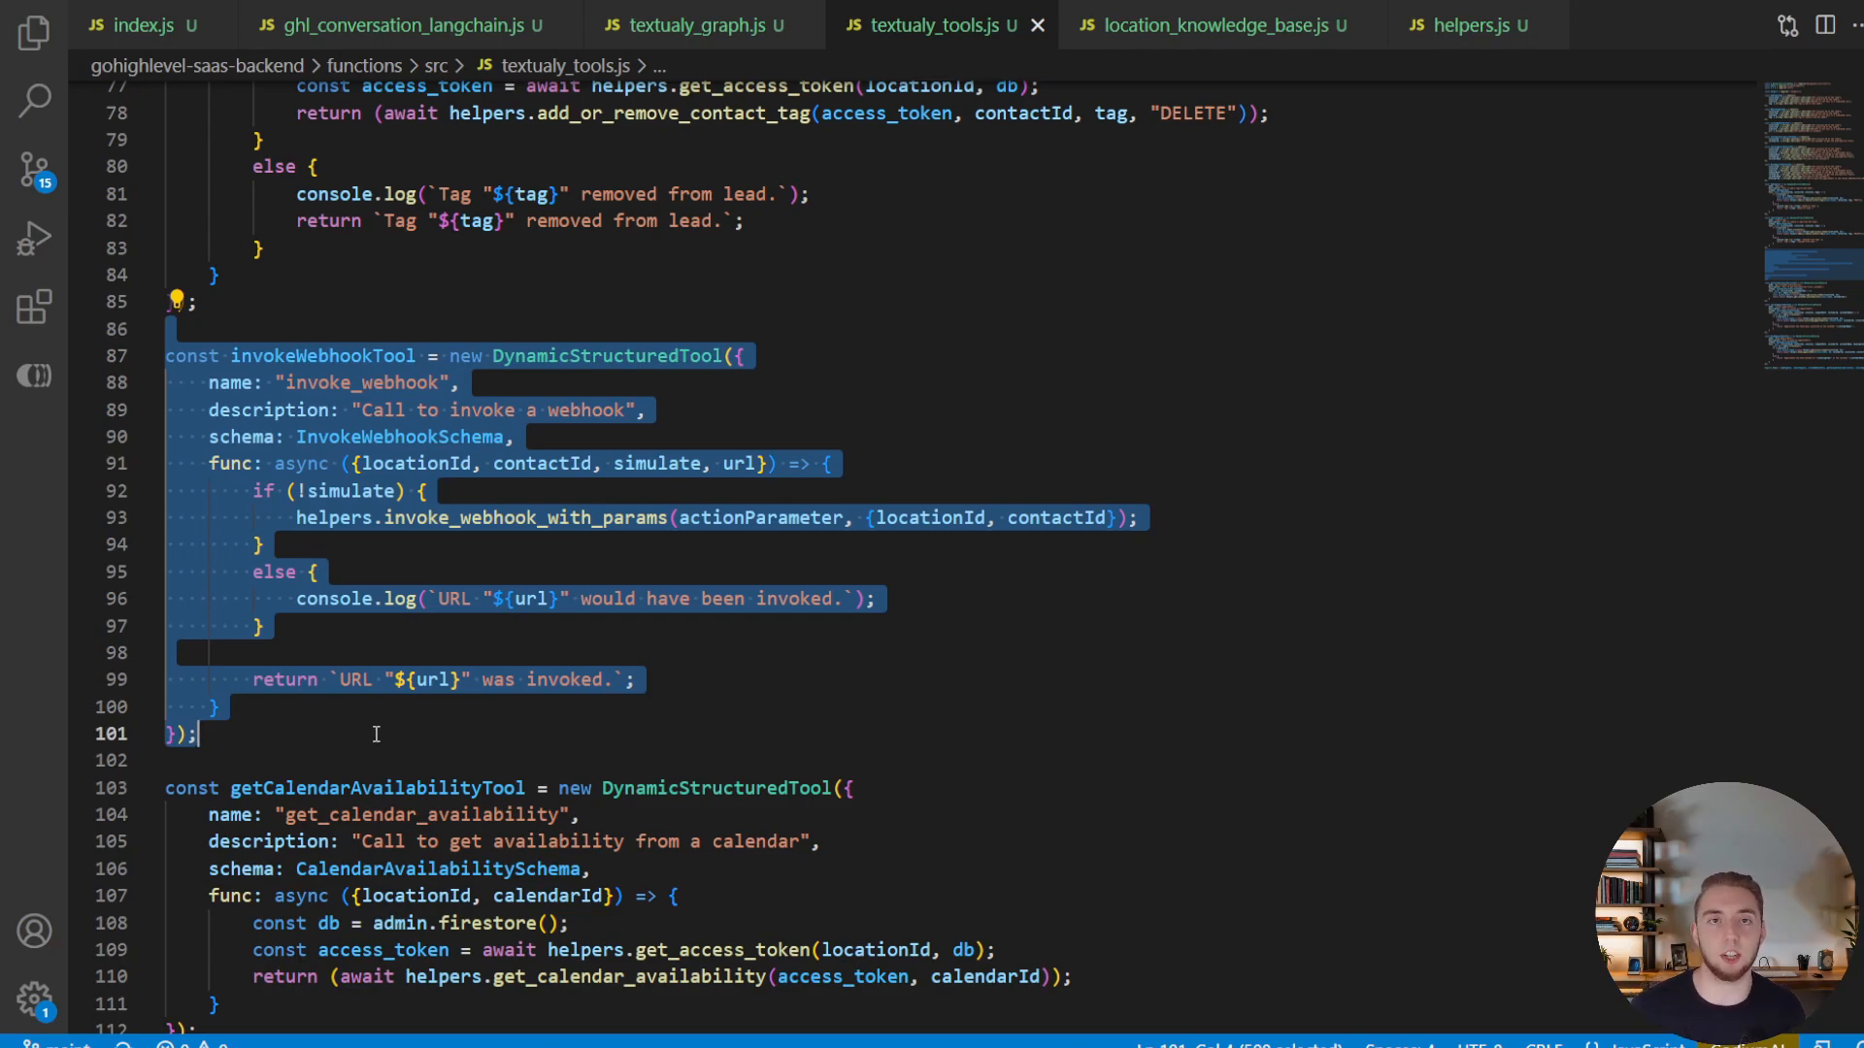
scroll("down", 3)
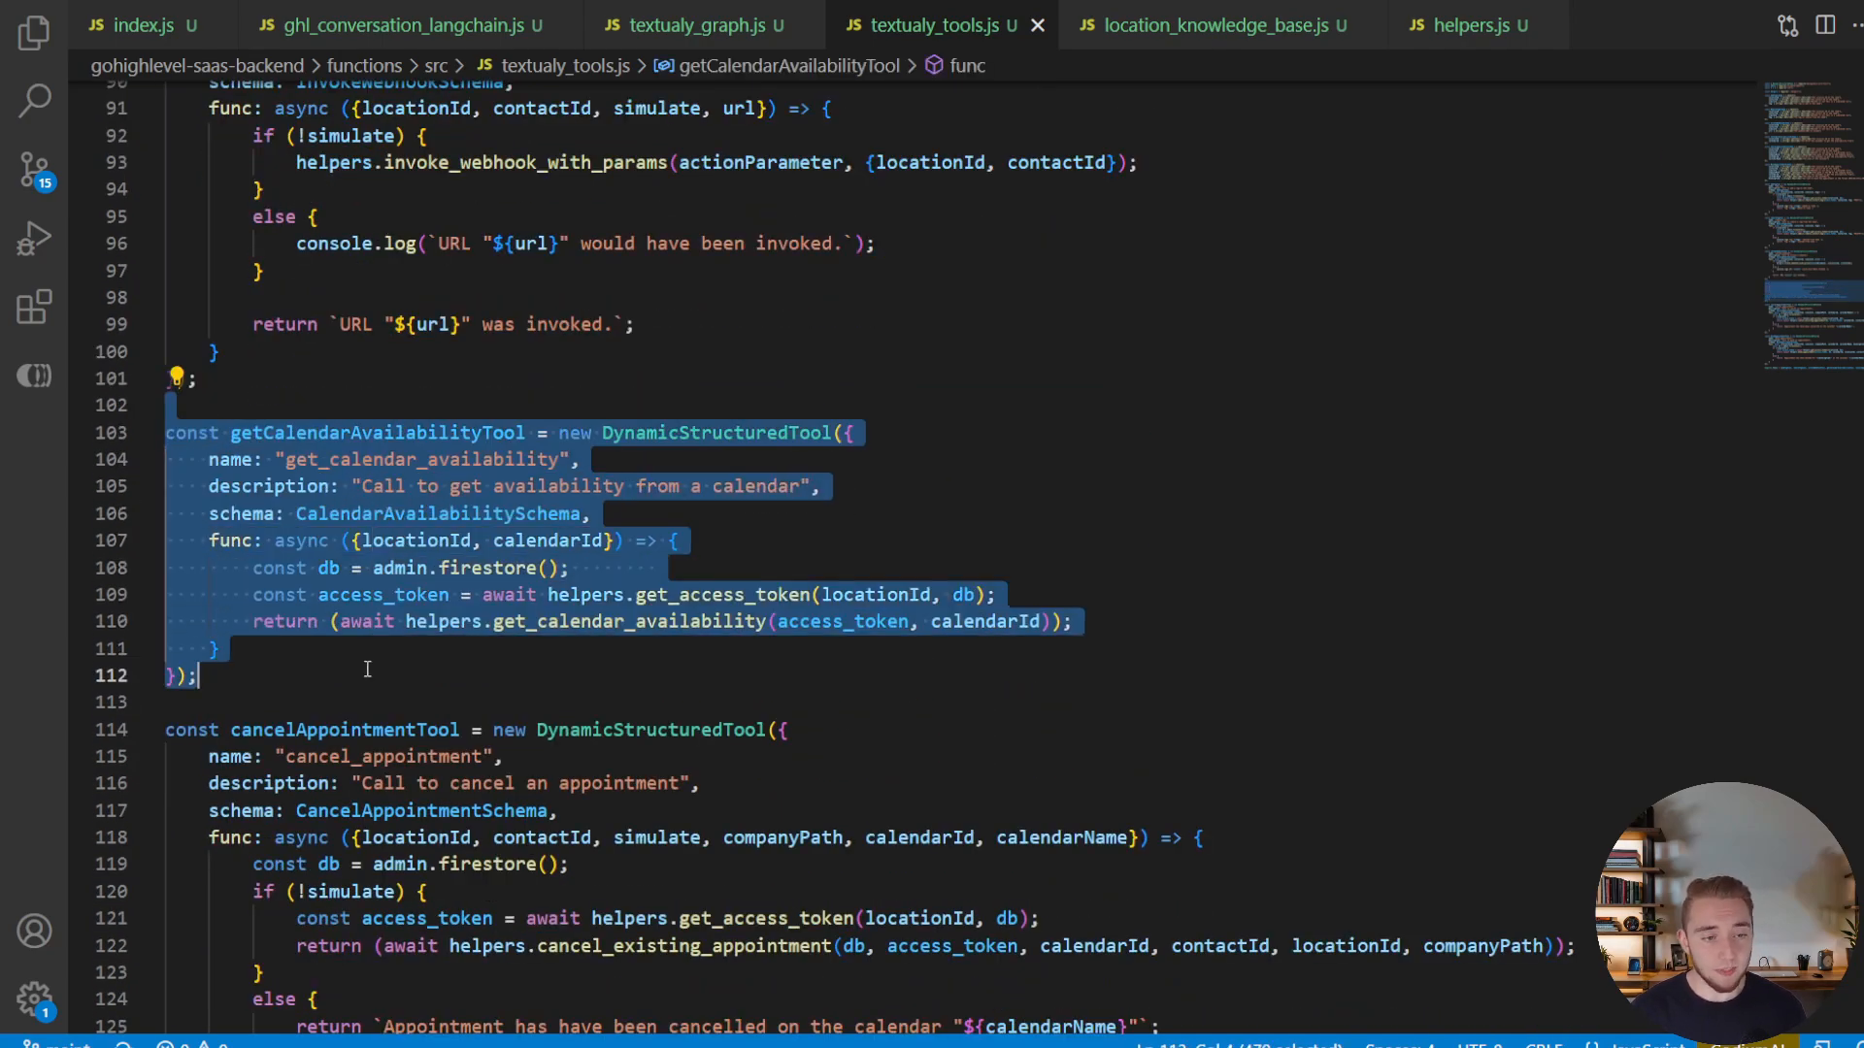
left_click(365, 676)
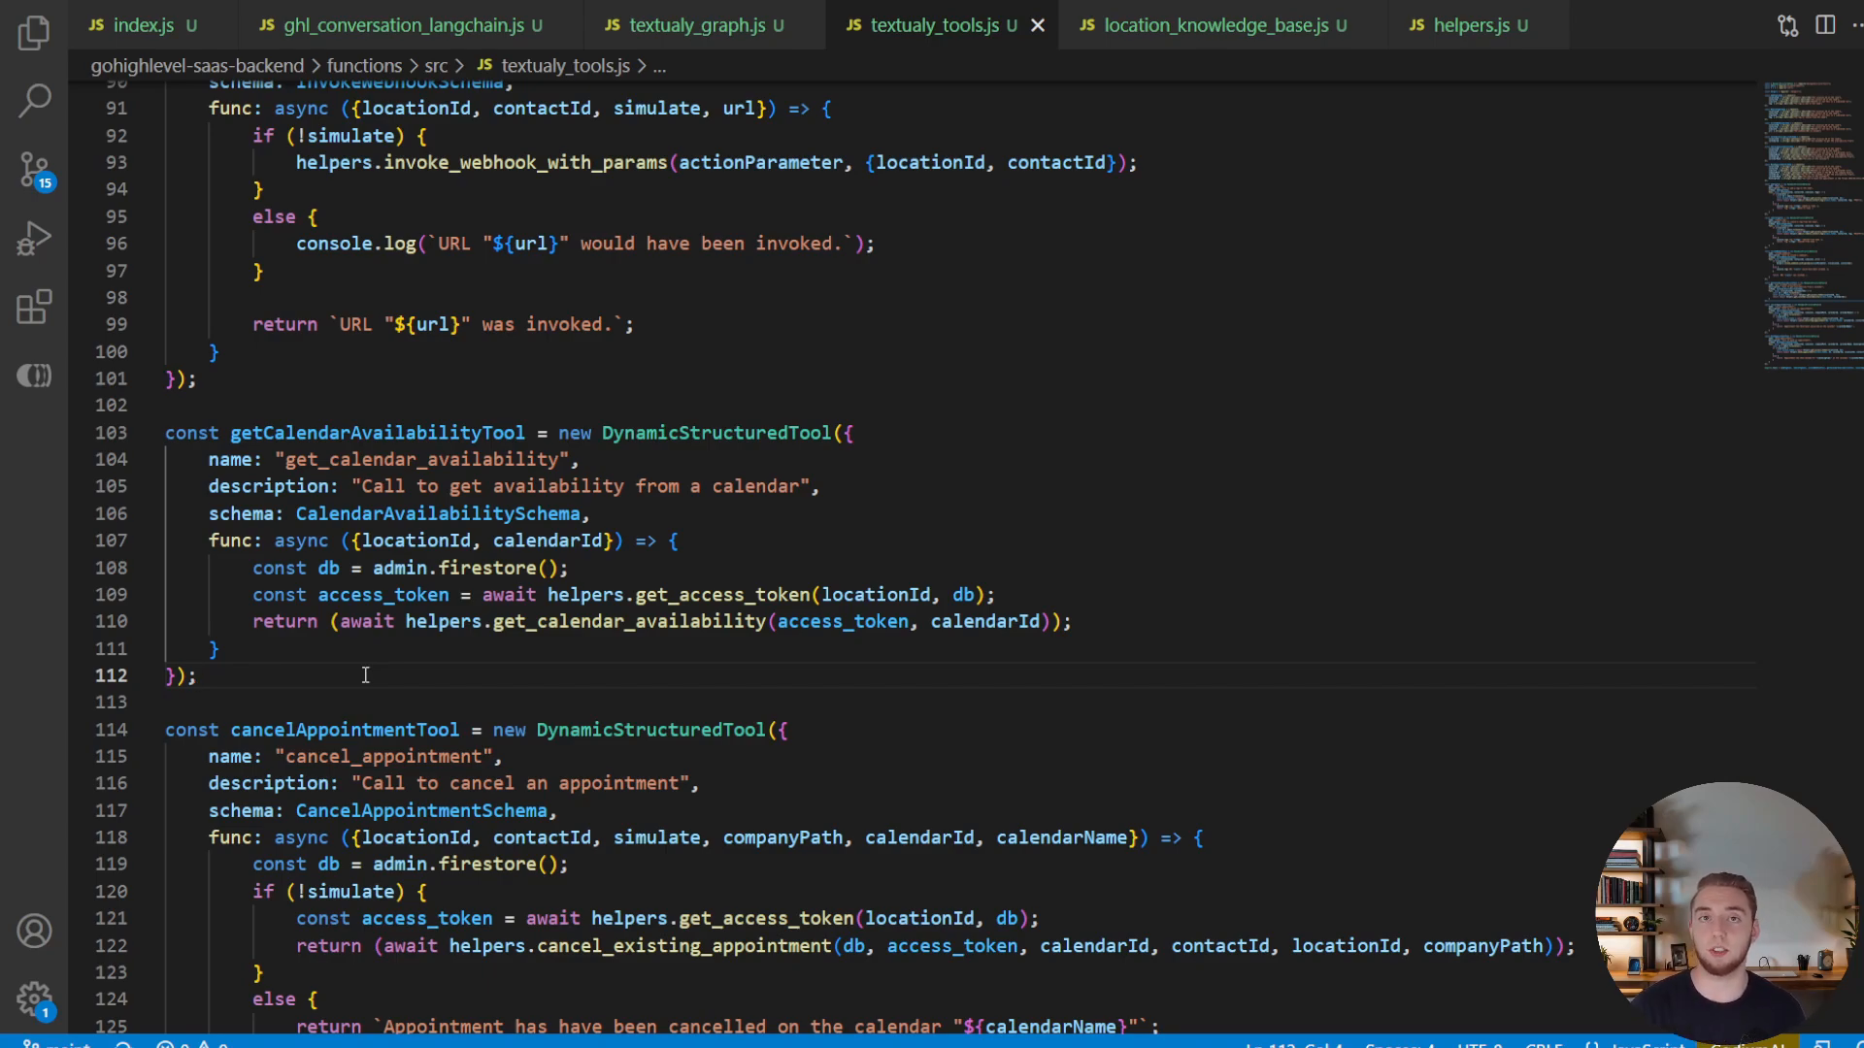
mouse_move(357, 692)
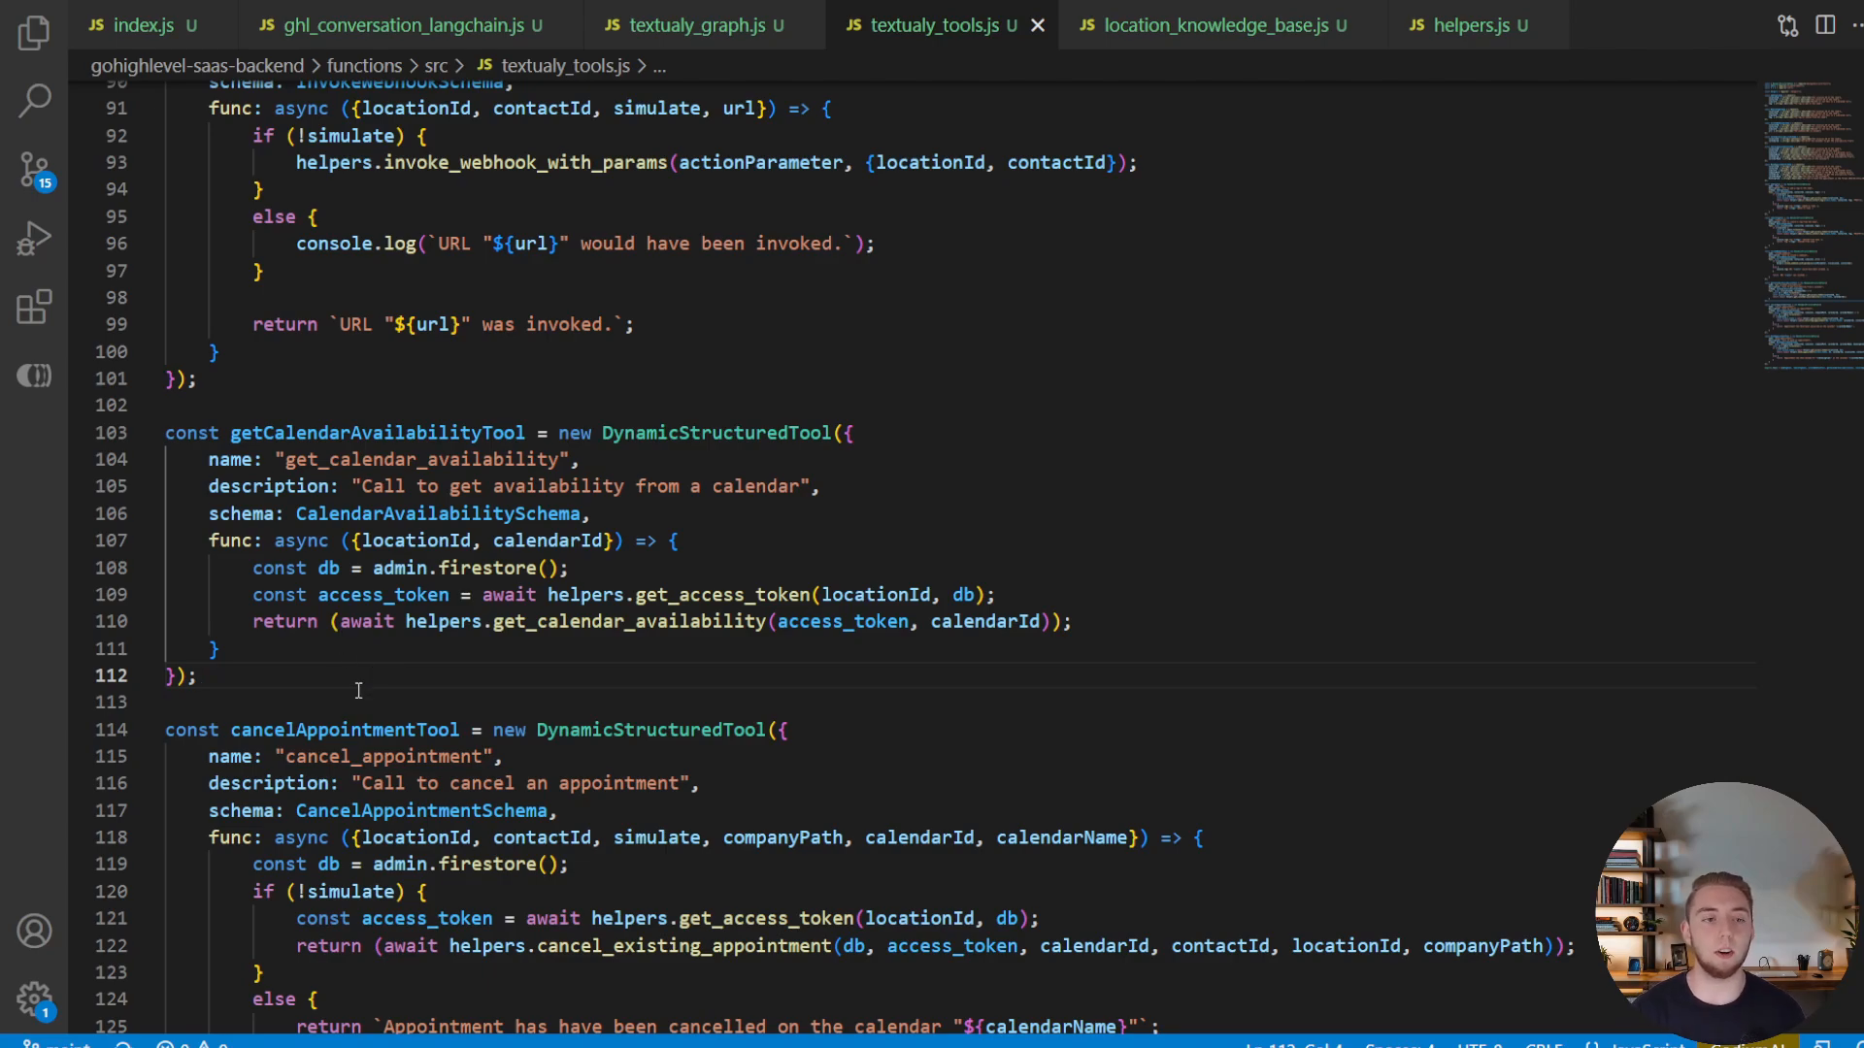
scroll("down", 3)
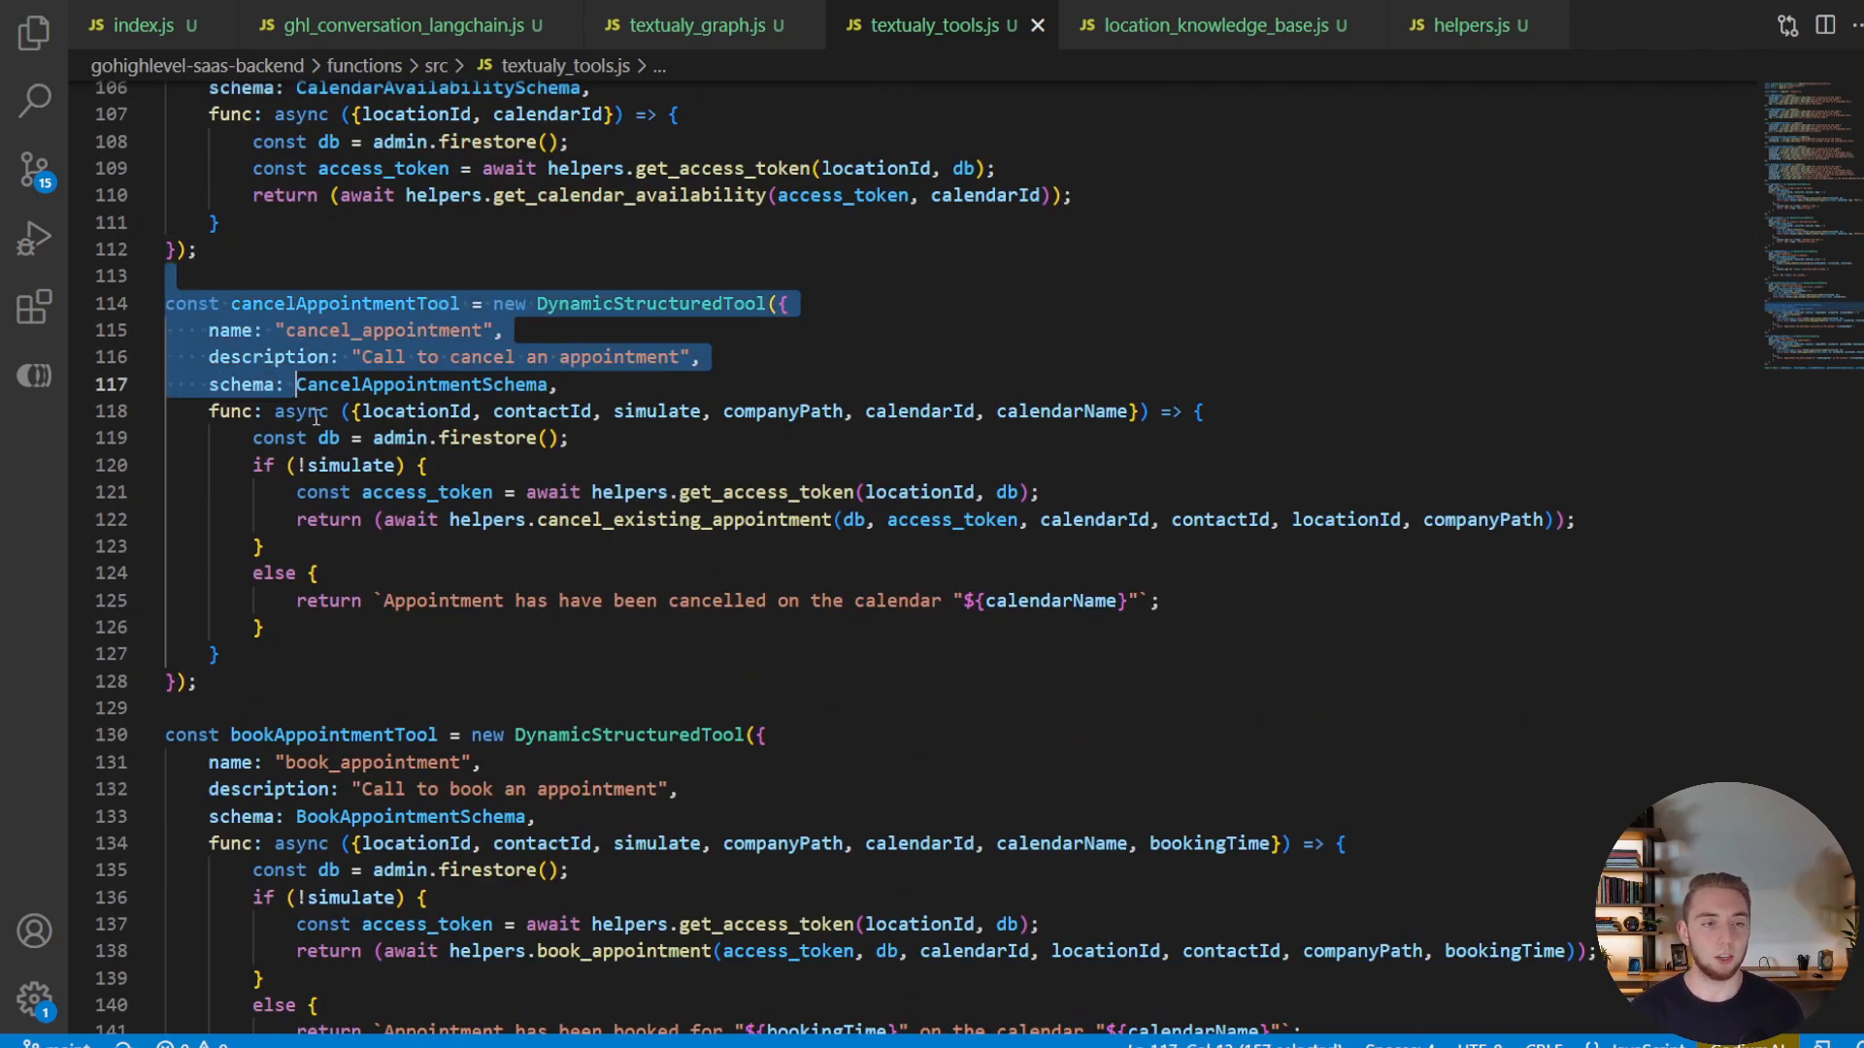
scroll("down", 3)
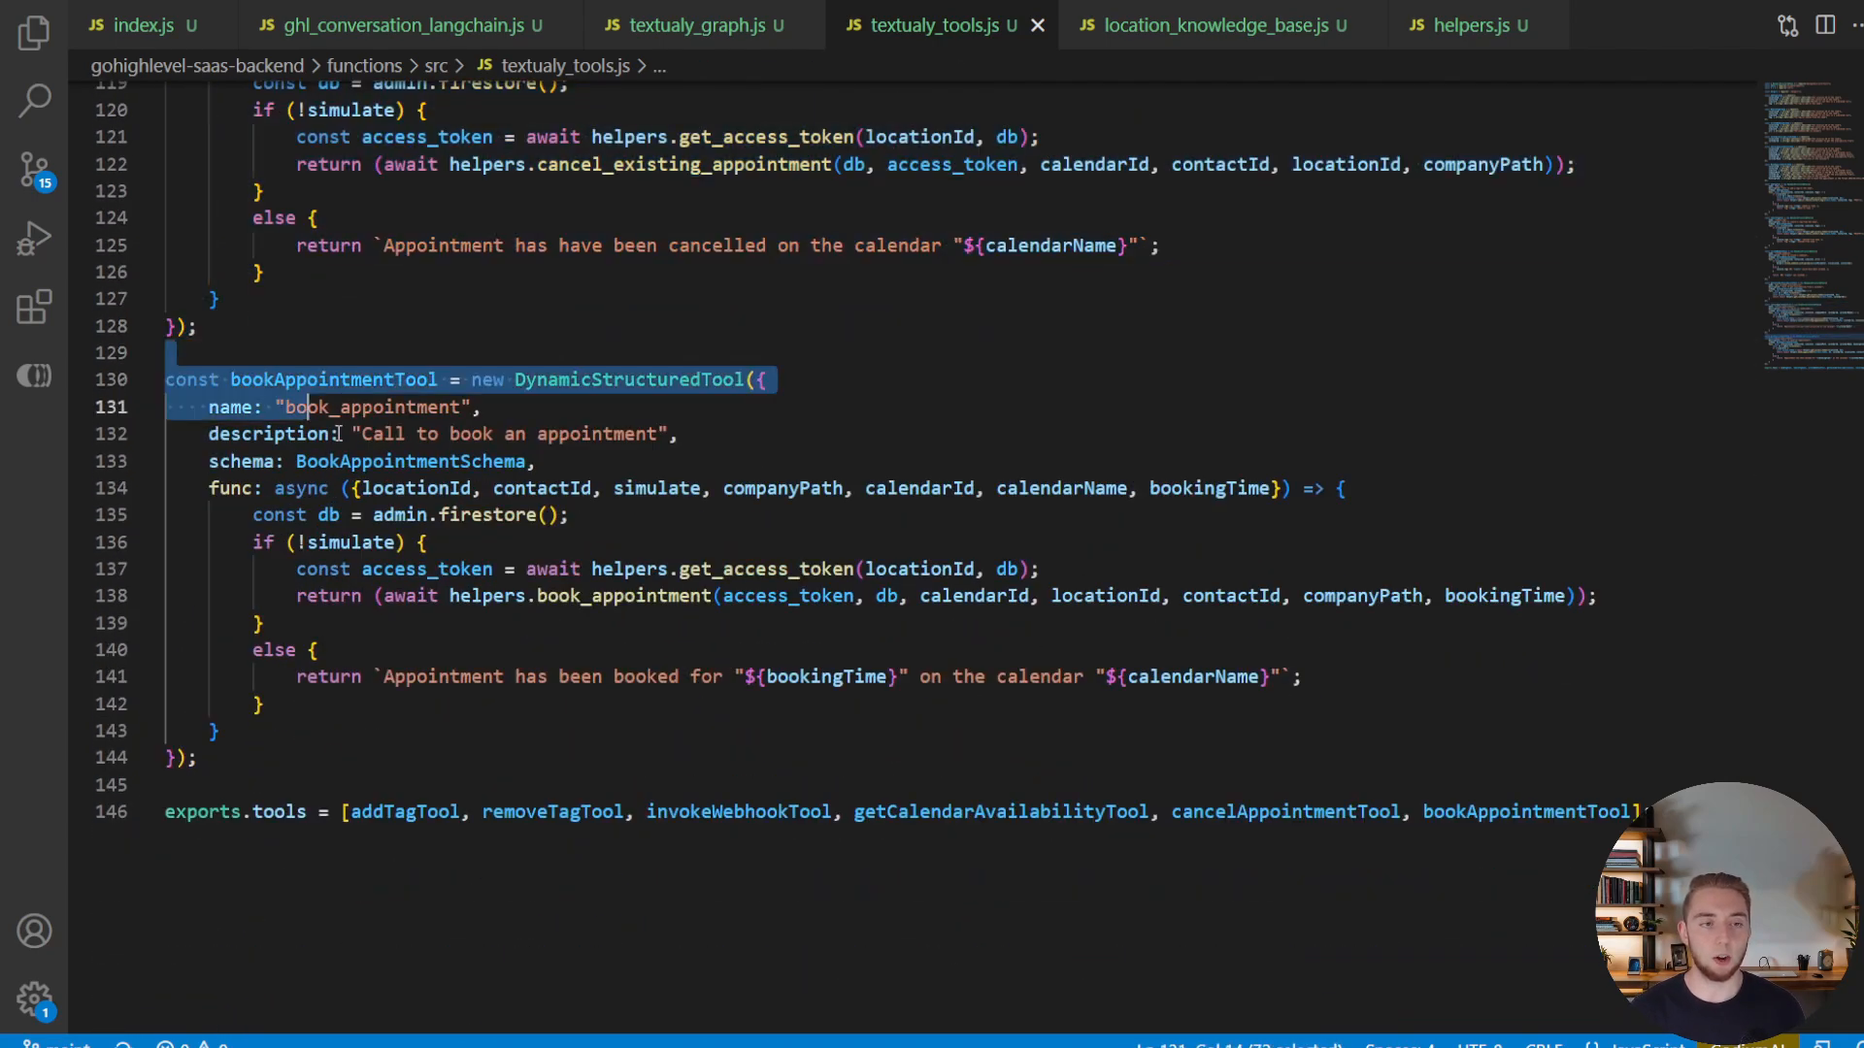
scroll("up", 3)
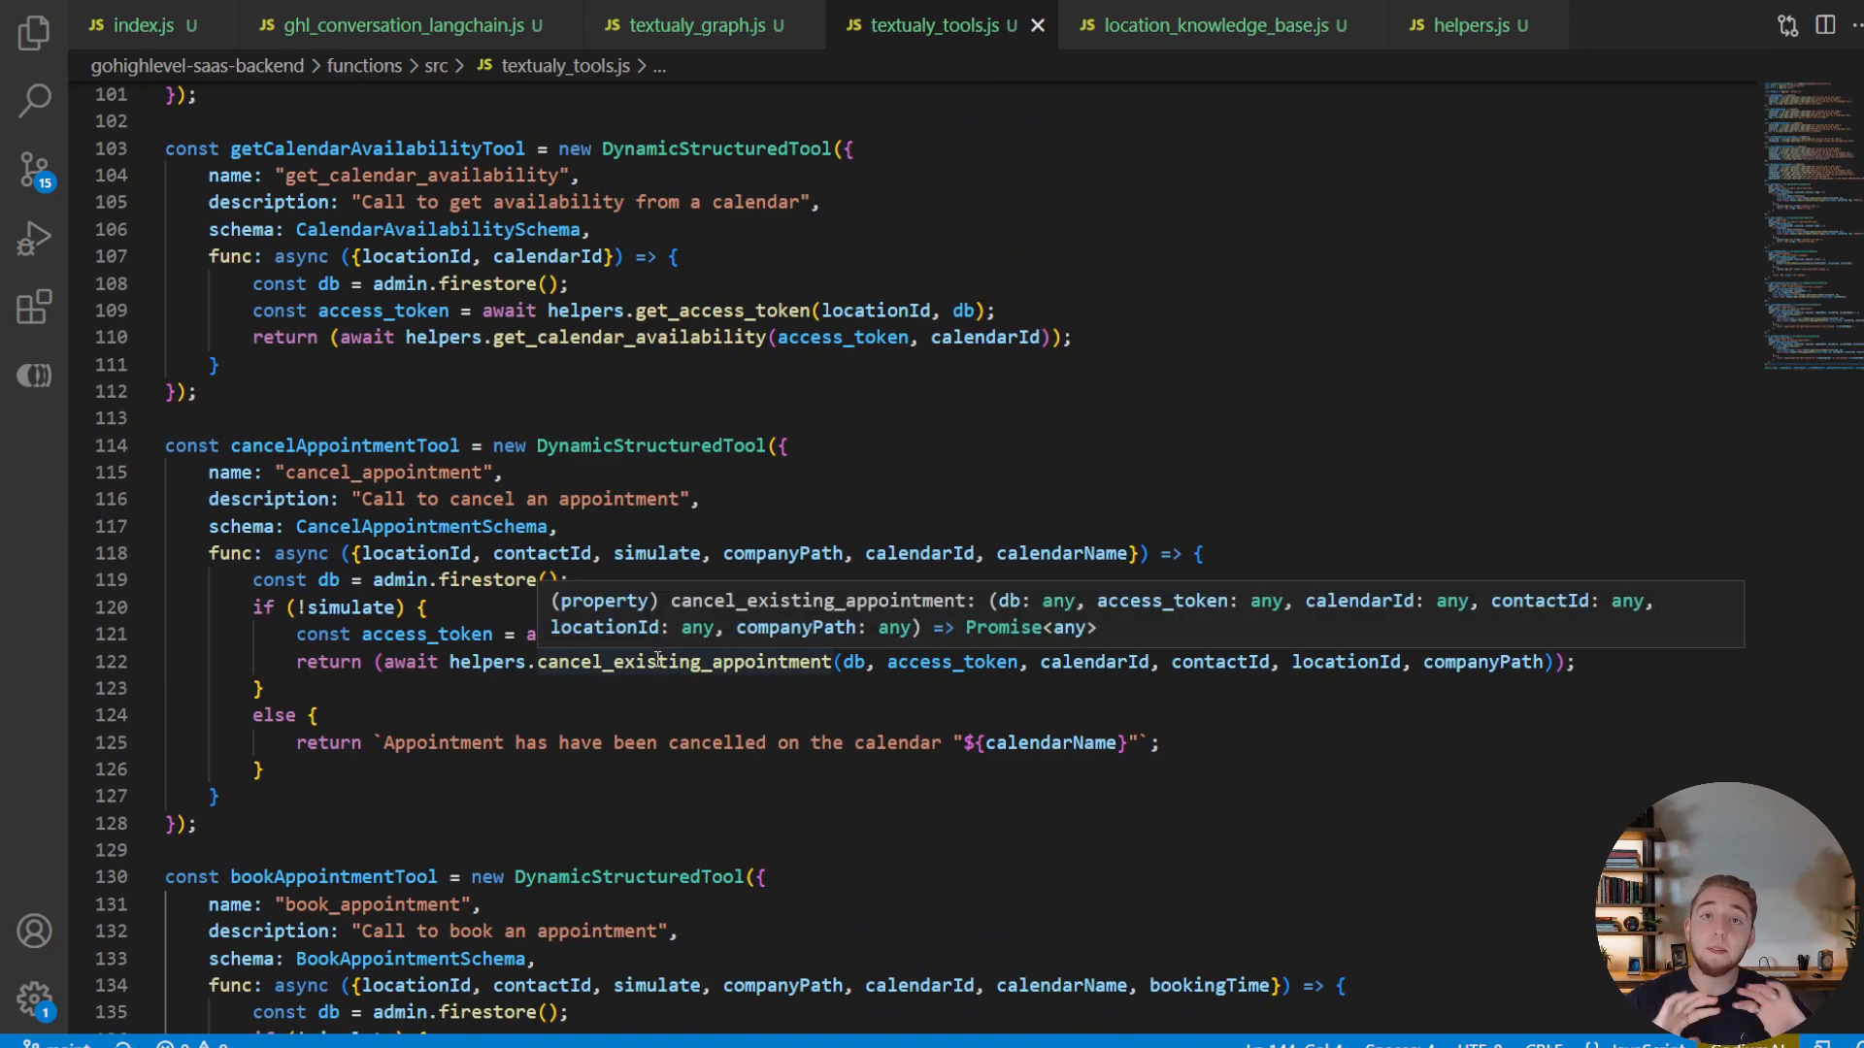
left_click(583, 366)
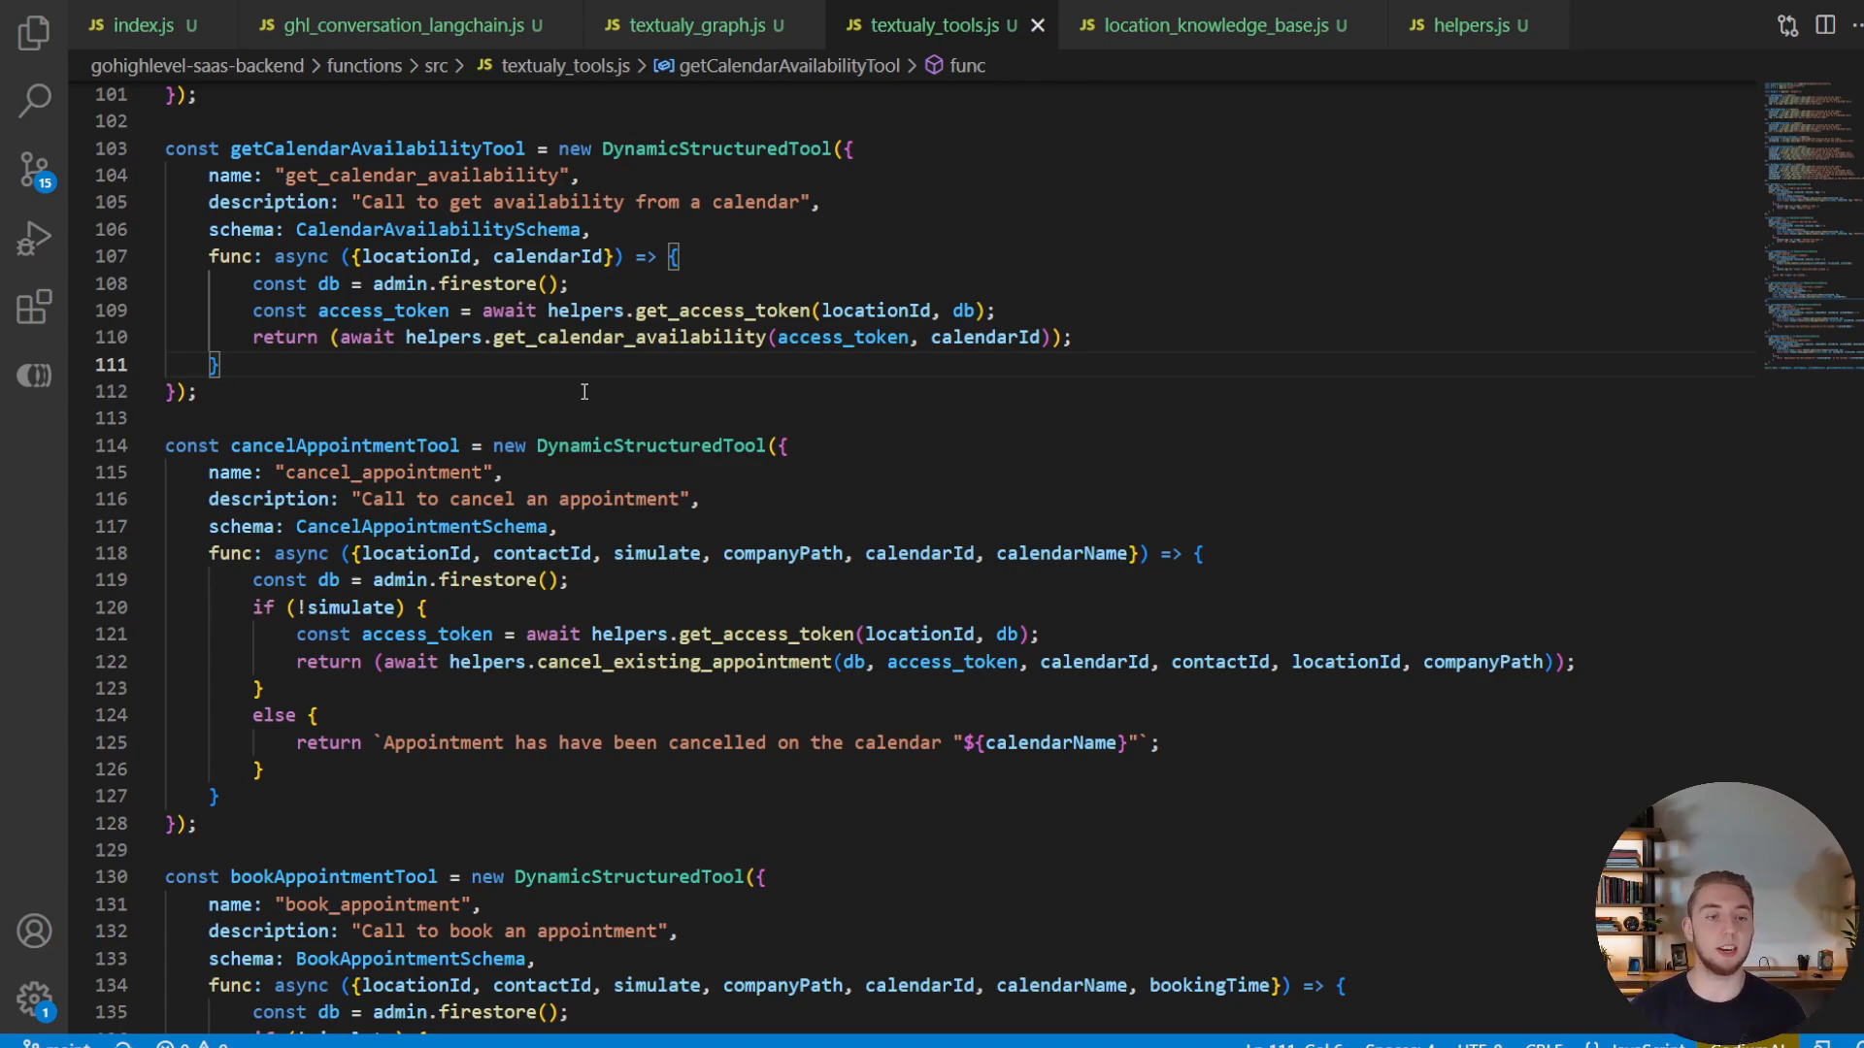
mouse_move(521, 419)
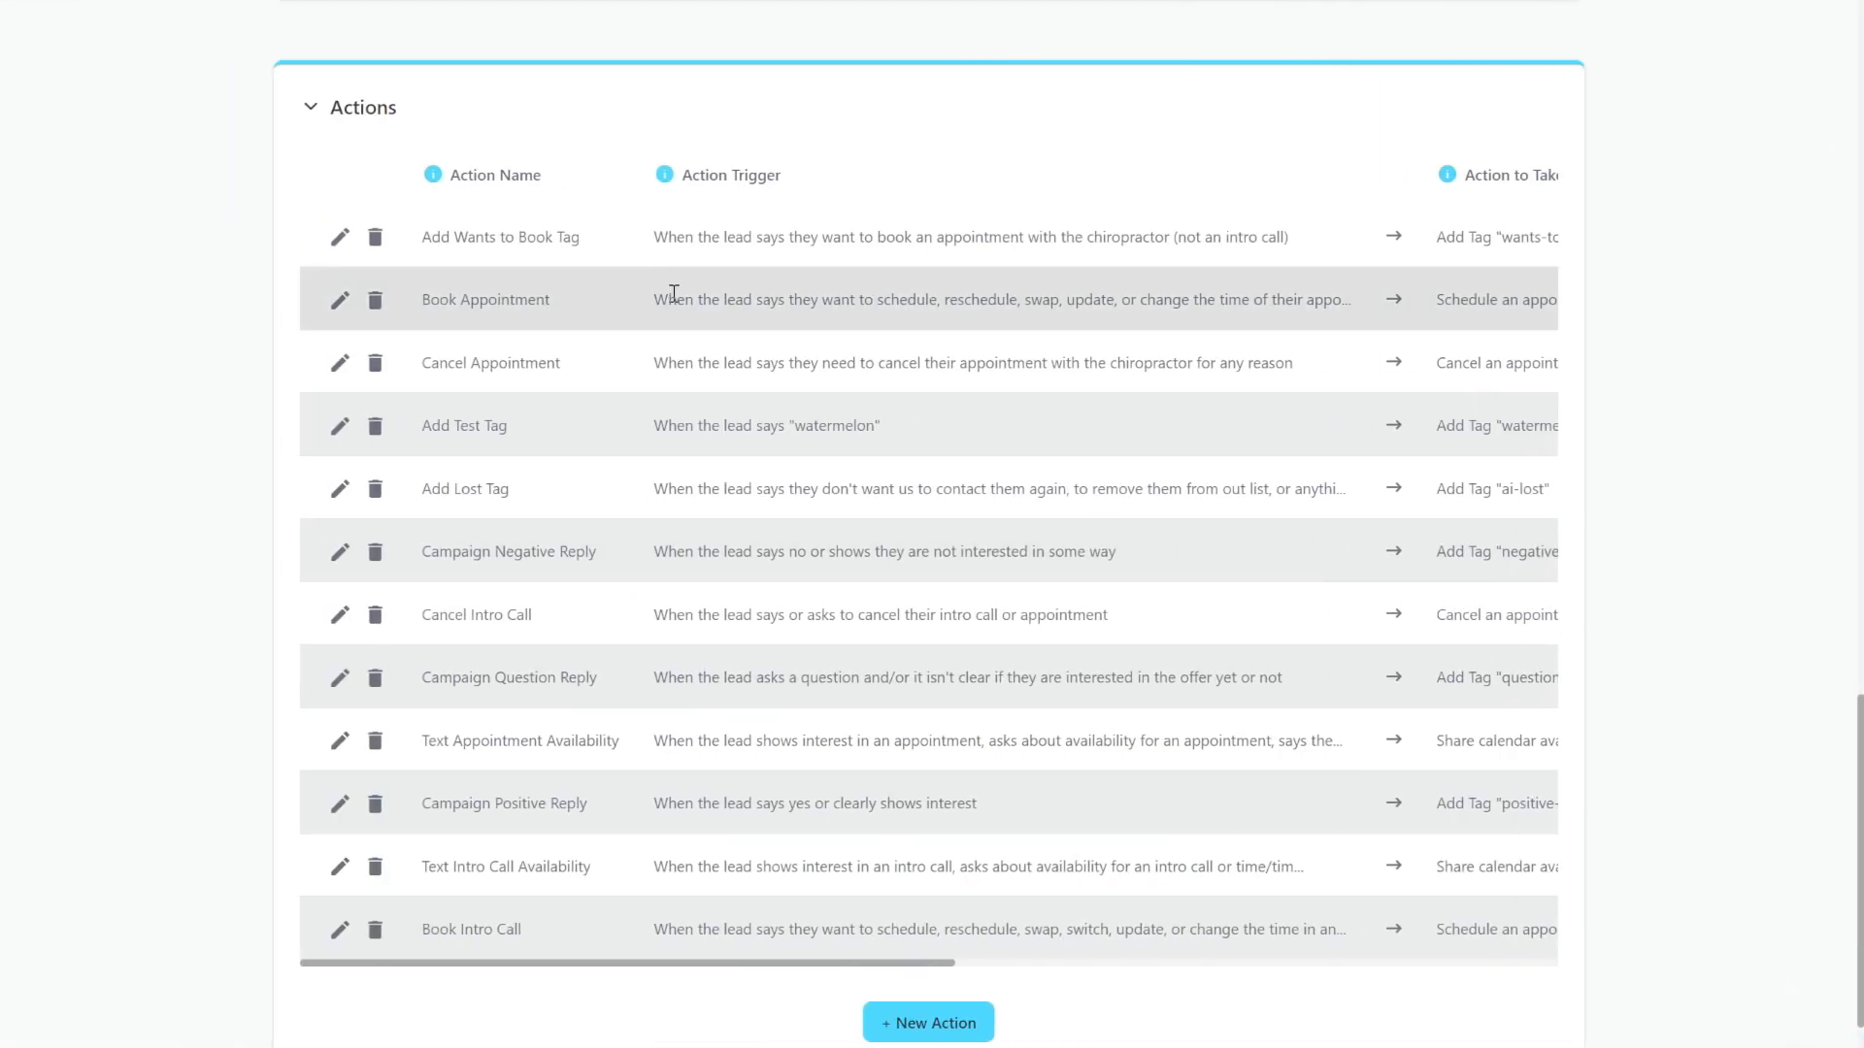
mouse_move(928, 1023)
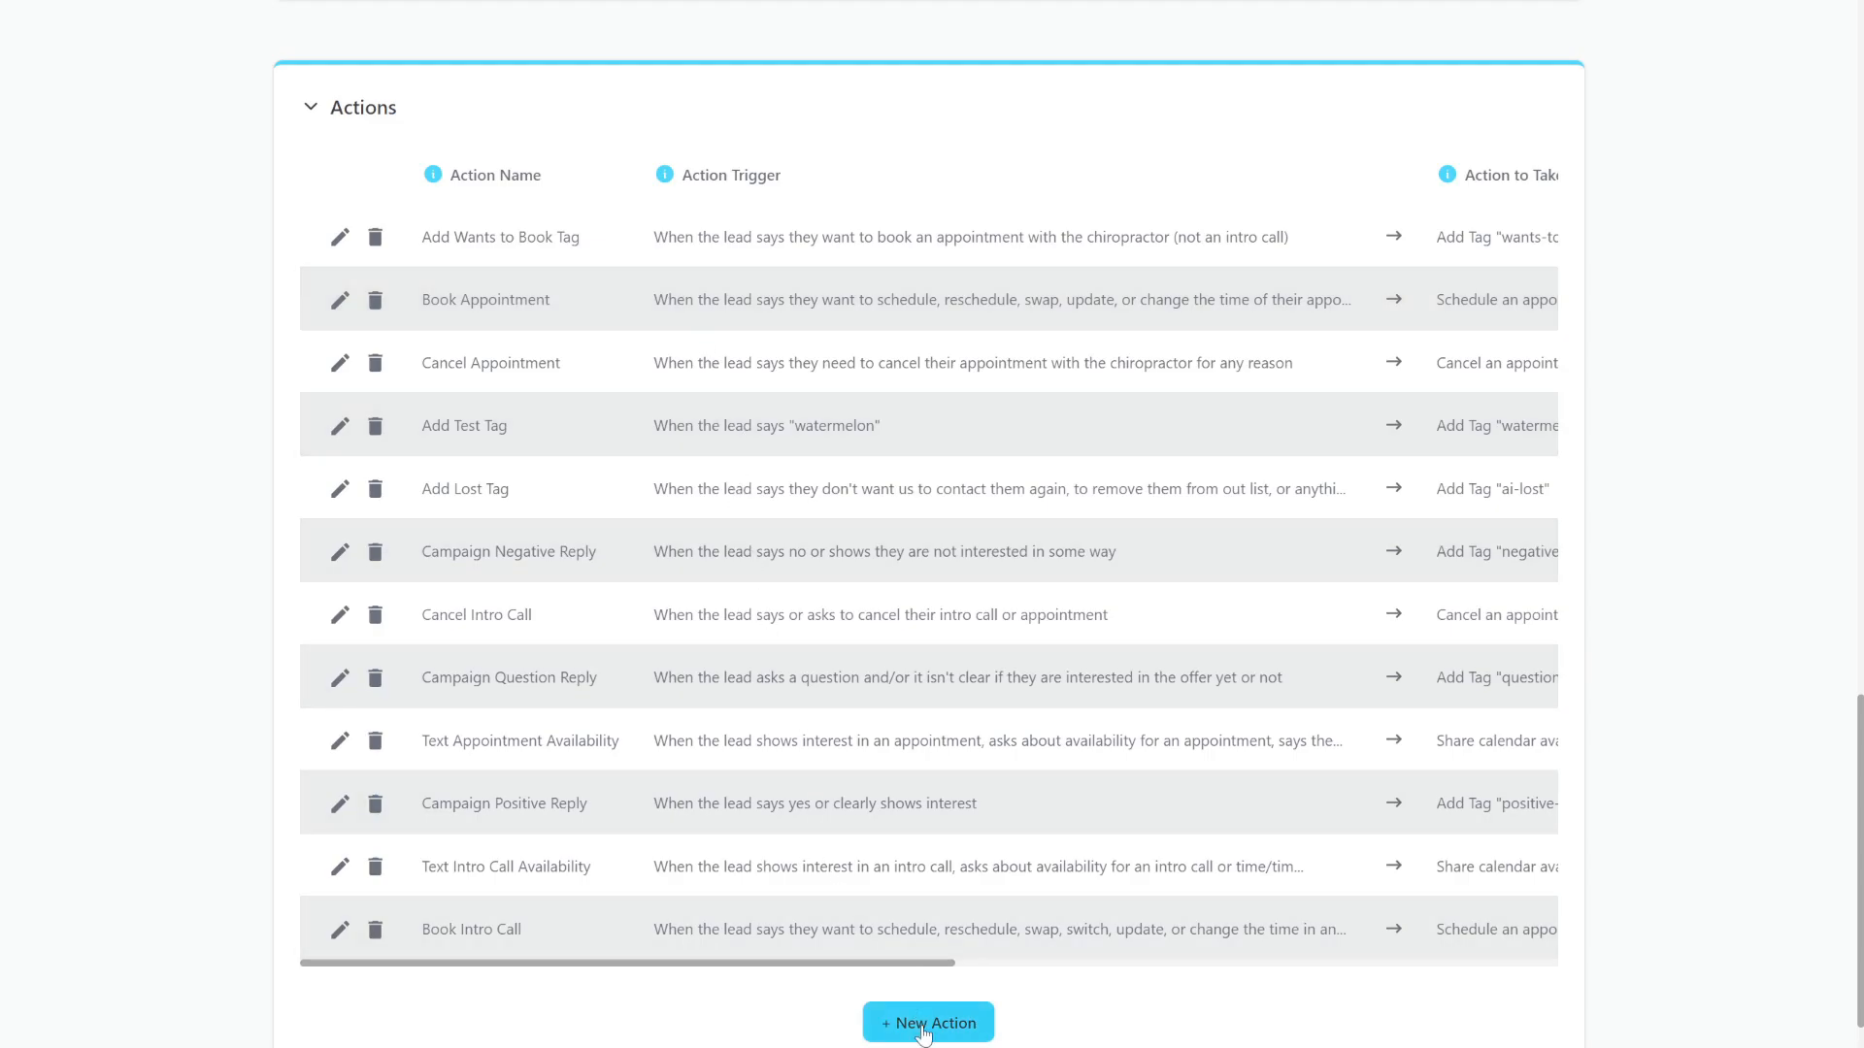
Step: Create a new action named Test and list its available Action to Take types
left_click(928, 1023)
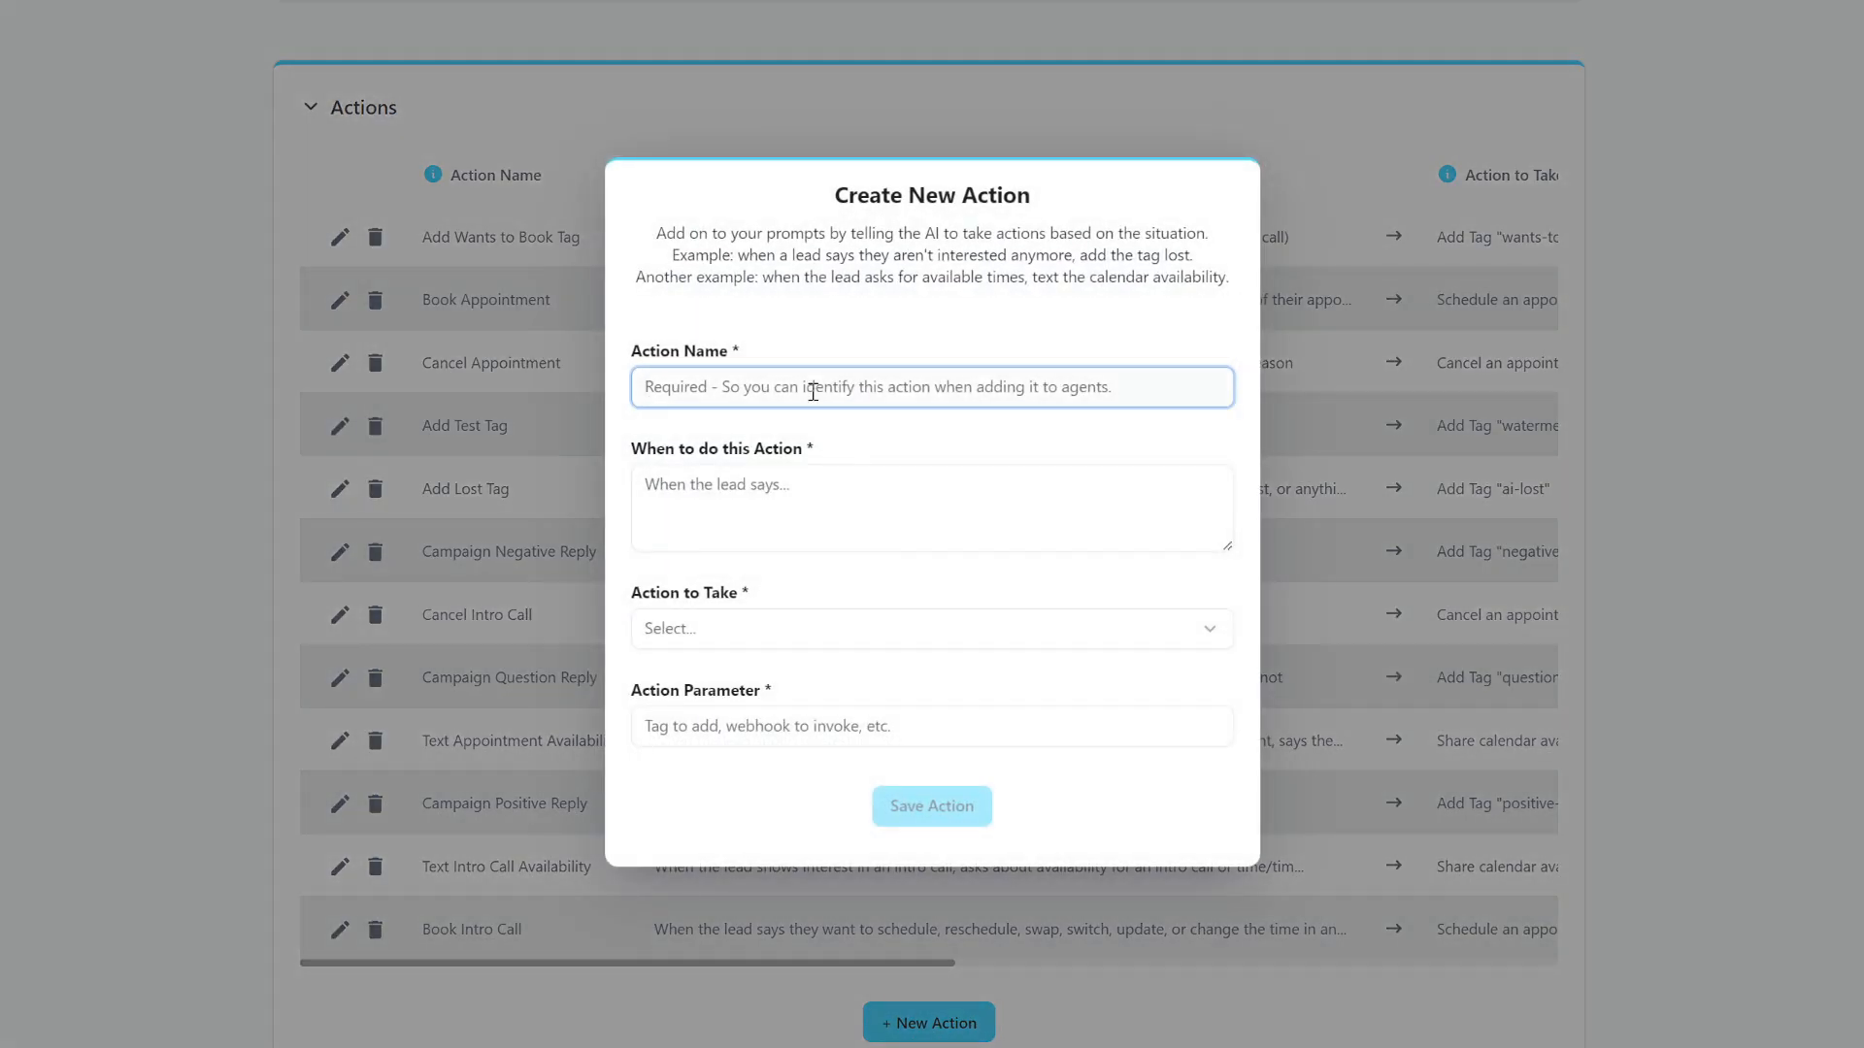
left_click(928, 627)
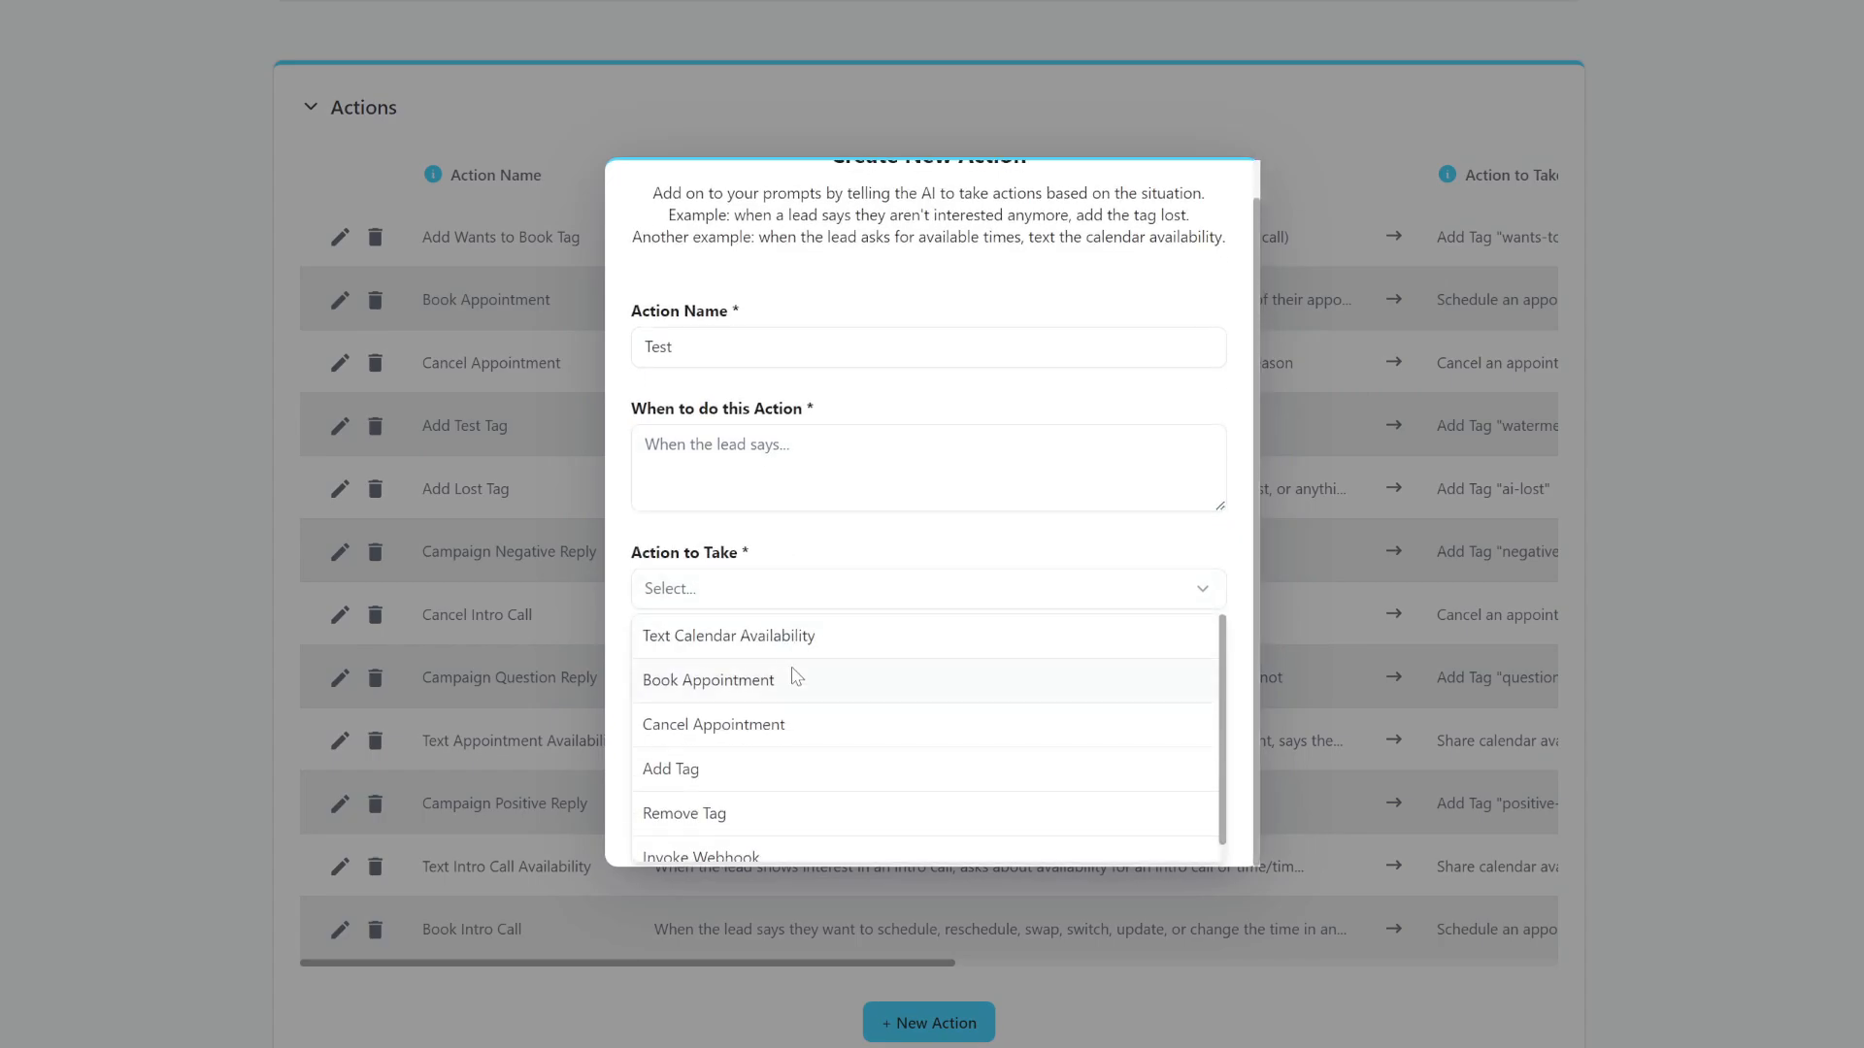
left_click(707, 679)
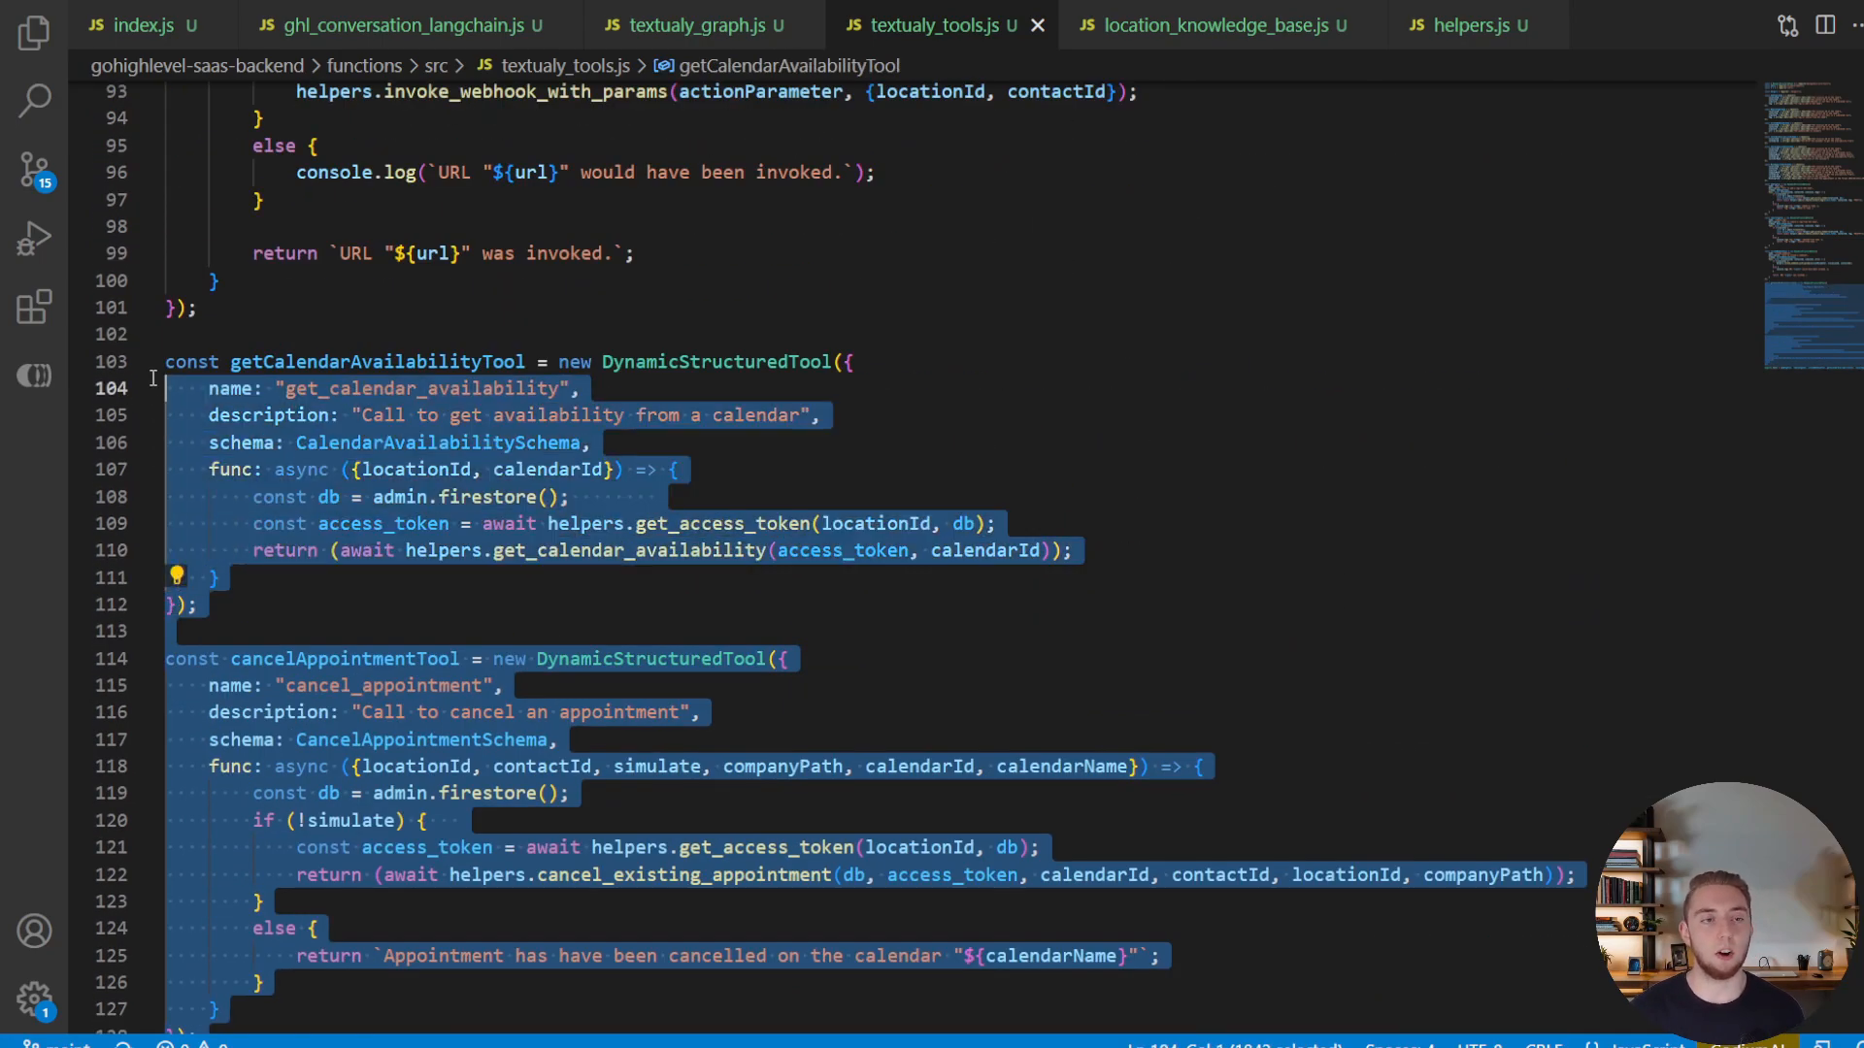
Step: Review the tool schemas in textualy_tools.js
scroll("up", 3)
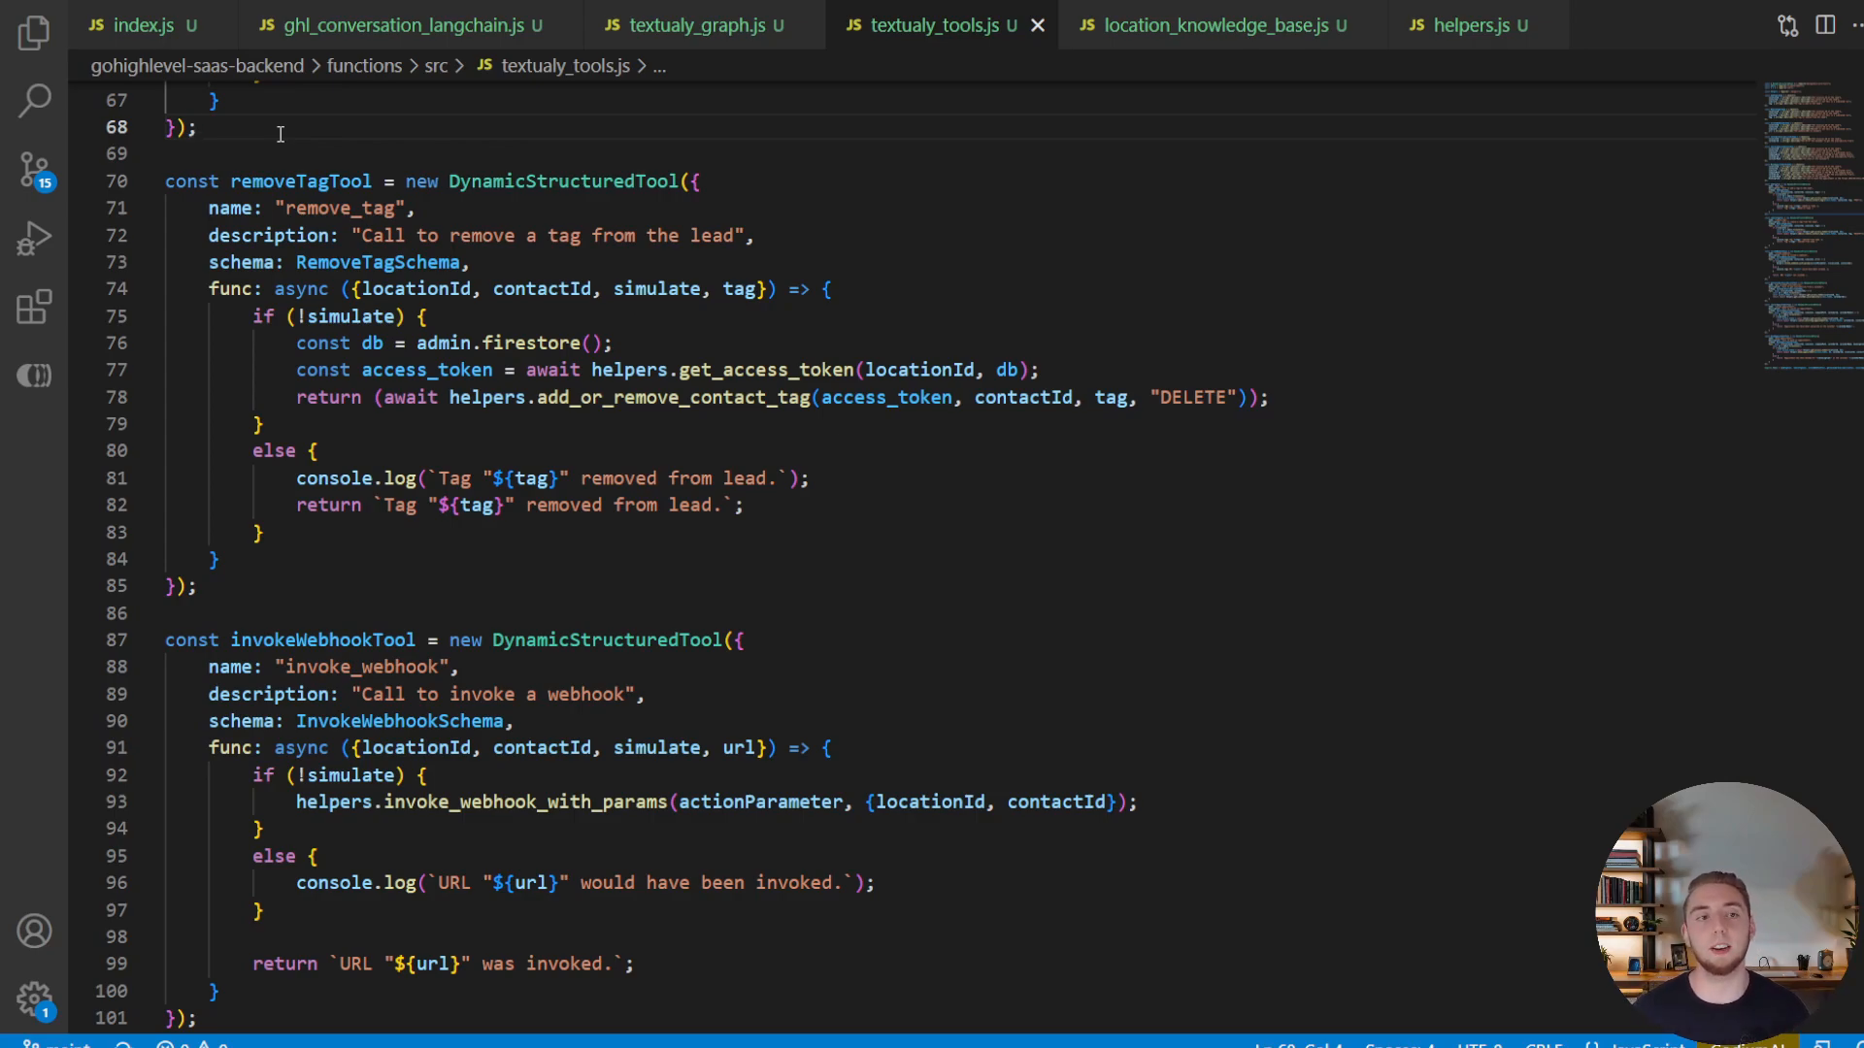
scroll("down", 3)
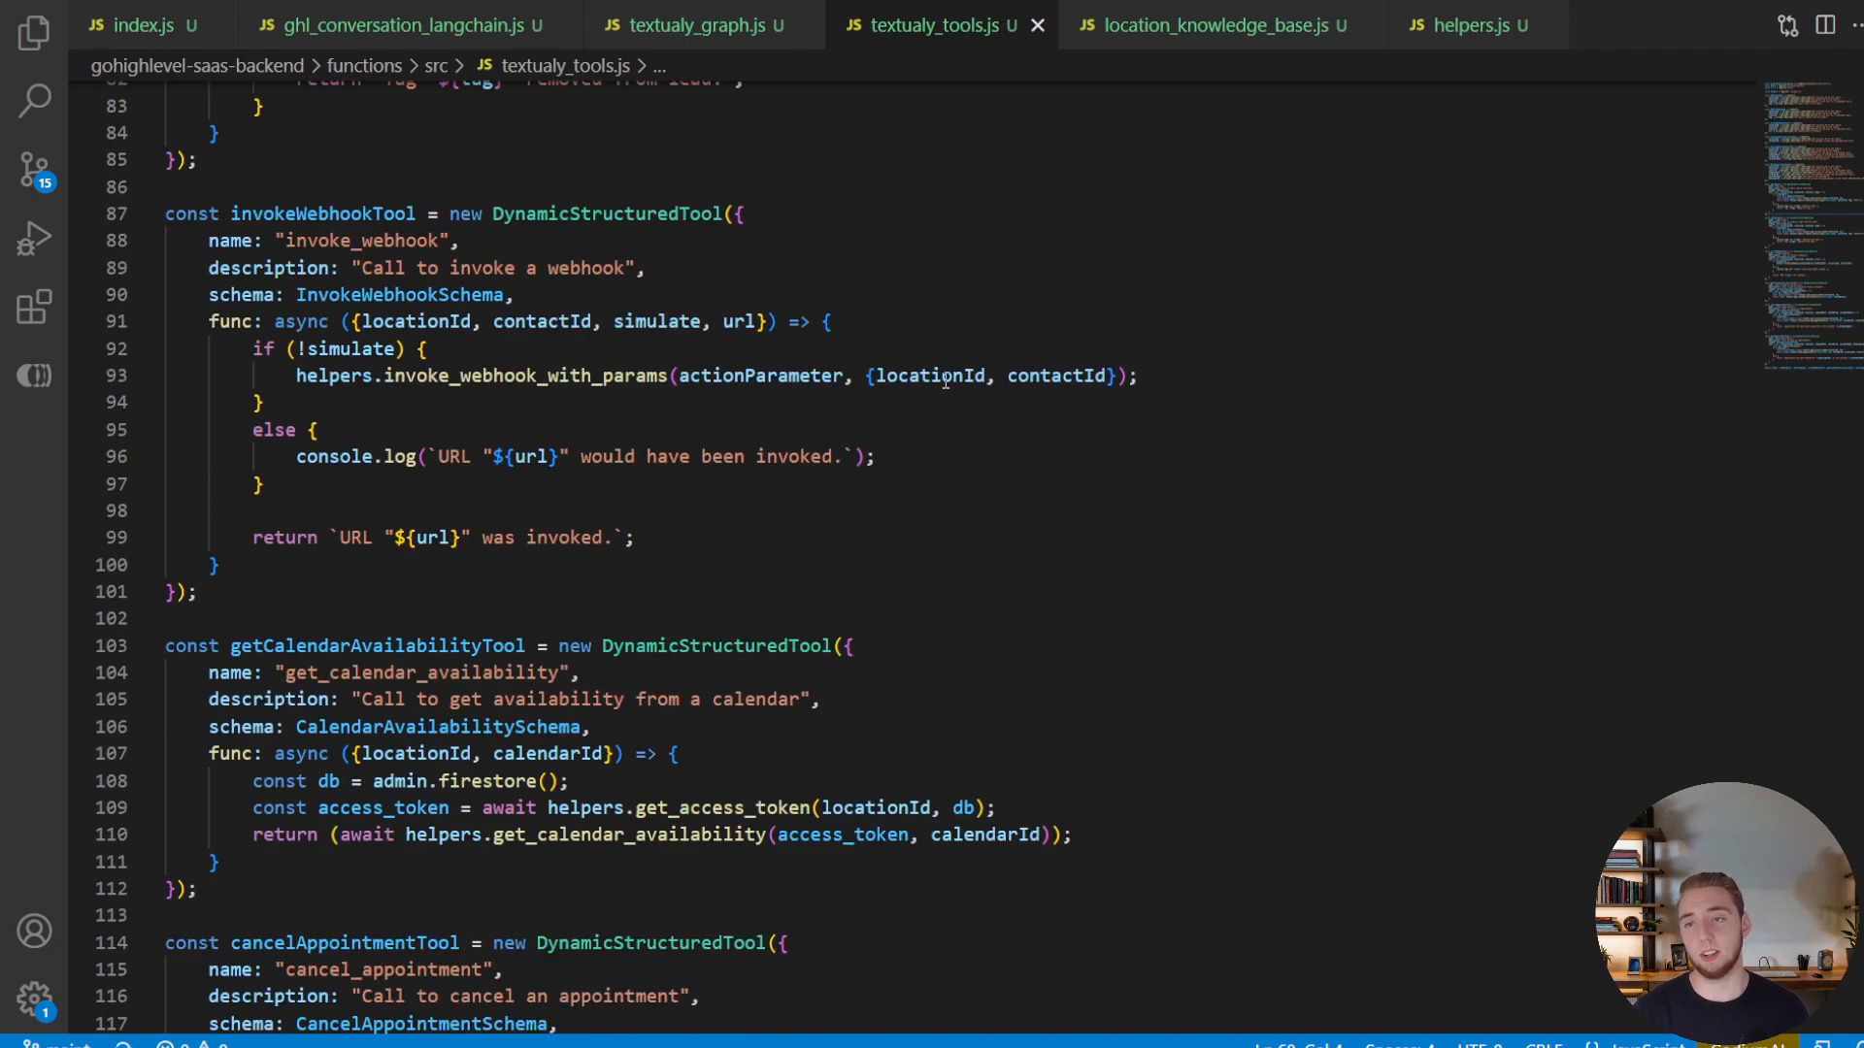
scroll("up", 3)
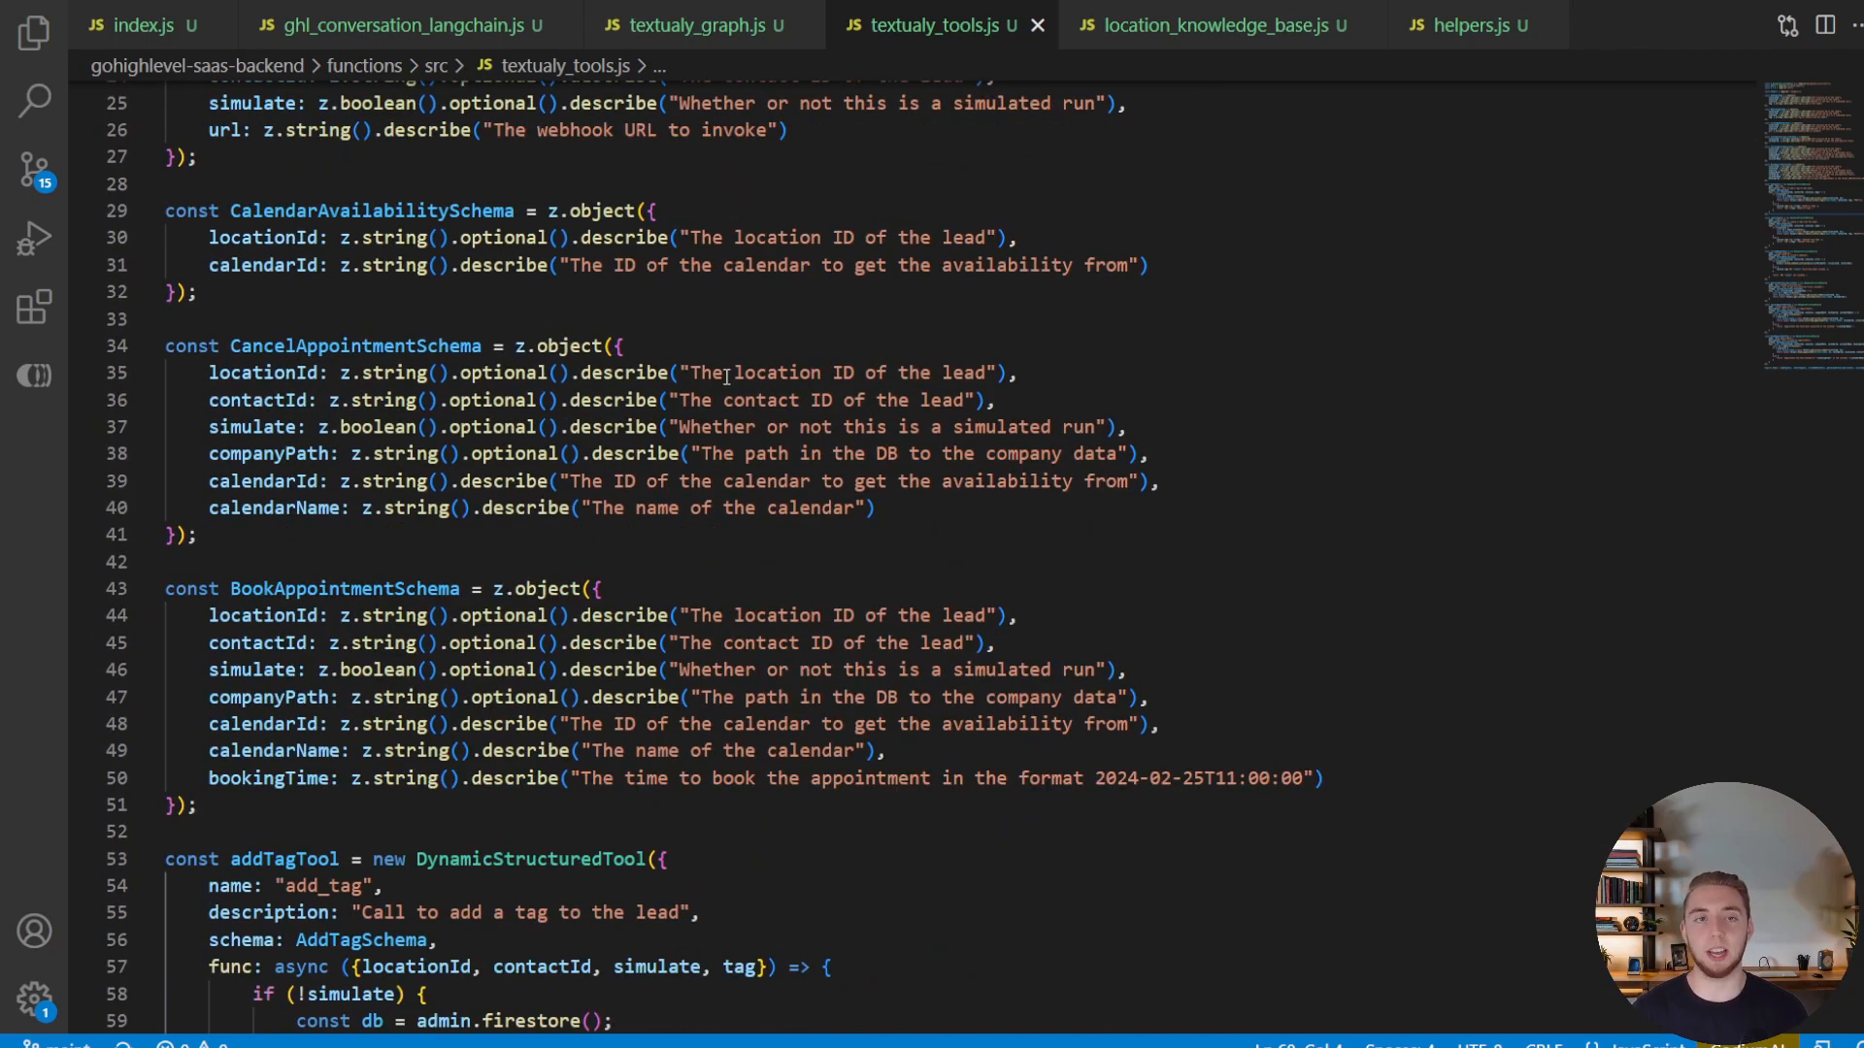
Step: Review get_langchain_ai_response in textualy_graph.js through prompt assembly to build_actions
left_click(693, 25)
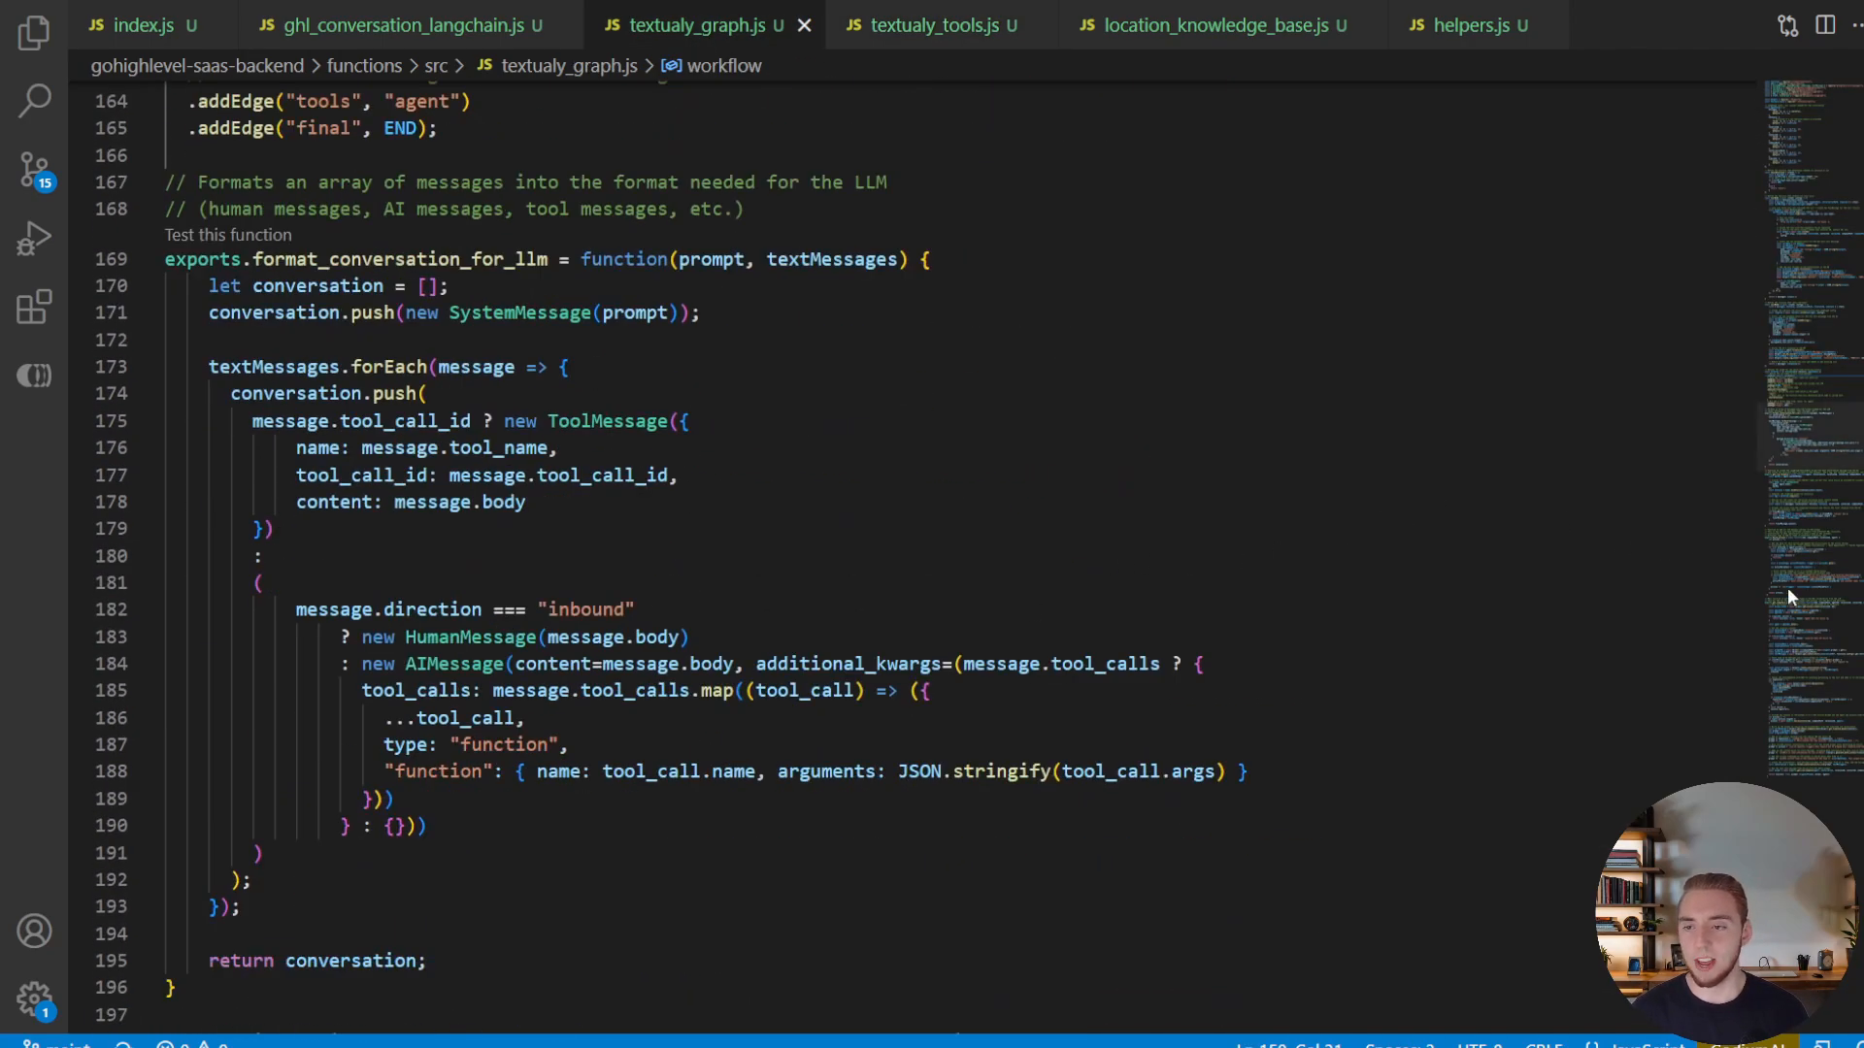
scroll("down", 3)
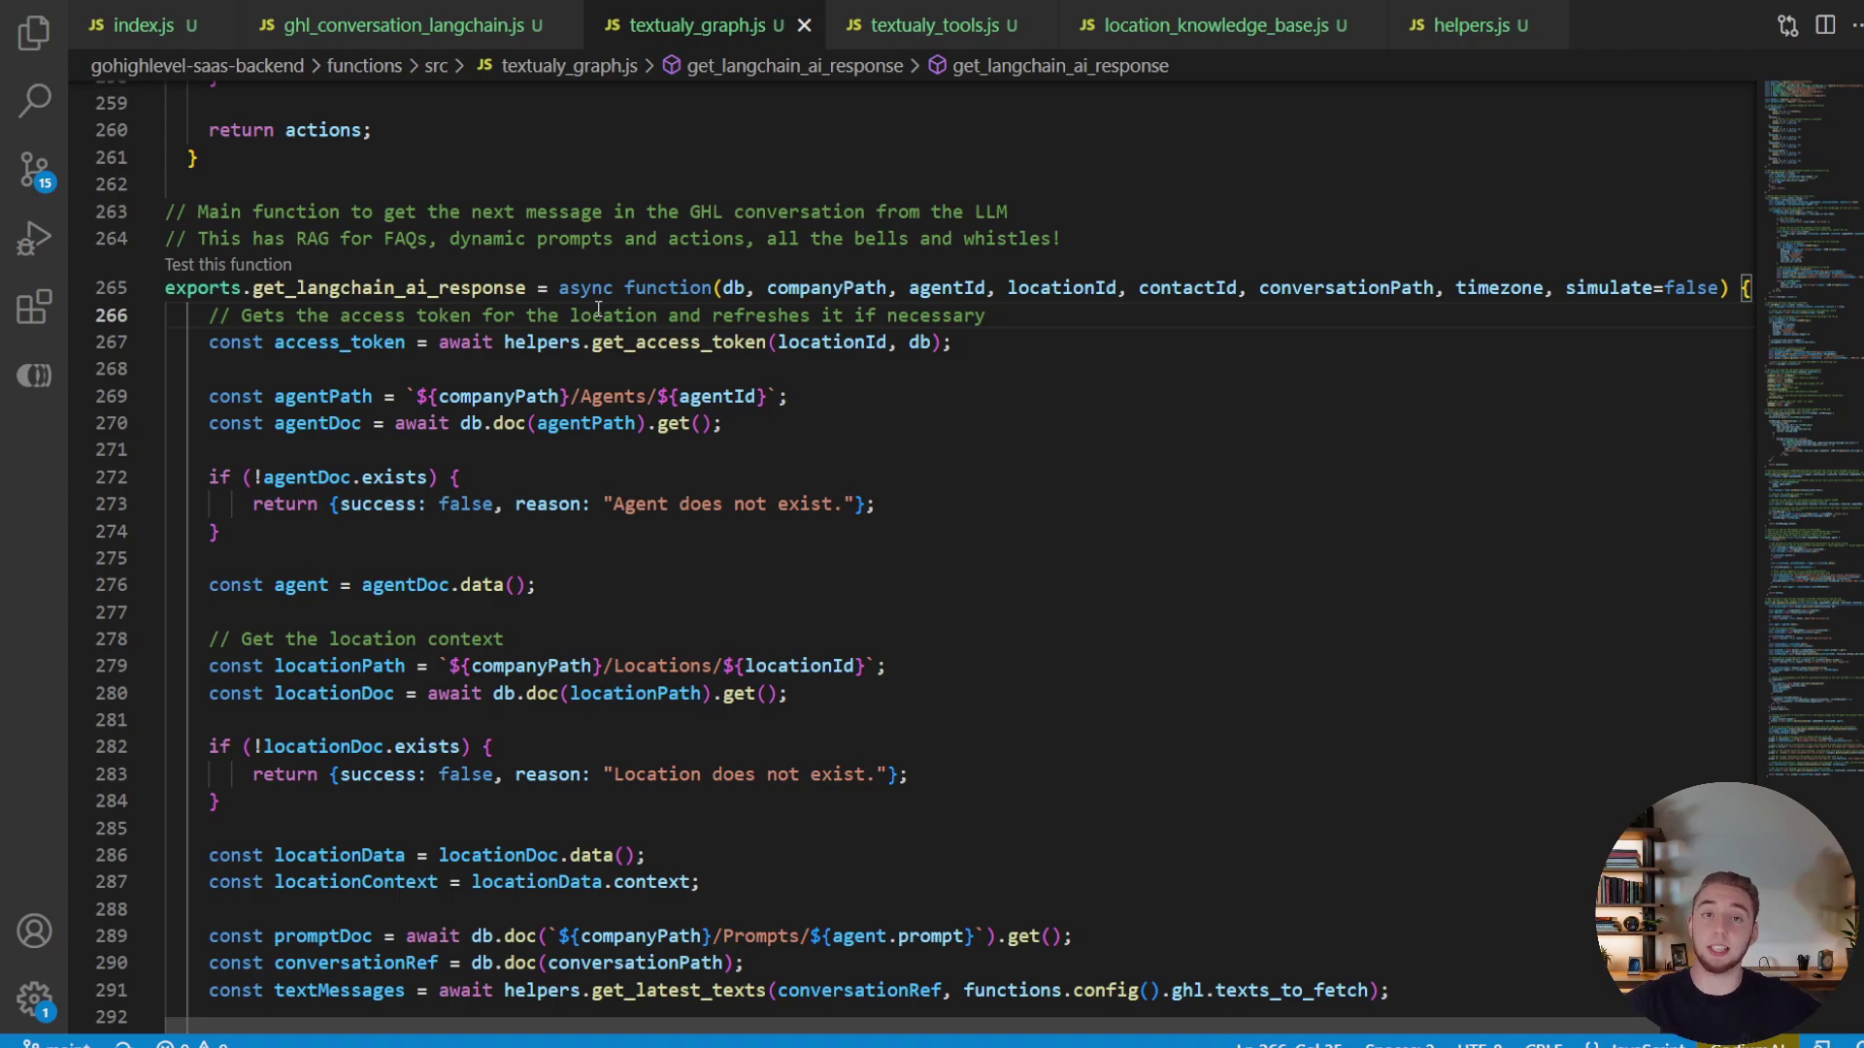
scroll("down", 3)
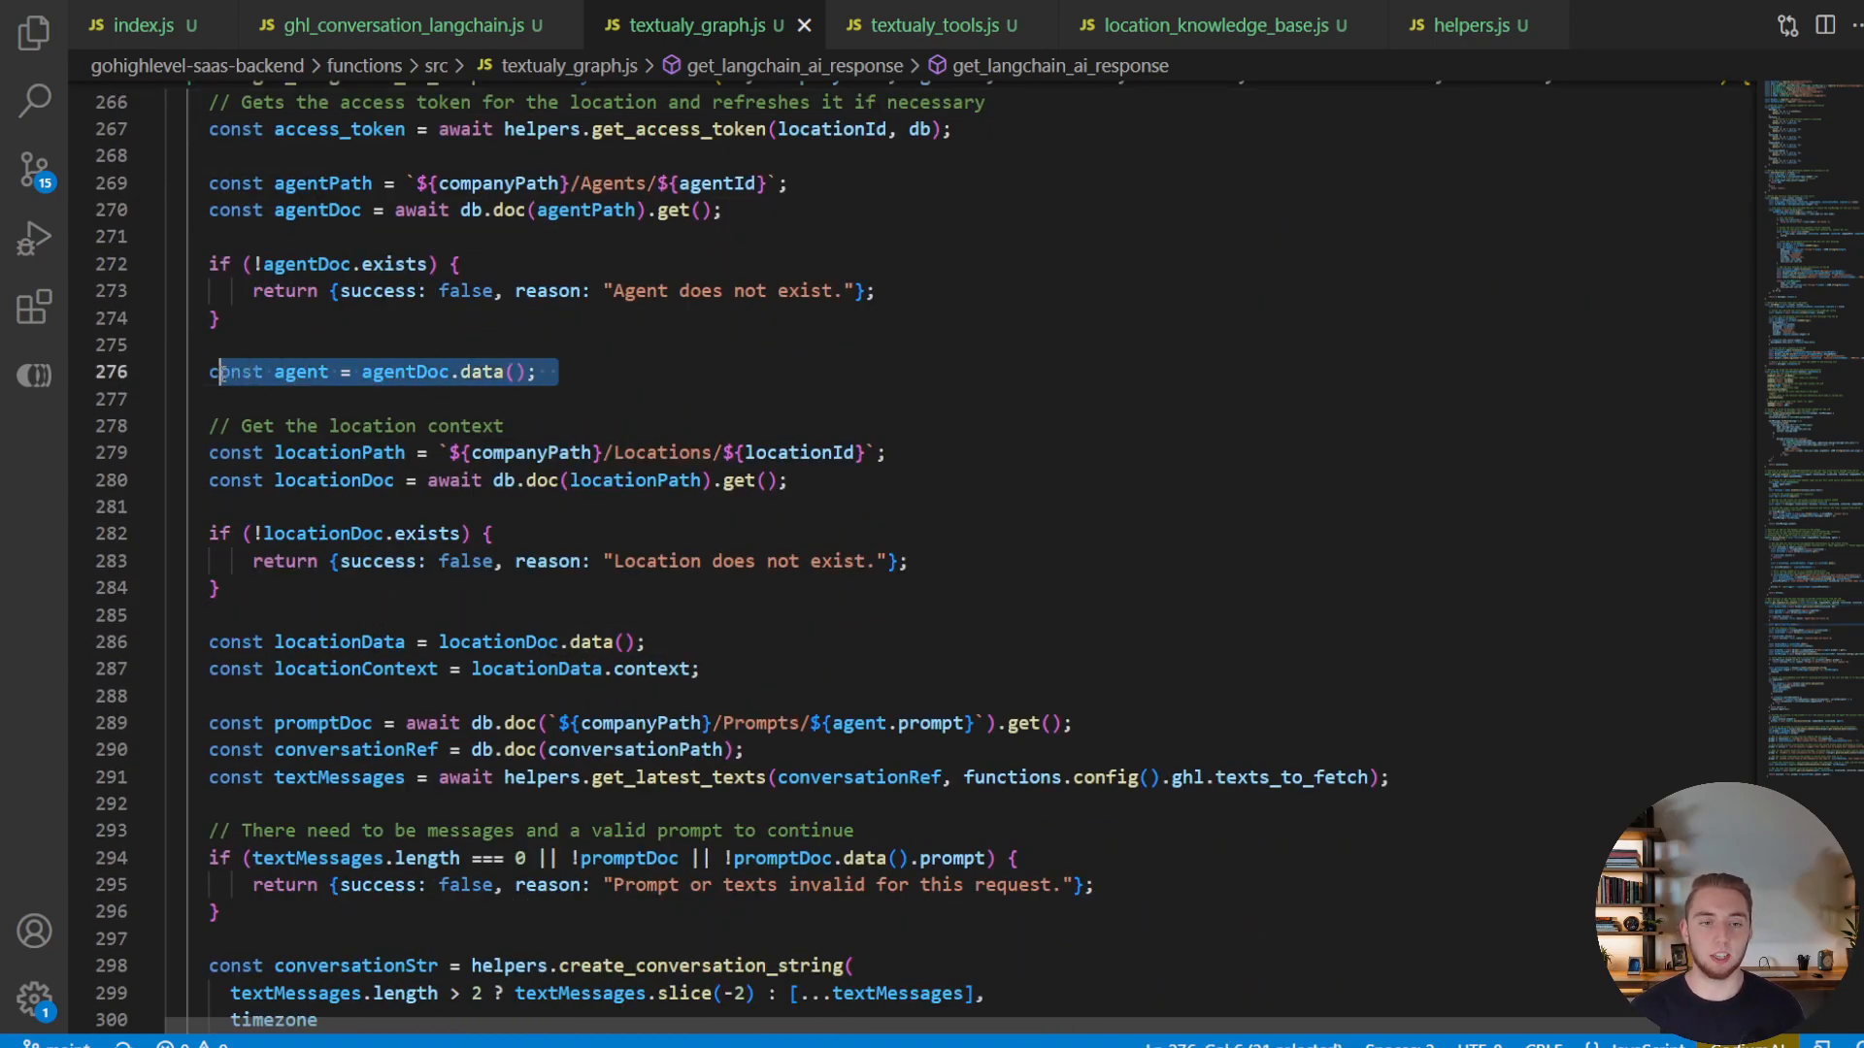
scroll("down", 3)
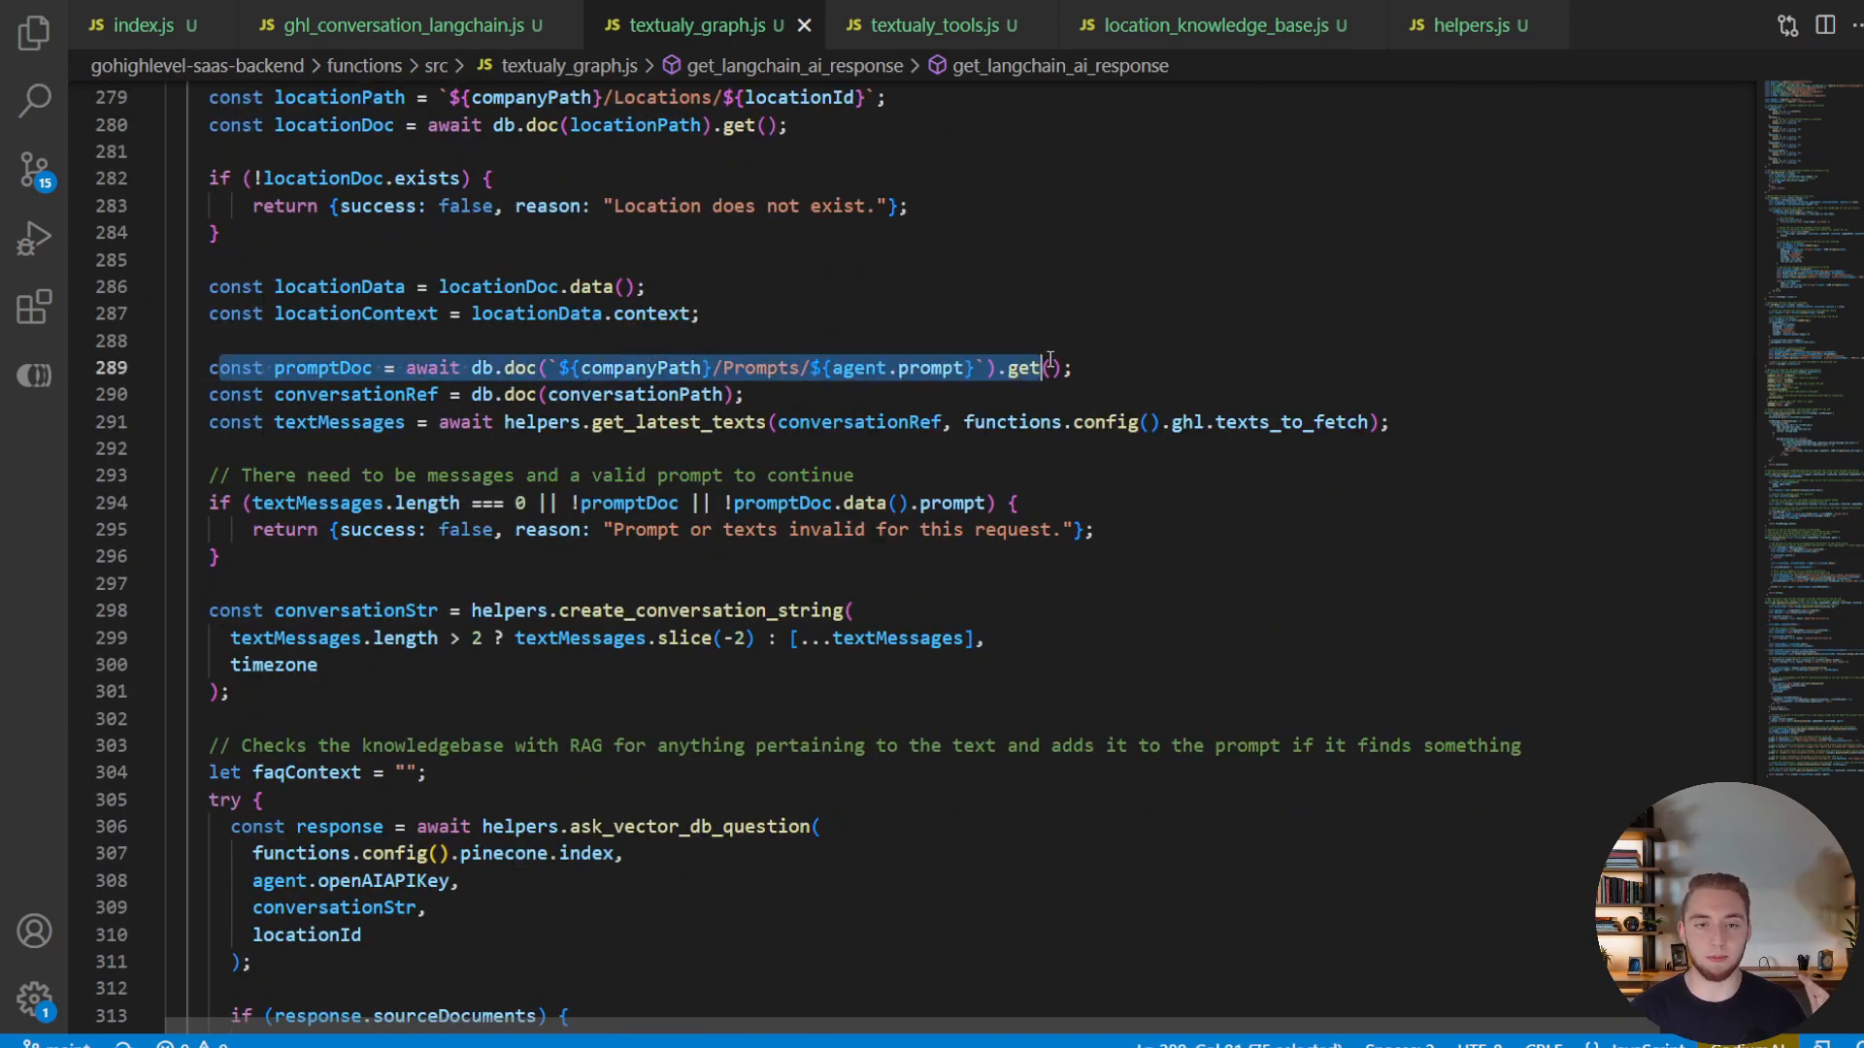
scroll("down", 3)
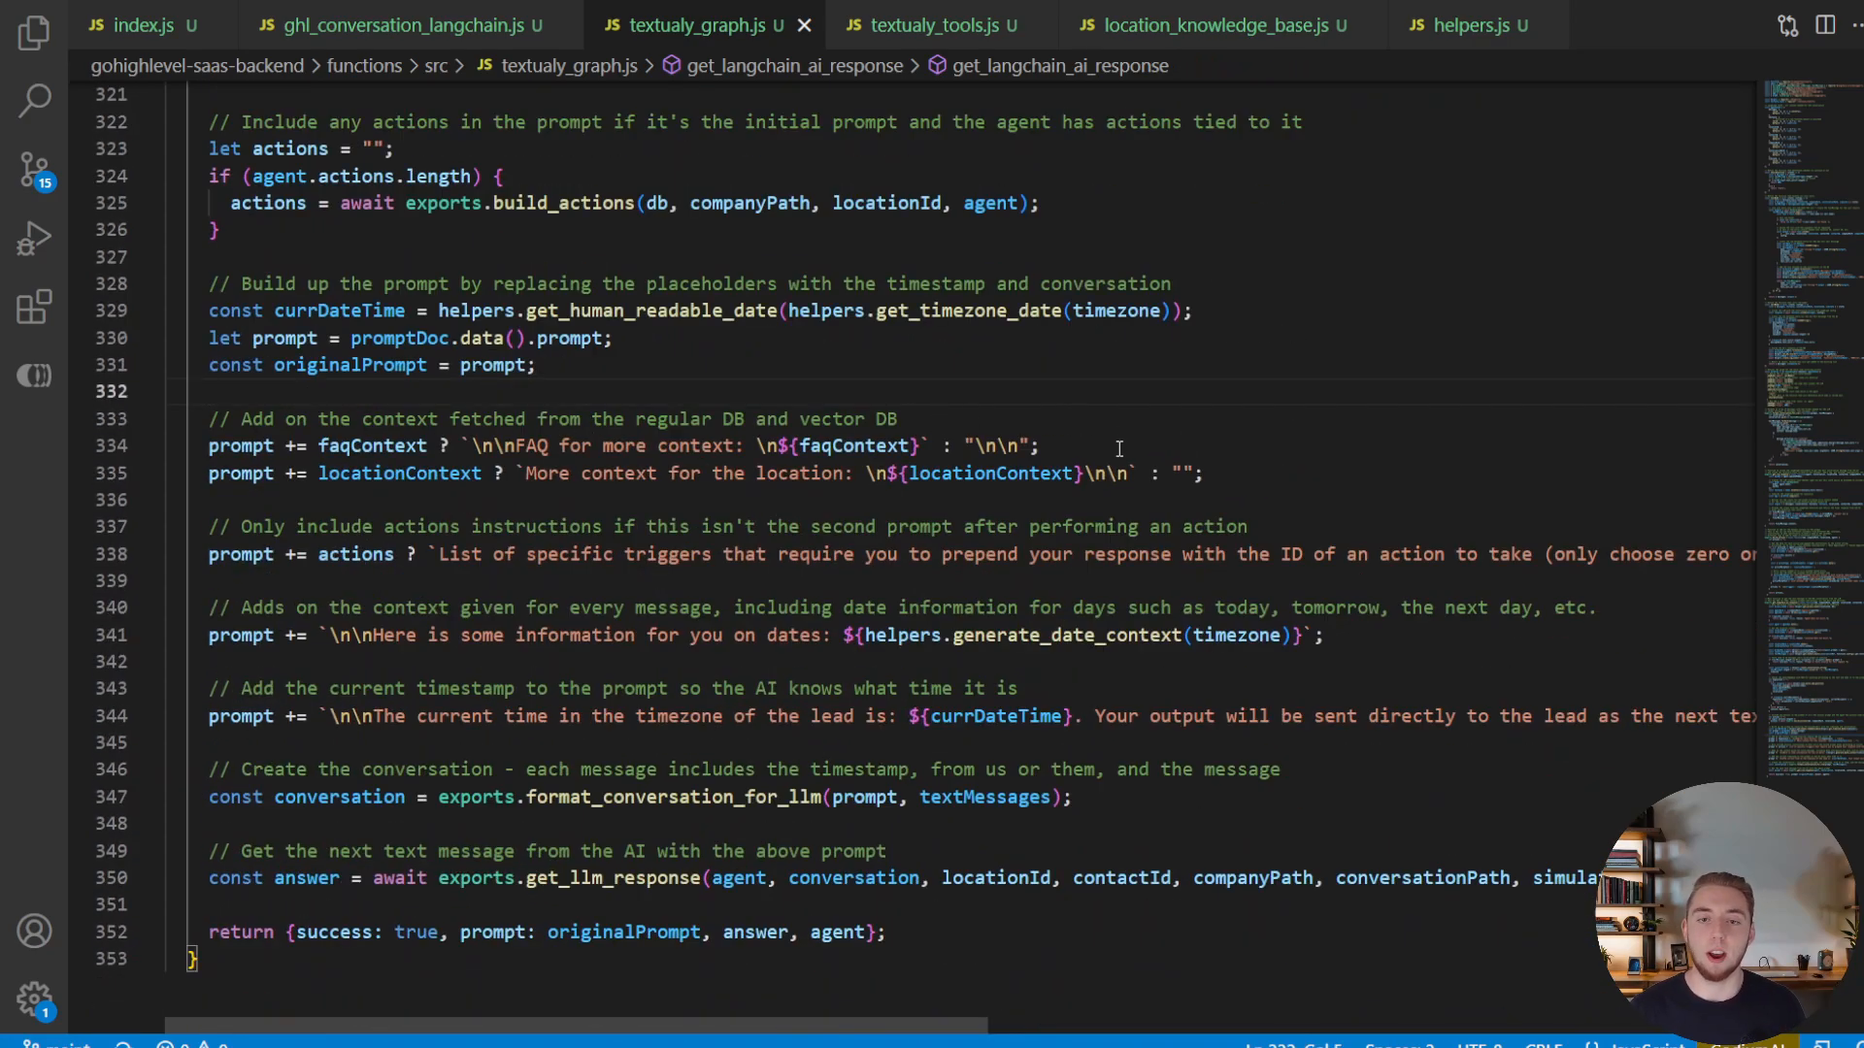
scroll("up", 3)
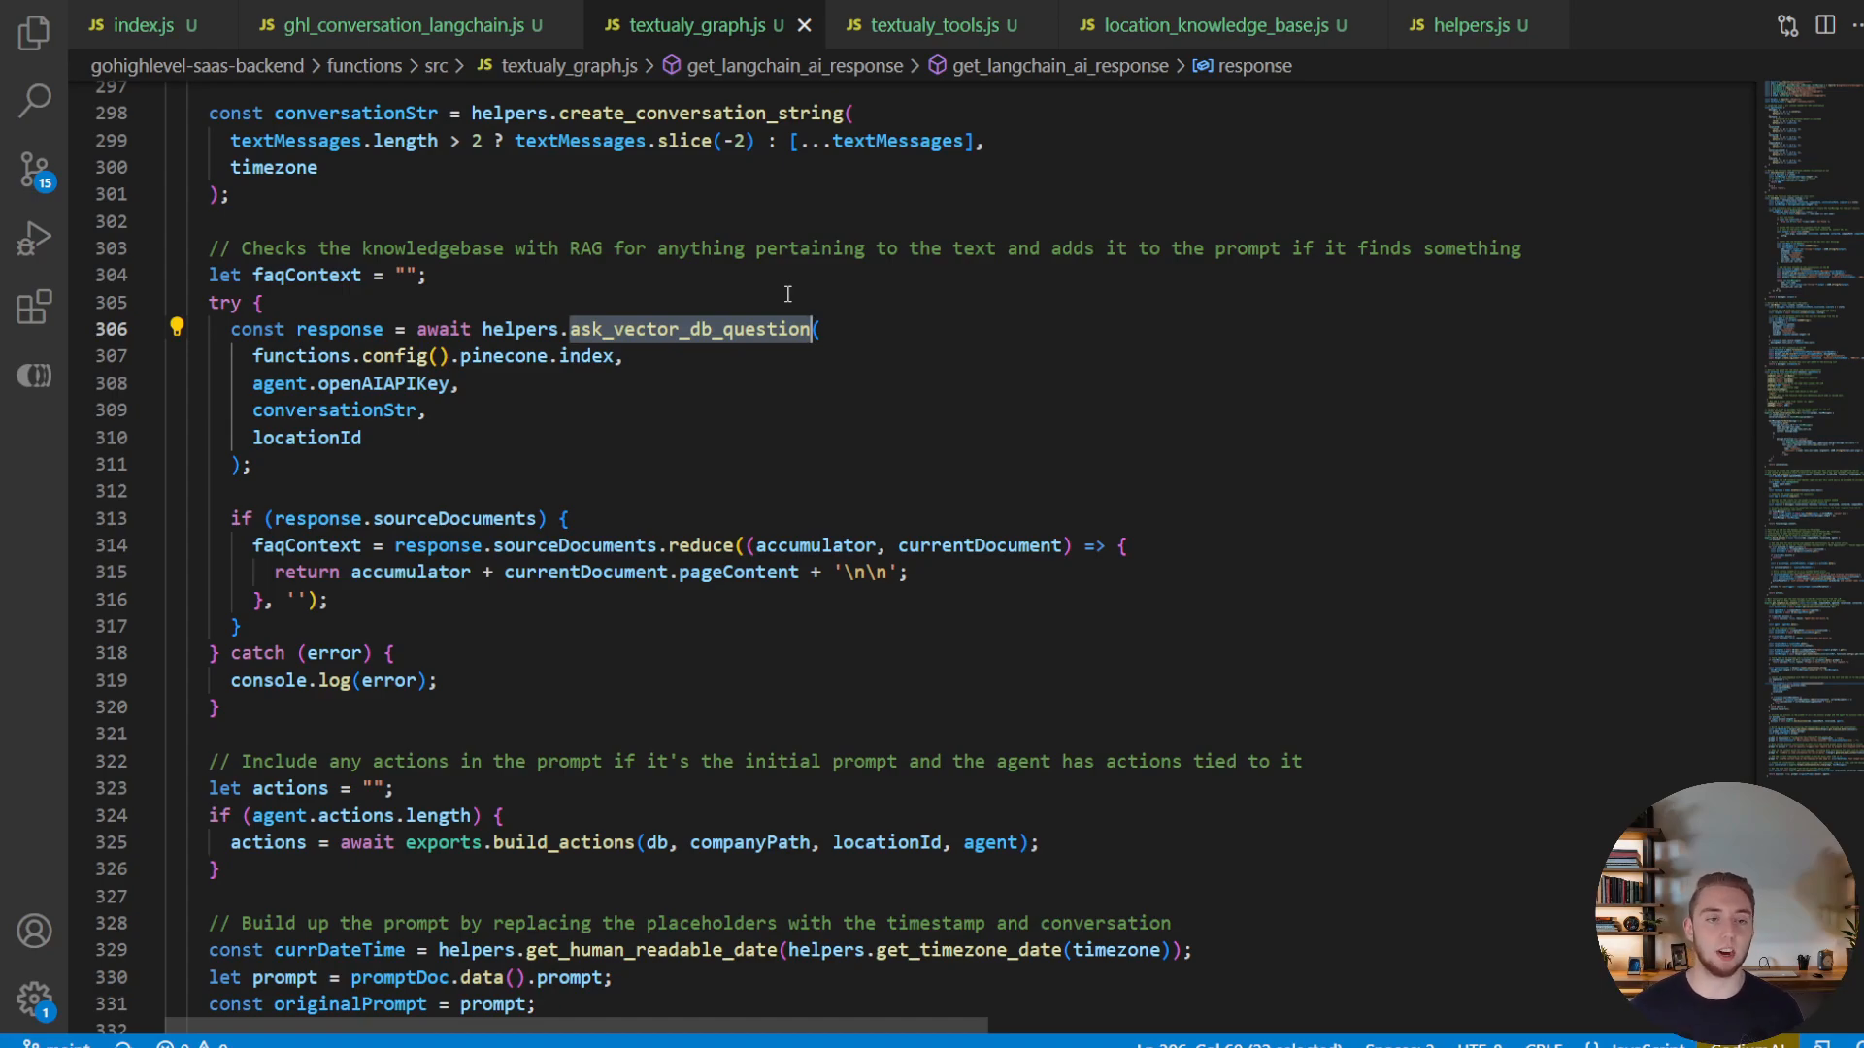
scroll("down", 3)
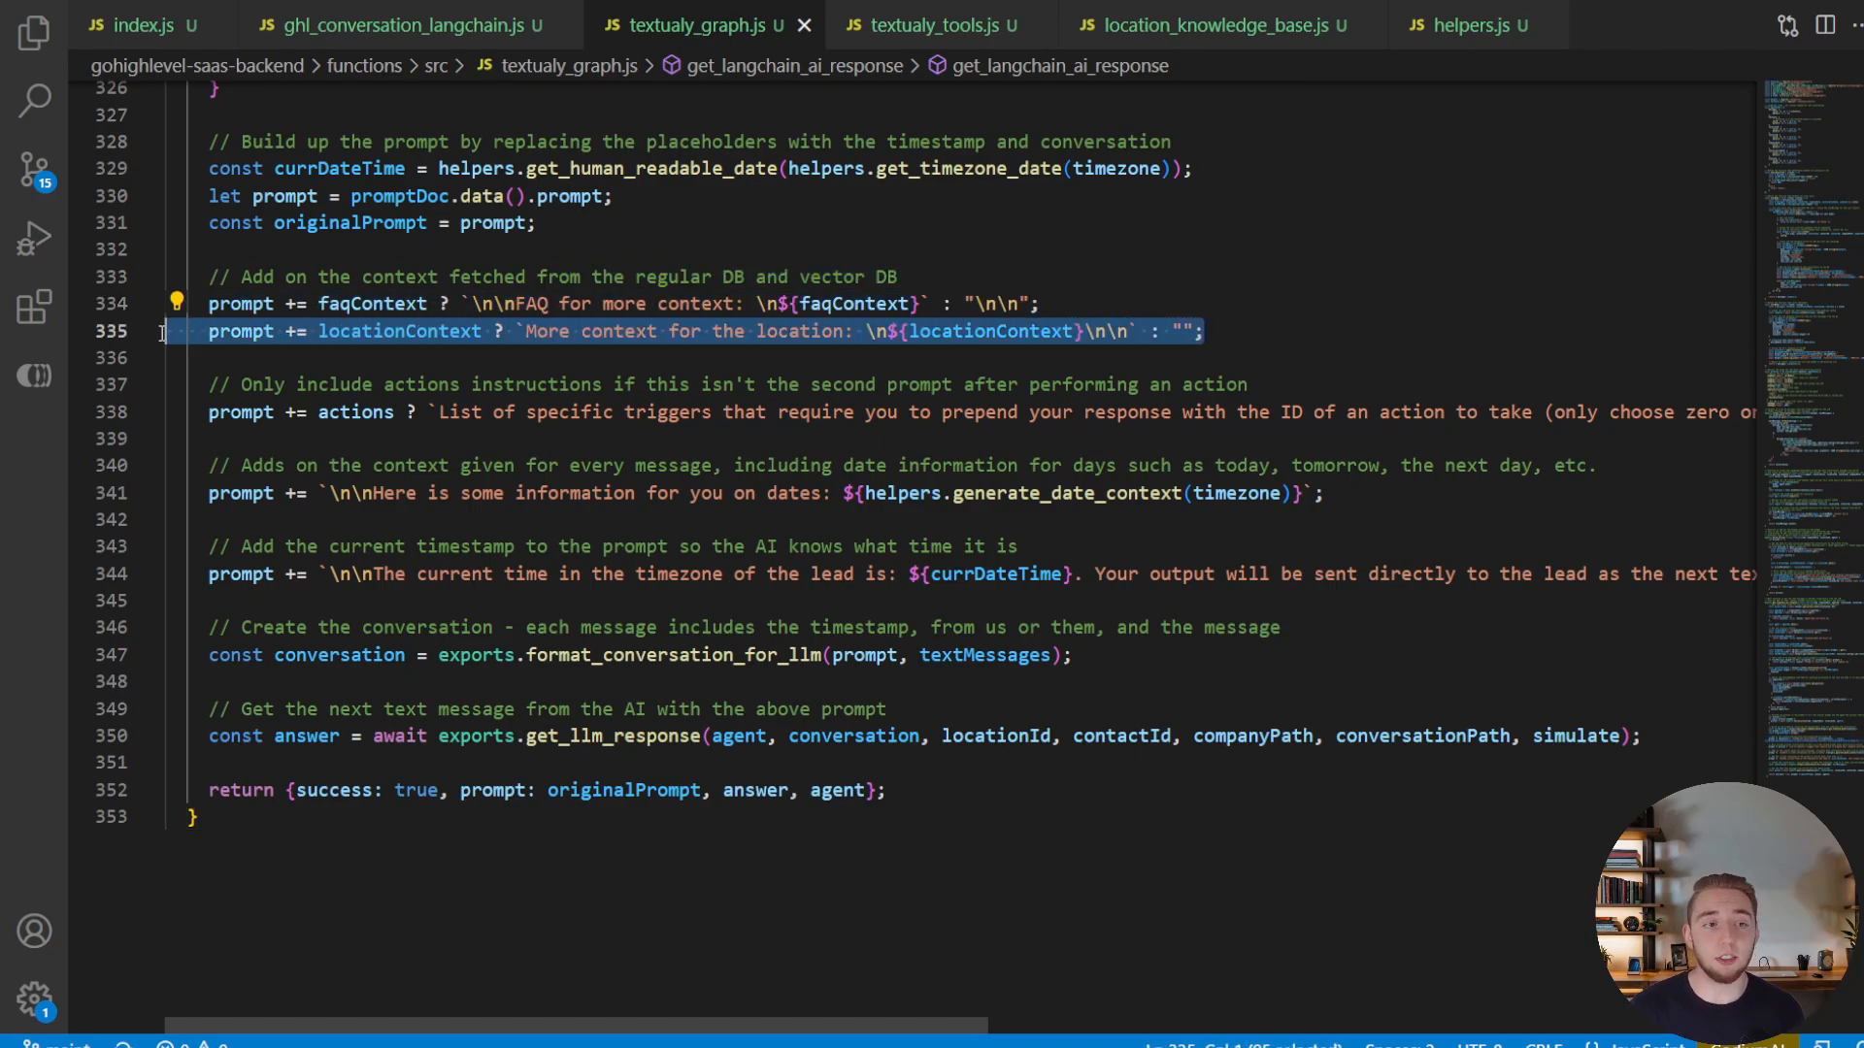
mouse_move(373, 303)
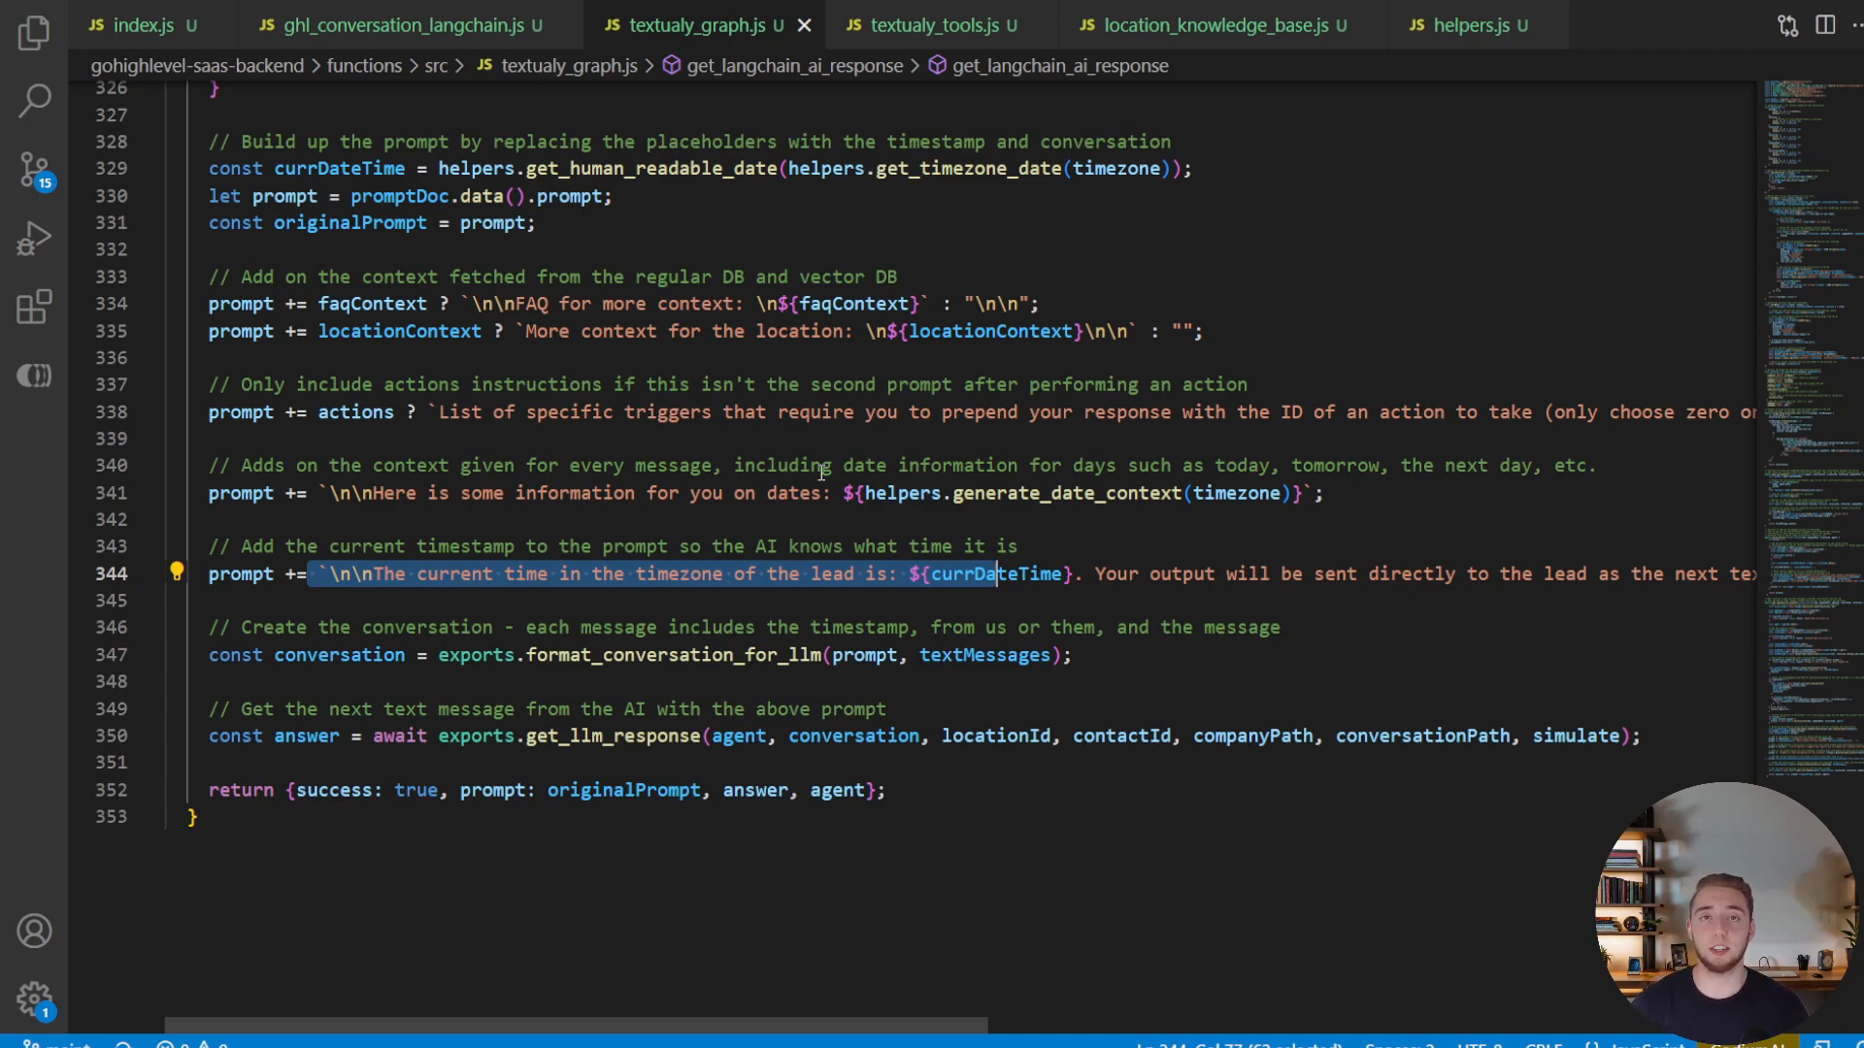
scroll("up", 3)
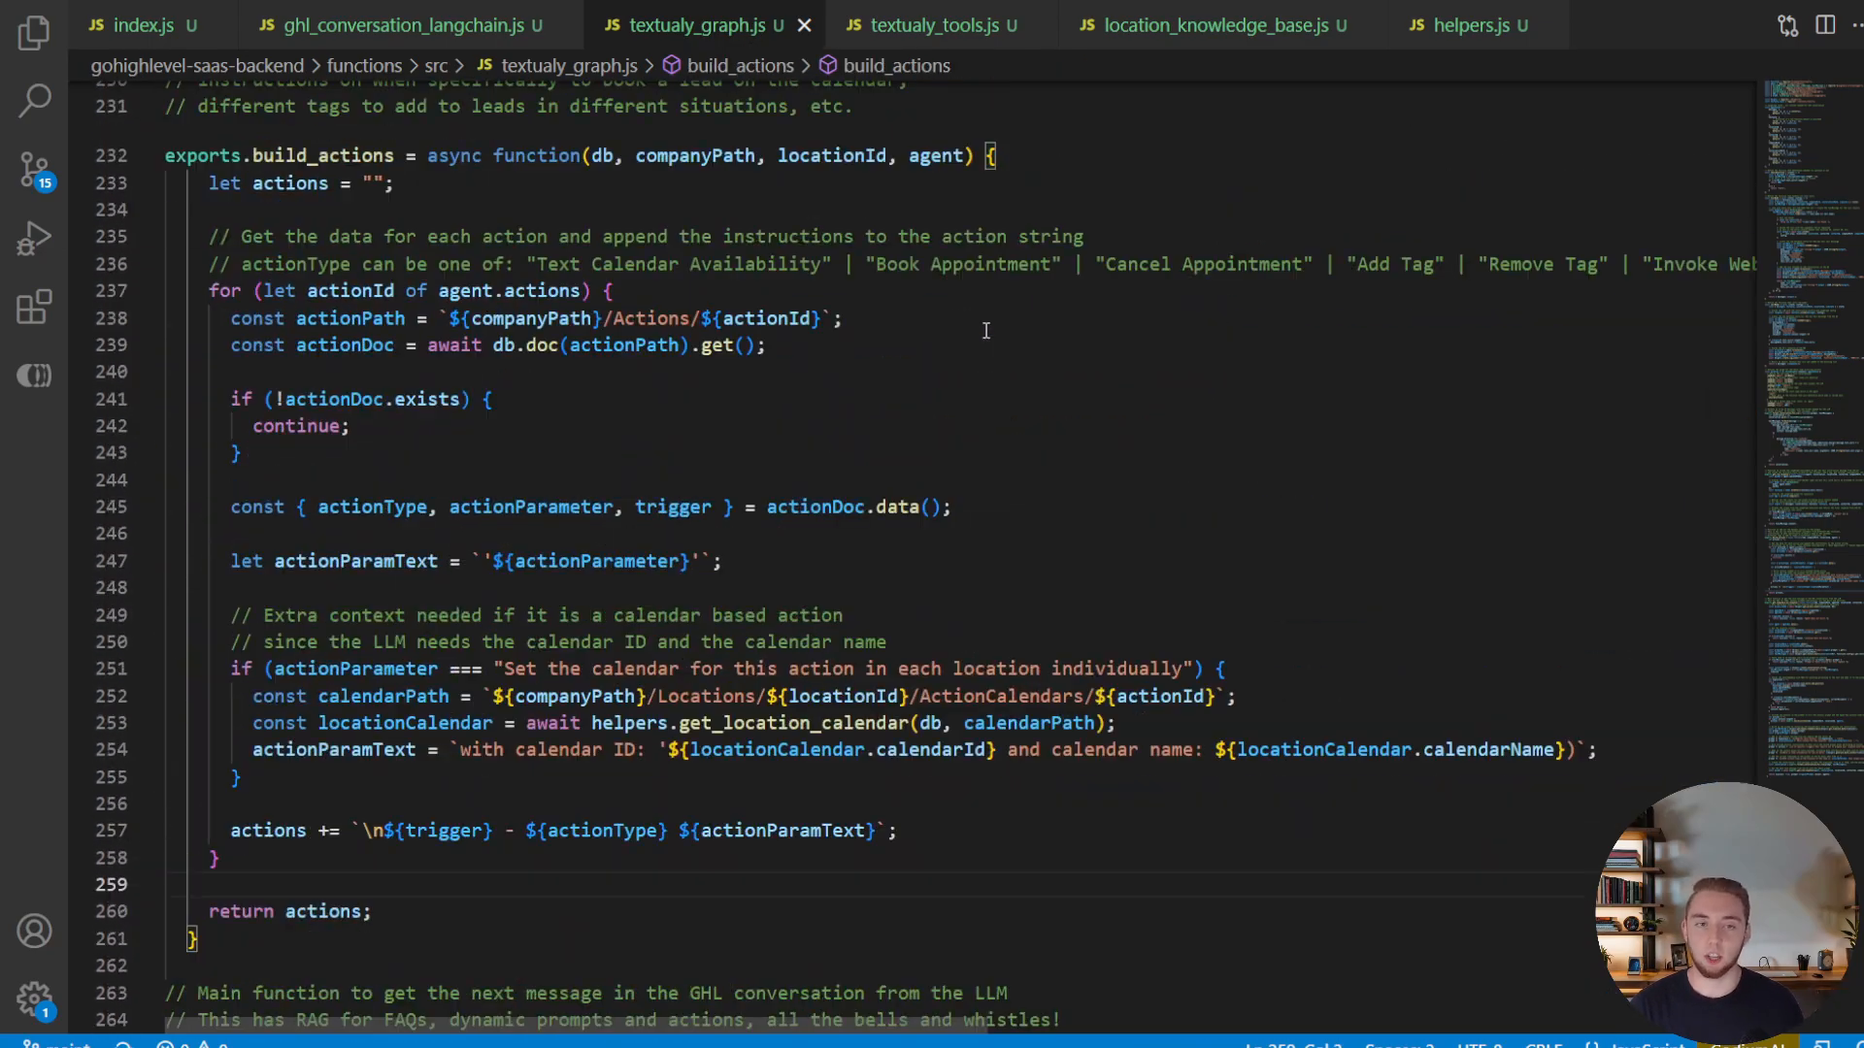
scroll("up", 3)
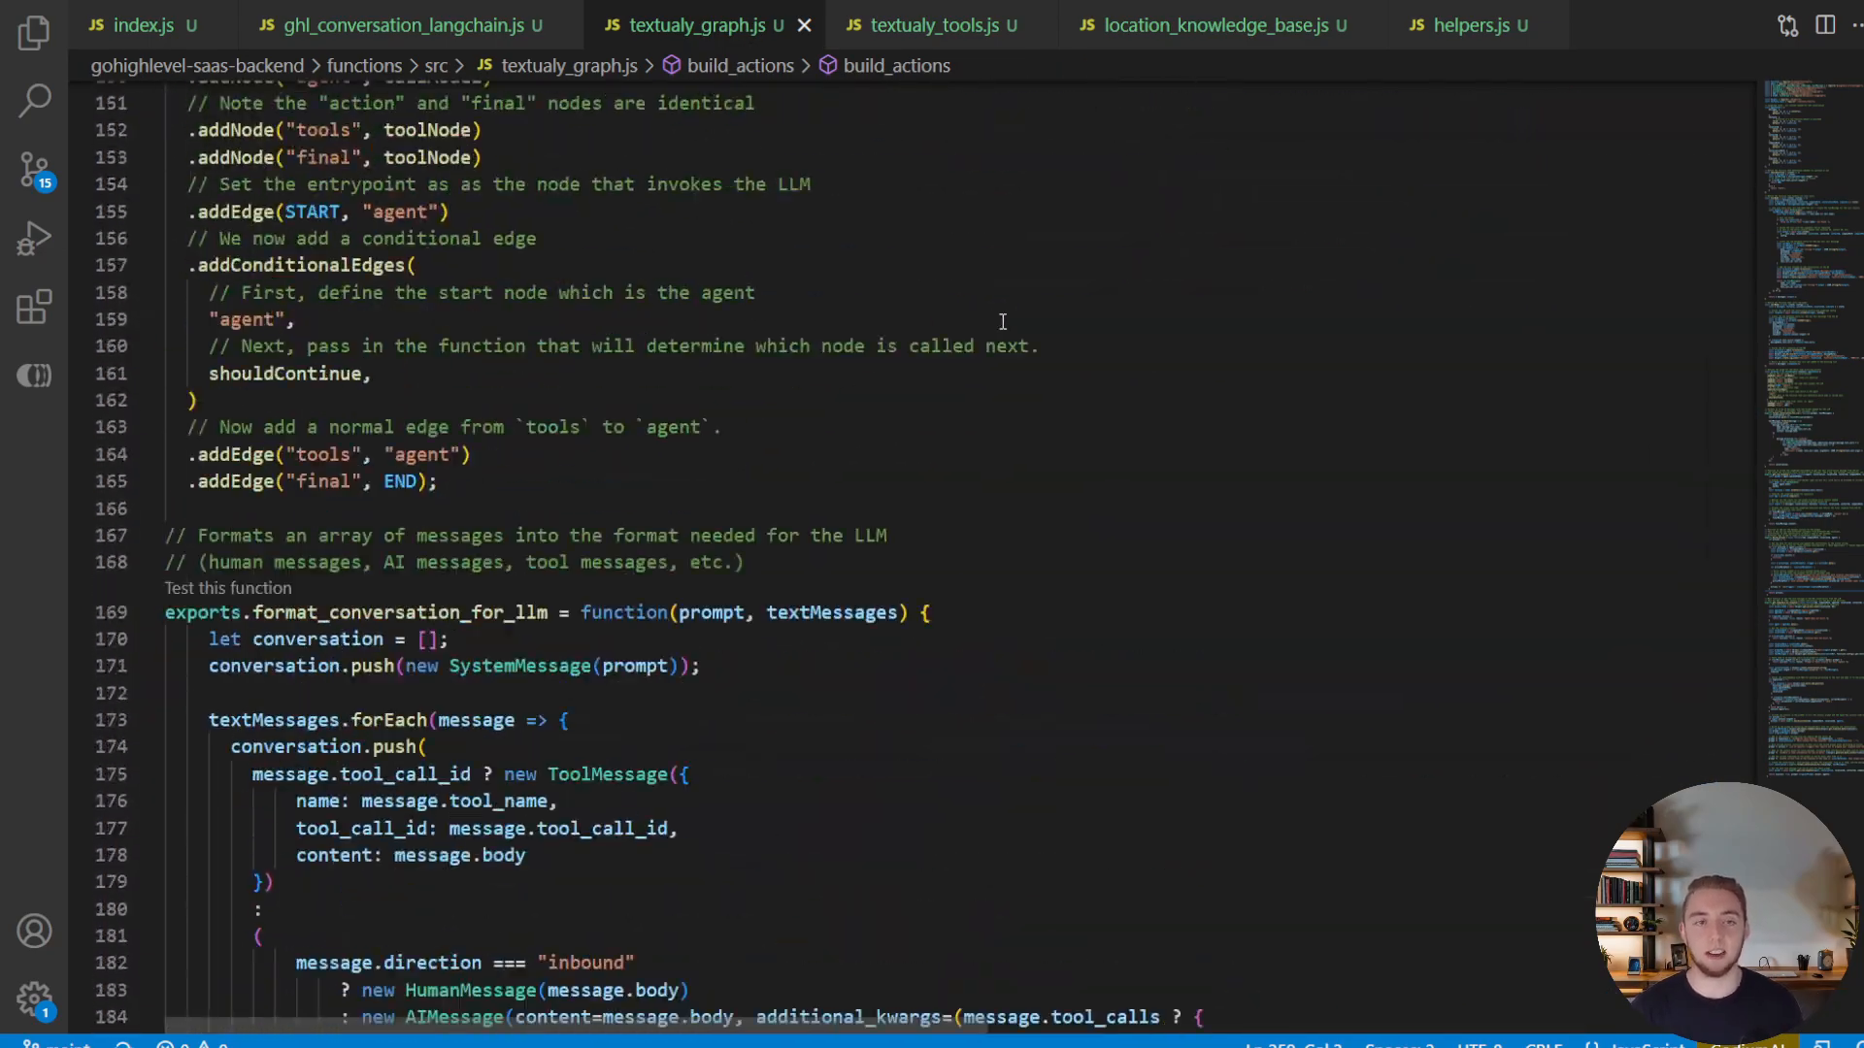
scroll("up", 3)
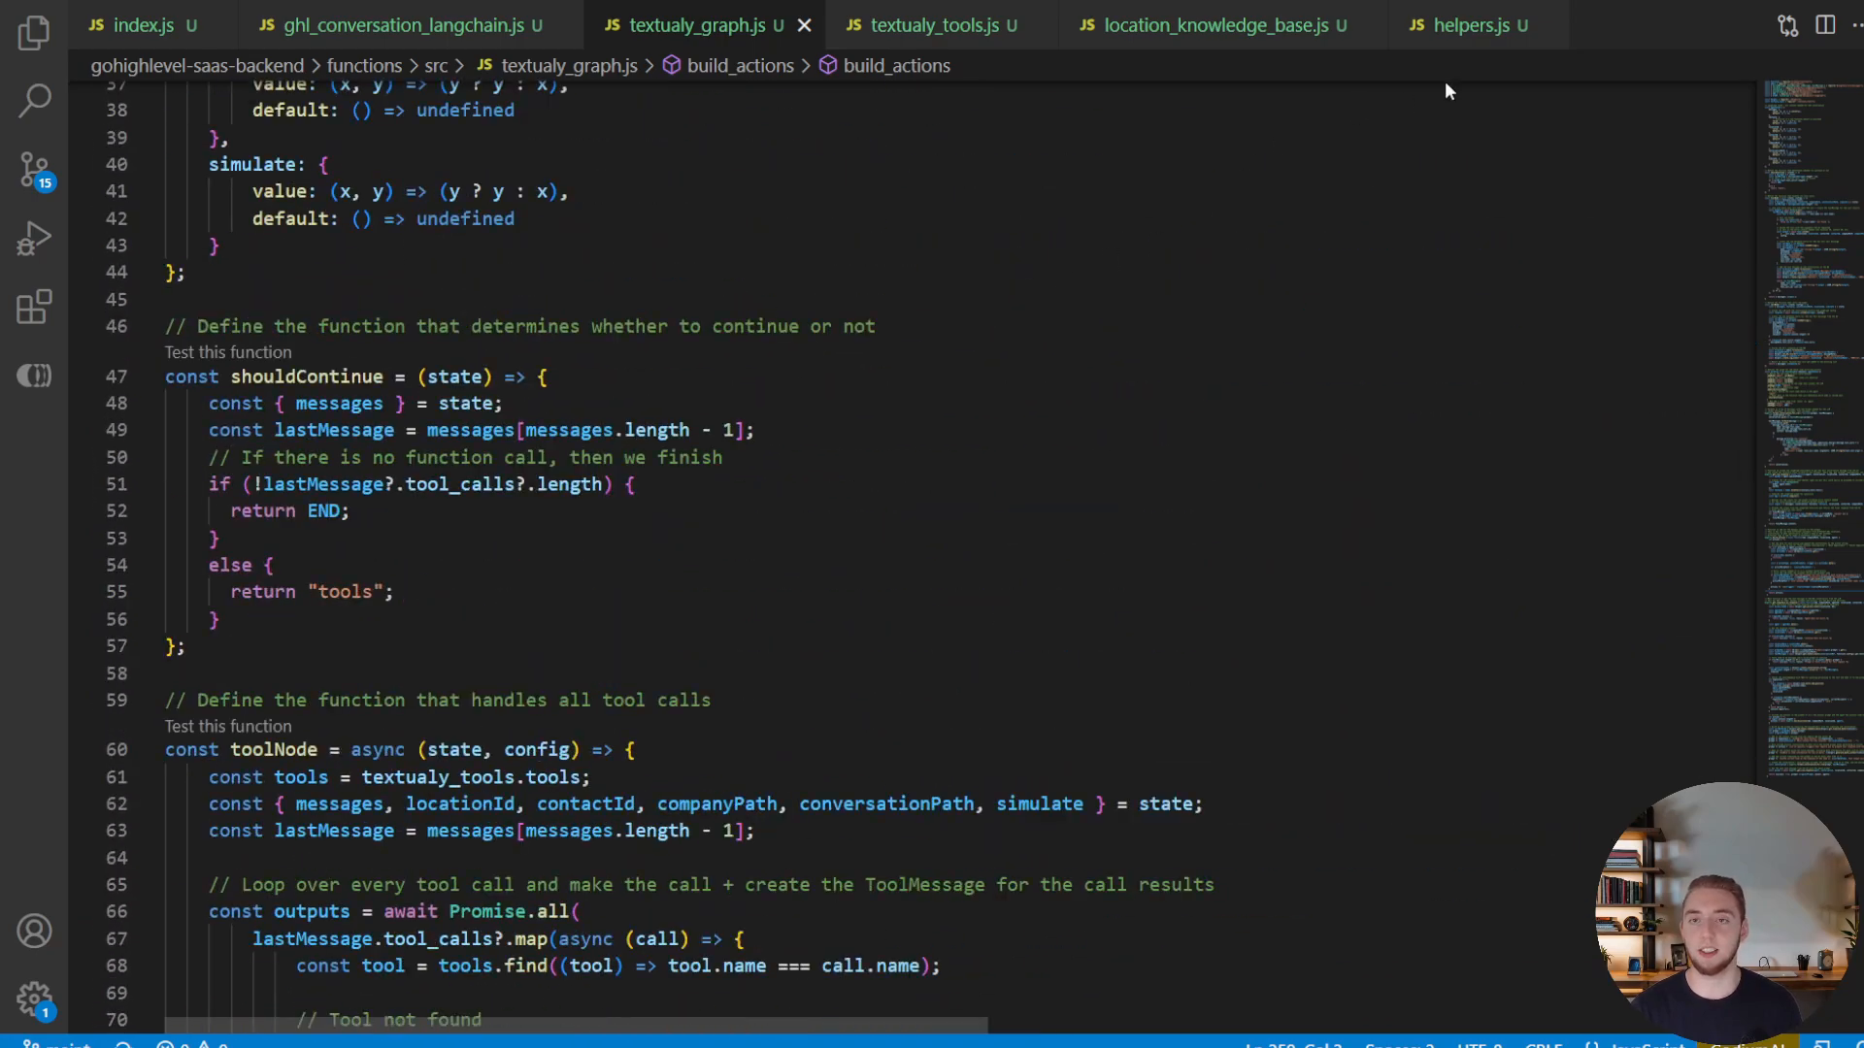
left_click(1478, 25)
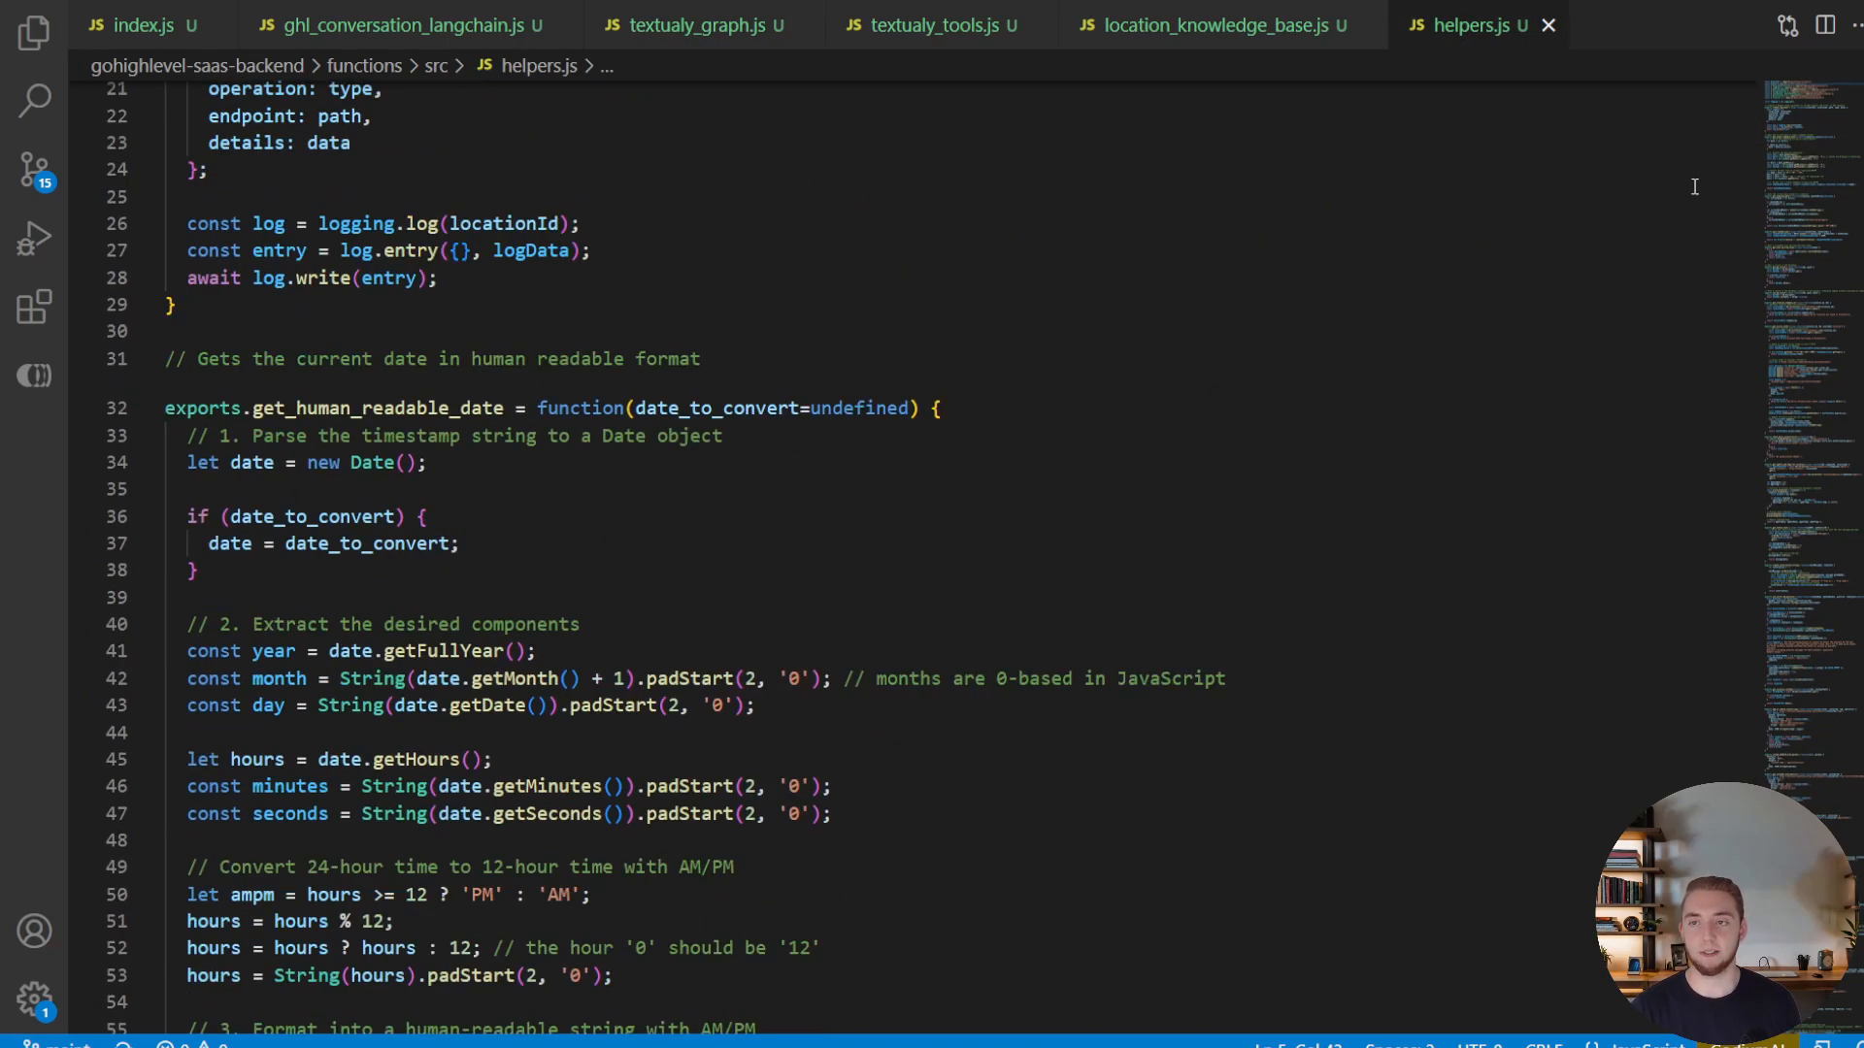
scroll("down", 3)
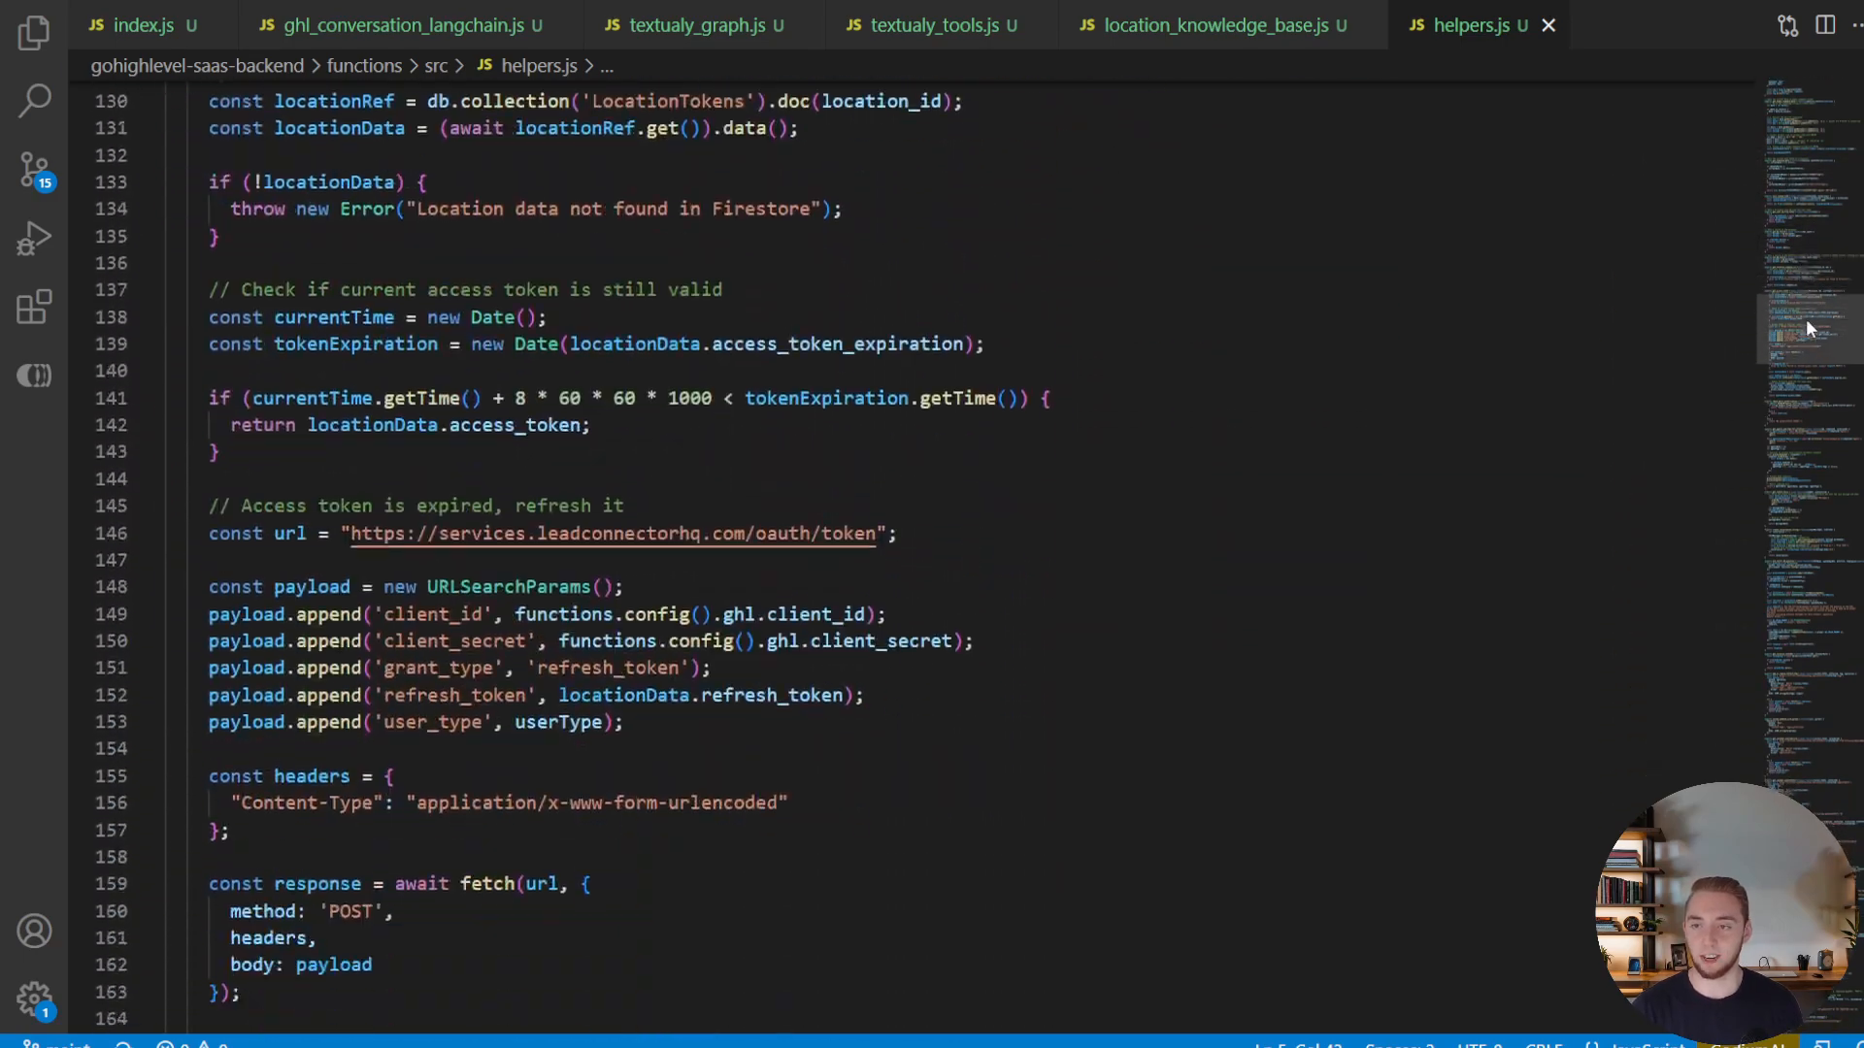
scroll("down", 3)
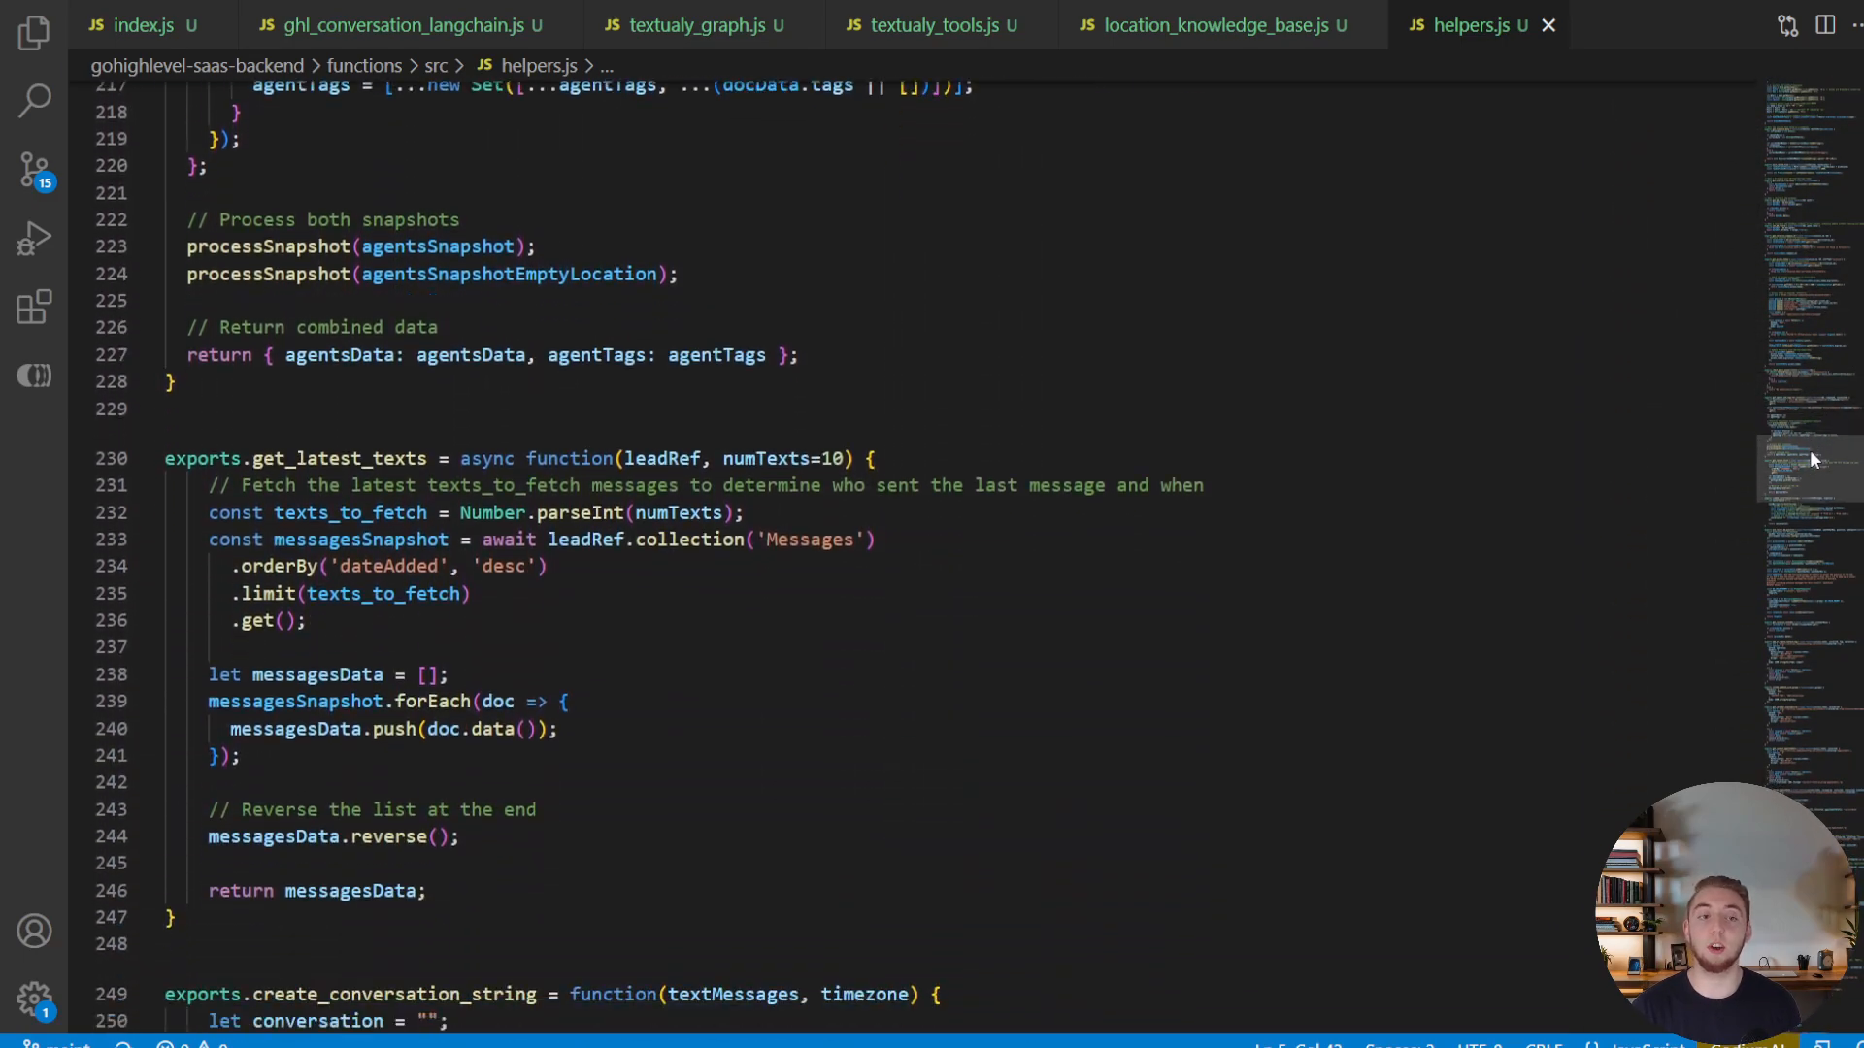
scroll("down", 3)
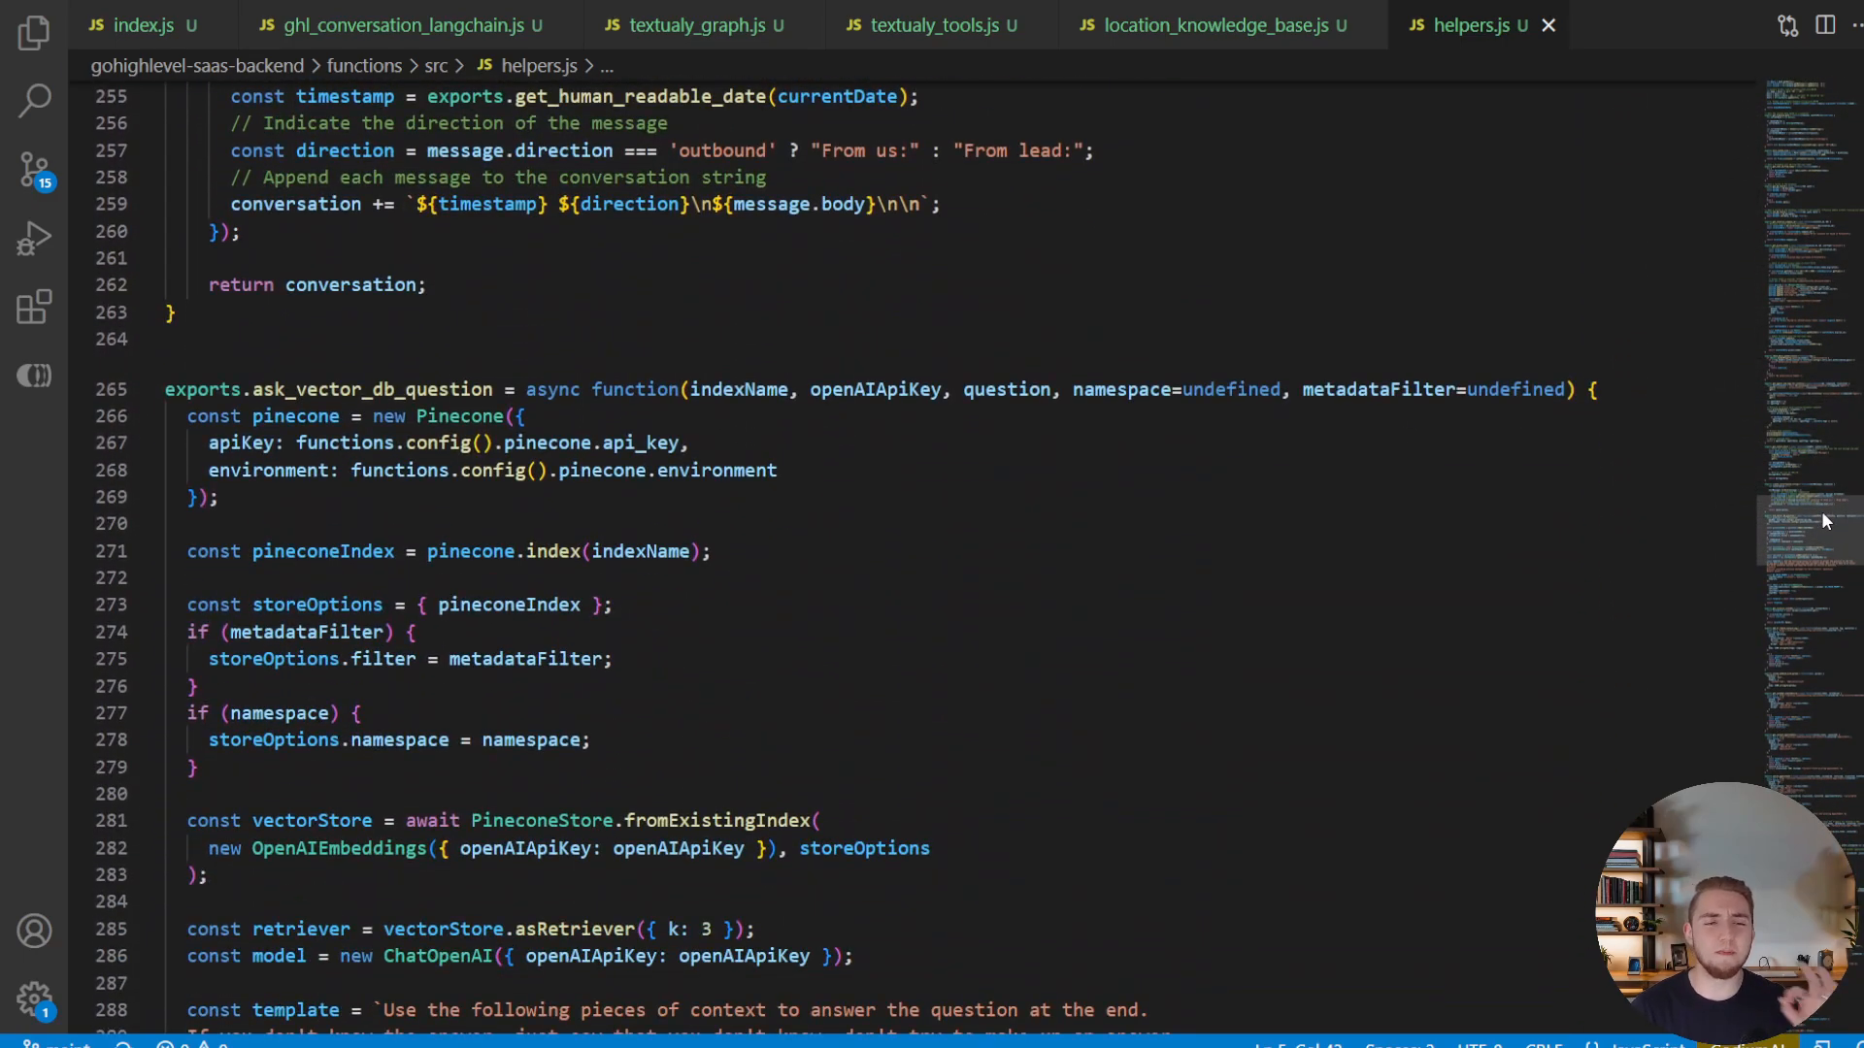
scroll("down", 3)
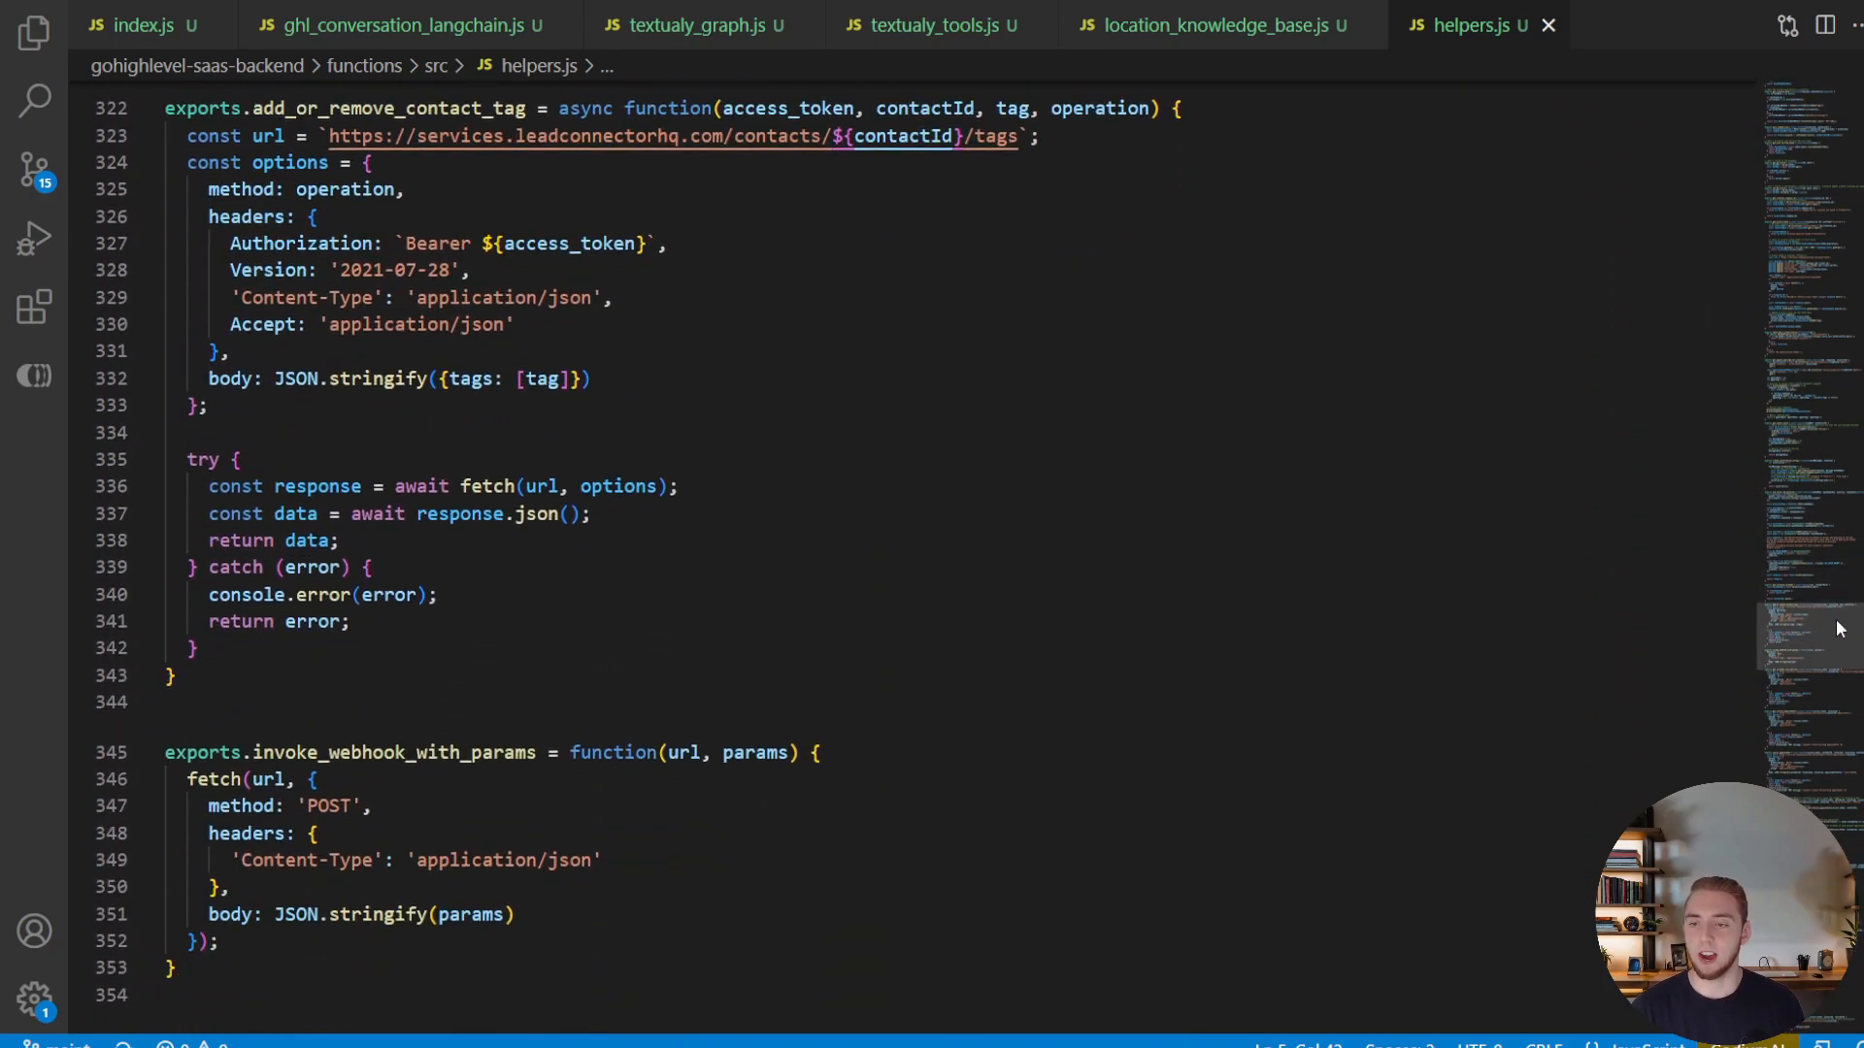
scroll("down", 3)
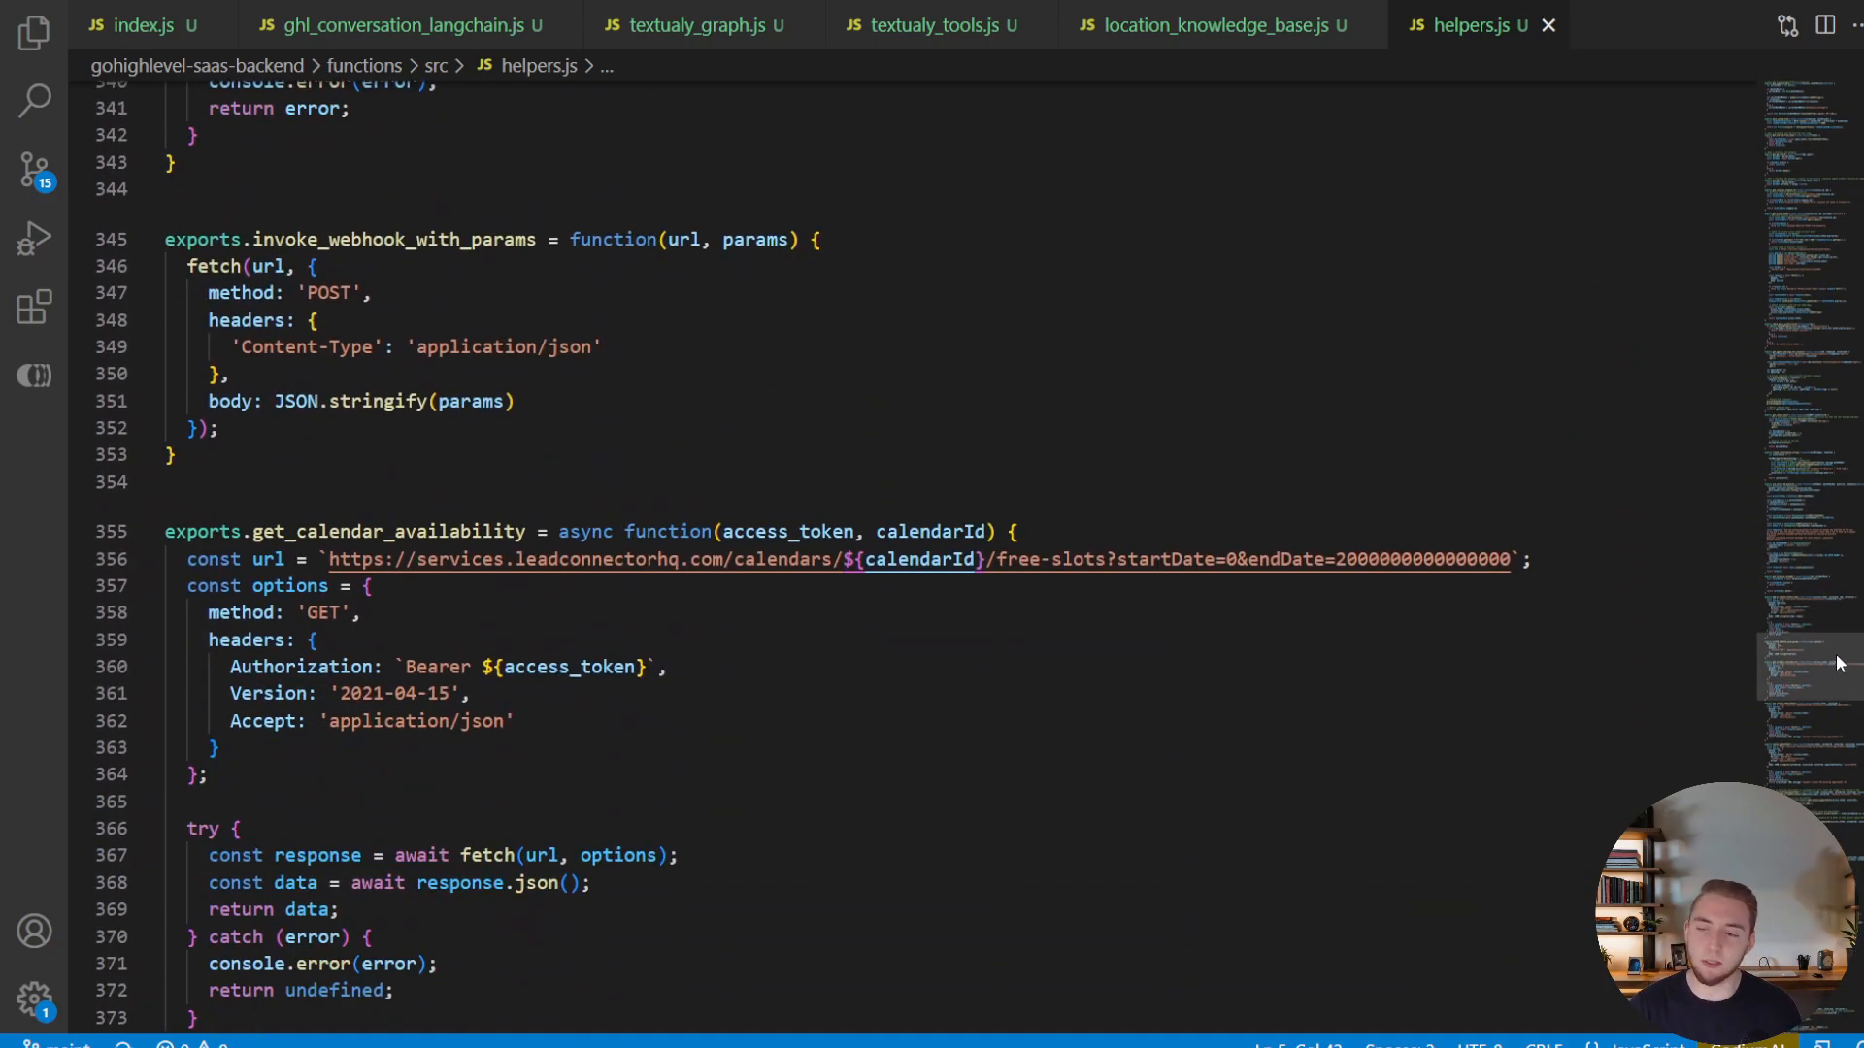
scroll("down", 3)
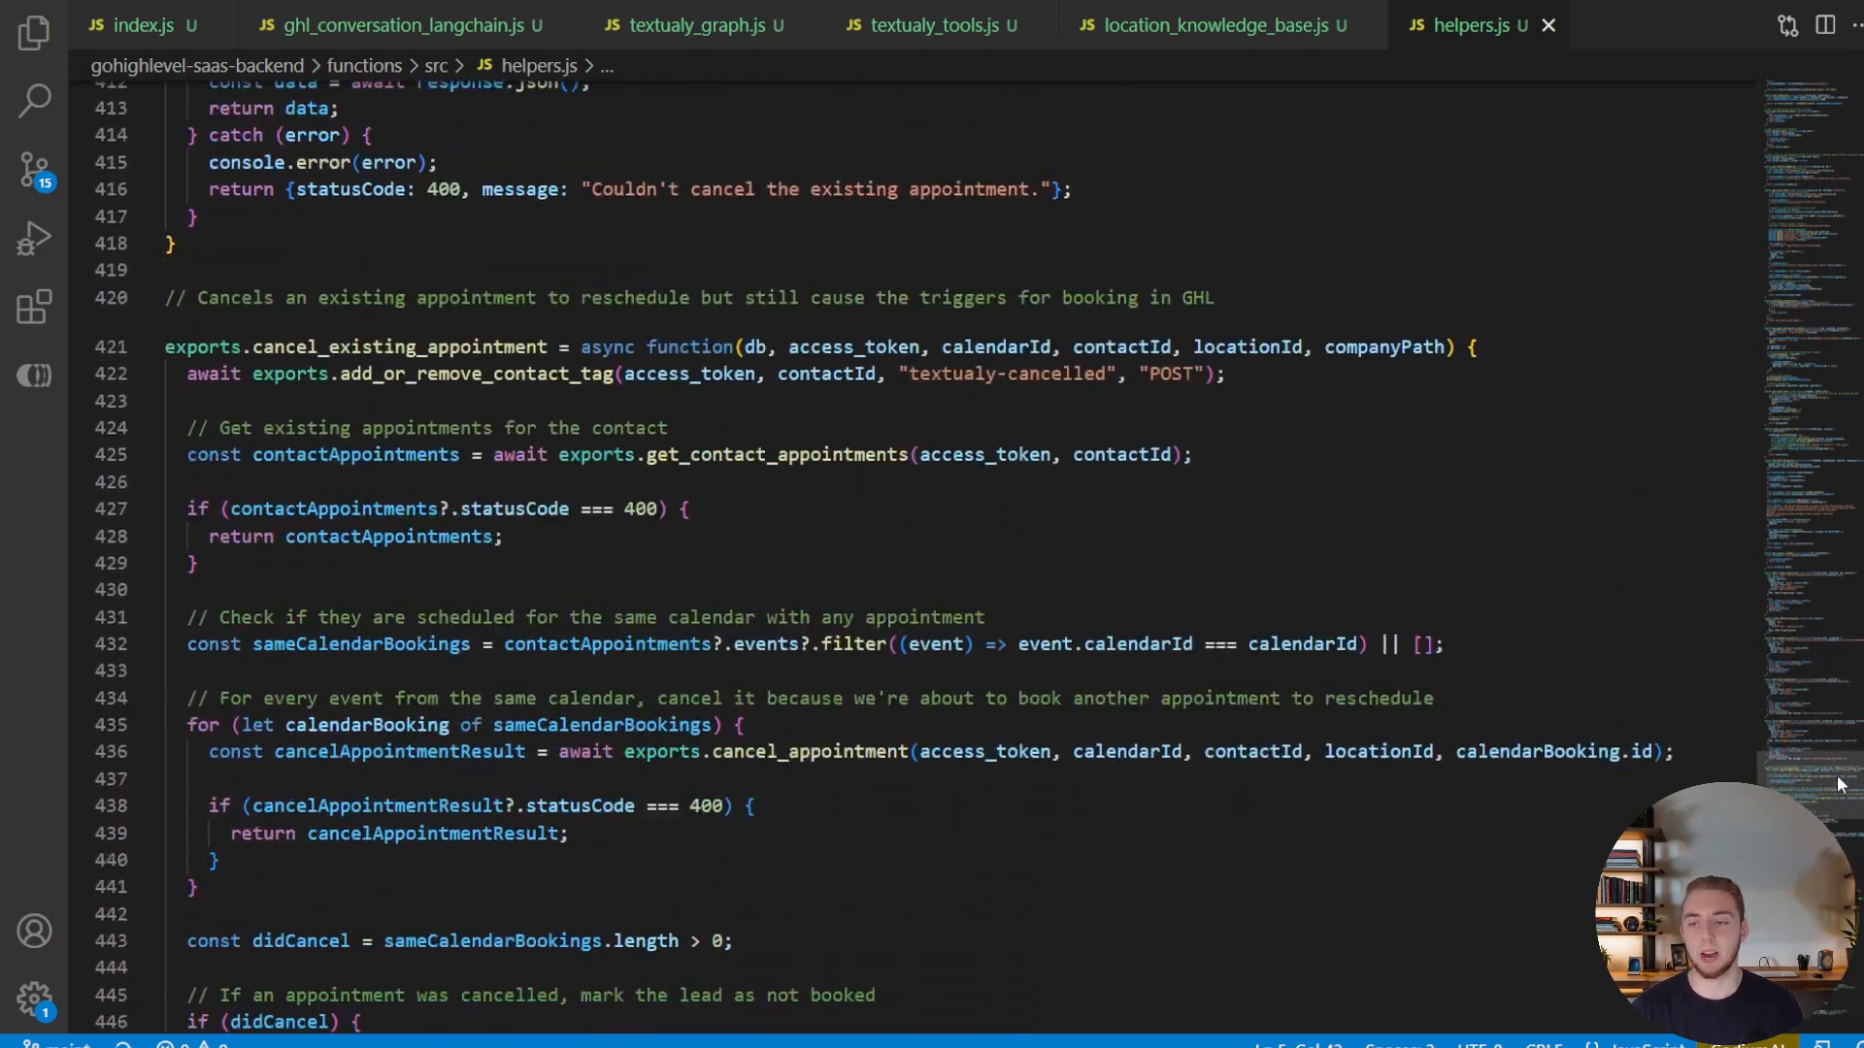
scroll("down", 3)
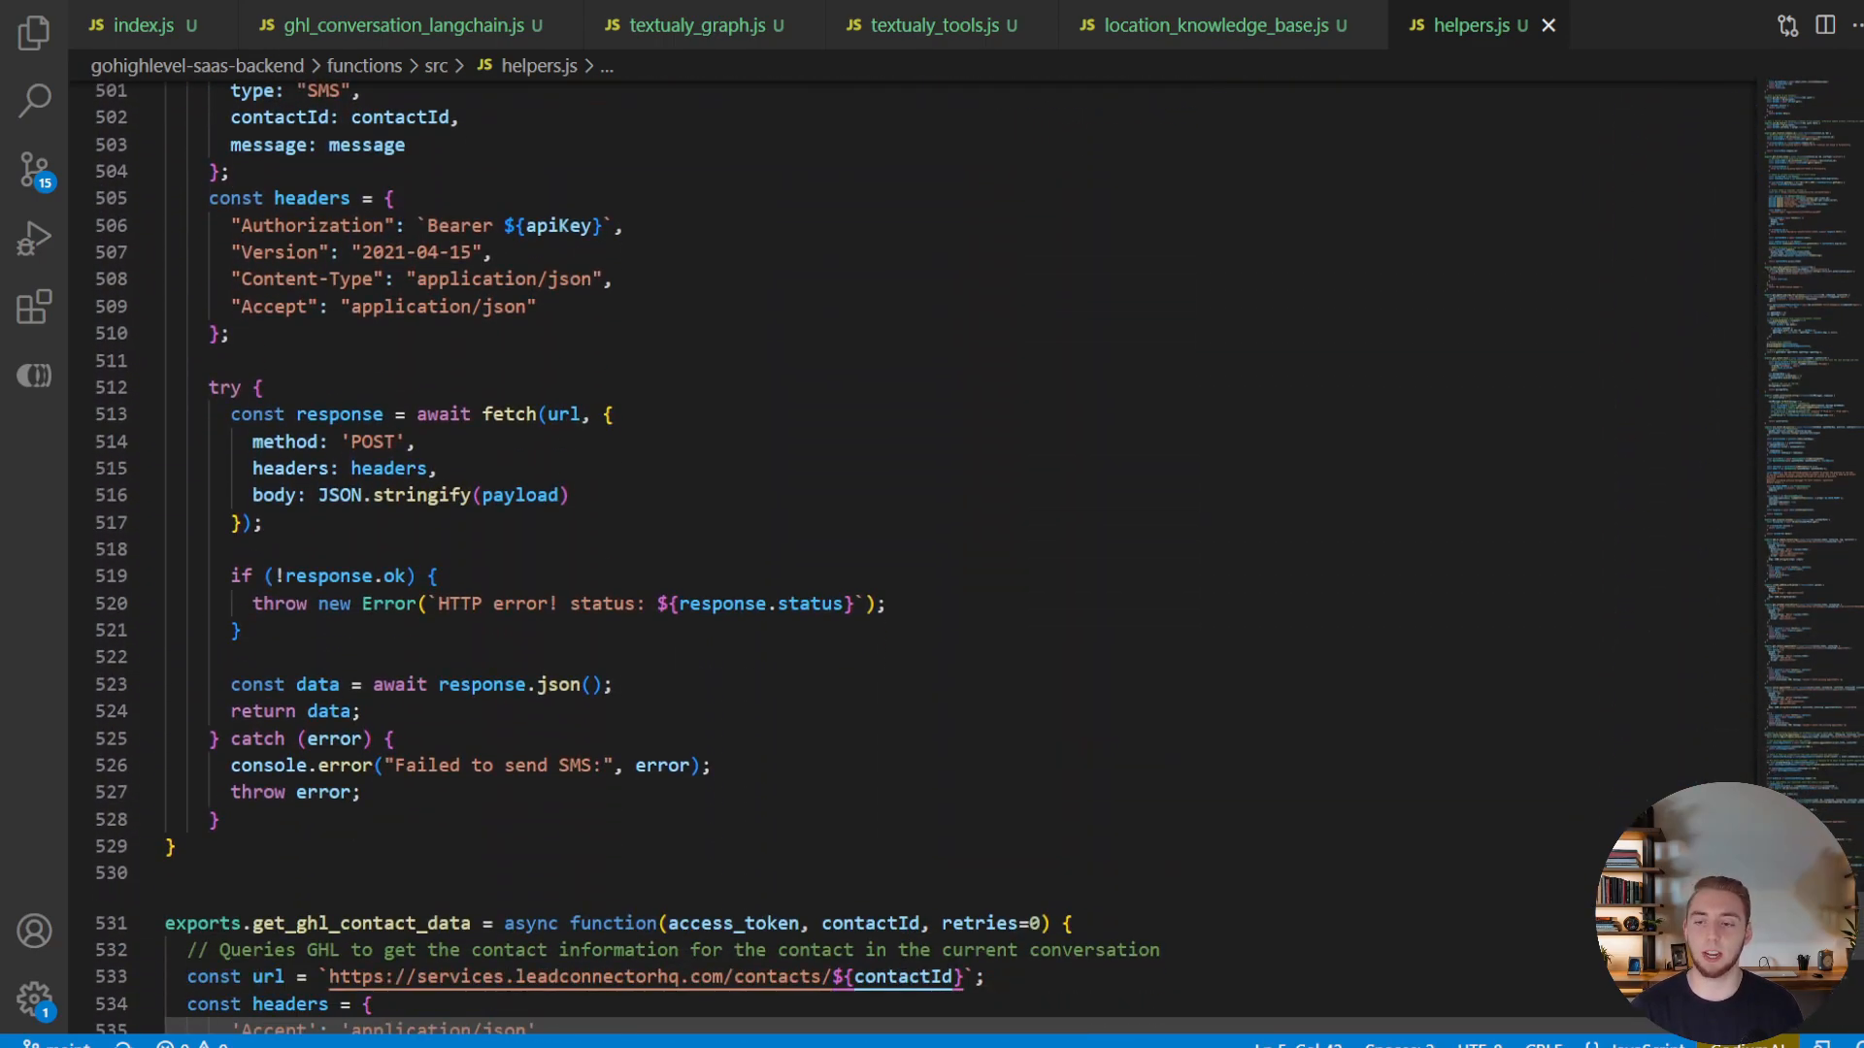
scroll("down", 3)
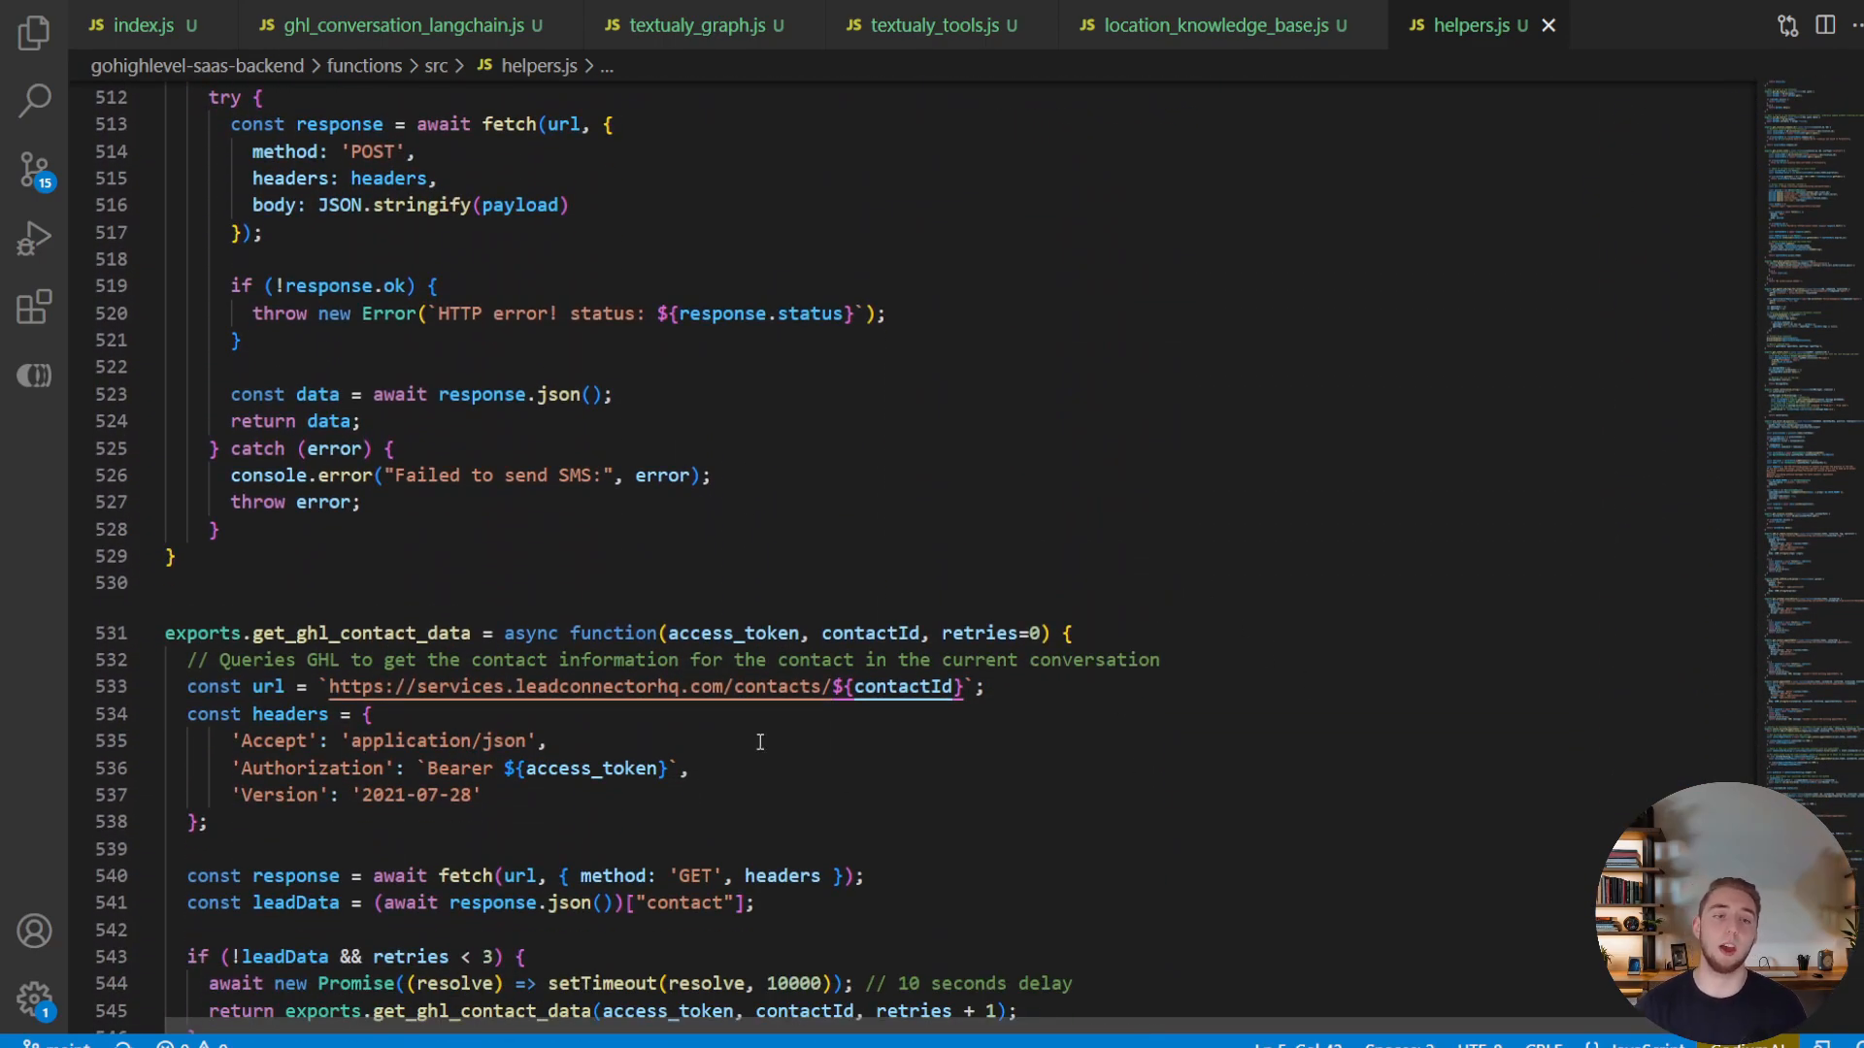
scroll("up", 3)
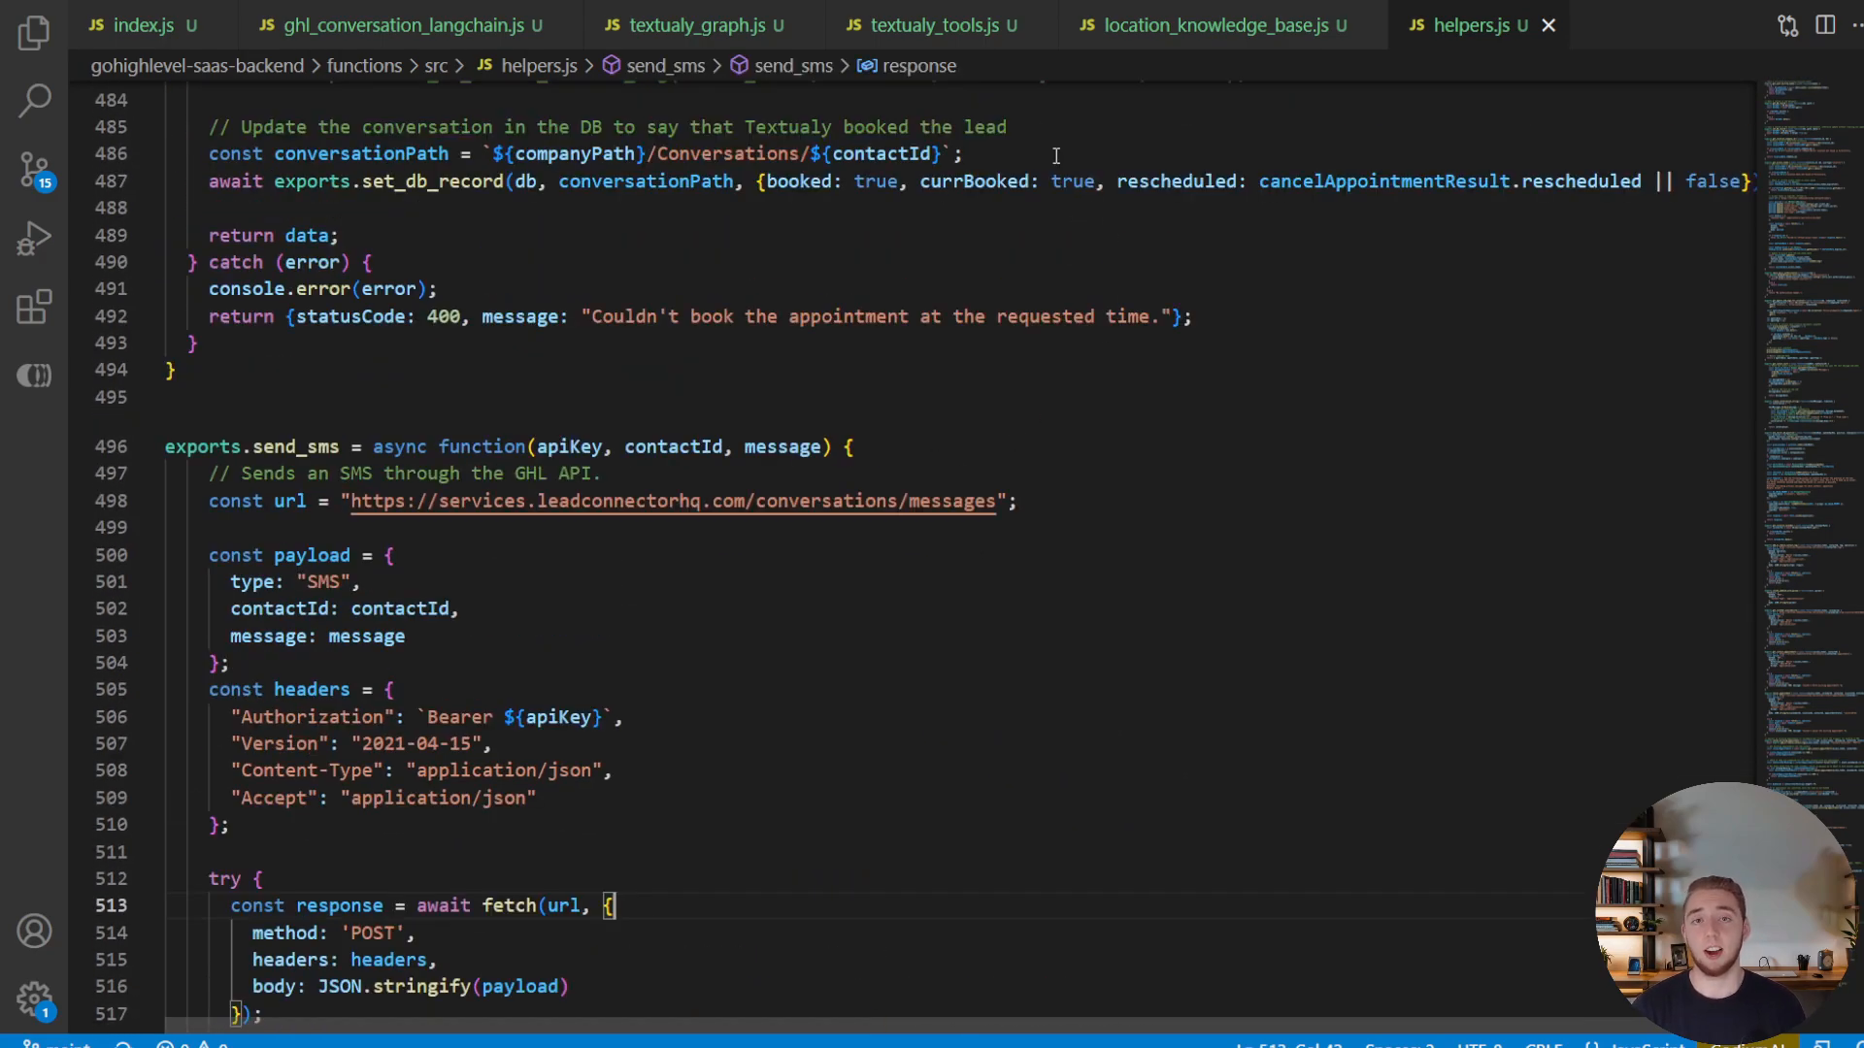
Step: Review textualy_tools.js through the webhook and calendar availability tools back to its schemas
left_click(934, 25)
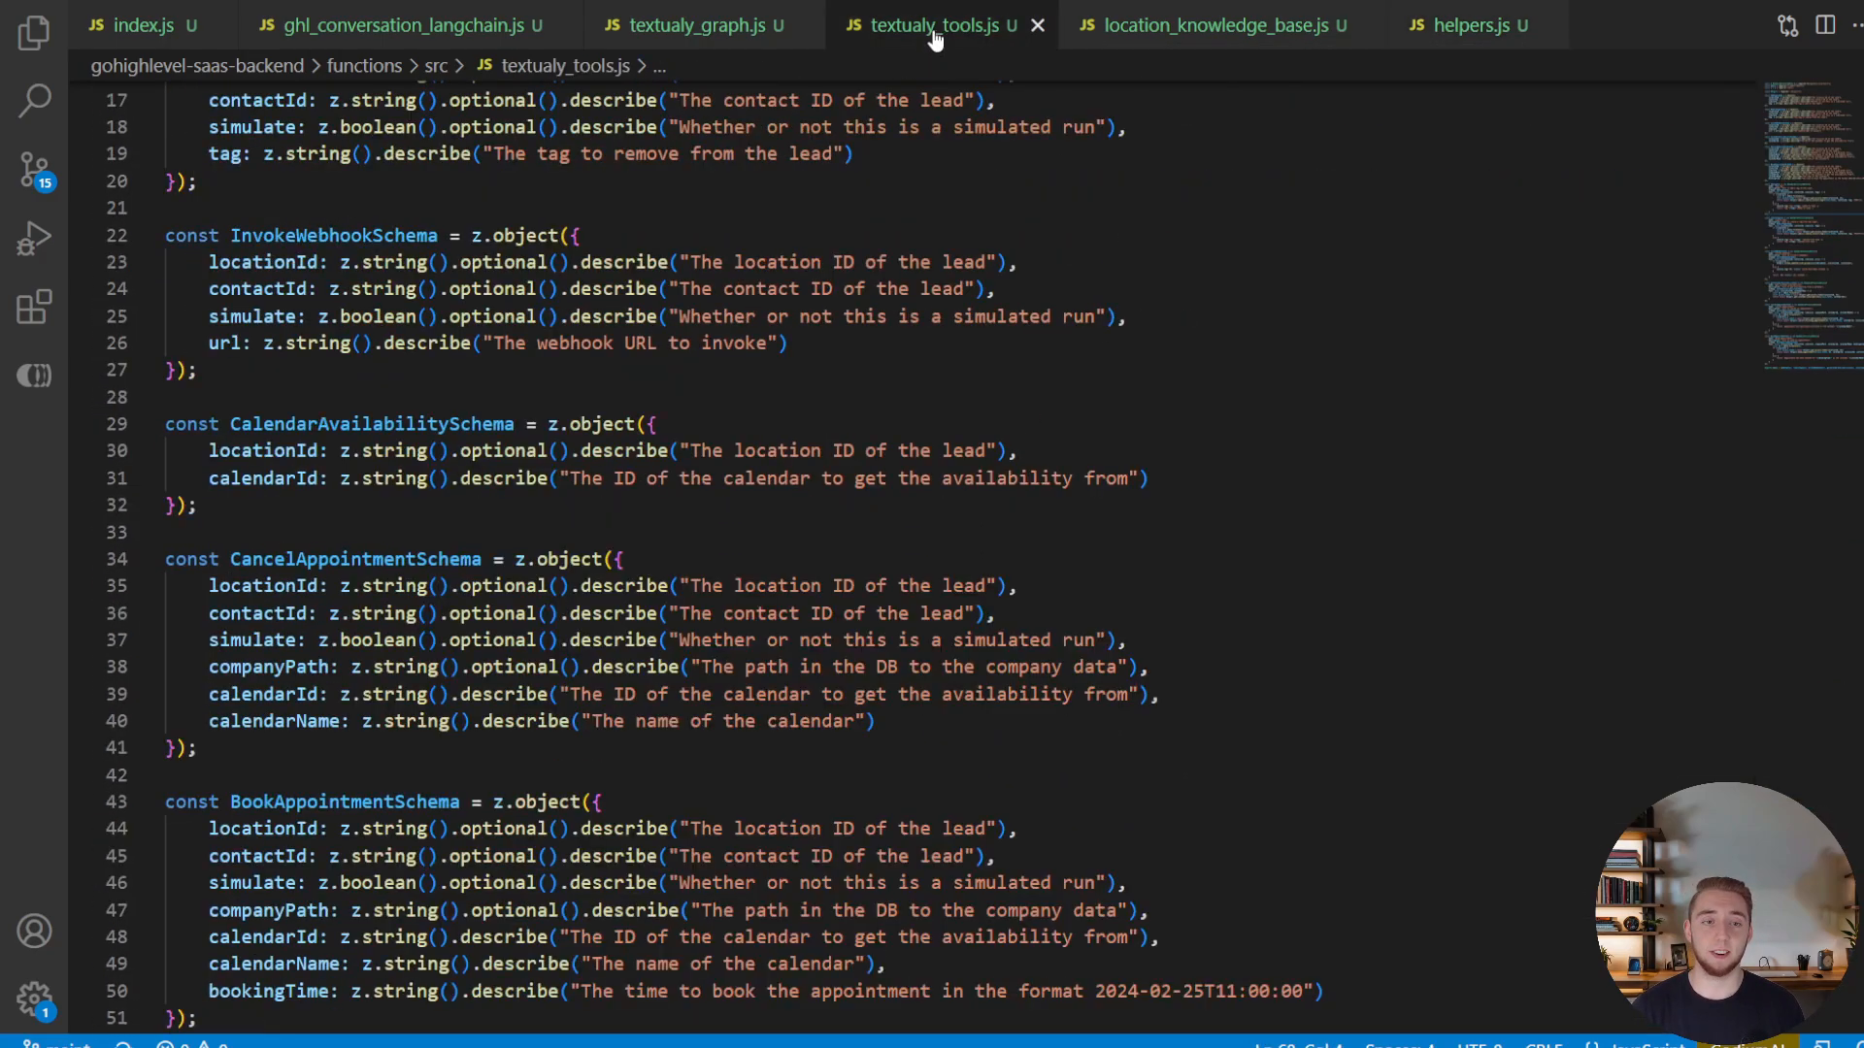
scroll("down", 3)
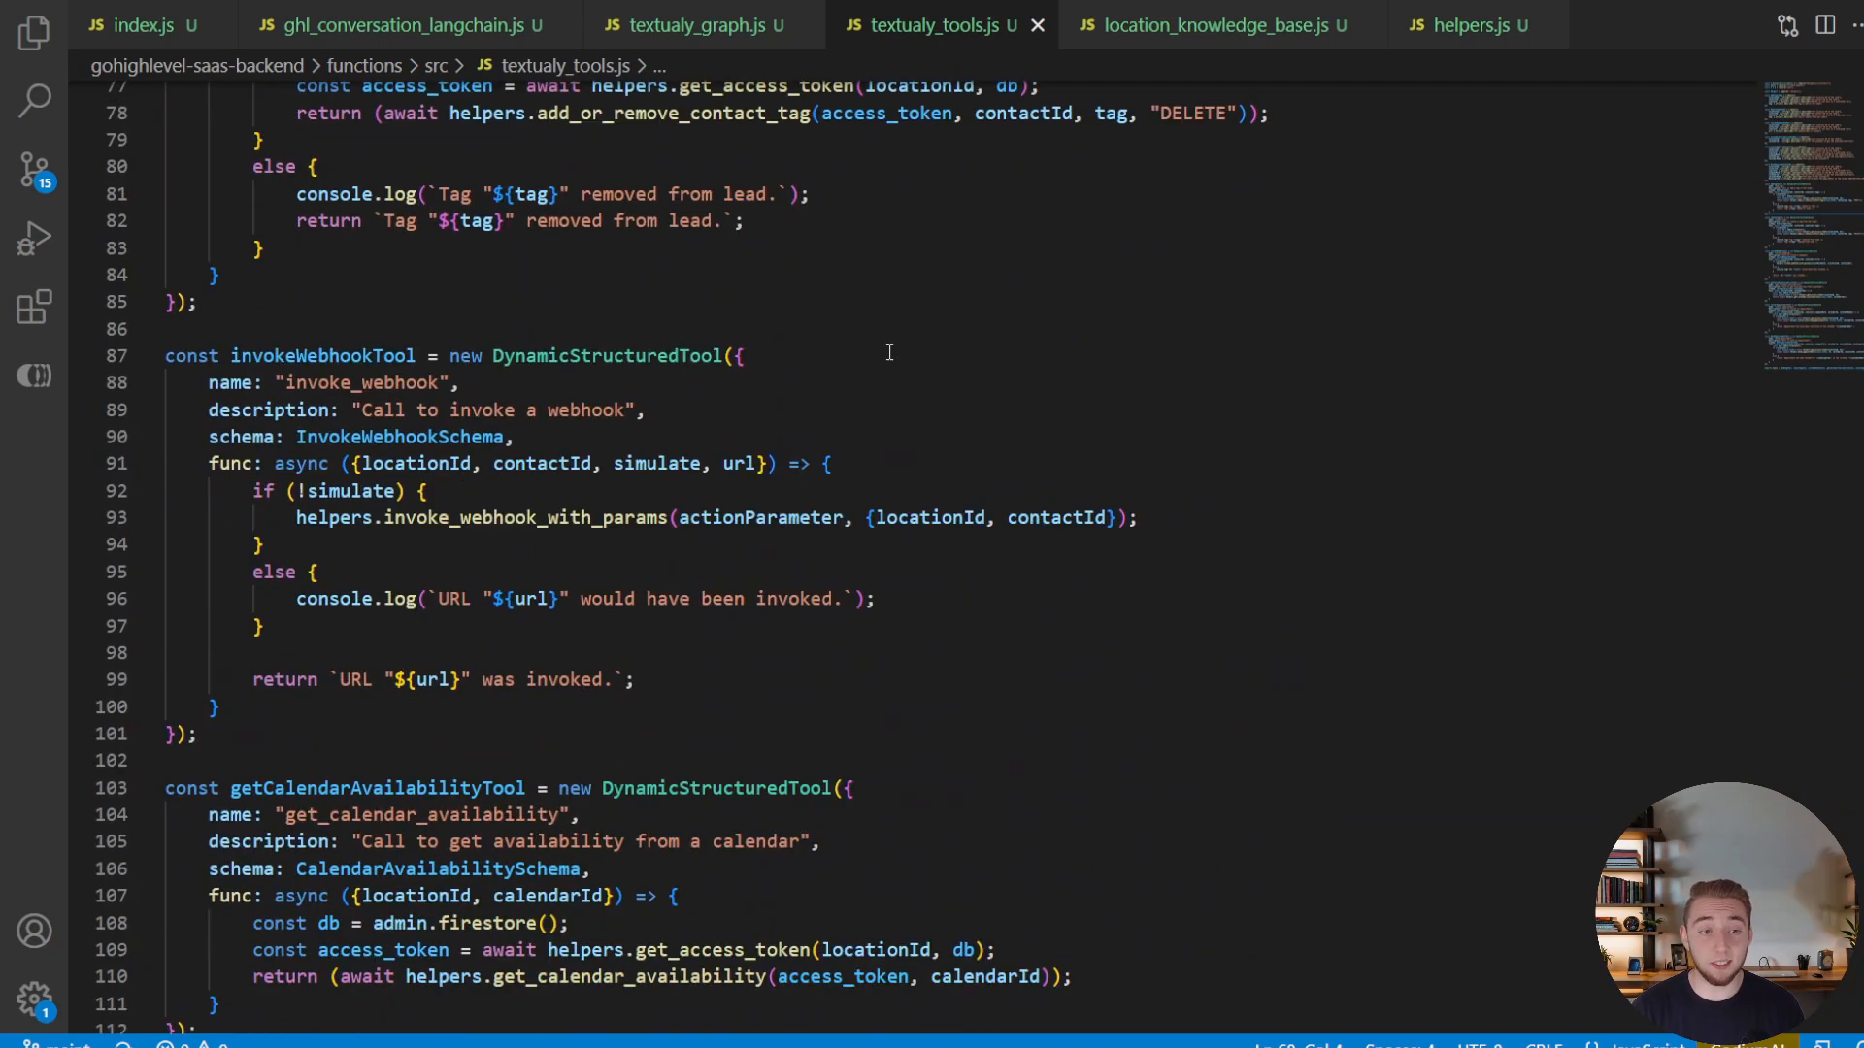
scroll("up", 3)
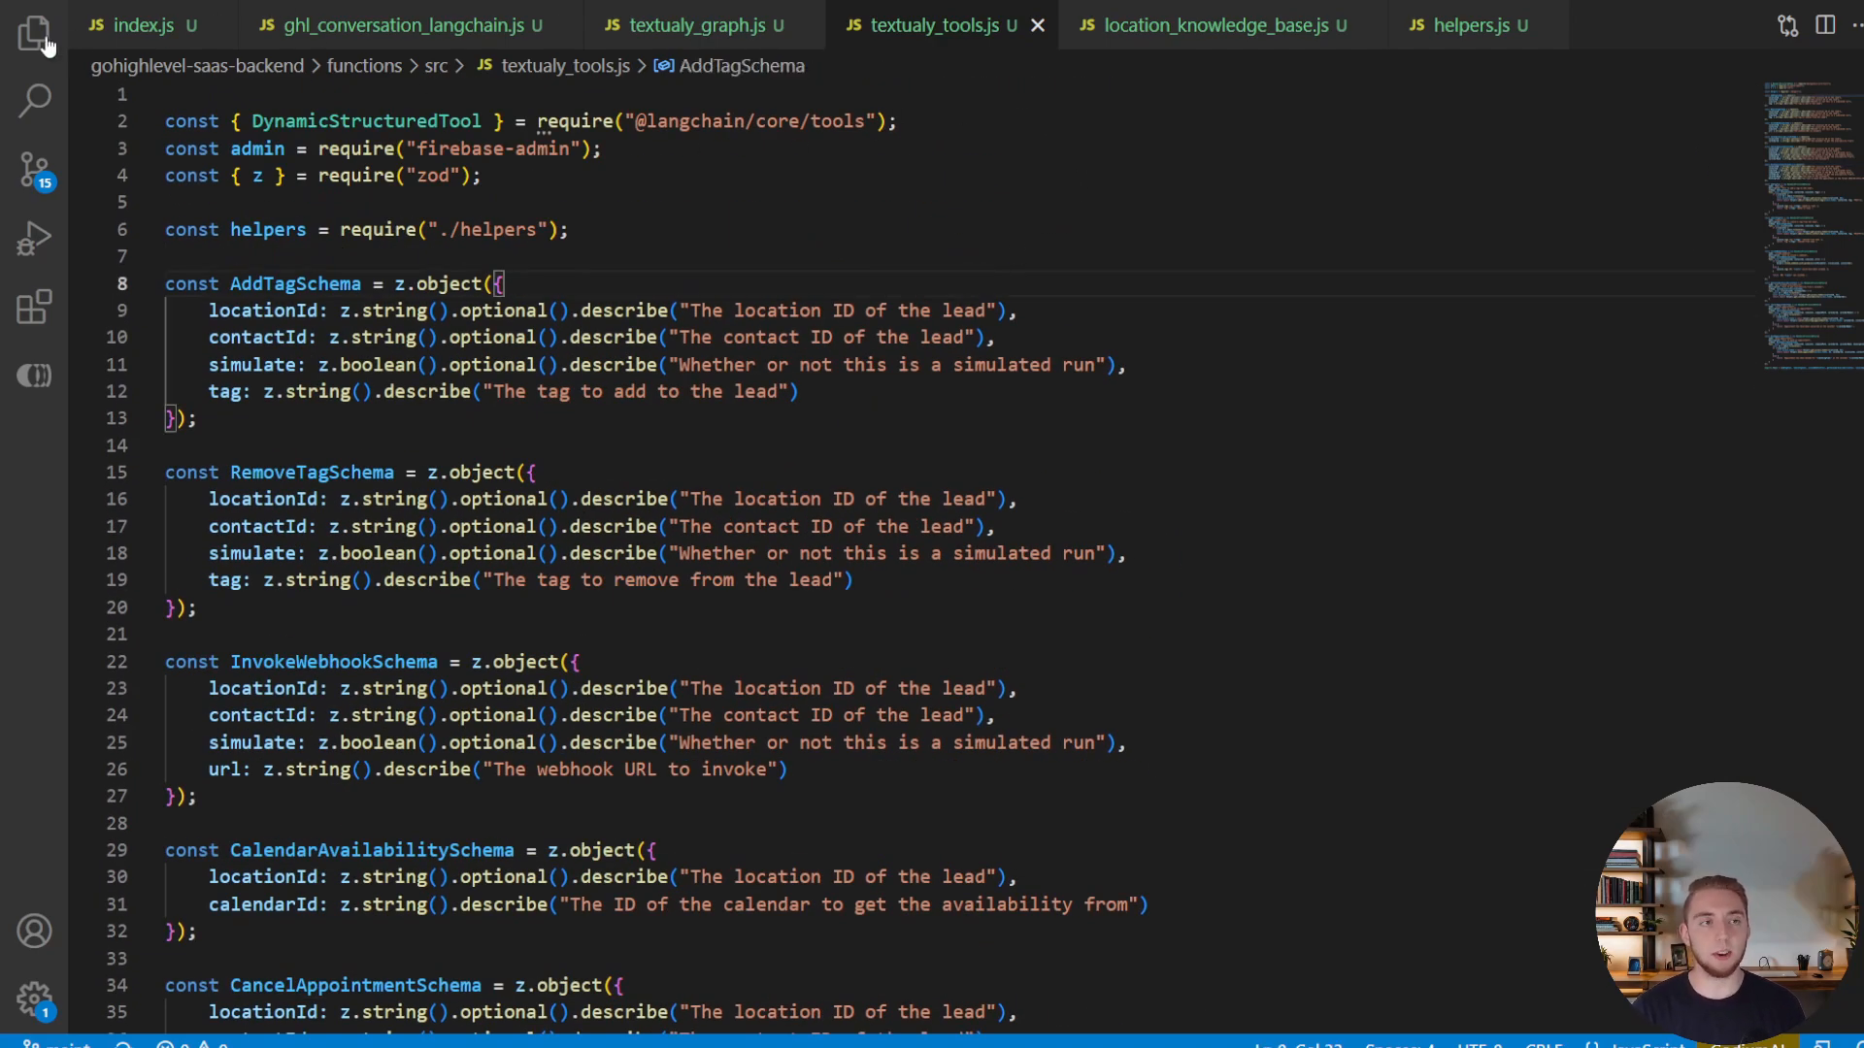
left_click(35, 33)
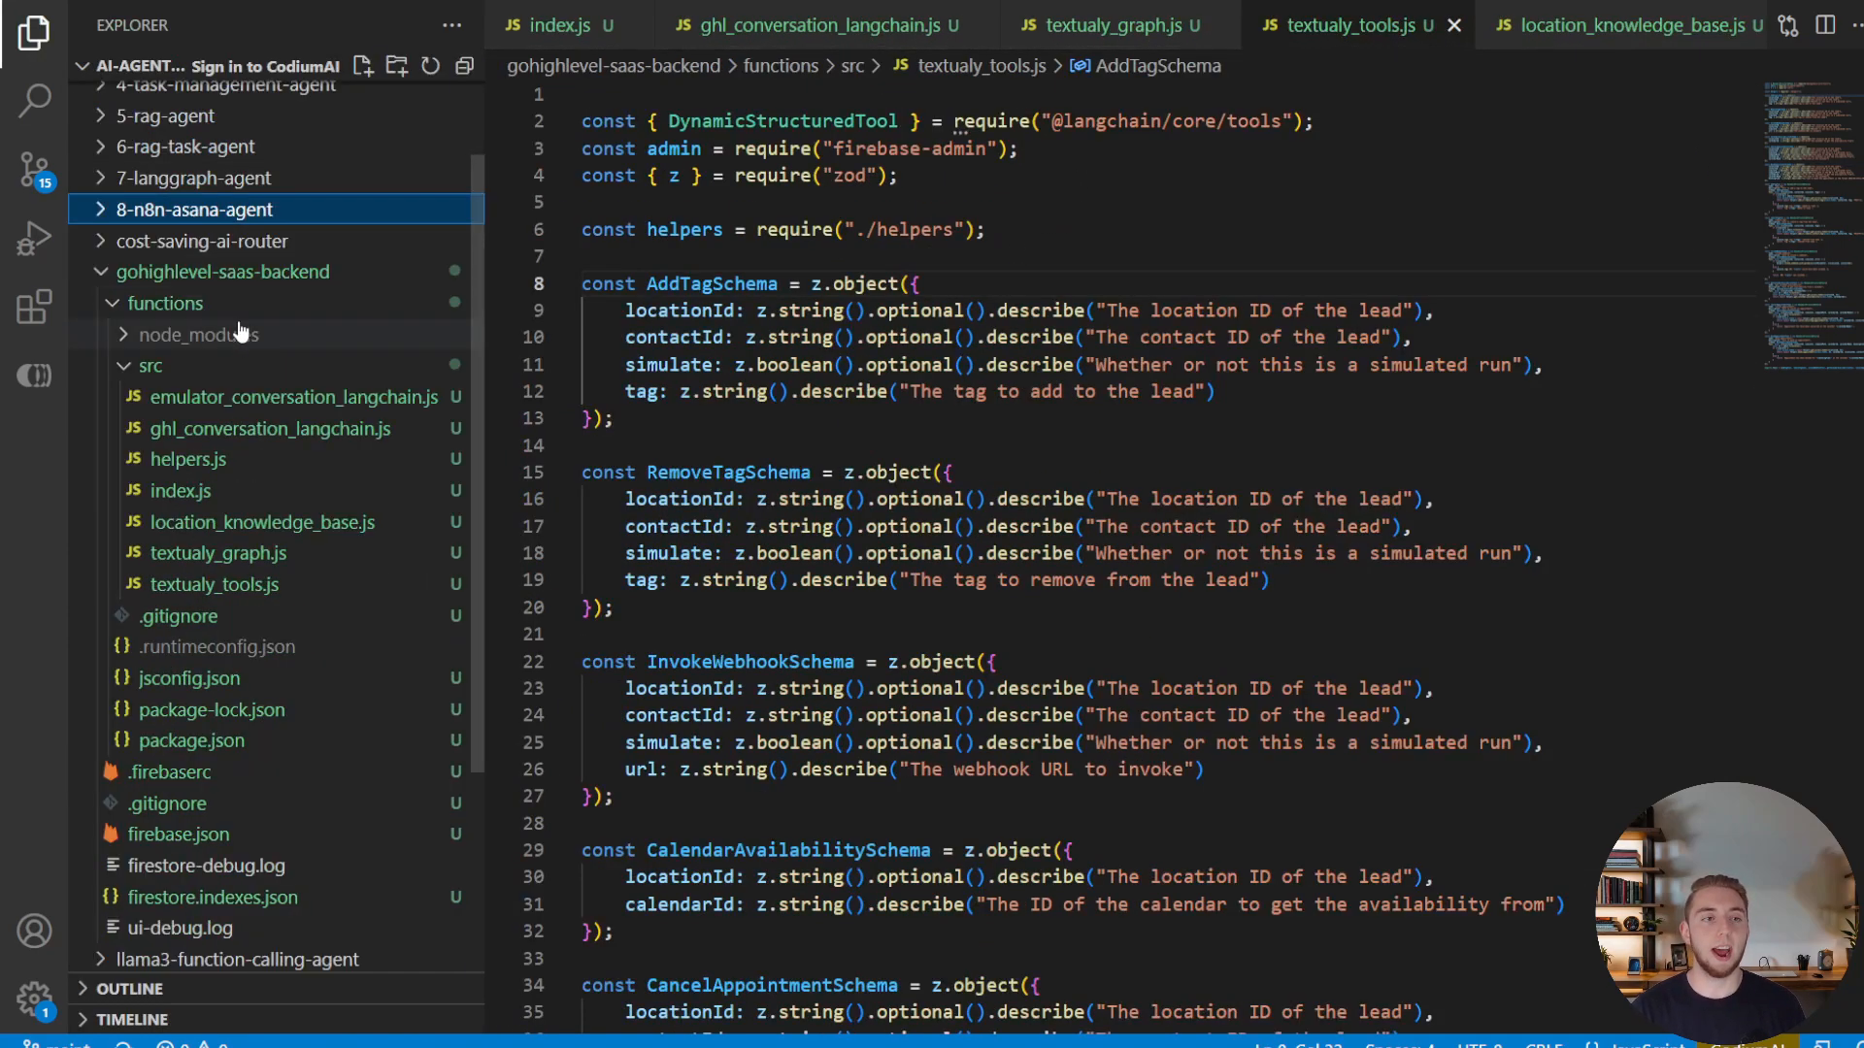
mouse_move(266, 278)
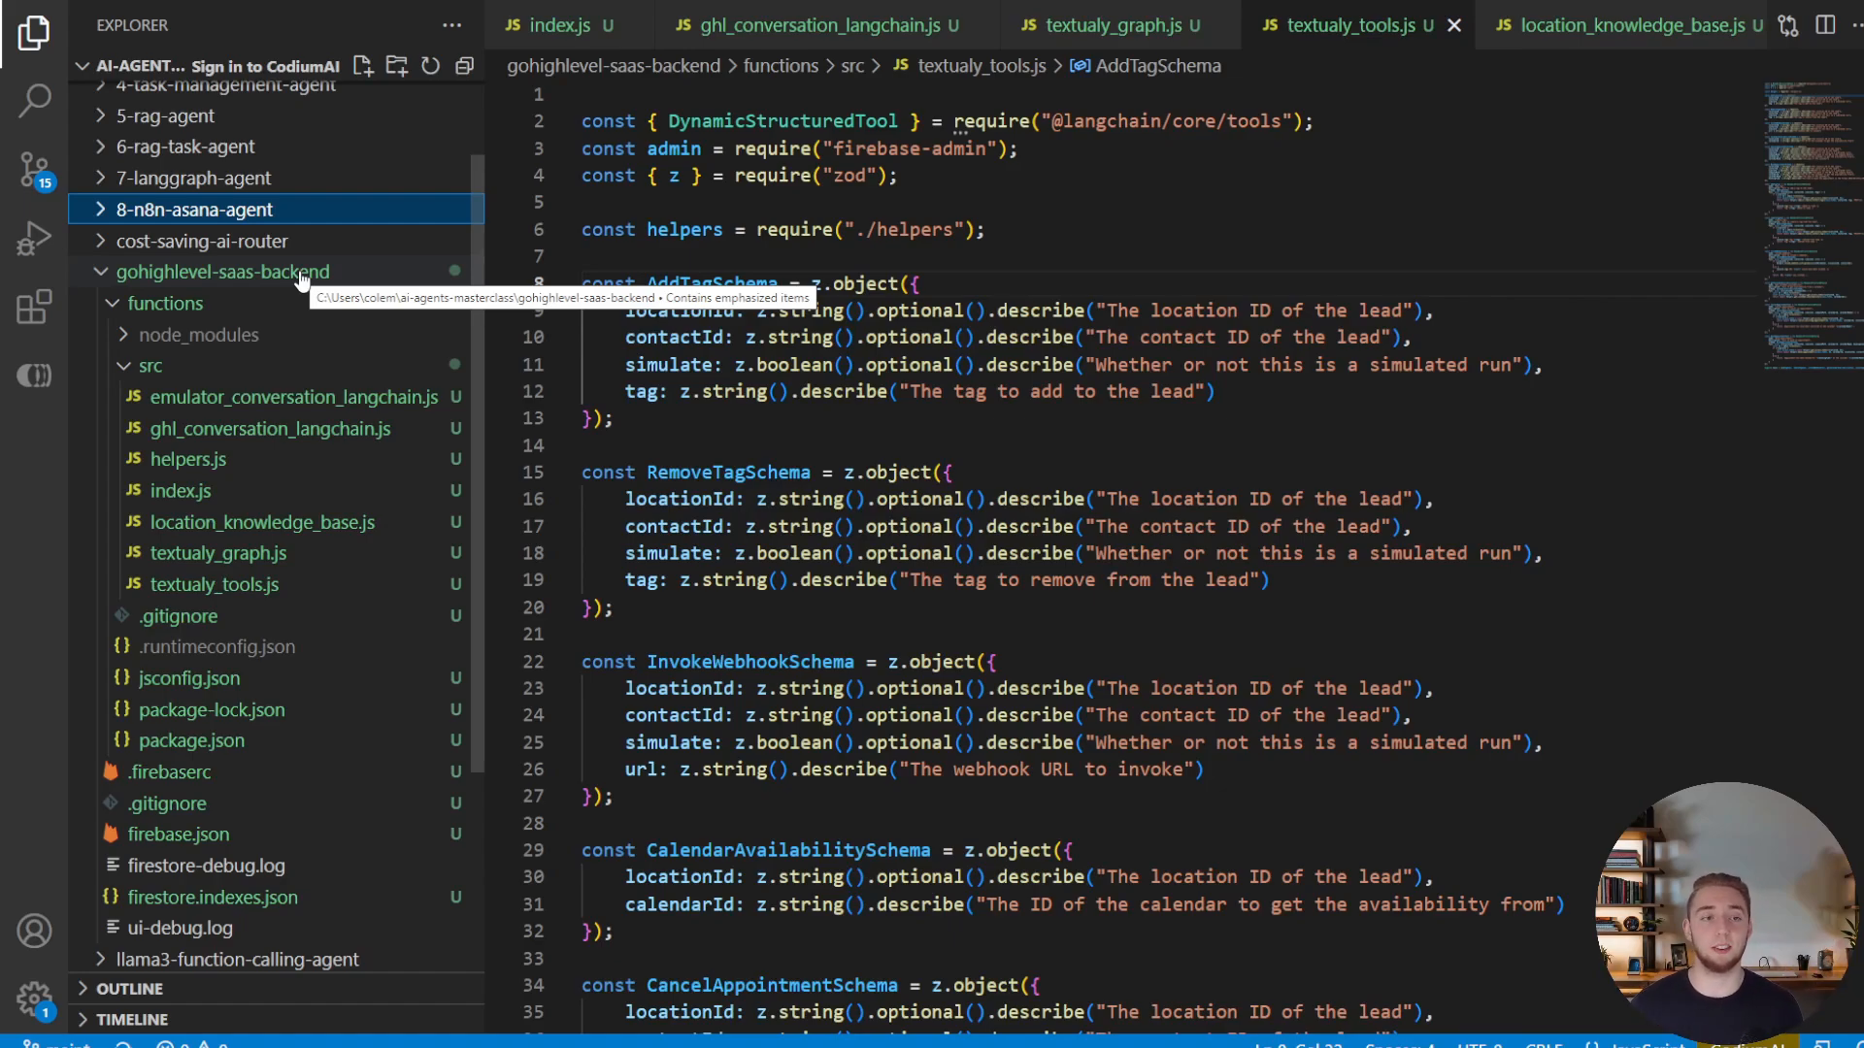
mouse_move(345, 396)
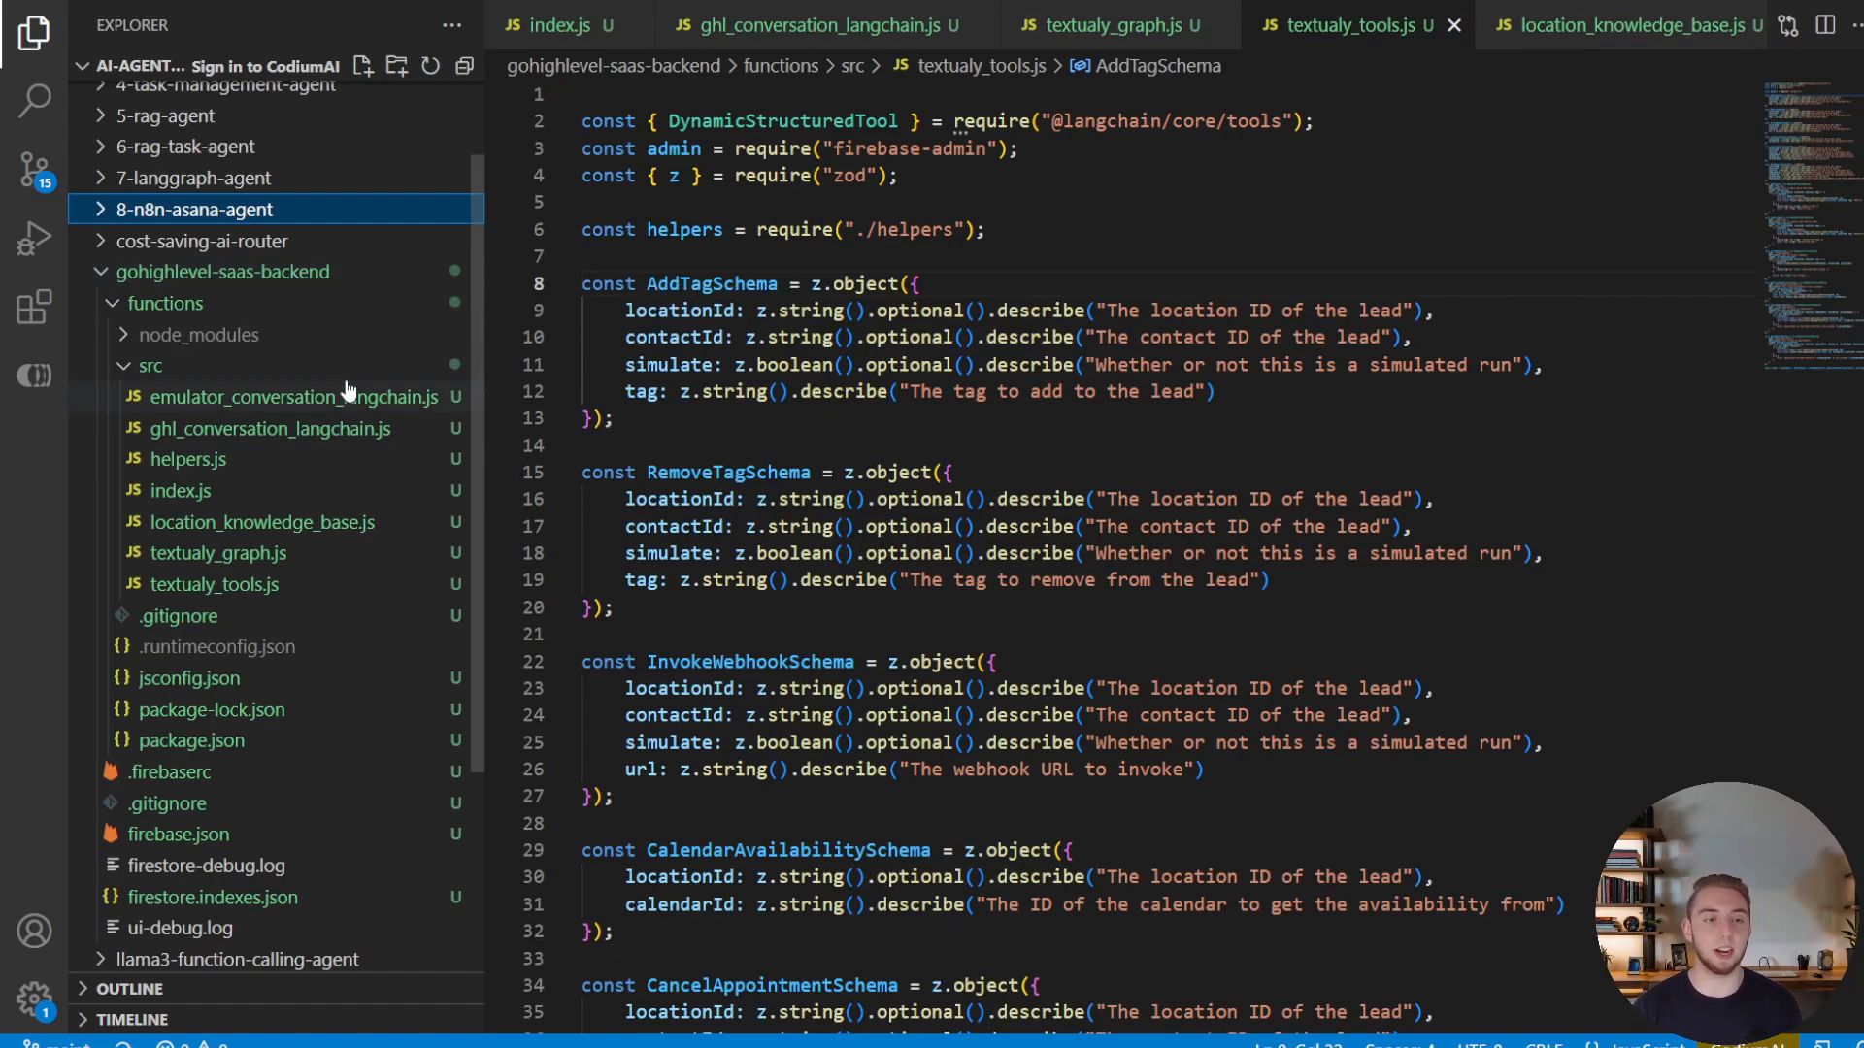
scroll("down", 3)
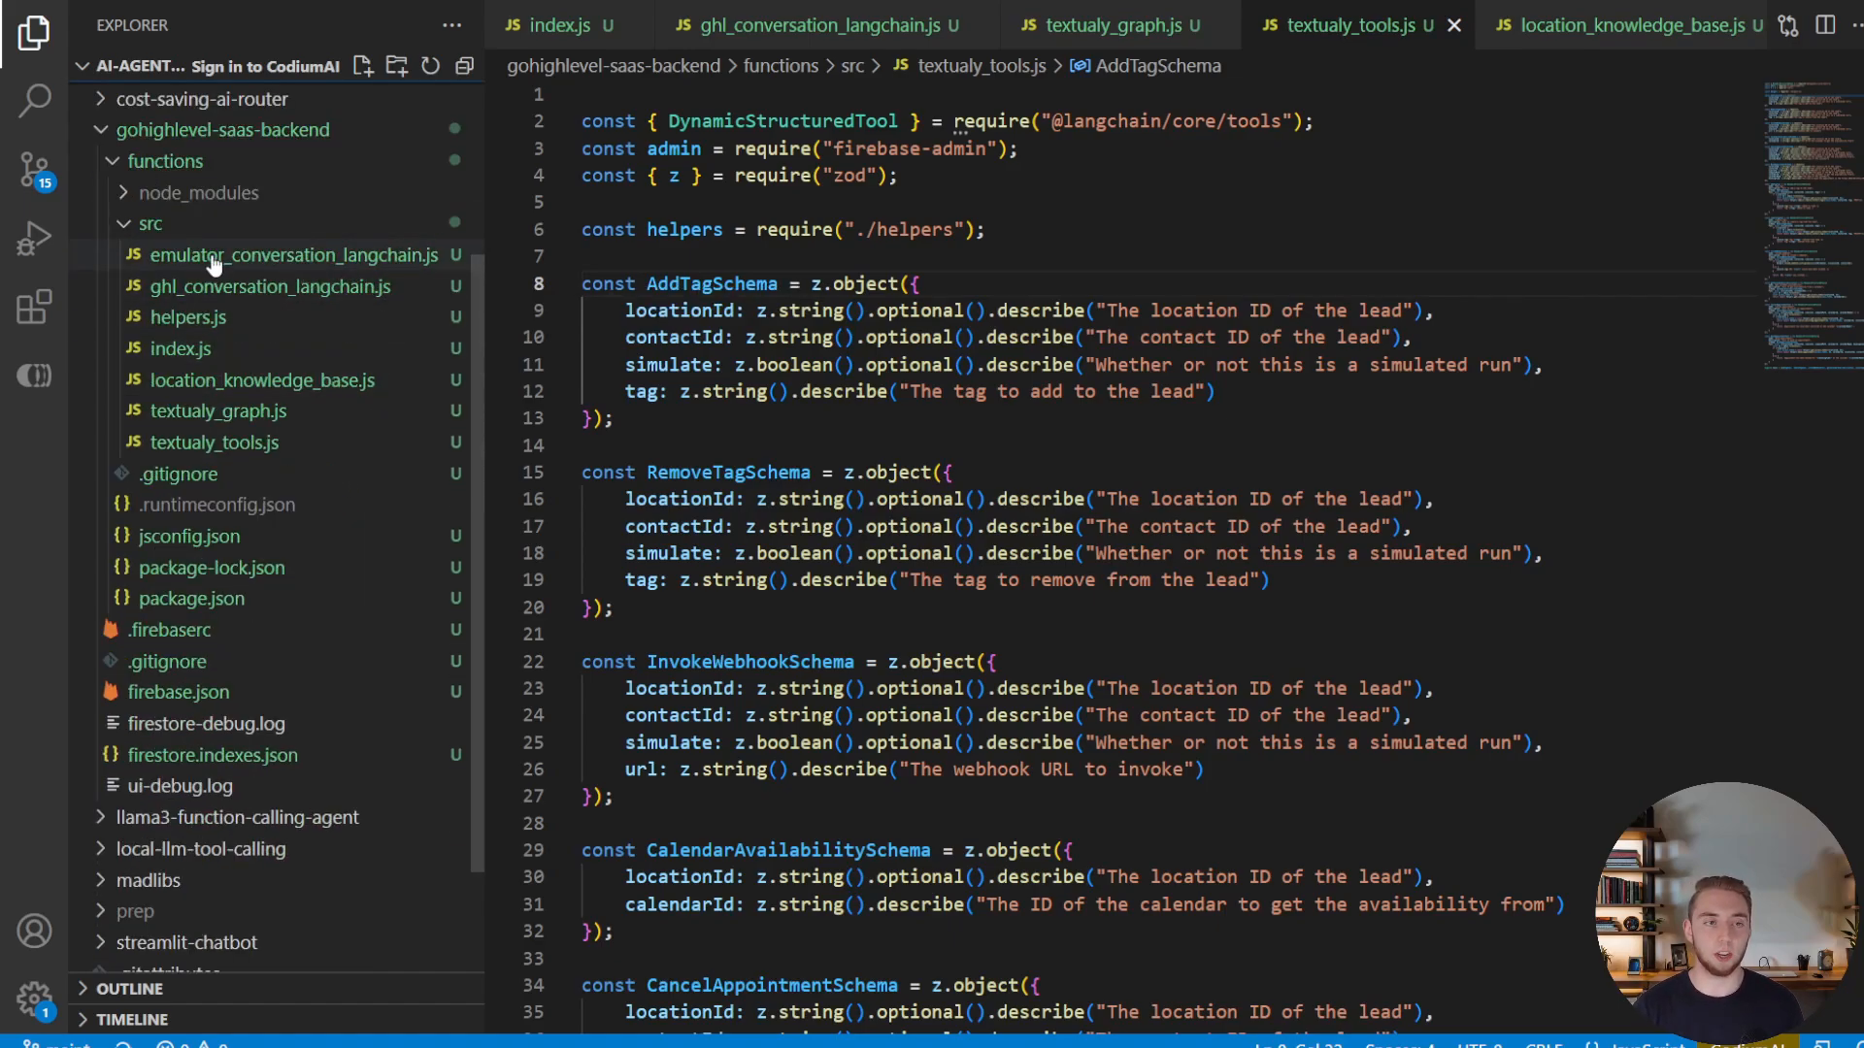
mouse_move(233, 193)
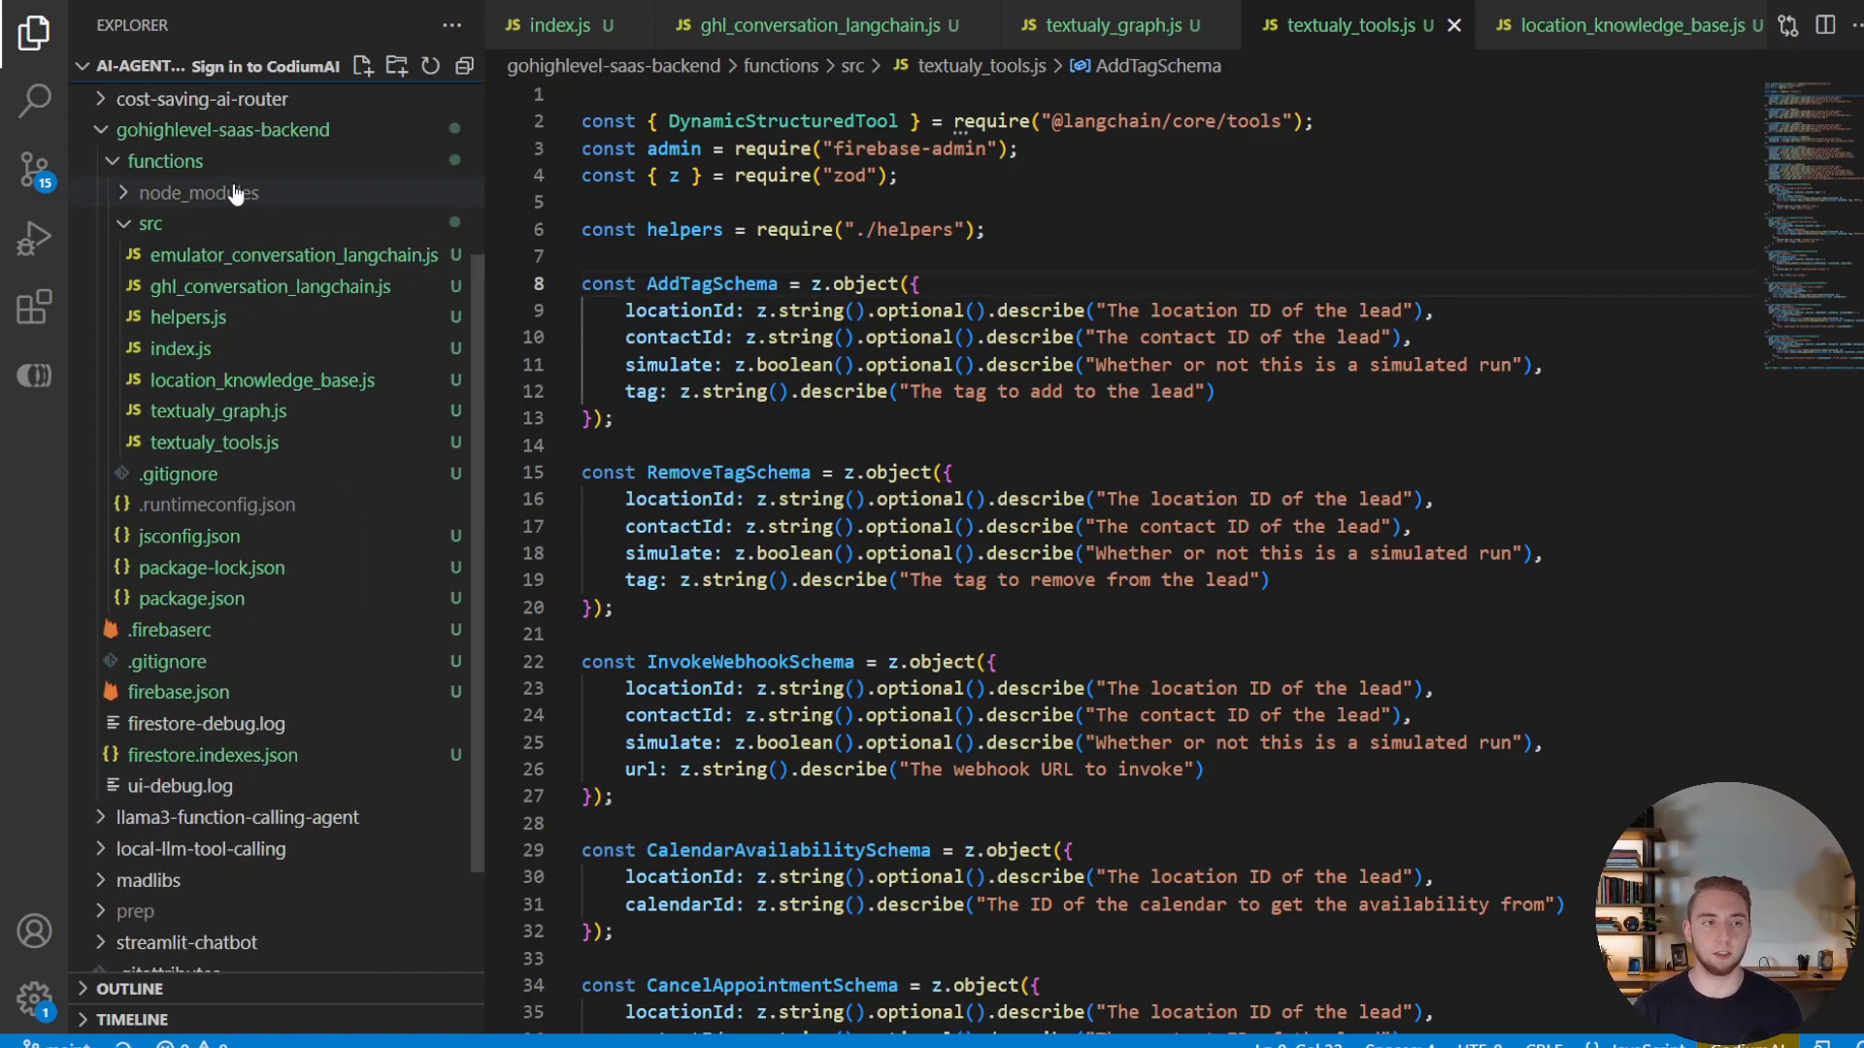
left_click(163, 161)
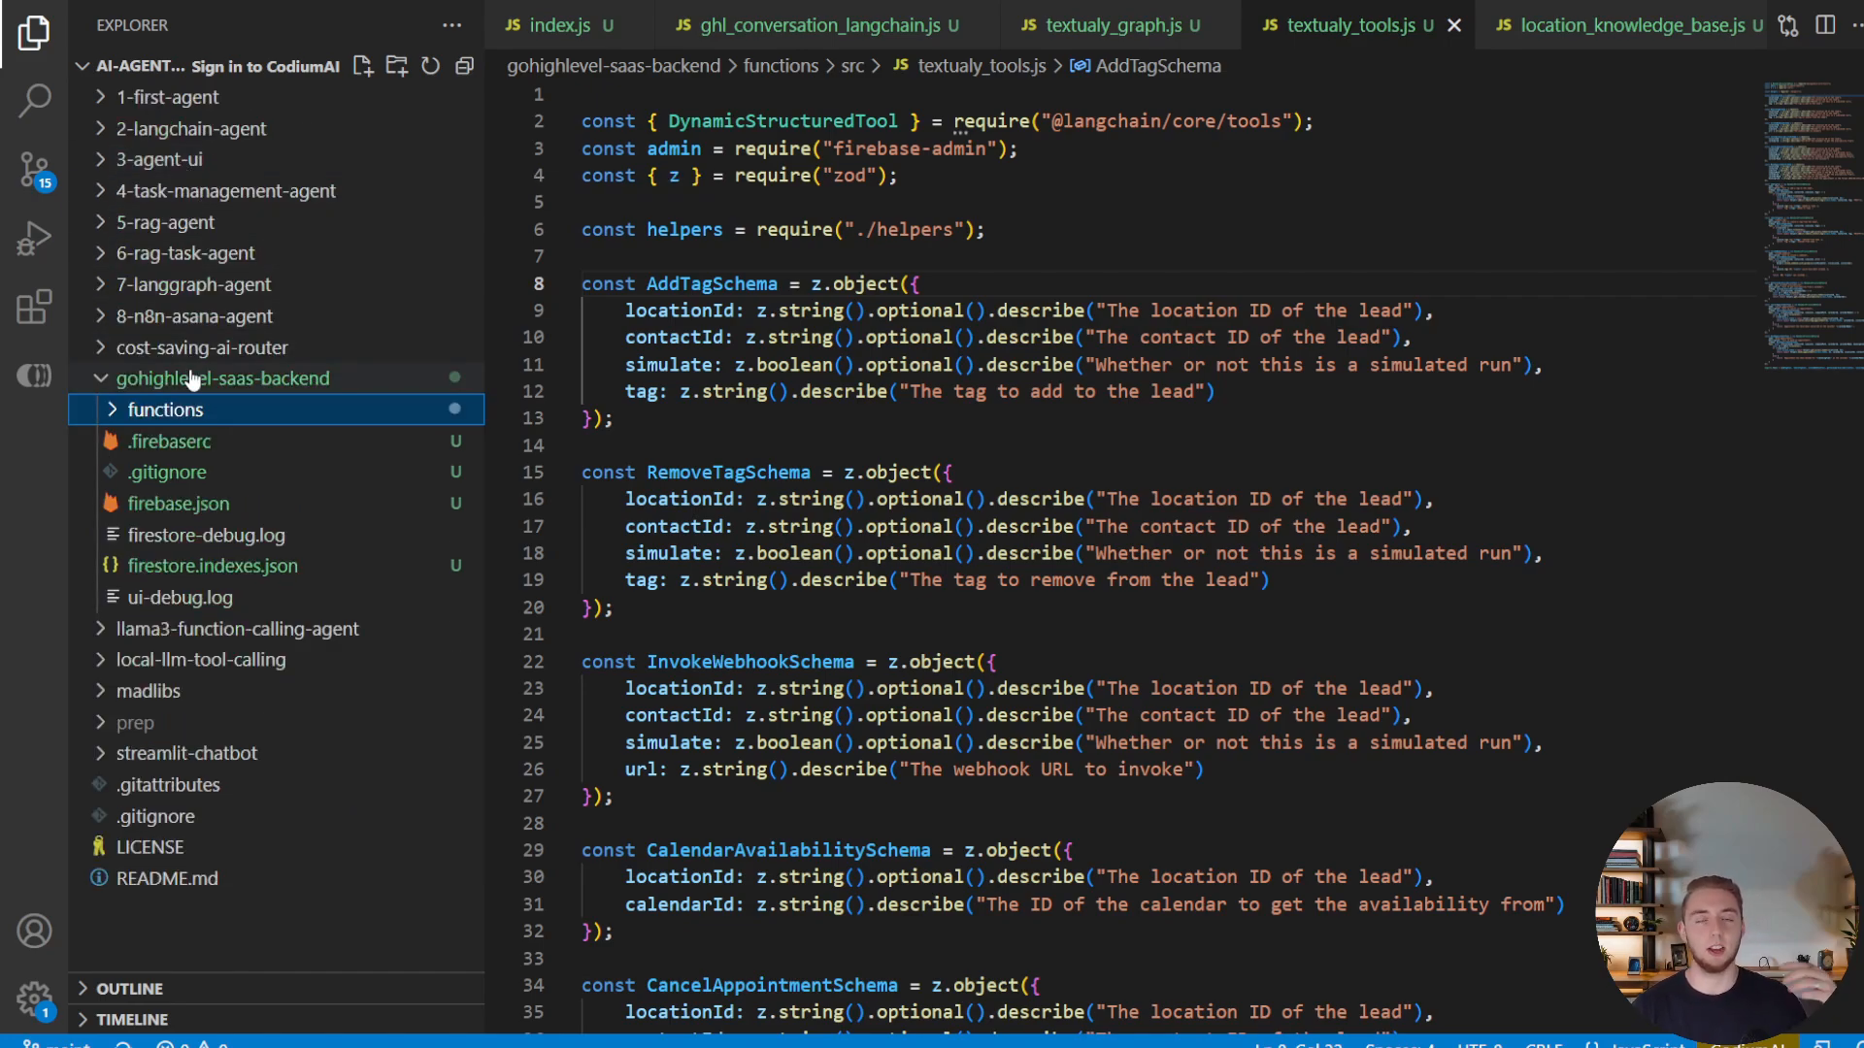
mouse_move(190, 379)
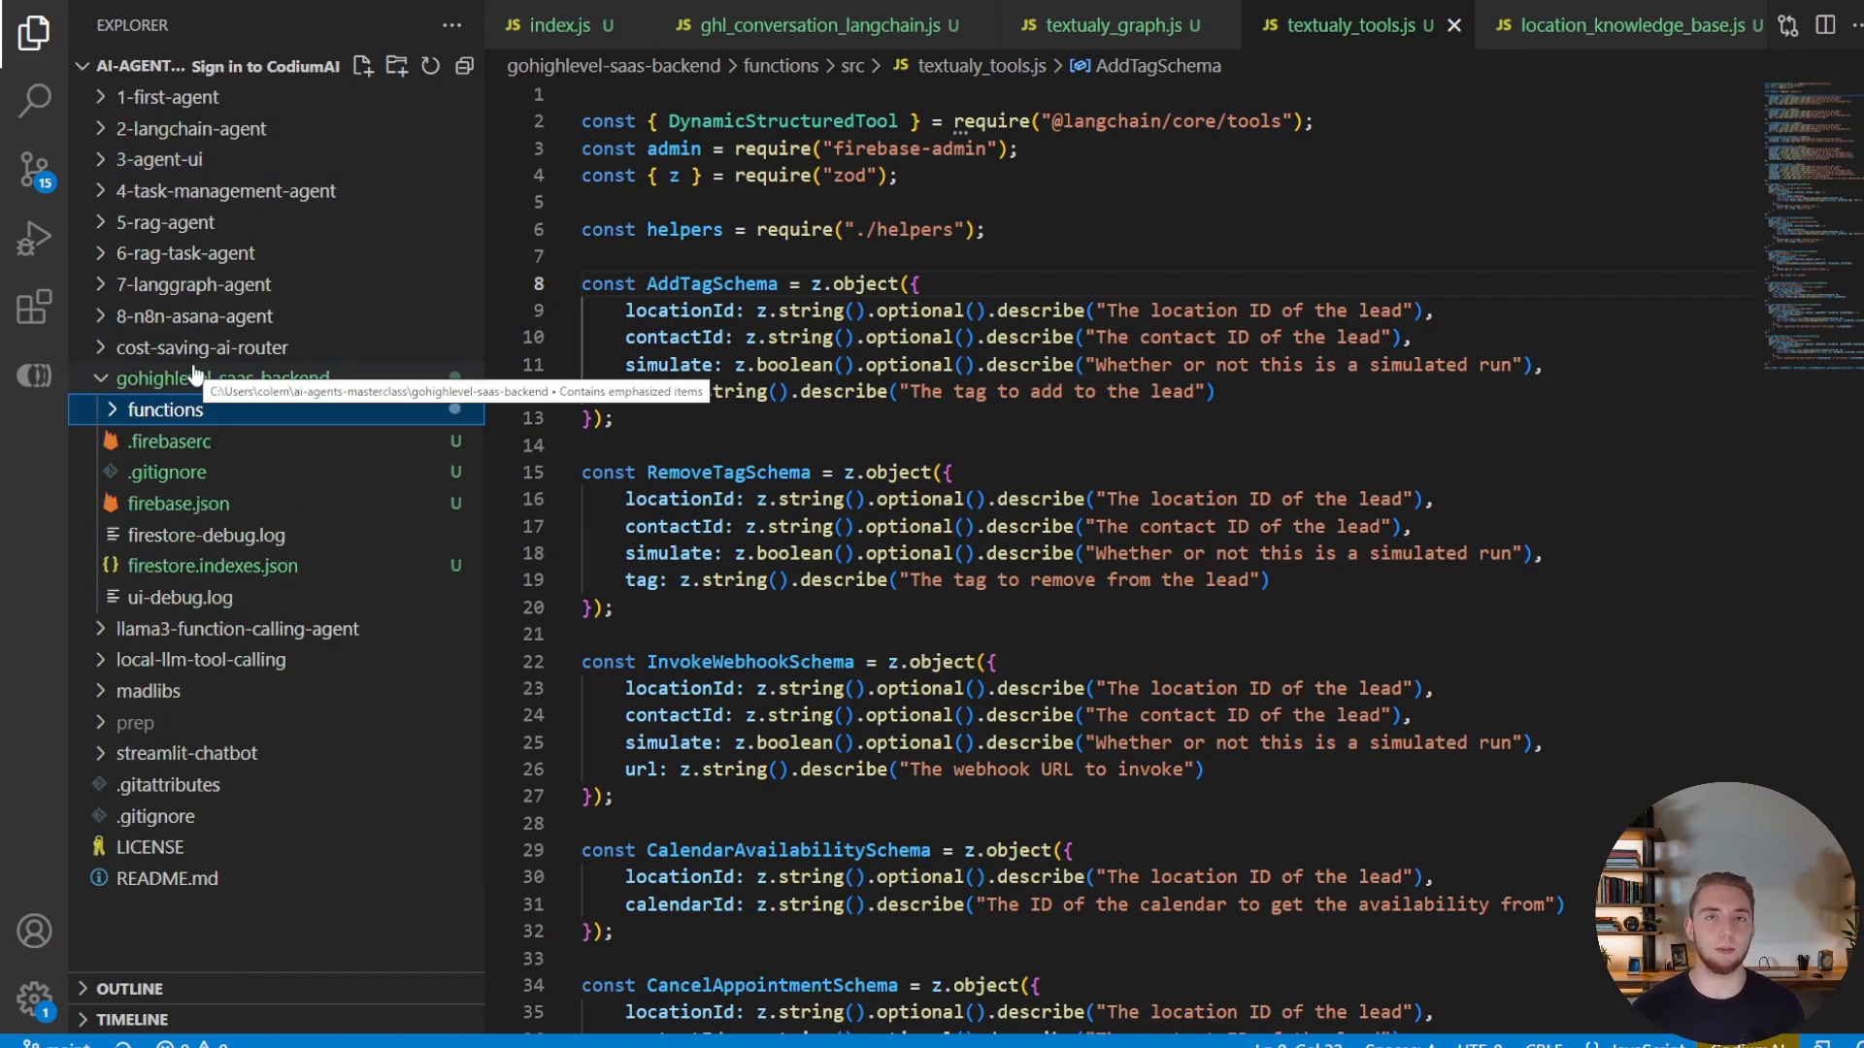
mouse_move(171, 520)
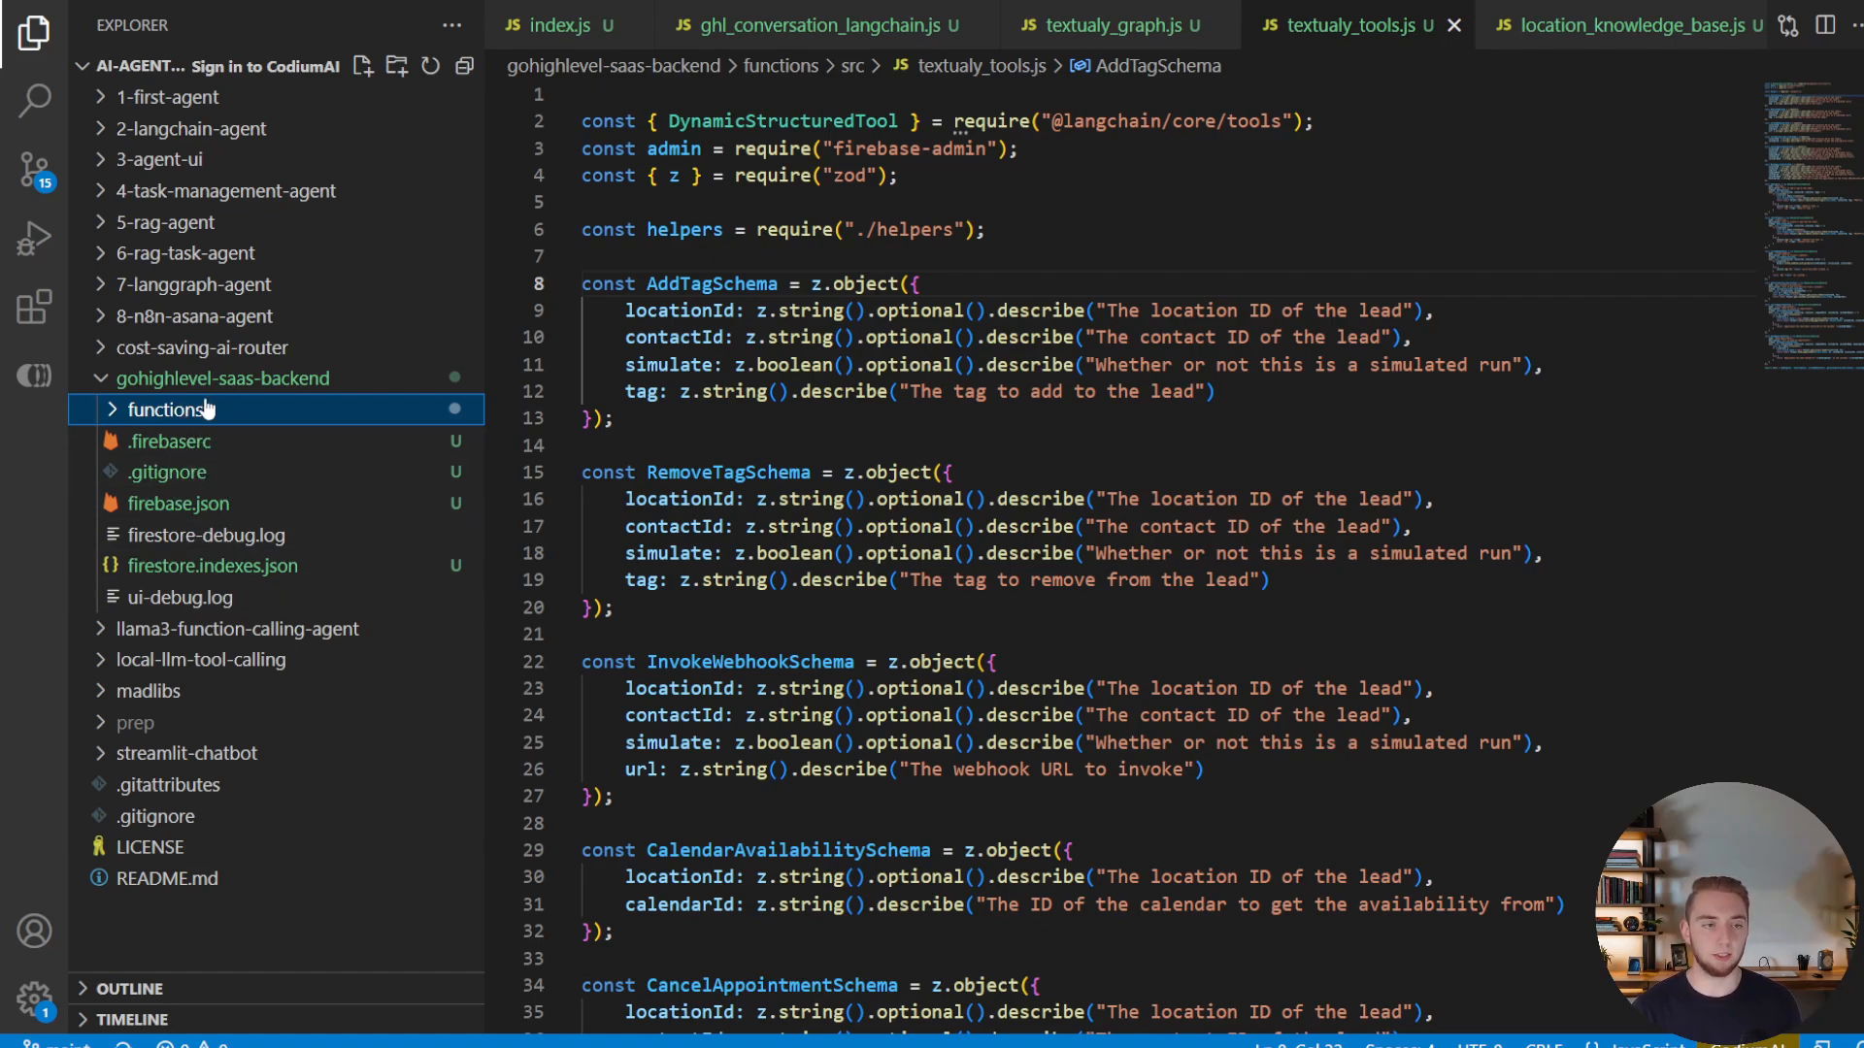
left_click(163, 409)
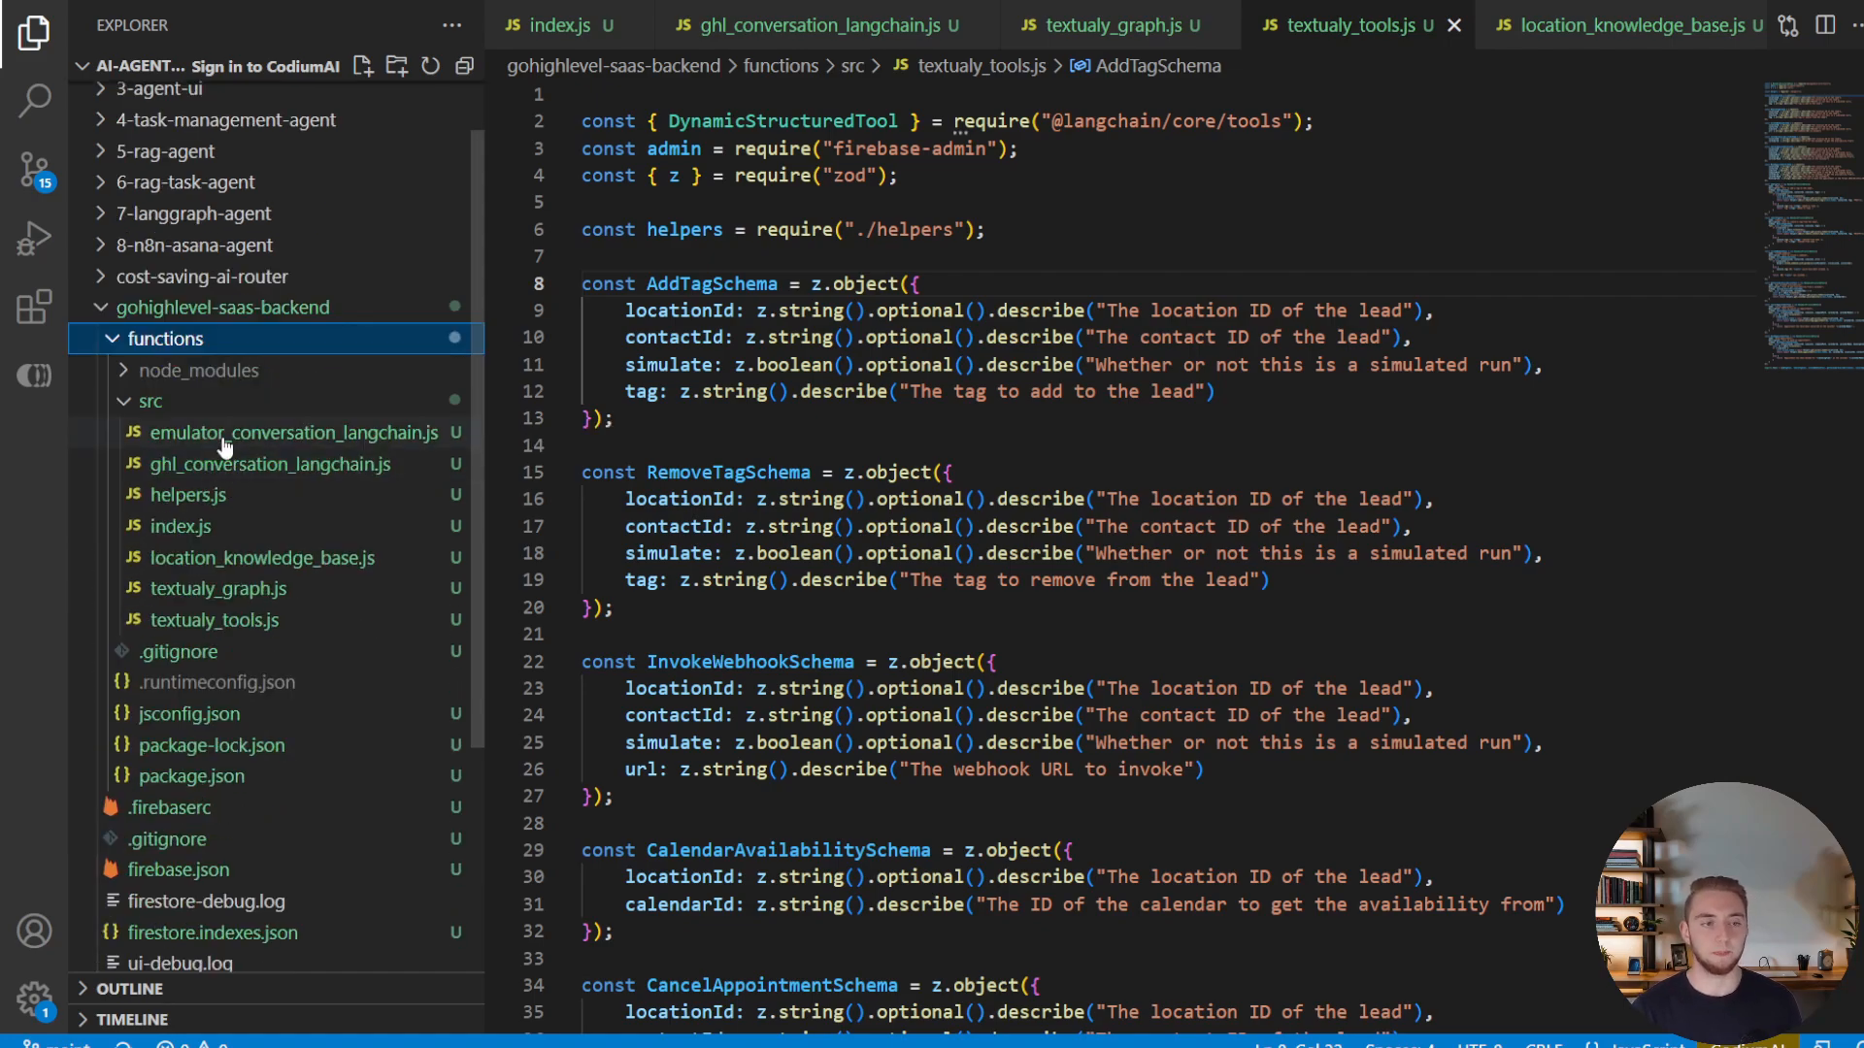
left_click(152, 400)
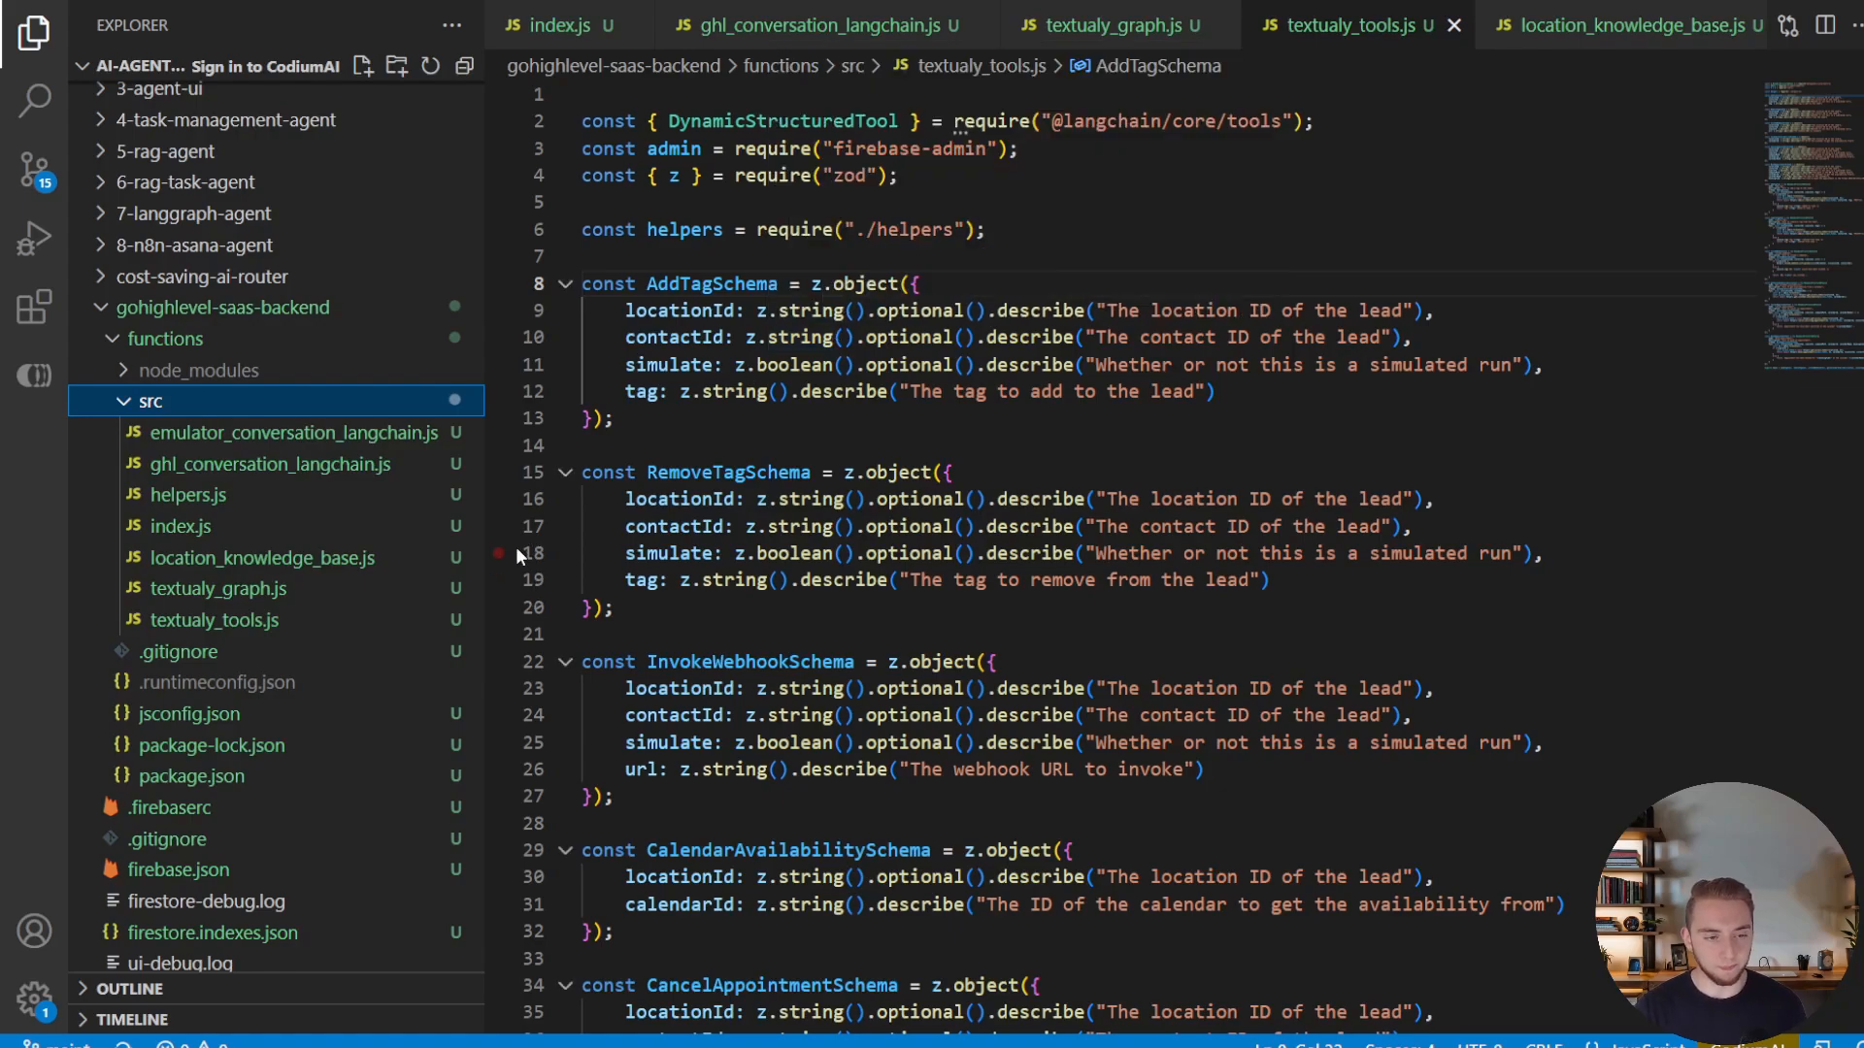
left_click(152, 402)
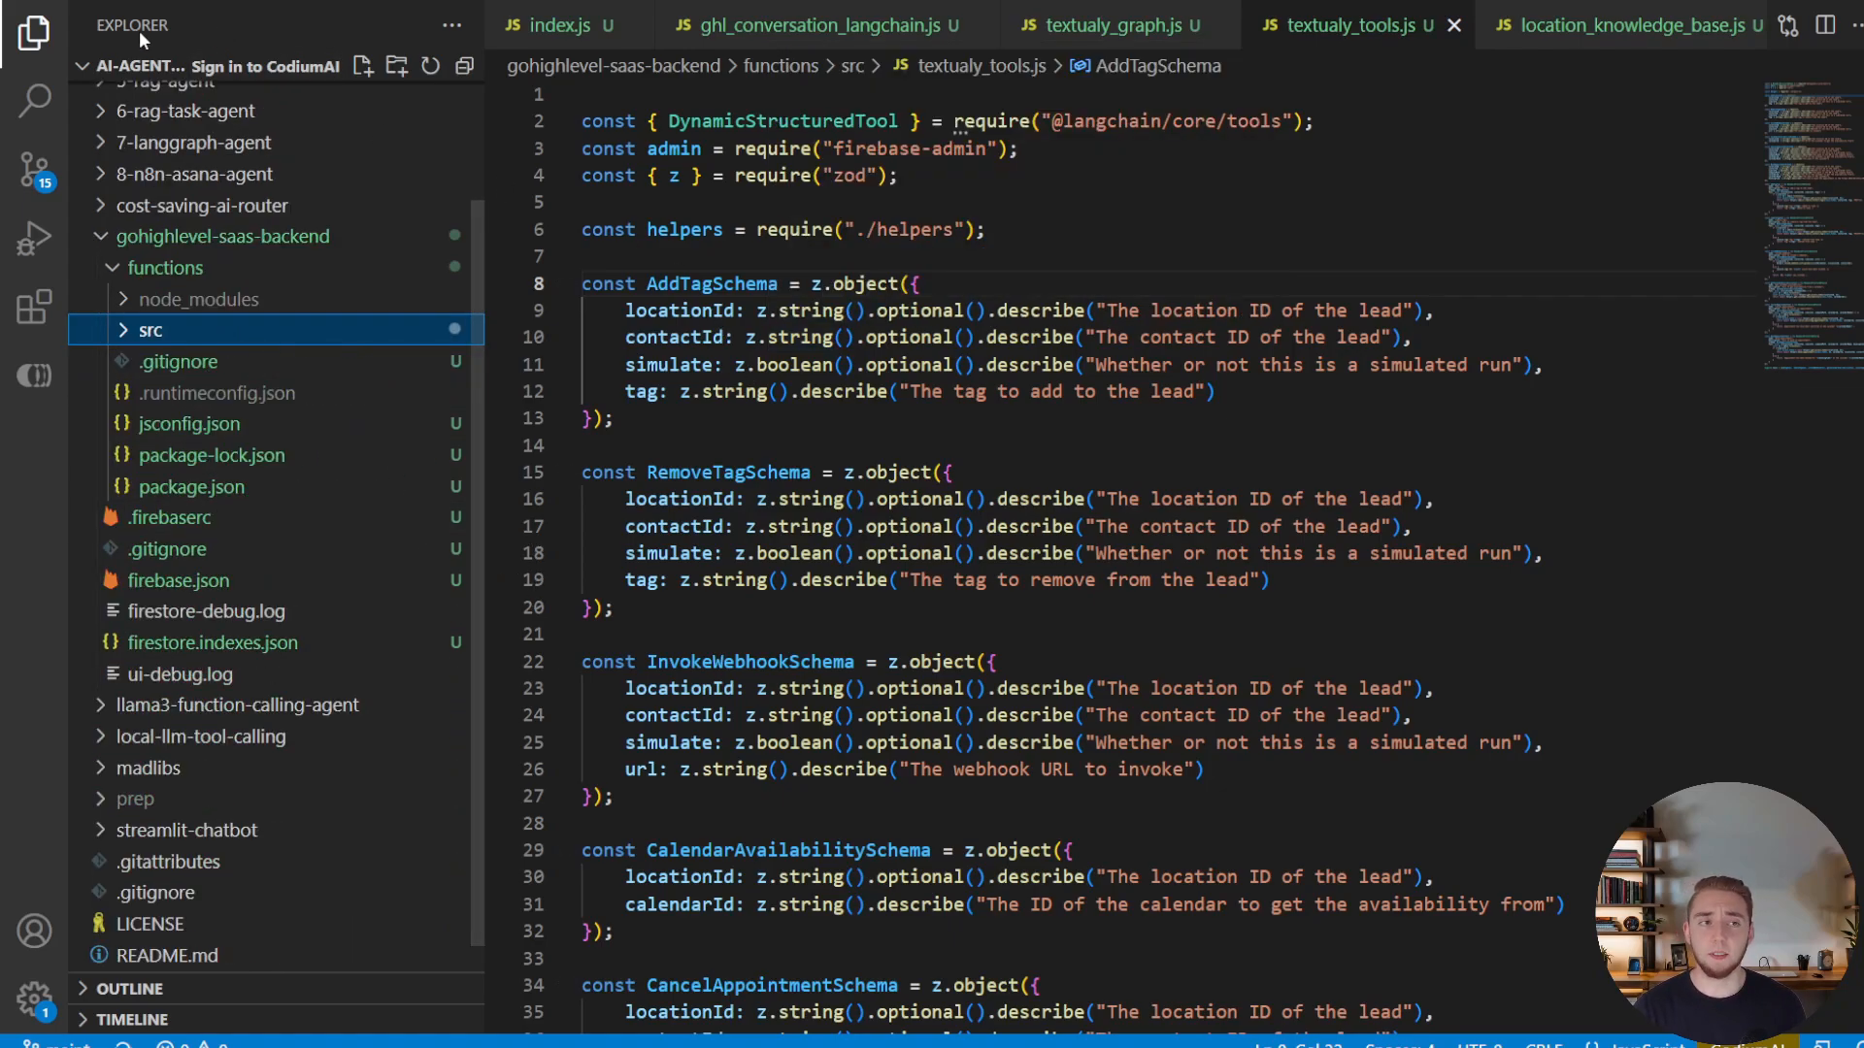
left_click(33, 33)
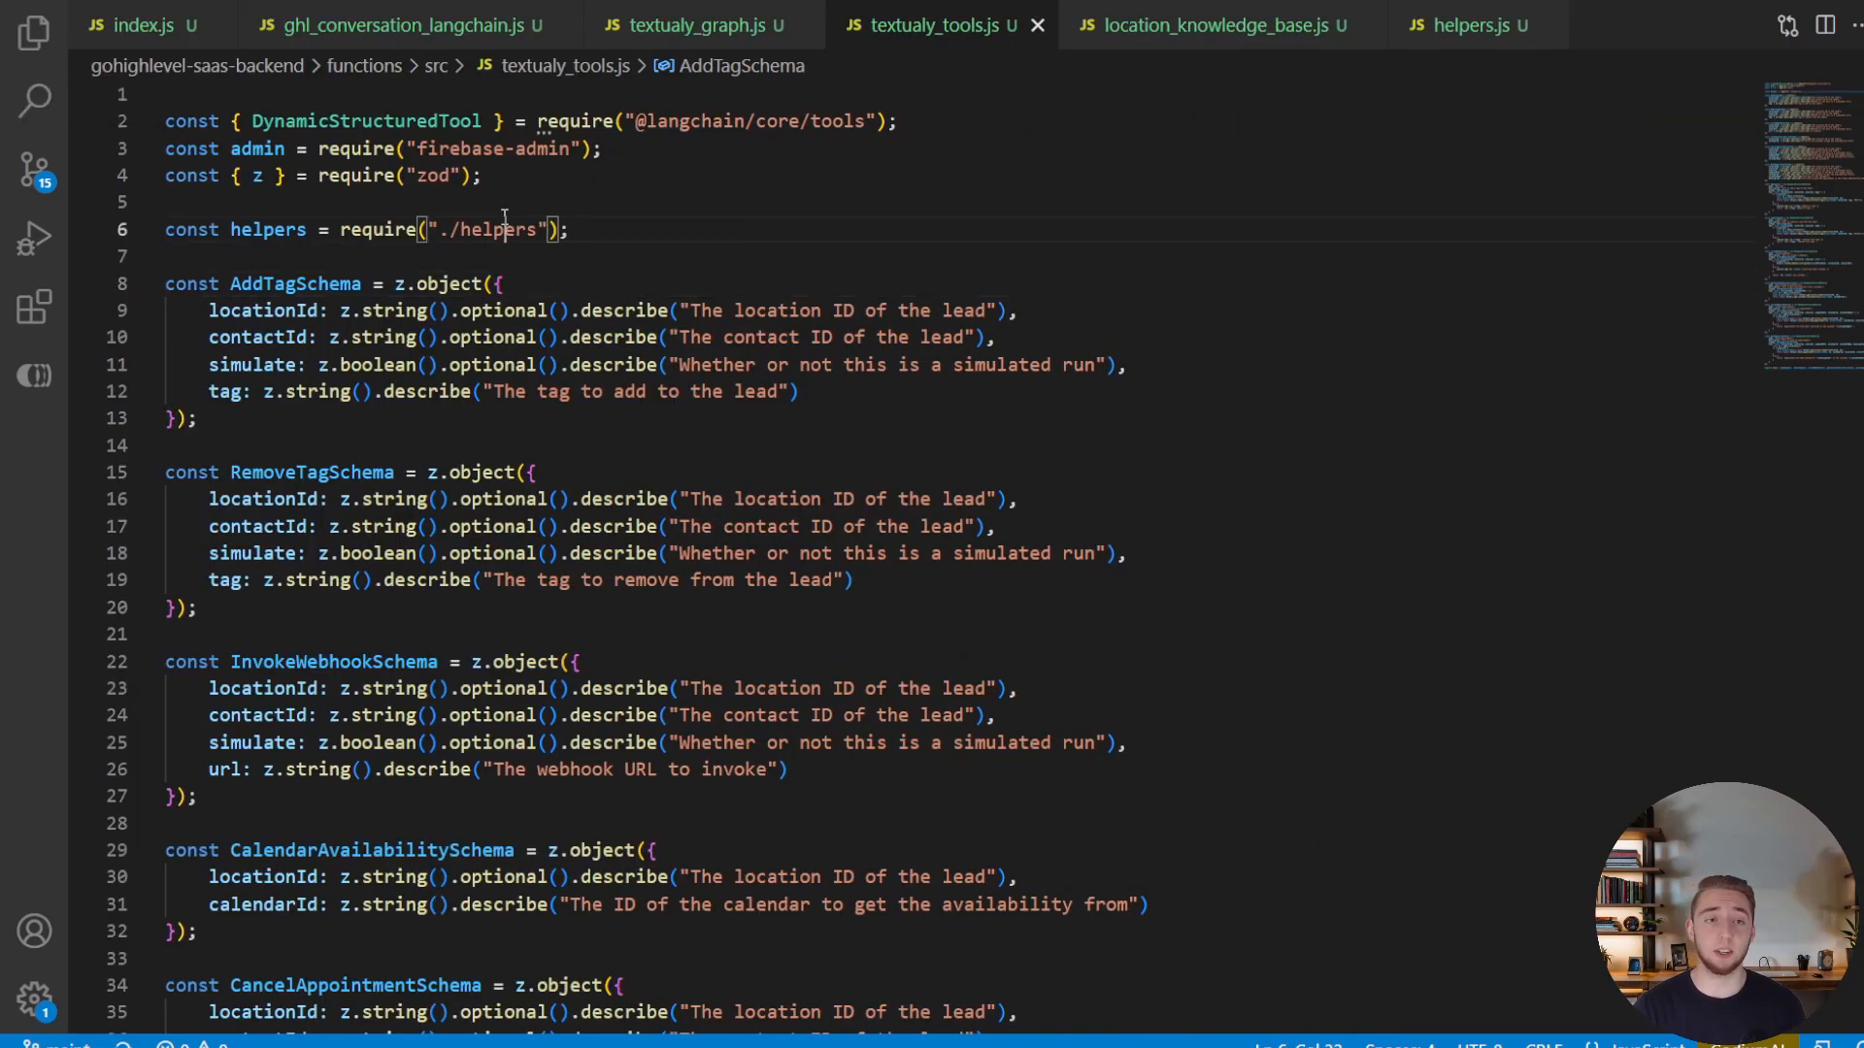